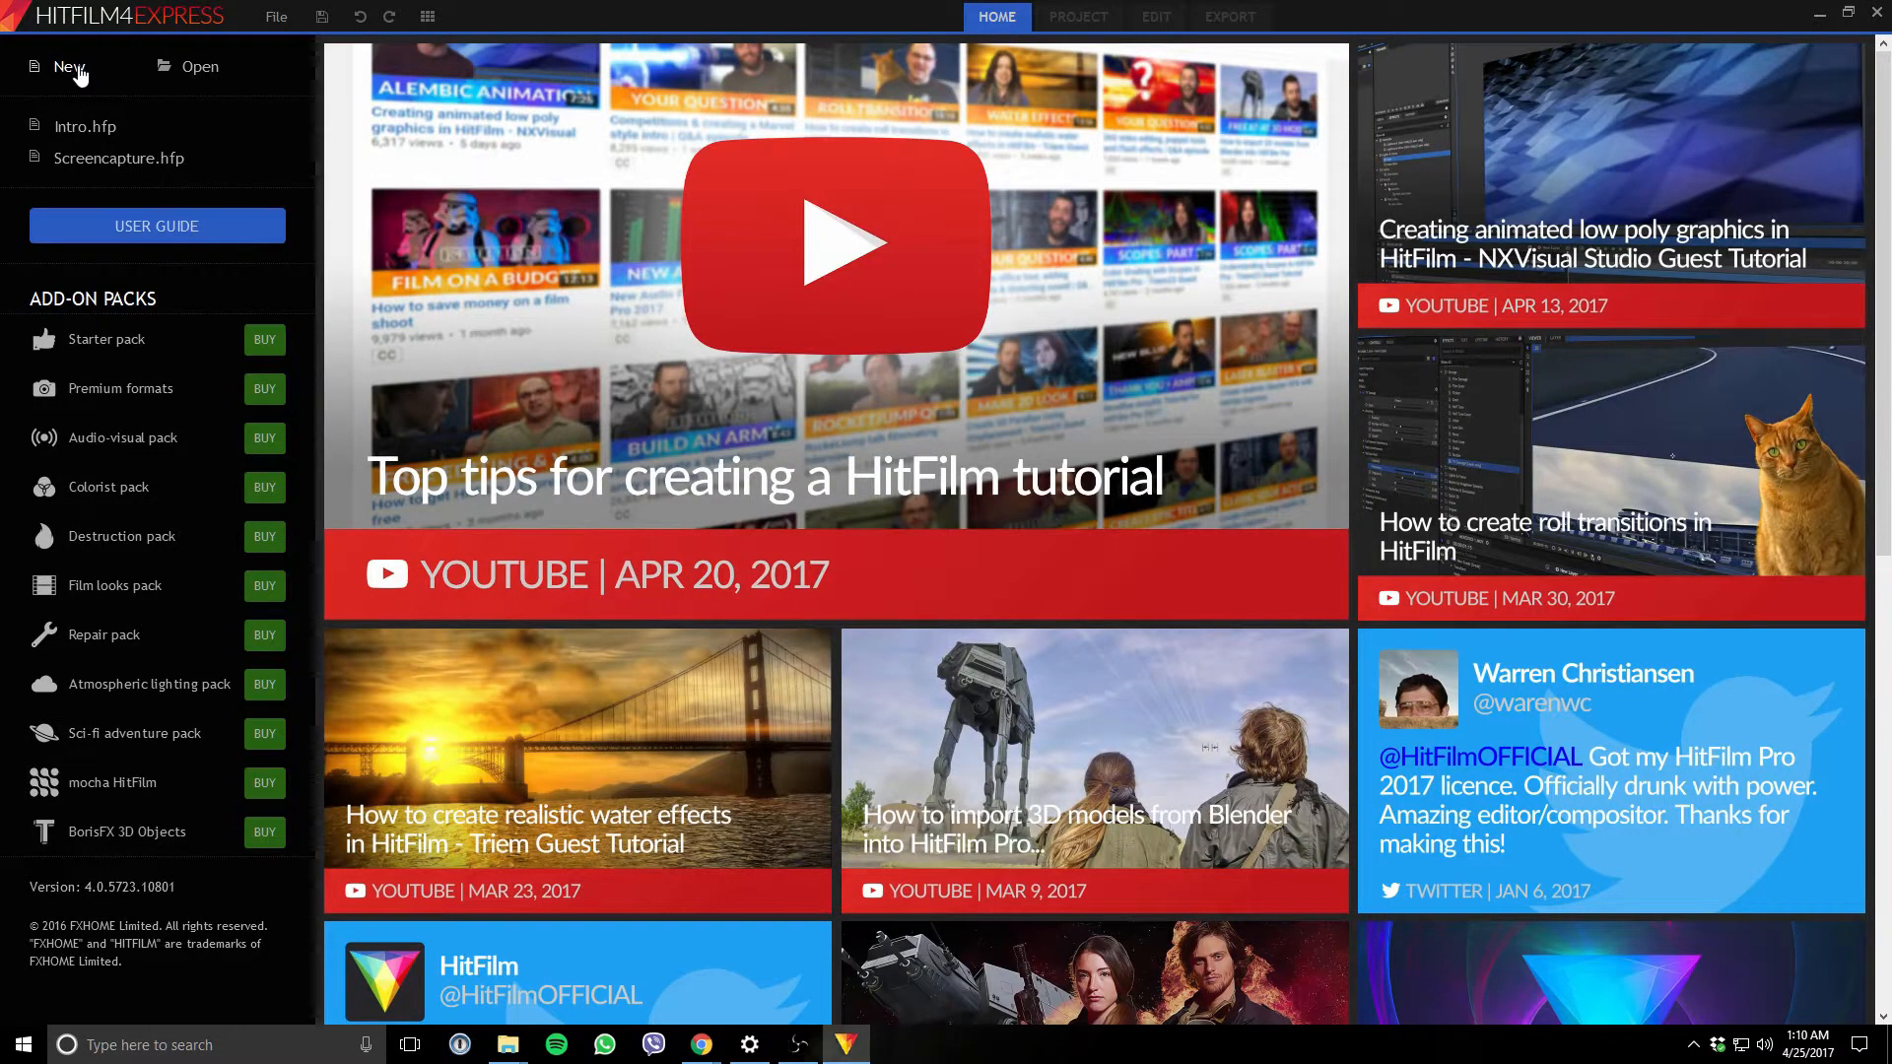
Create a new 1080p Full HD 30 fps project and start editing it.
click(69, 67)
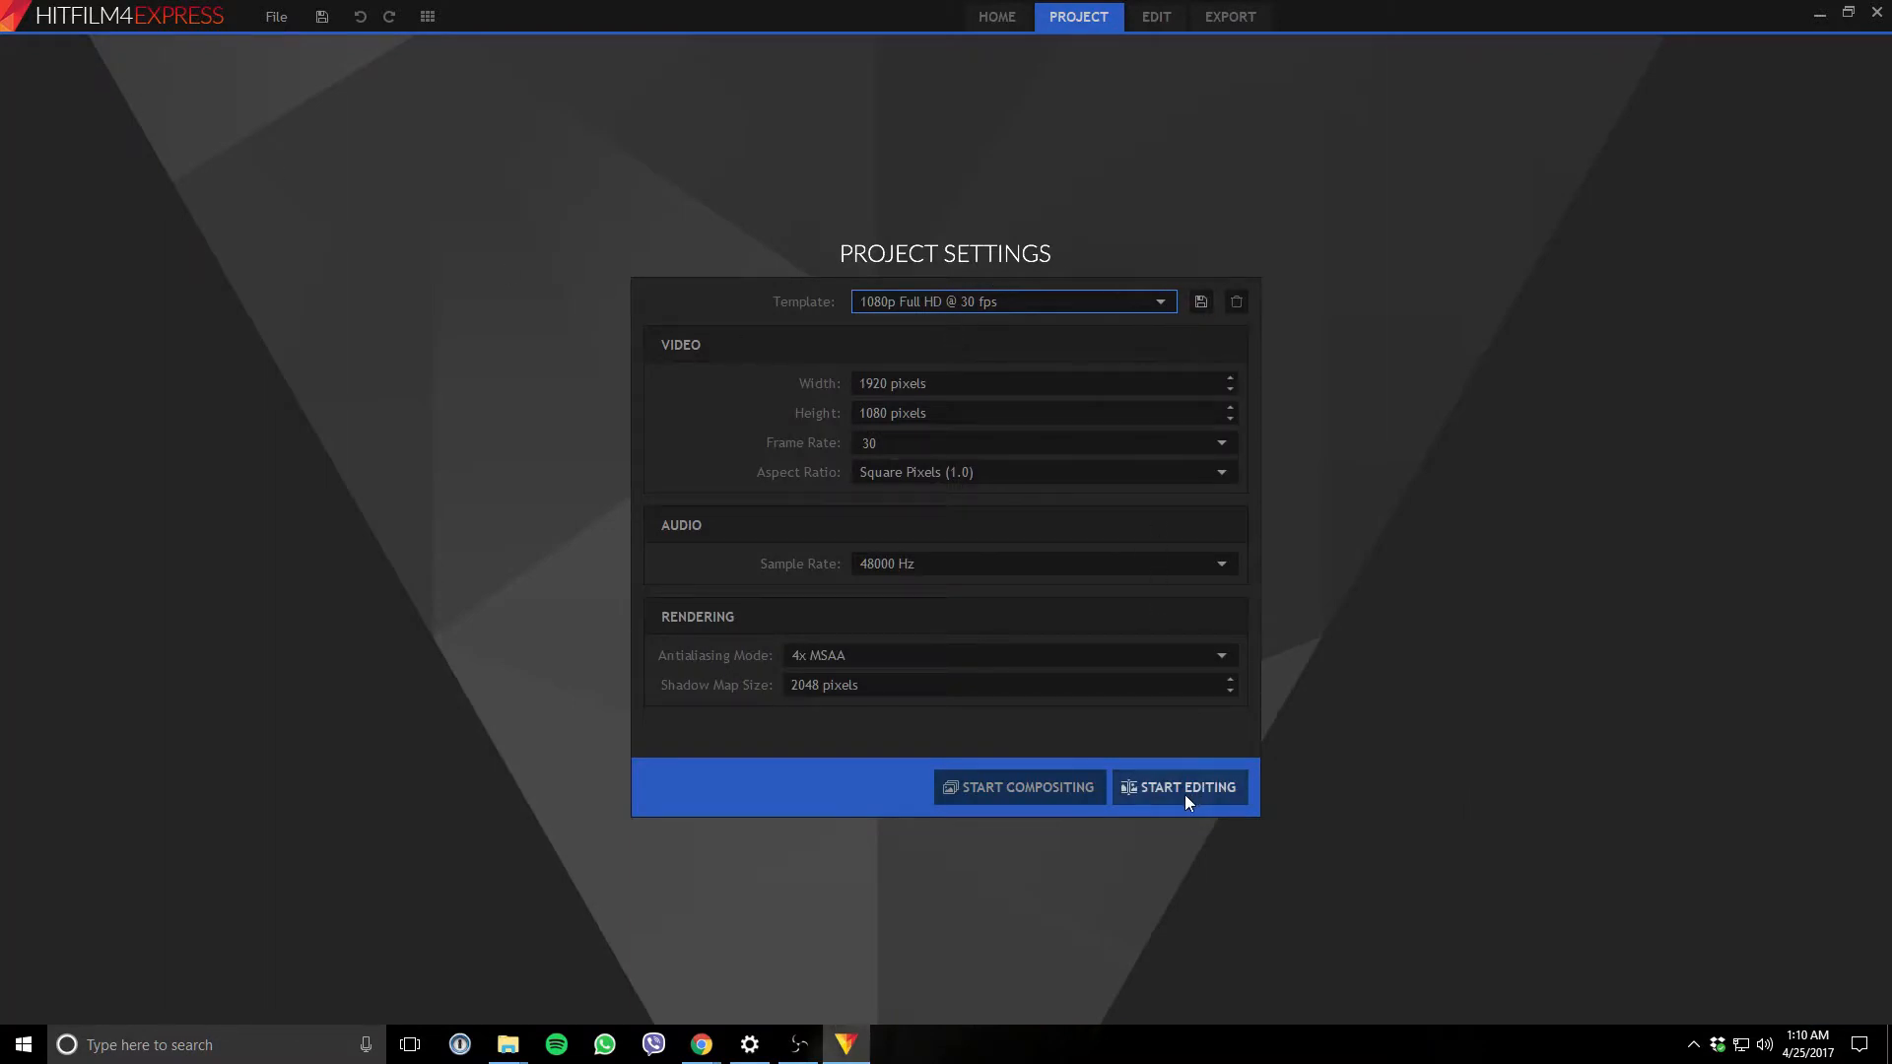
click(1187, 786)
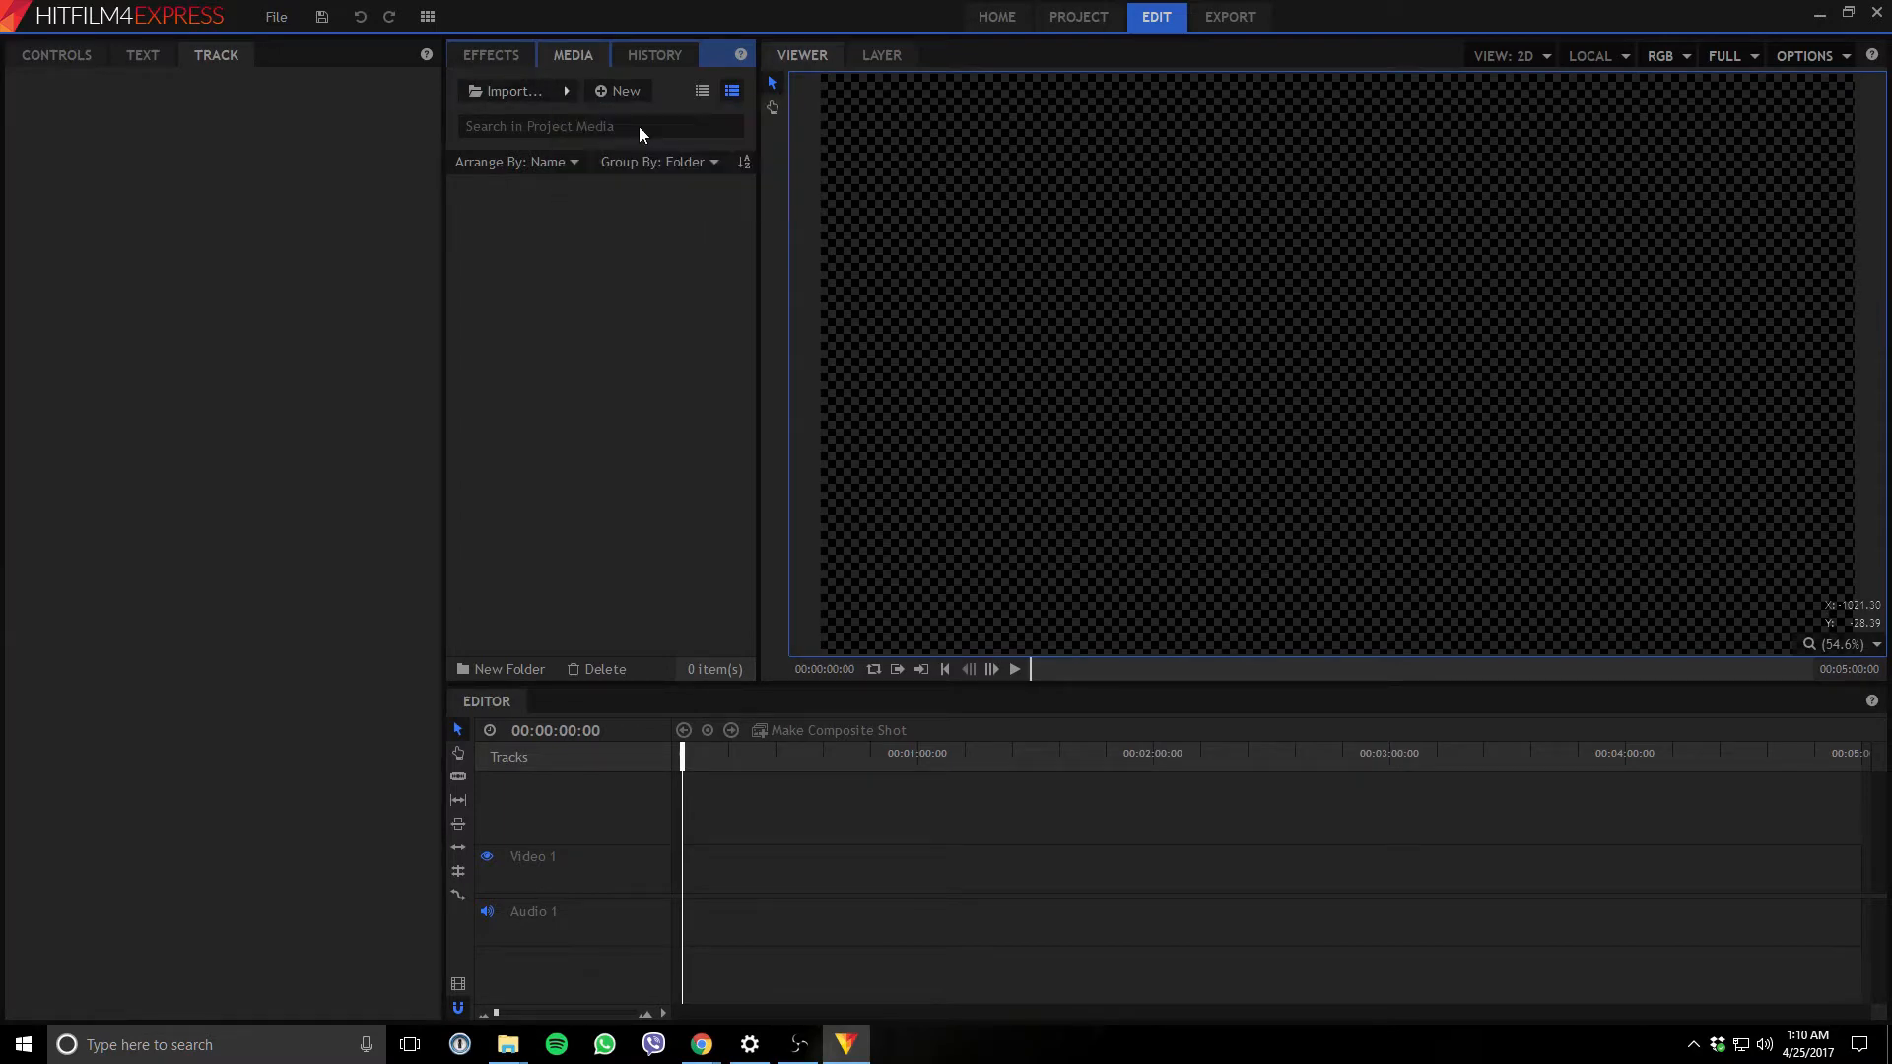
Import Intro.avi from the YOUTUBE folder into the project media.
click(511, 91)
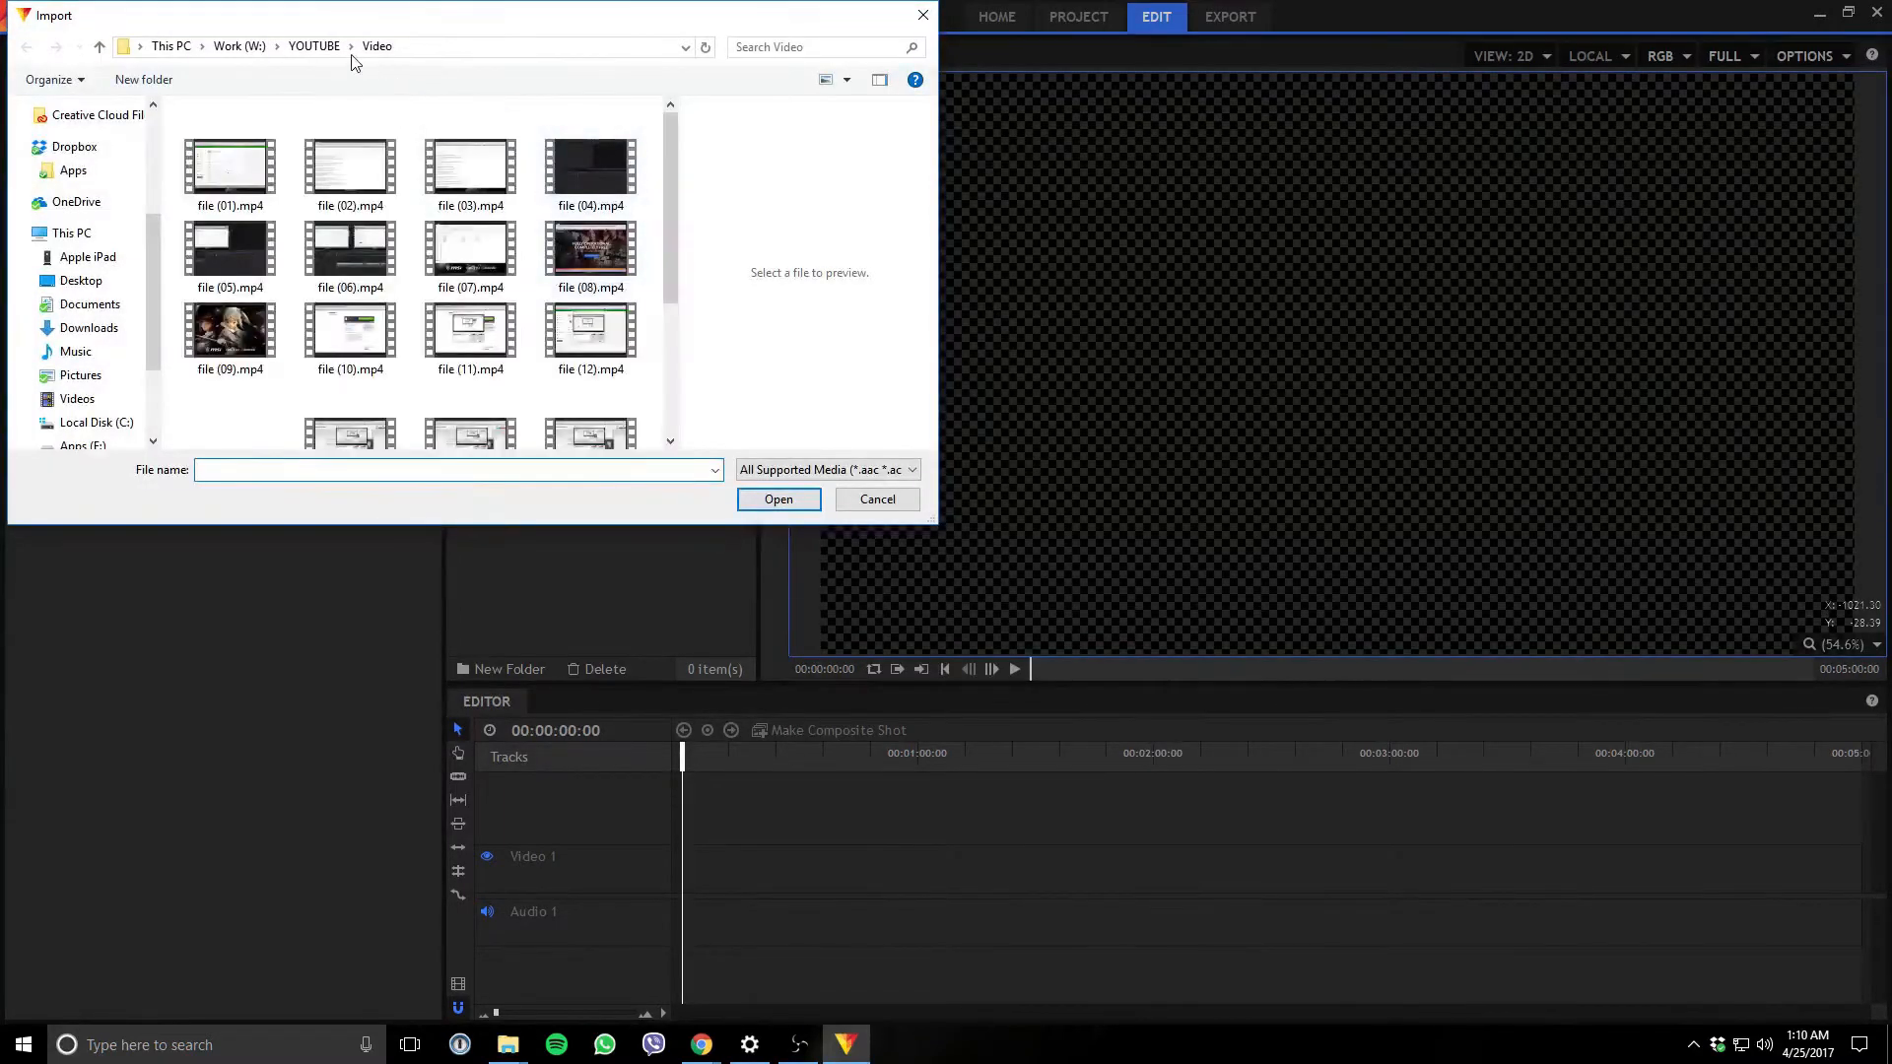
click(313, 45)
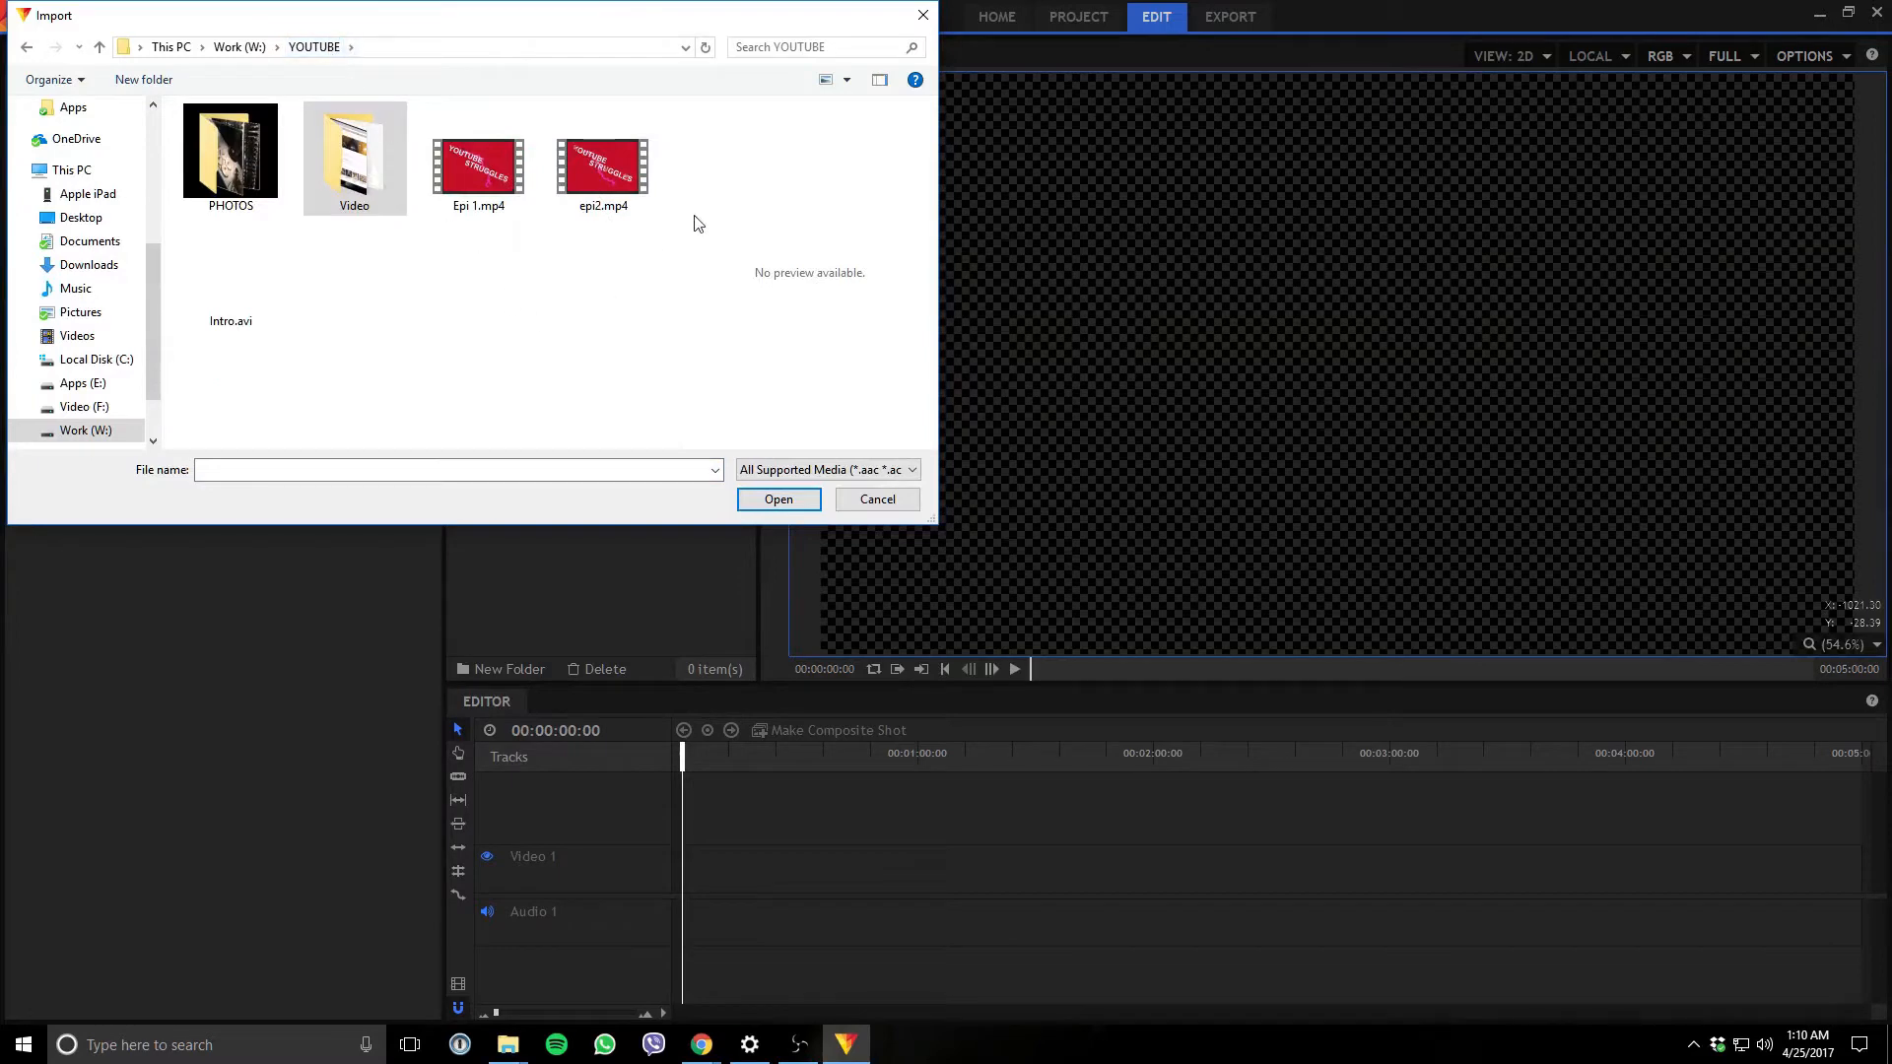
click(229, 272)
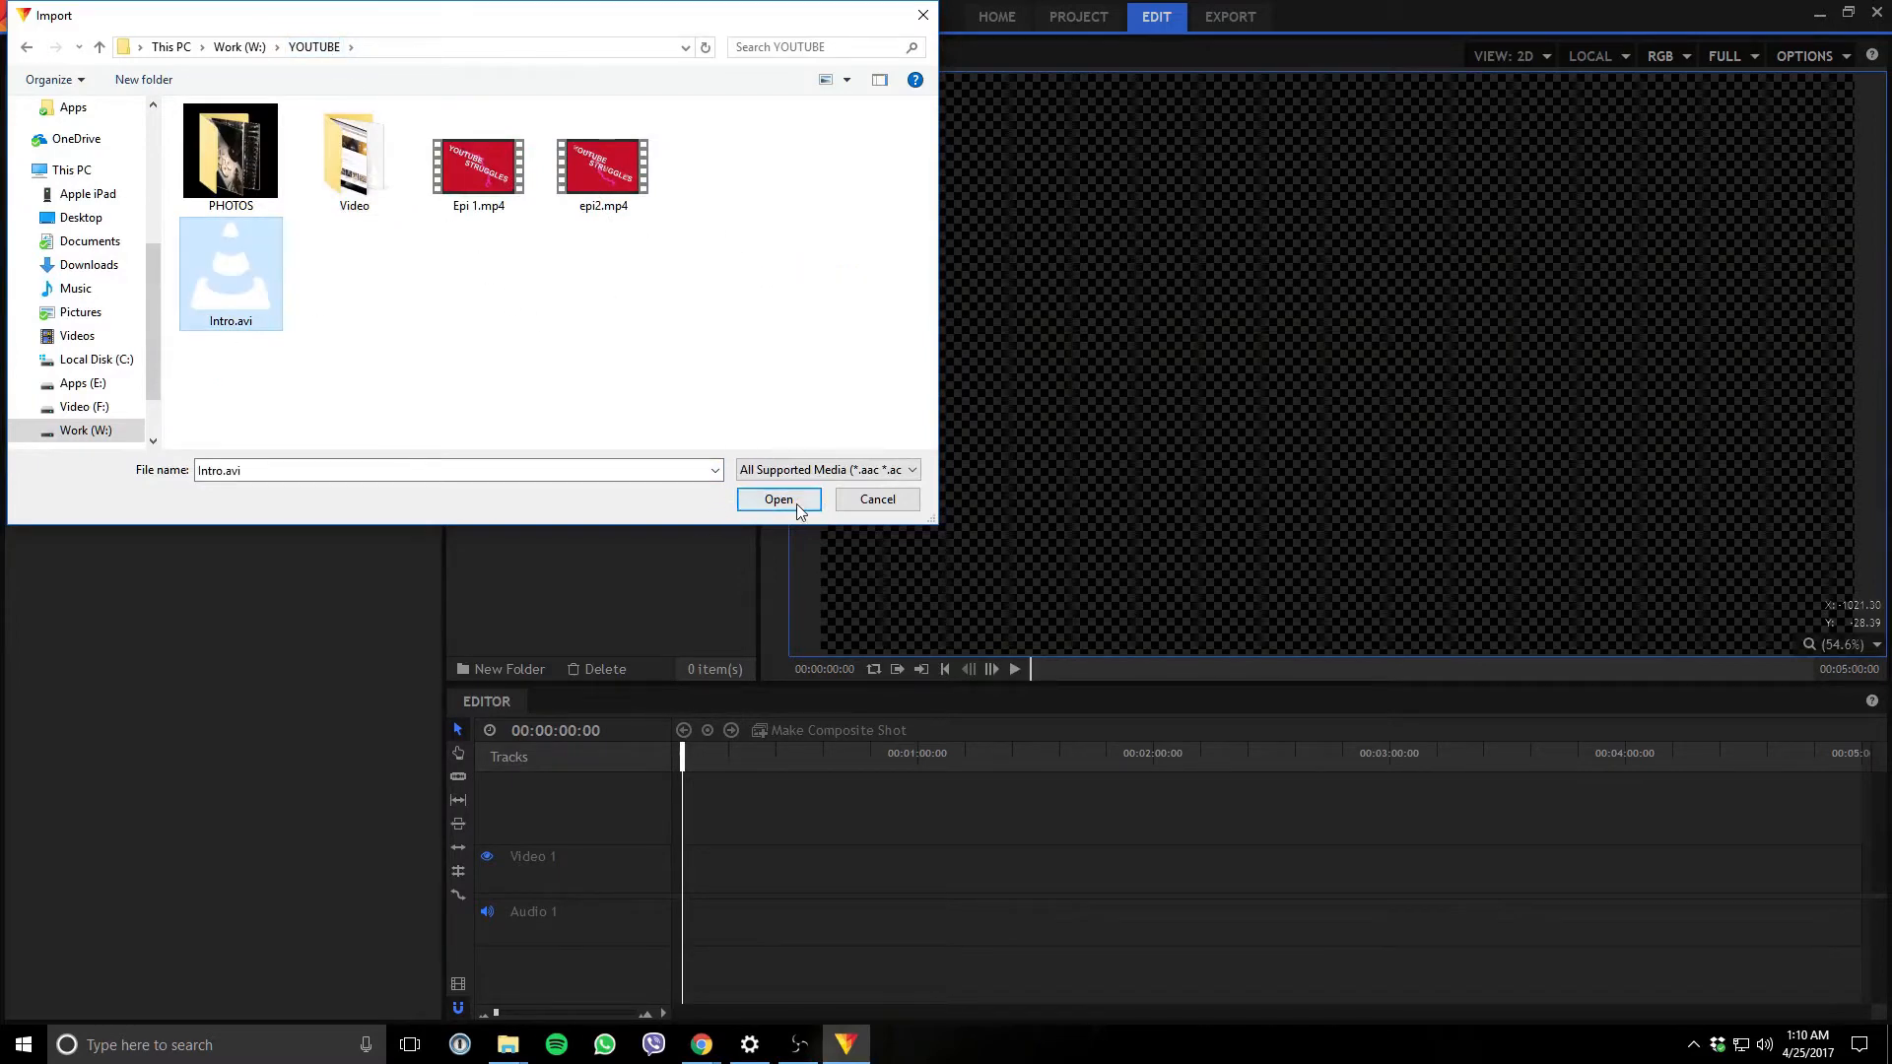
click(778, 499)
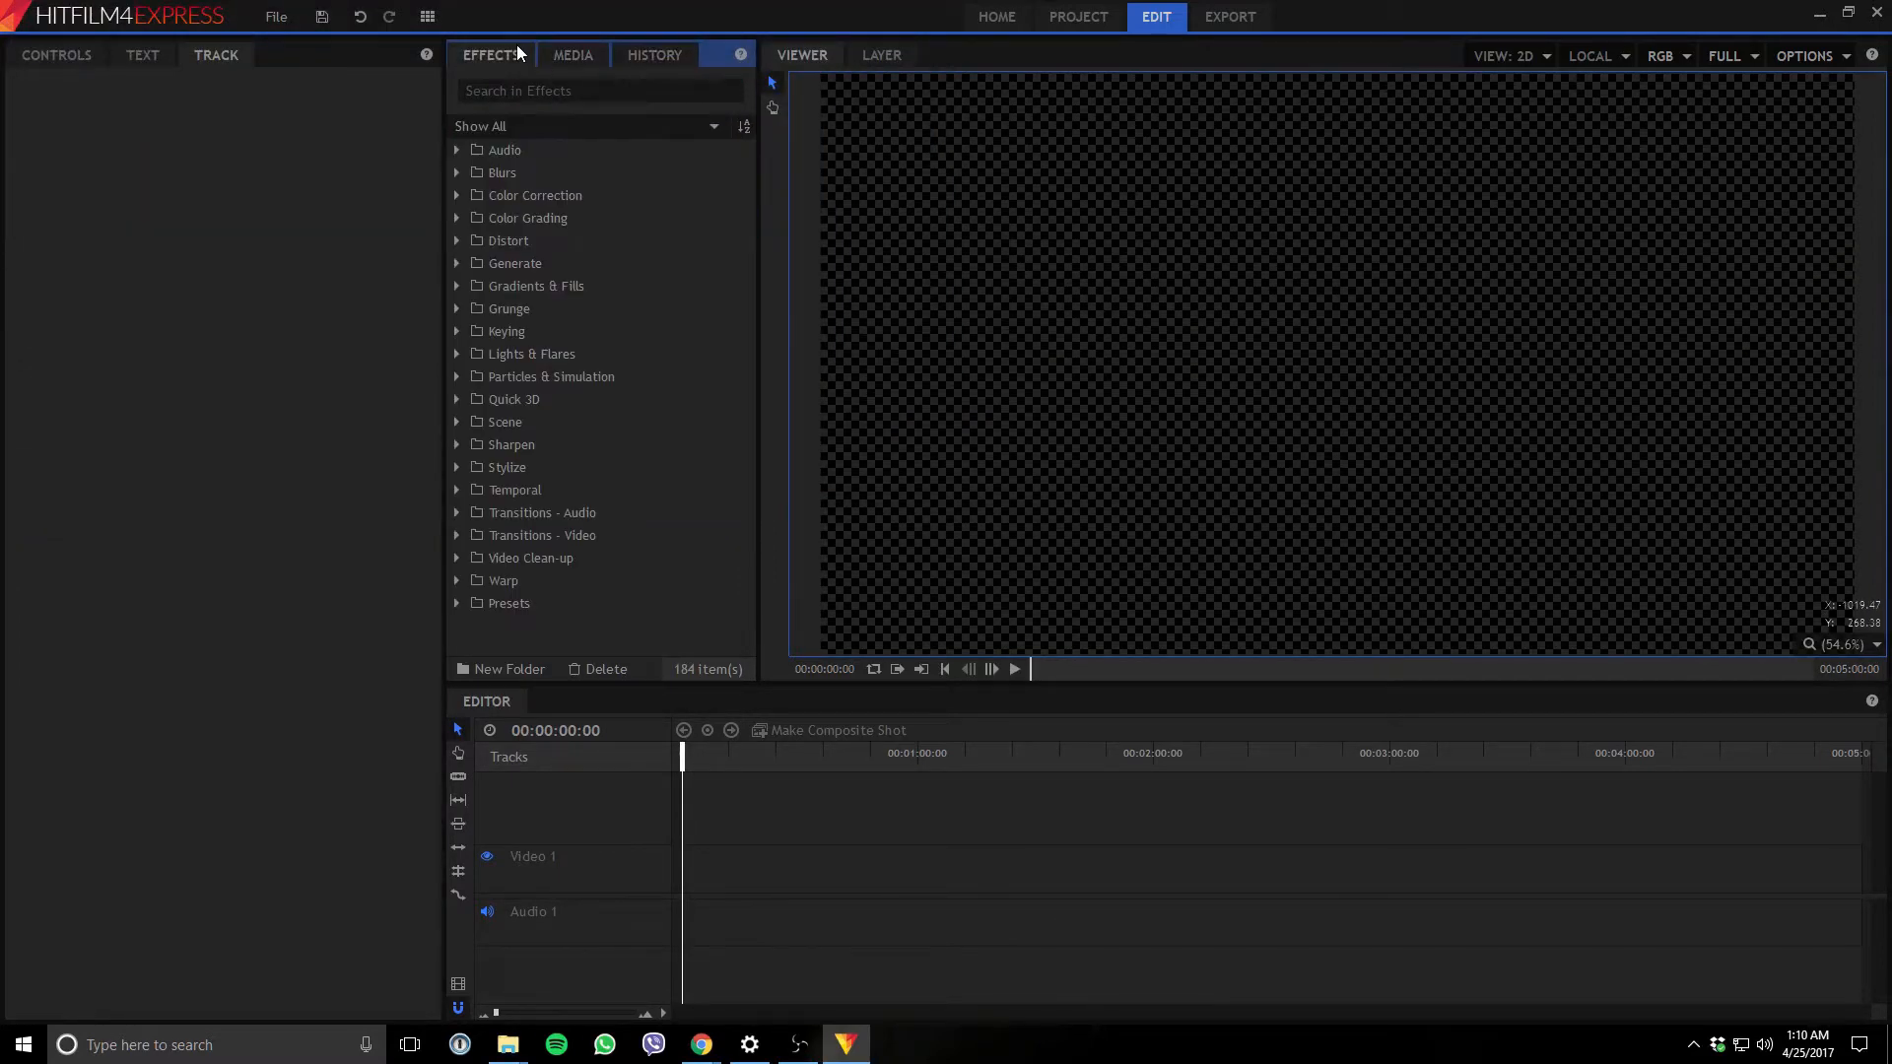
click(571, 55)
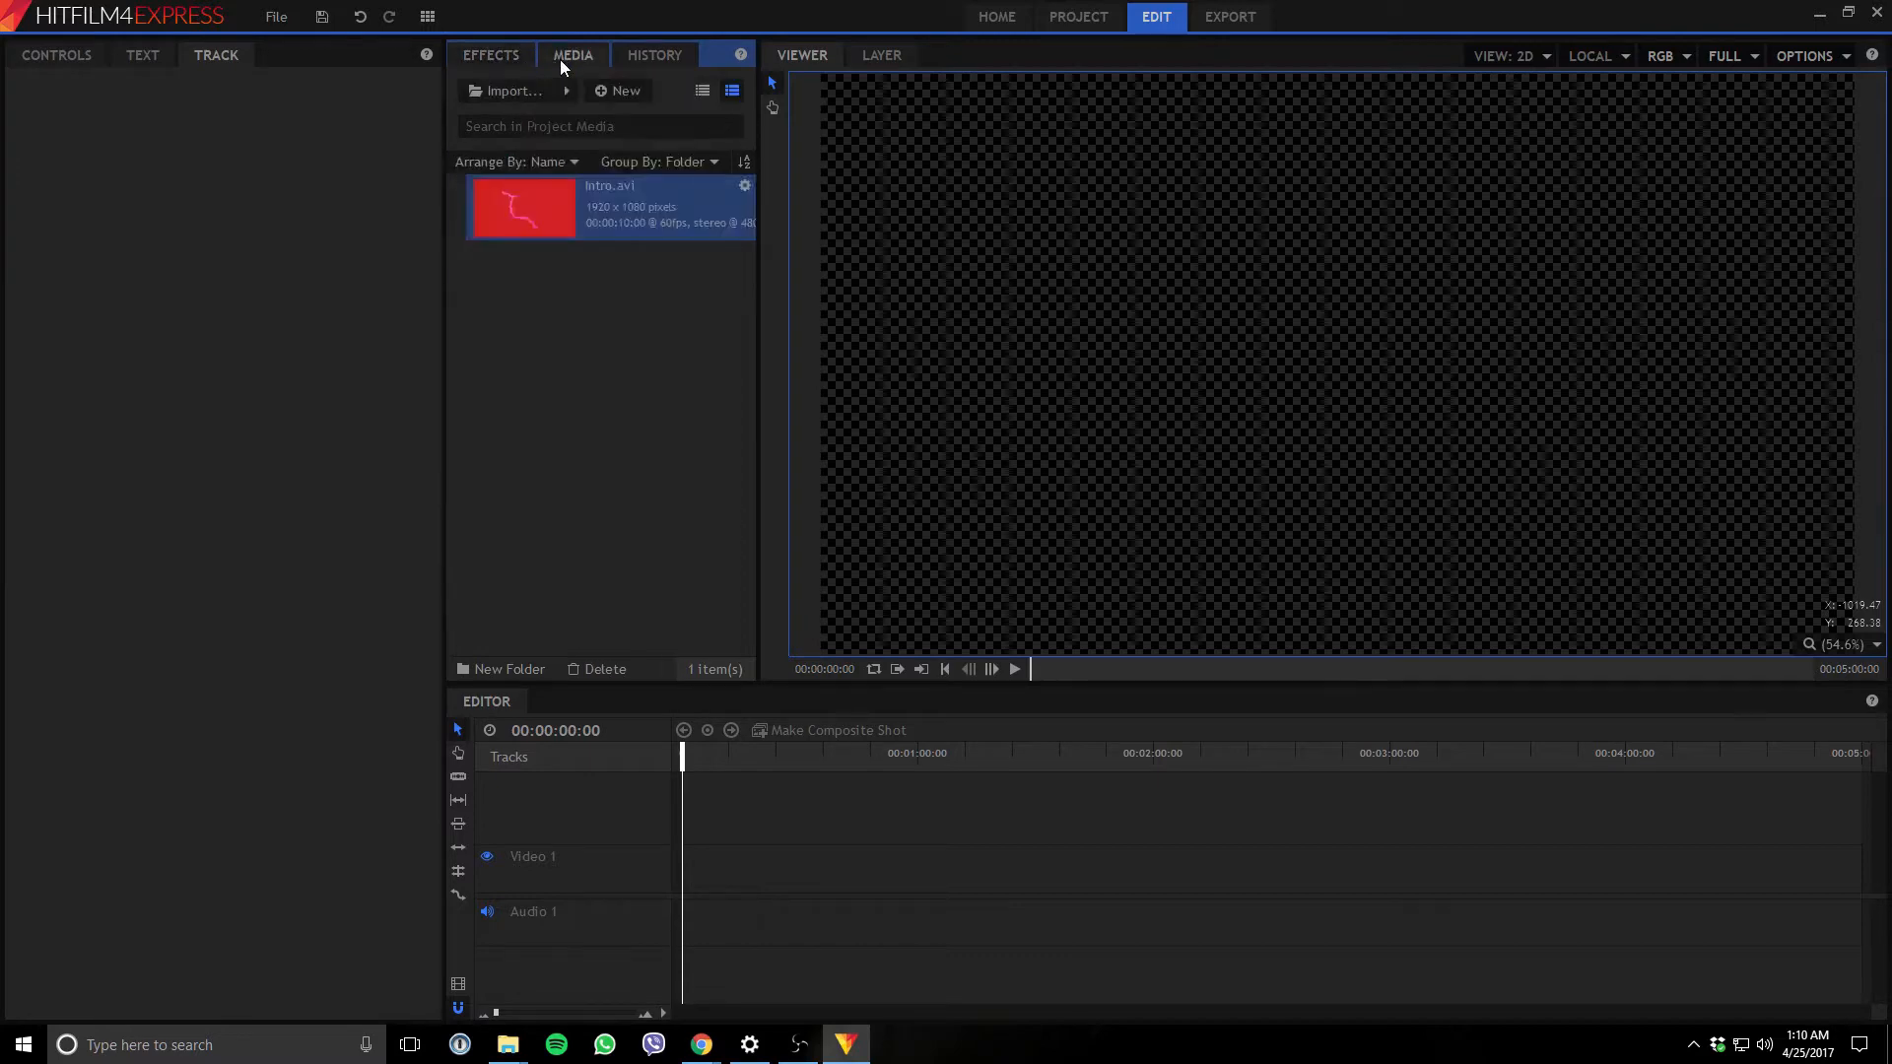
Import the screen capture file (19).mp4 from the Video folder.
click(619, 90)
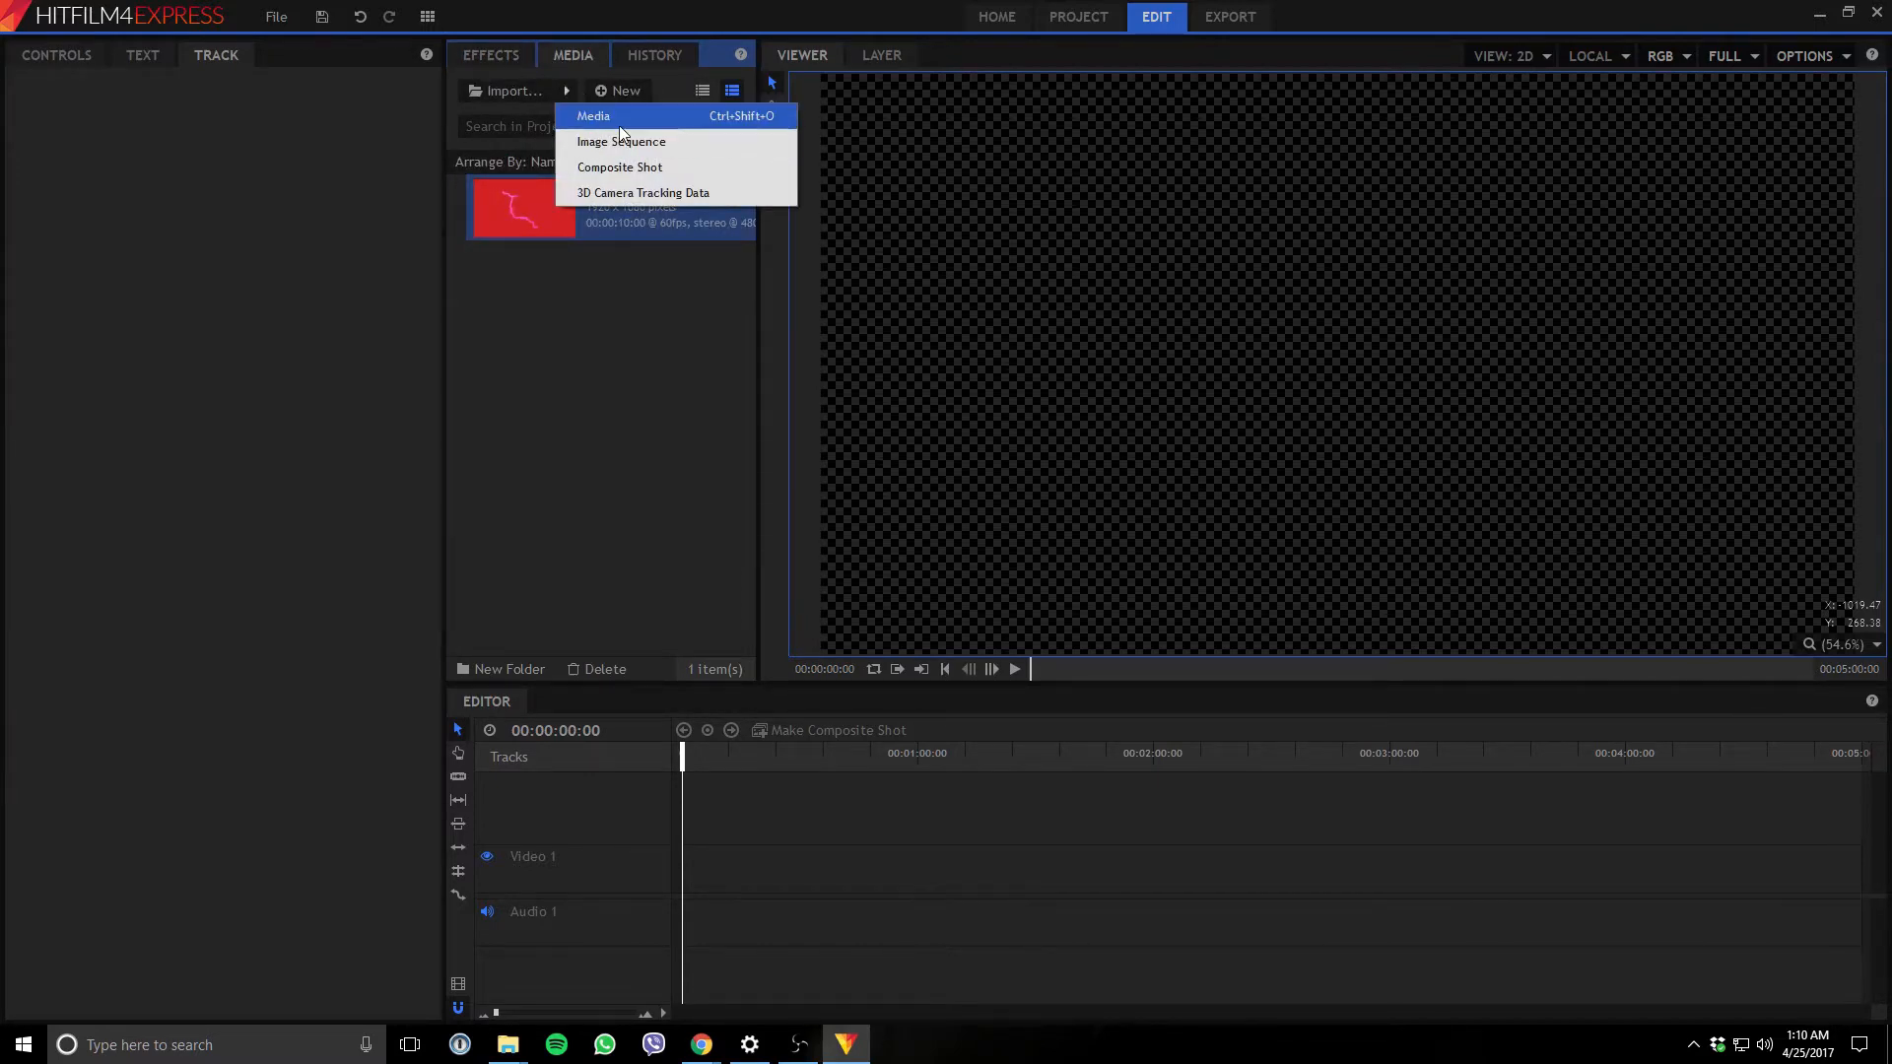
click(593, 114)
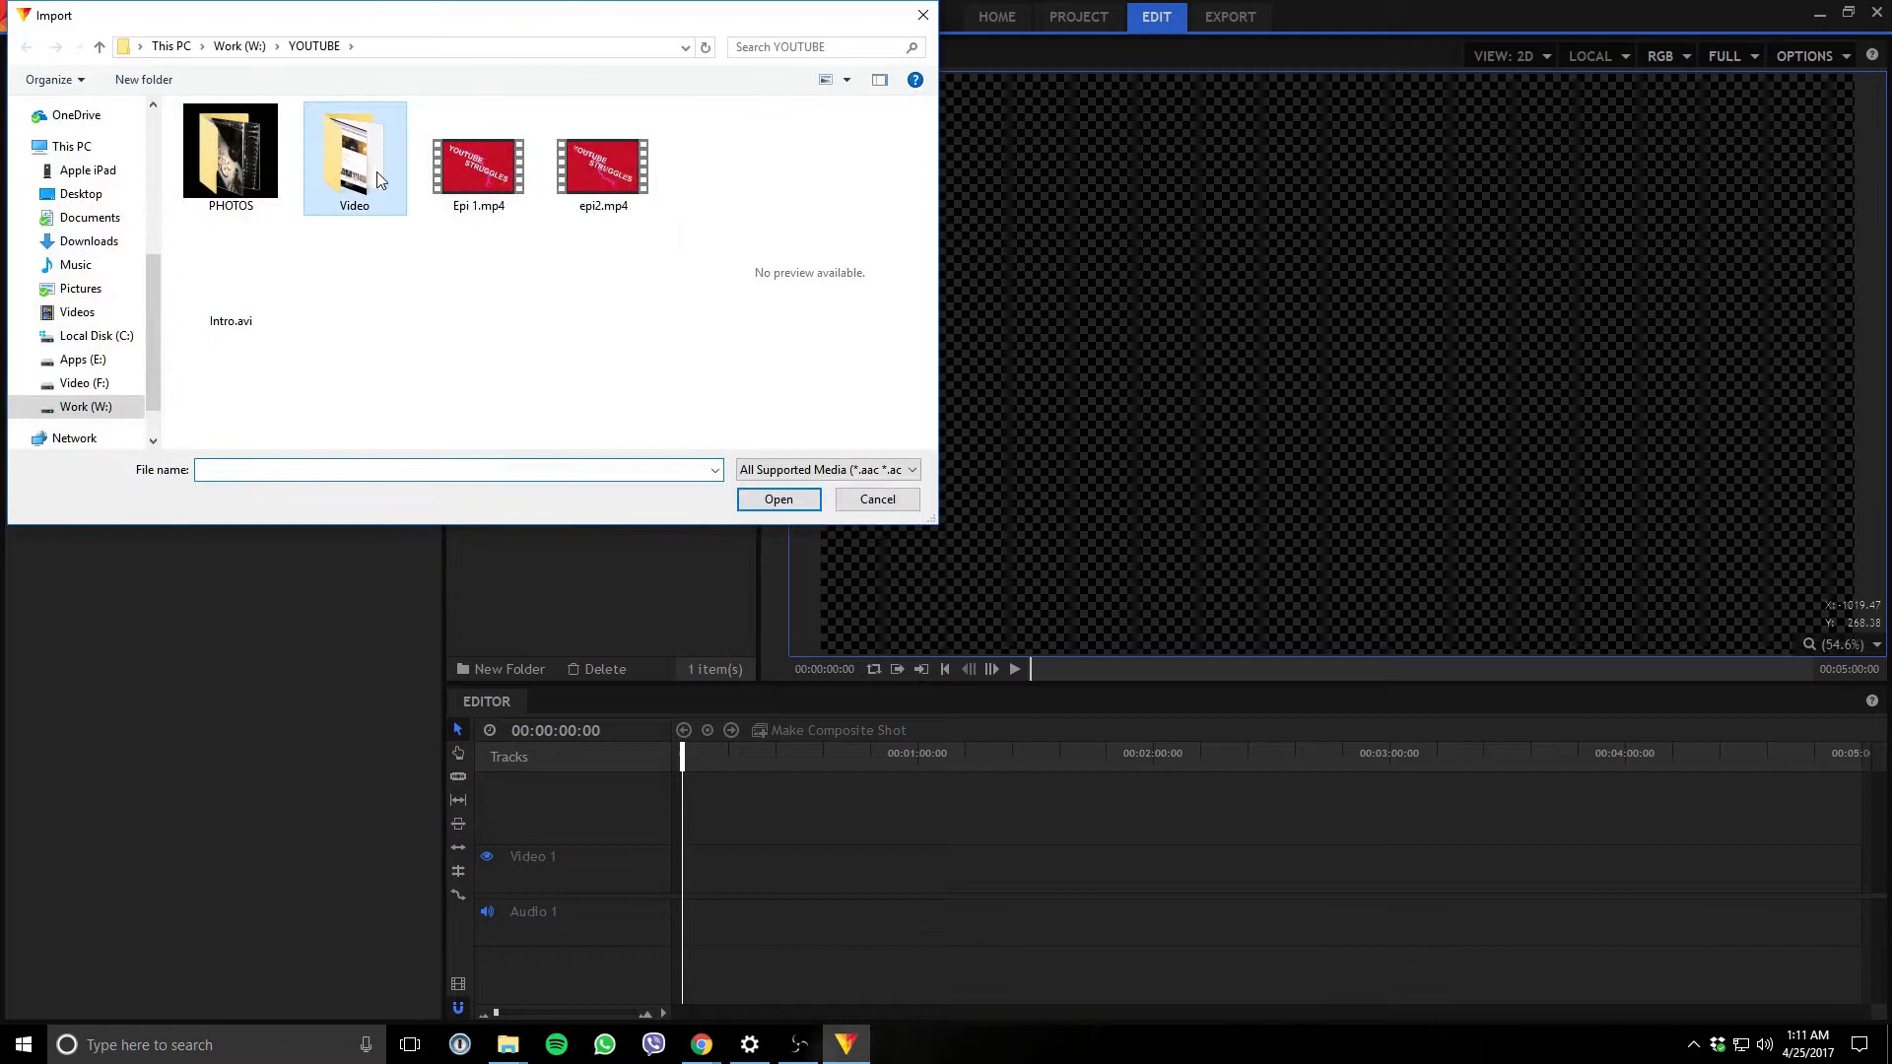
double_click(352, 144)
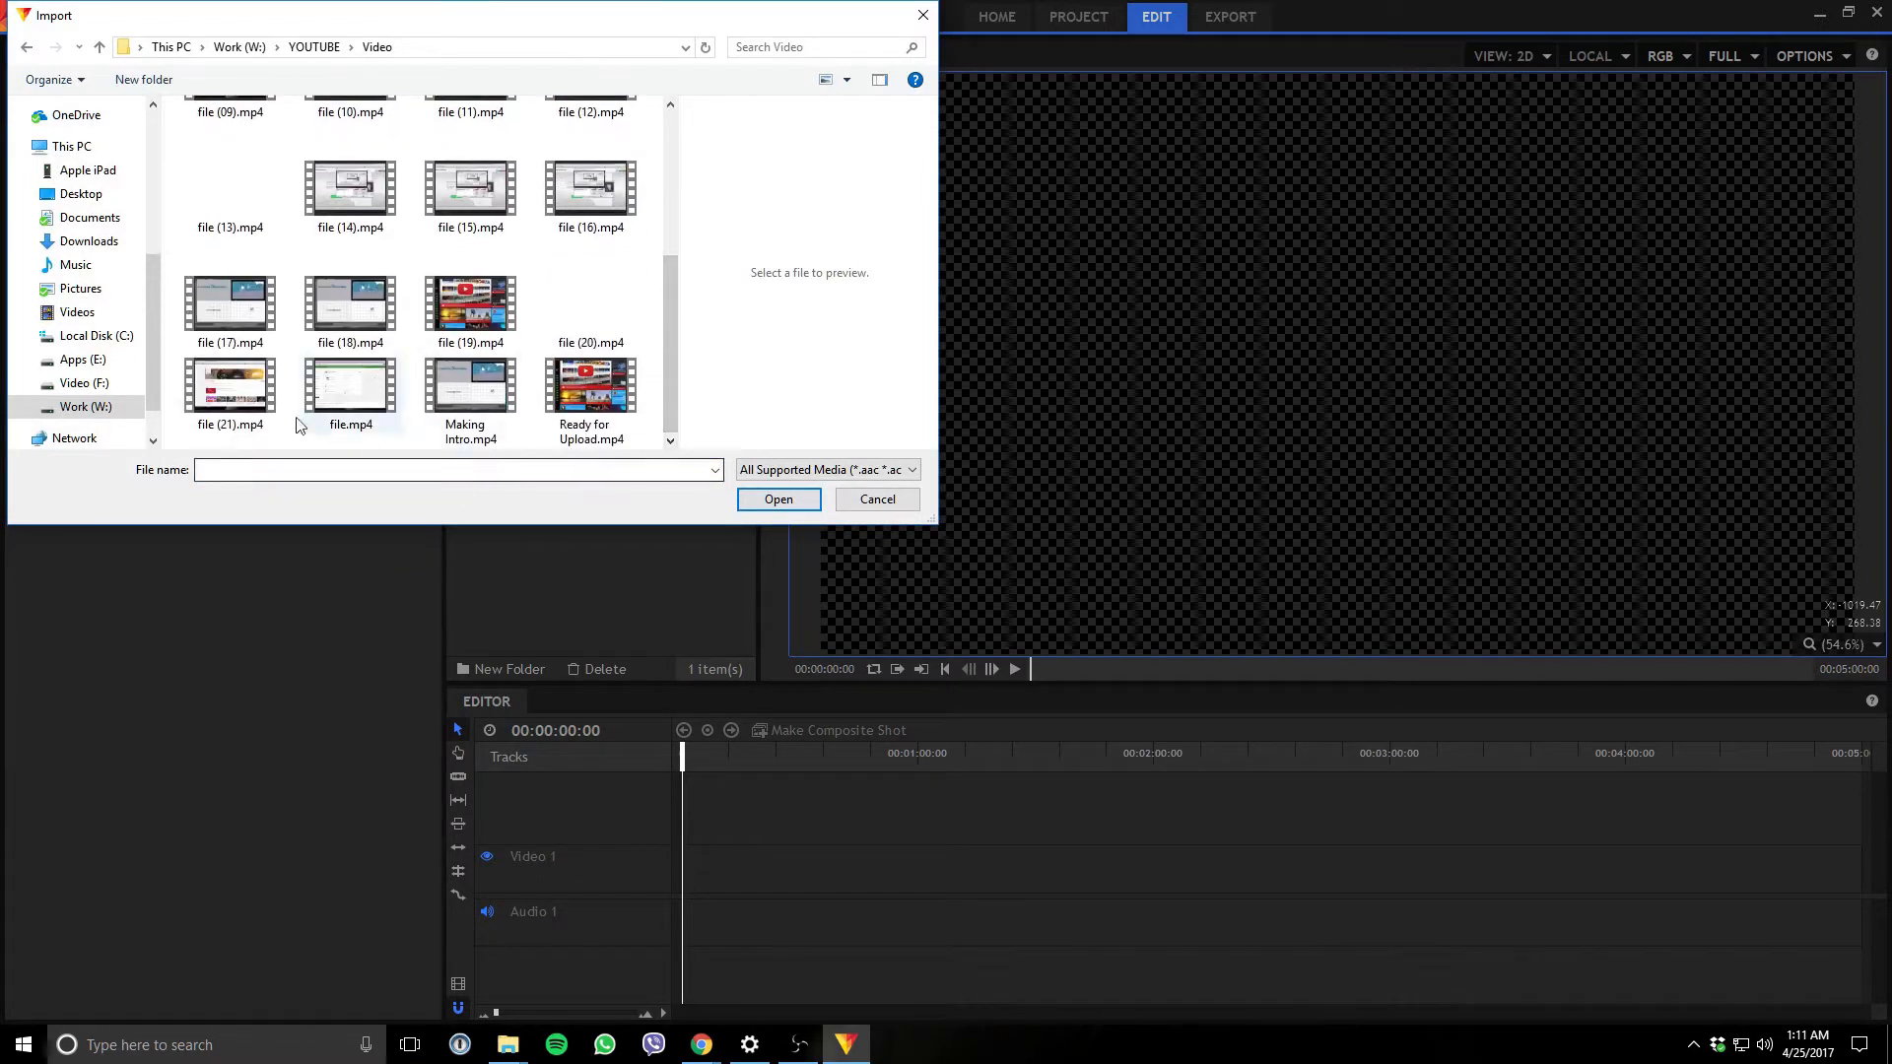
click(471, 293)
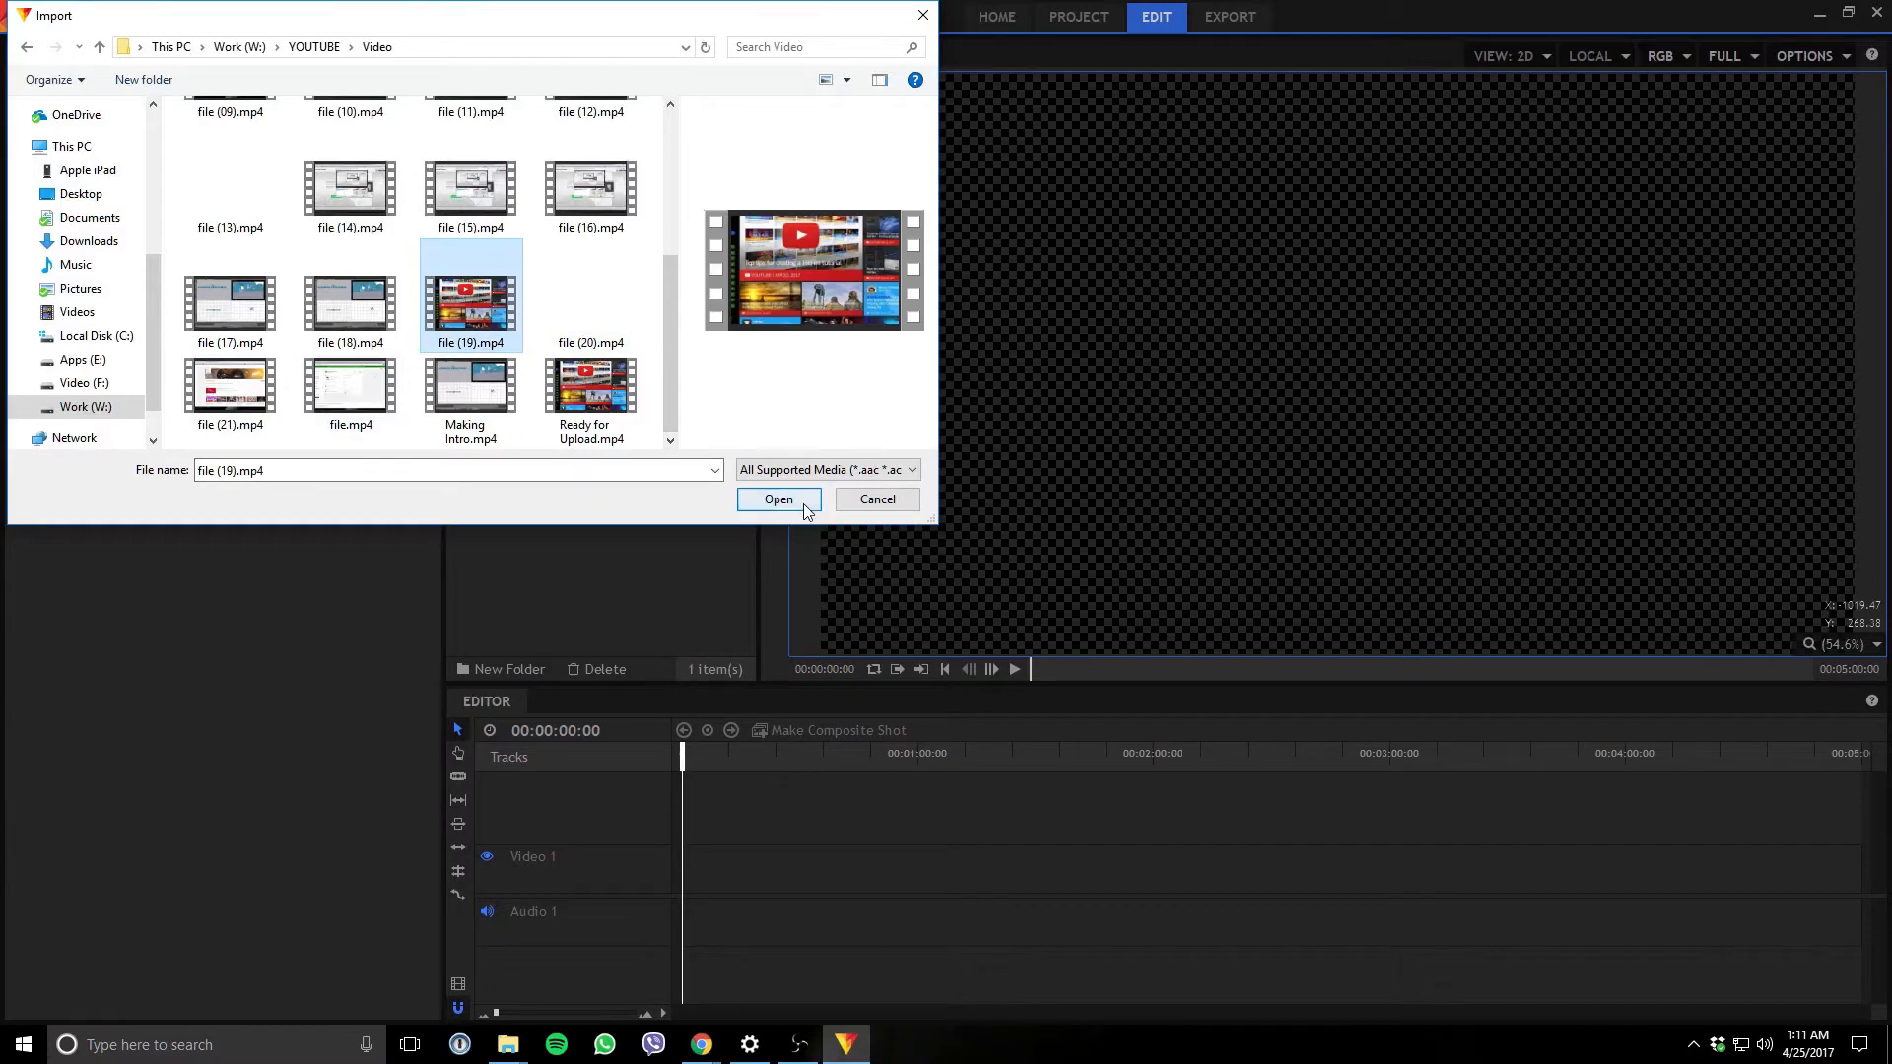
click(778, 499)
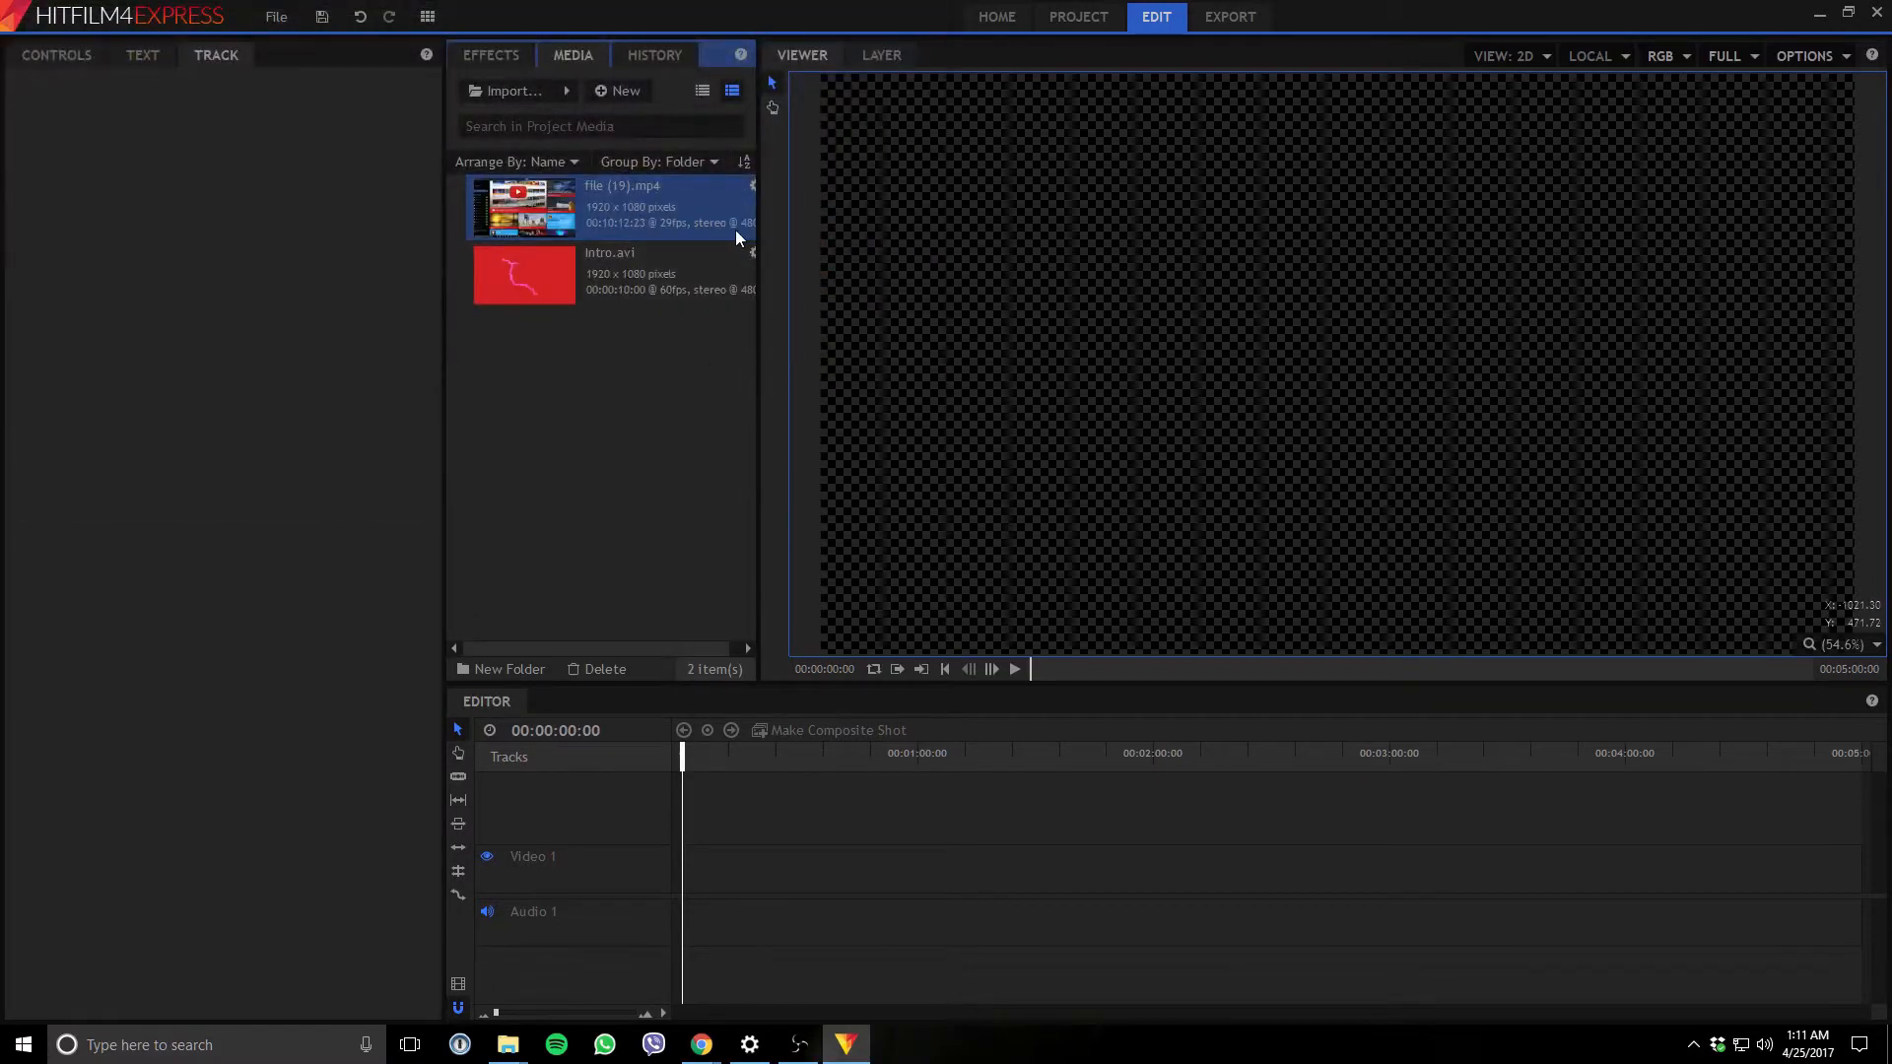
mouse_move(761, 341)
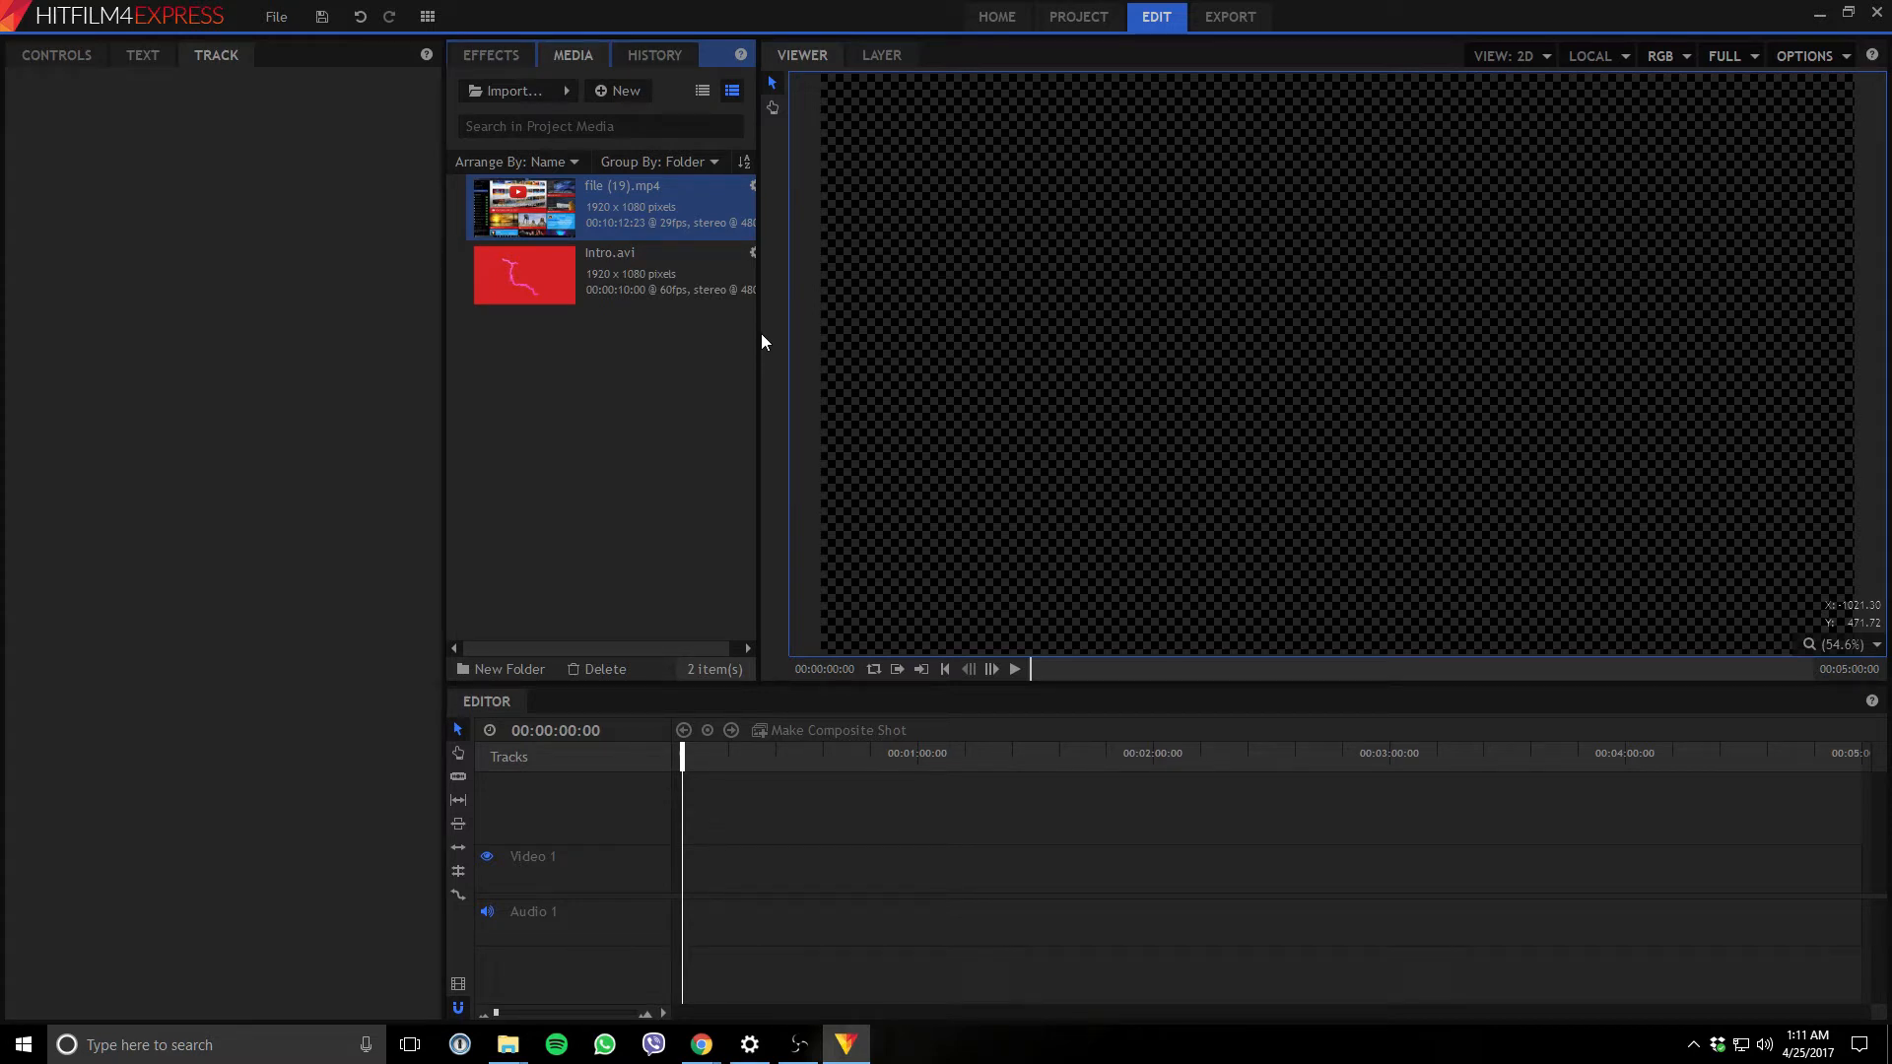
mouse_move(761, 288)
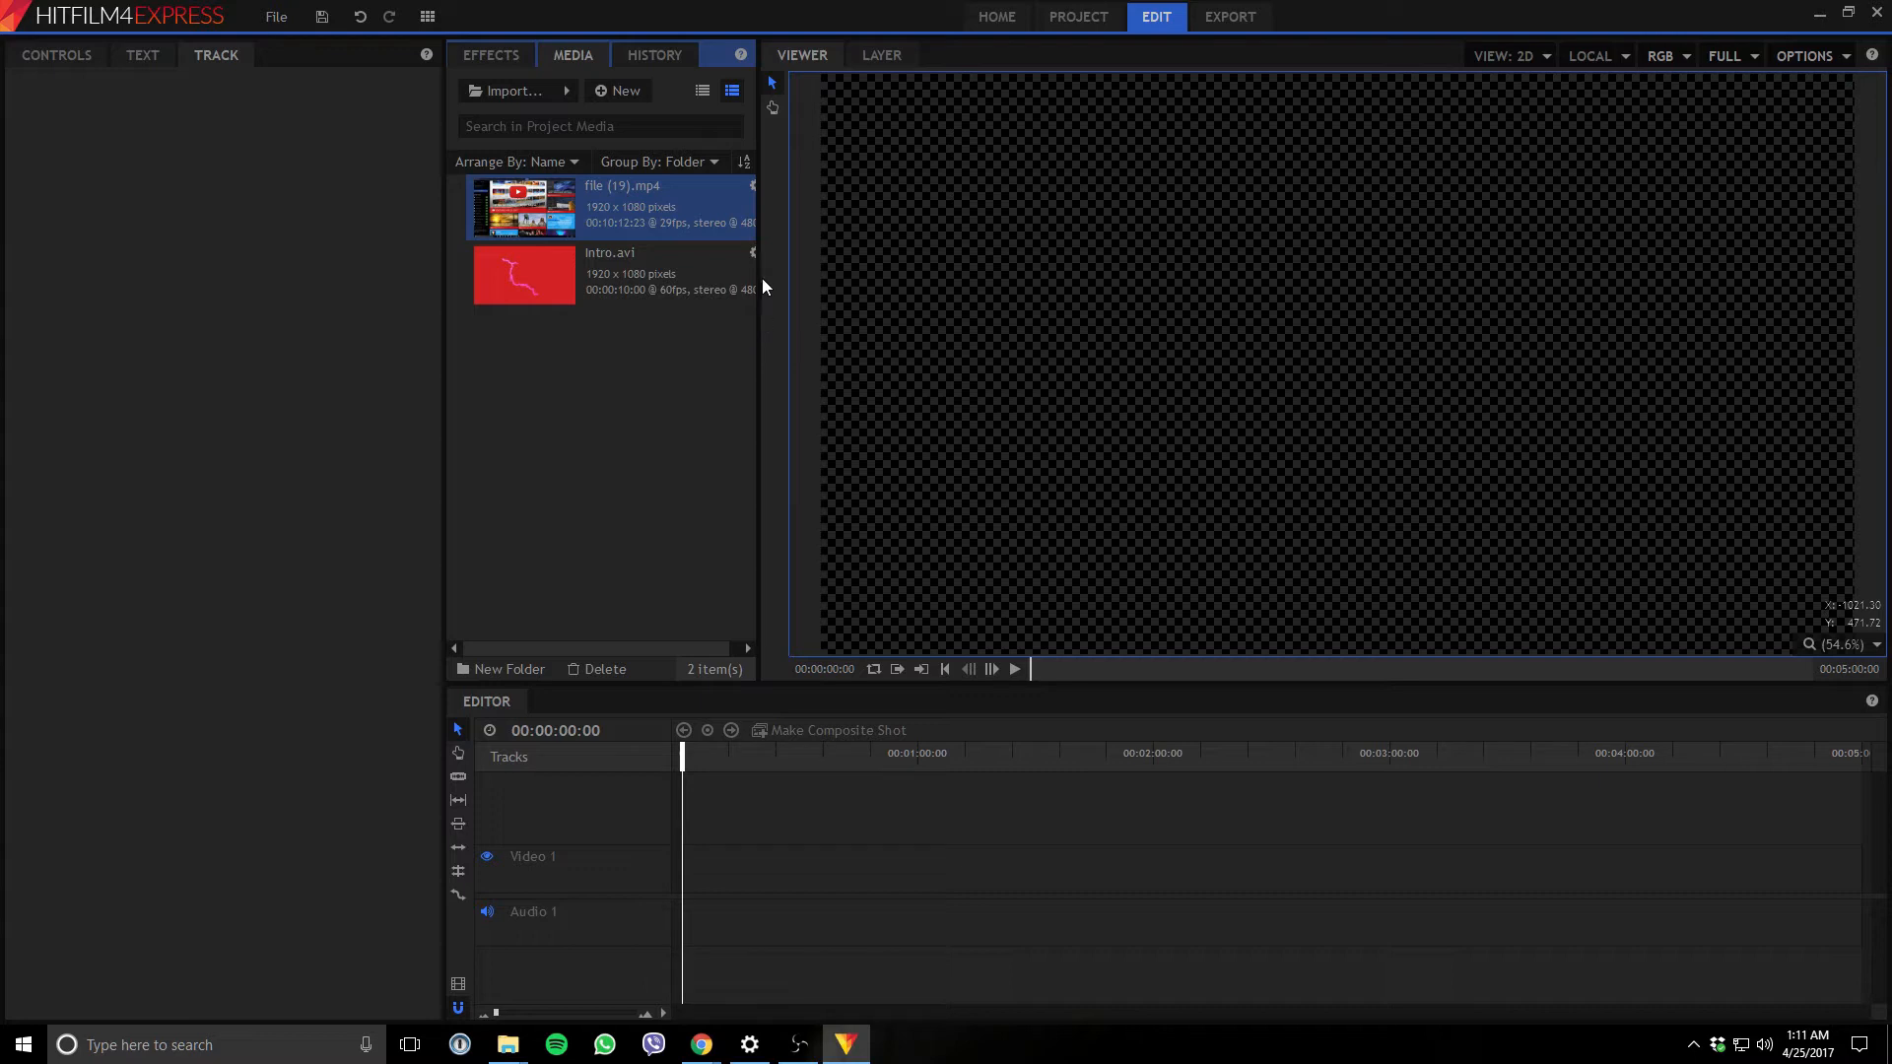
mouse_move(757, 217)
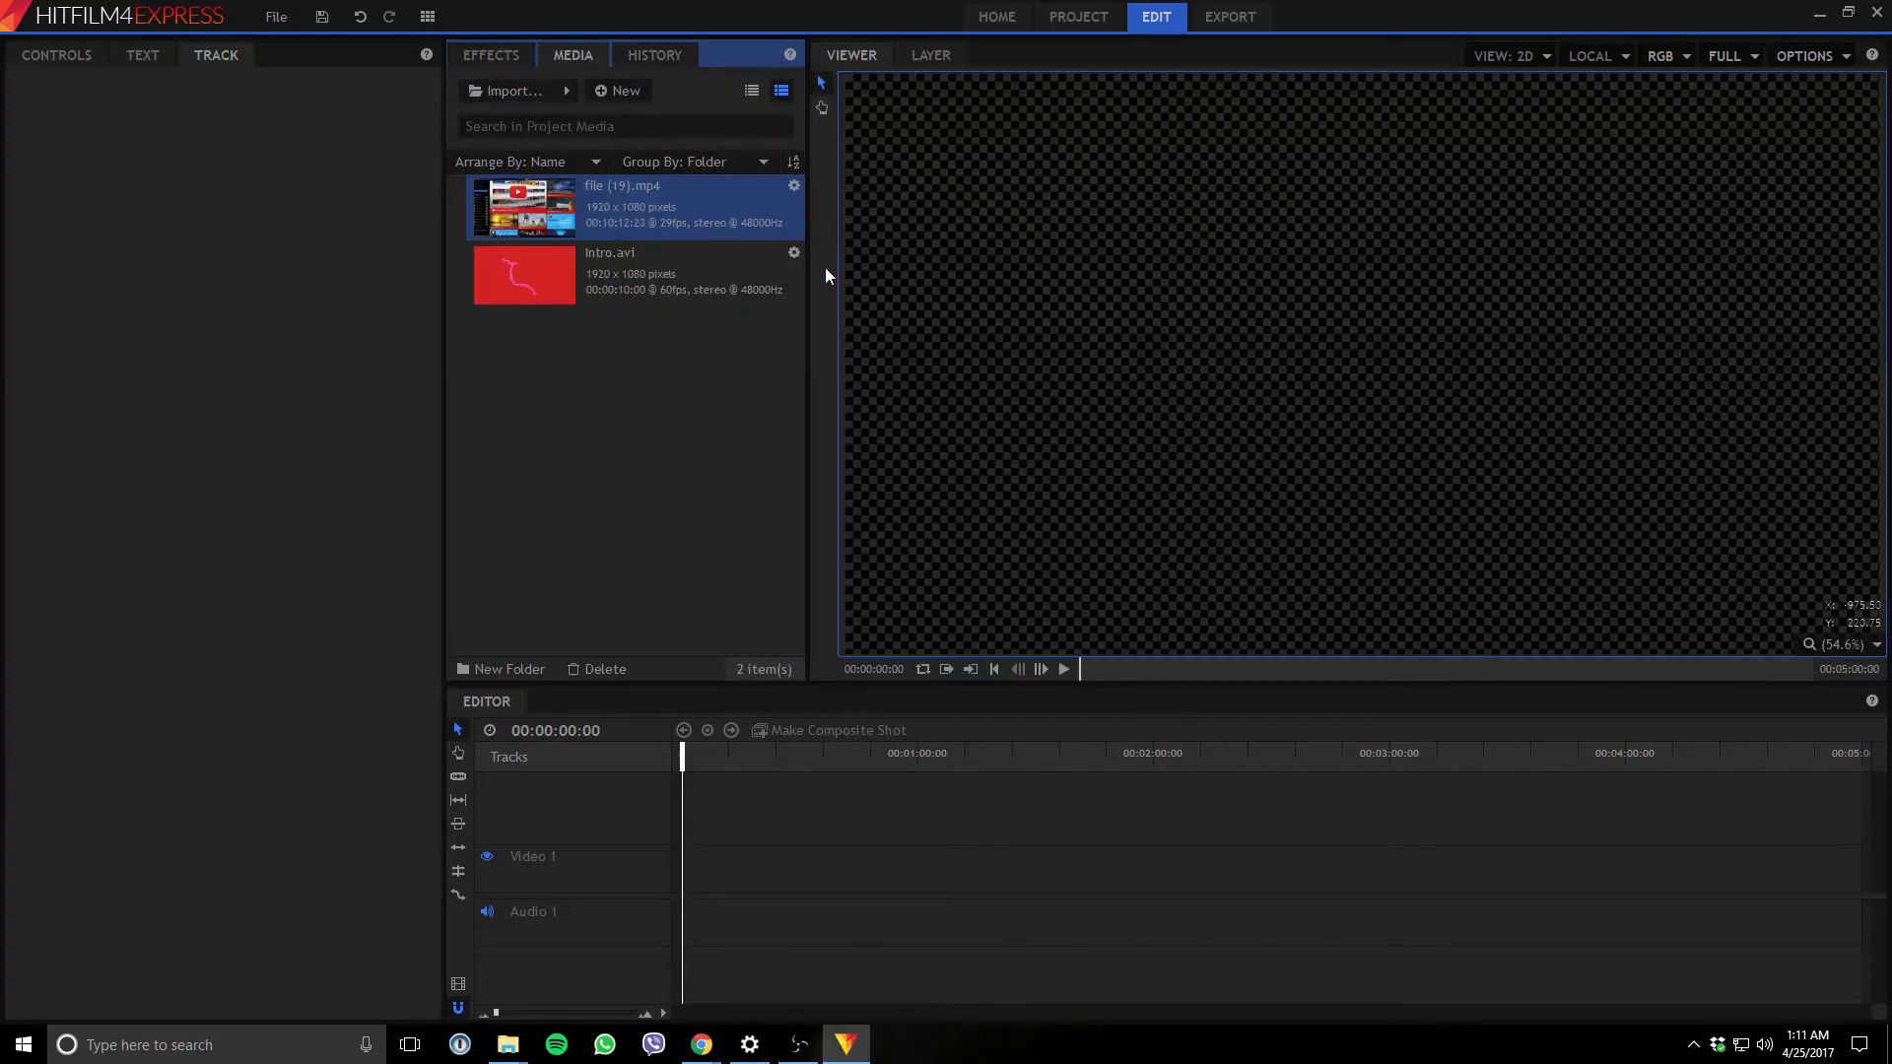
mouse_move(712, 351)
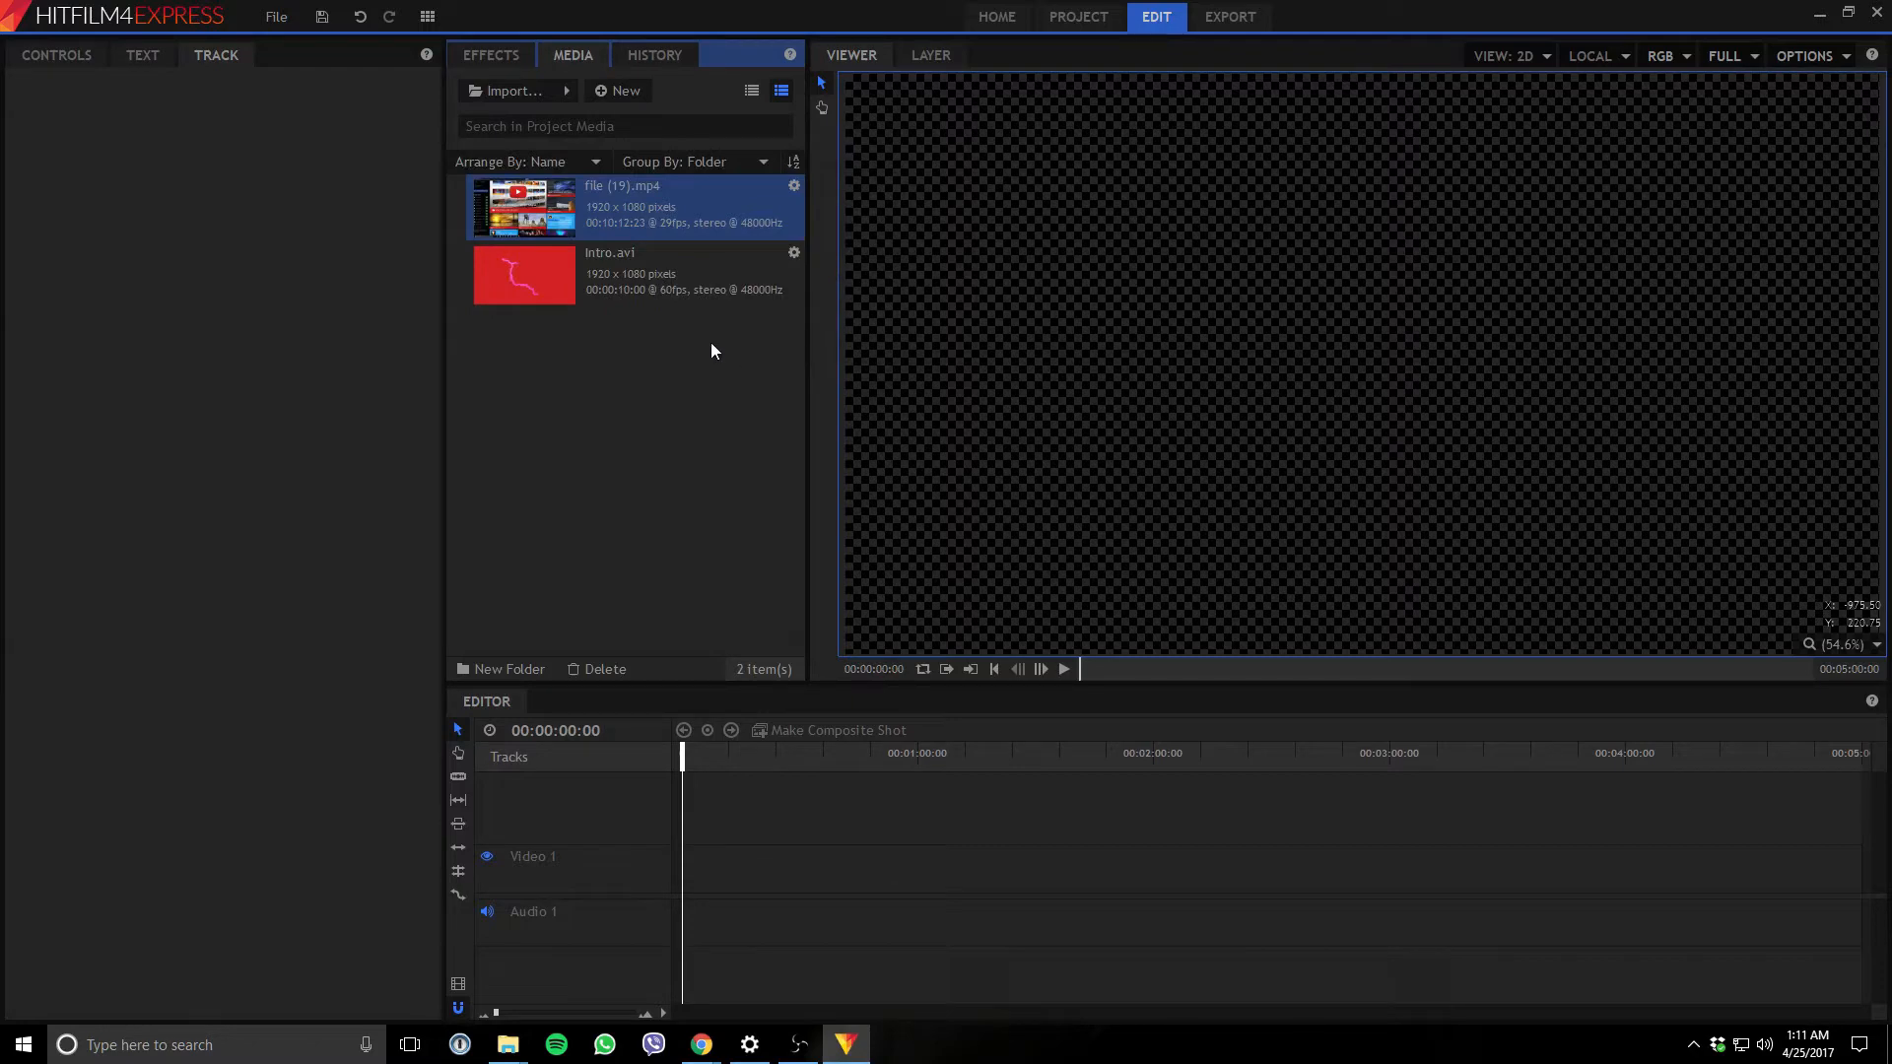
Check the details and frame rates of Intro.avi and file (19).mp4 in the media list.
click(632, 274)
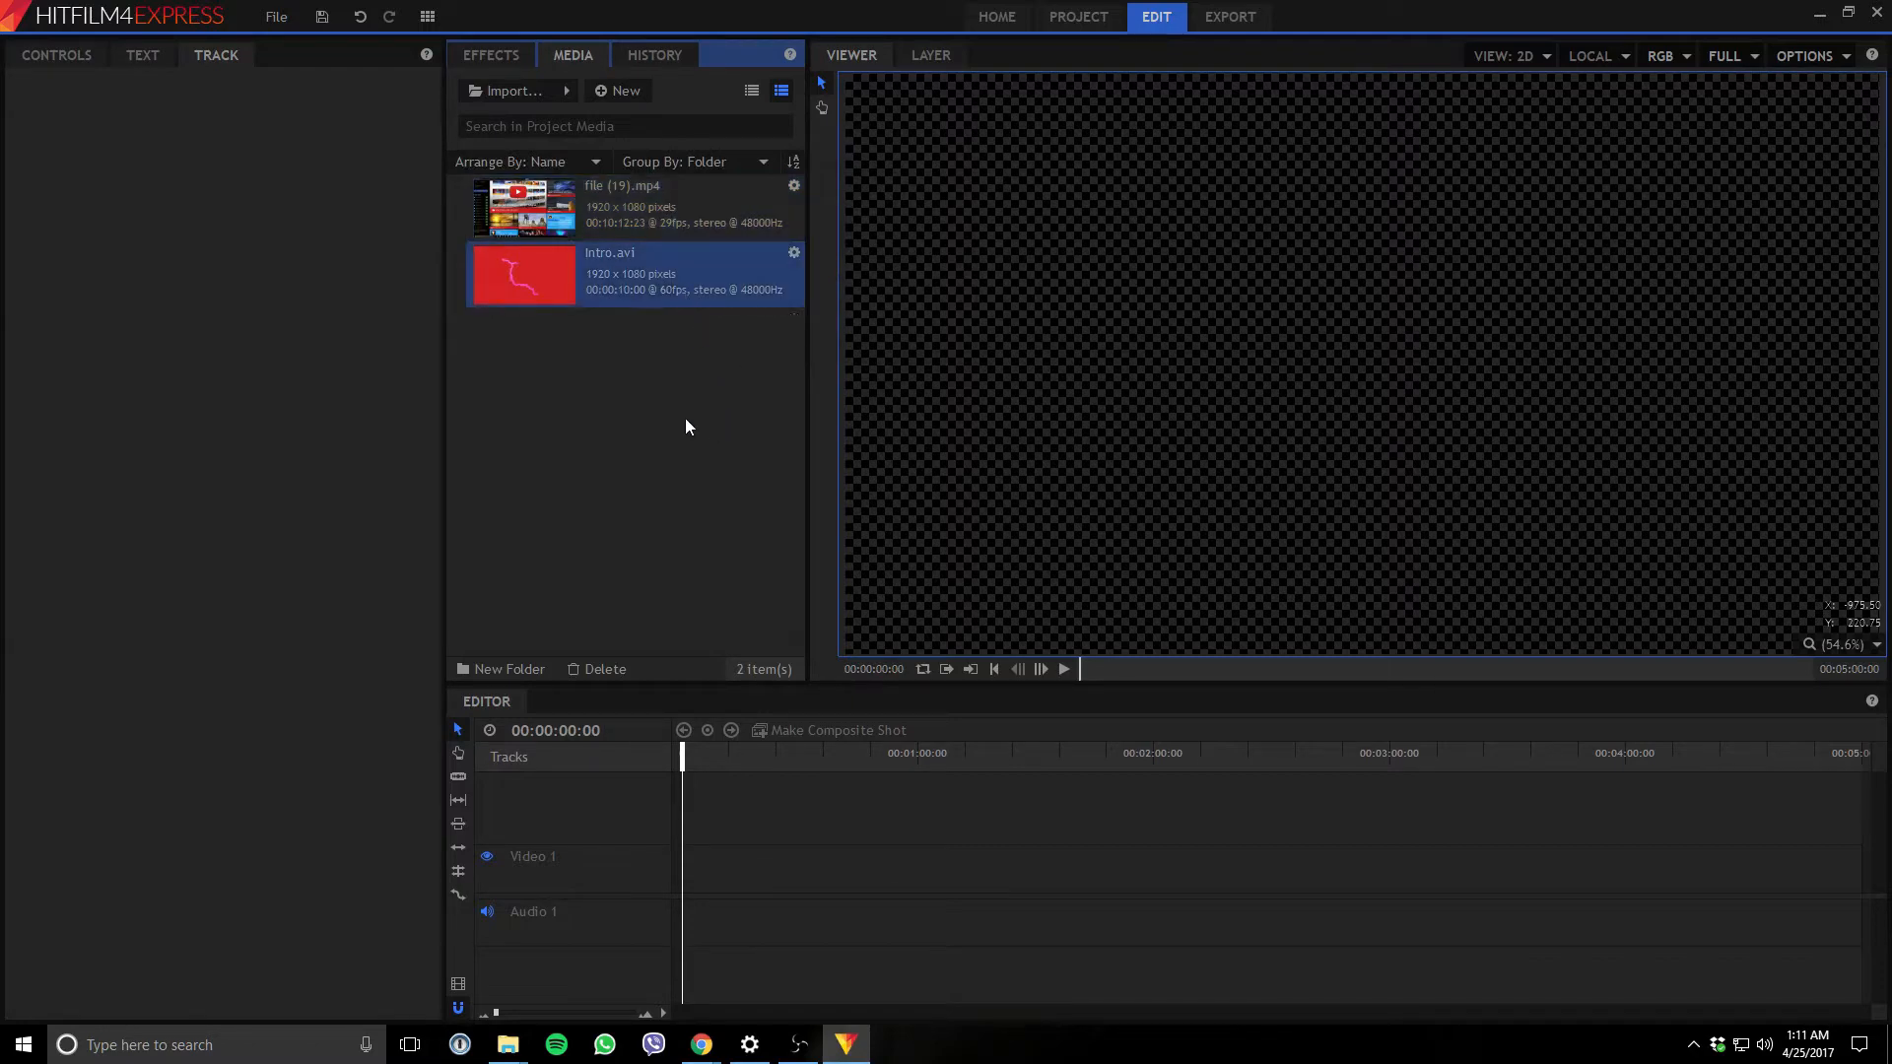
mouse_move(694, 313)
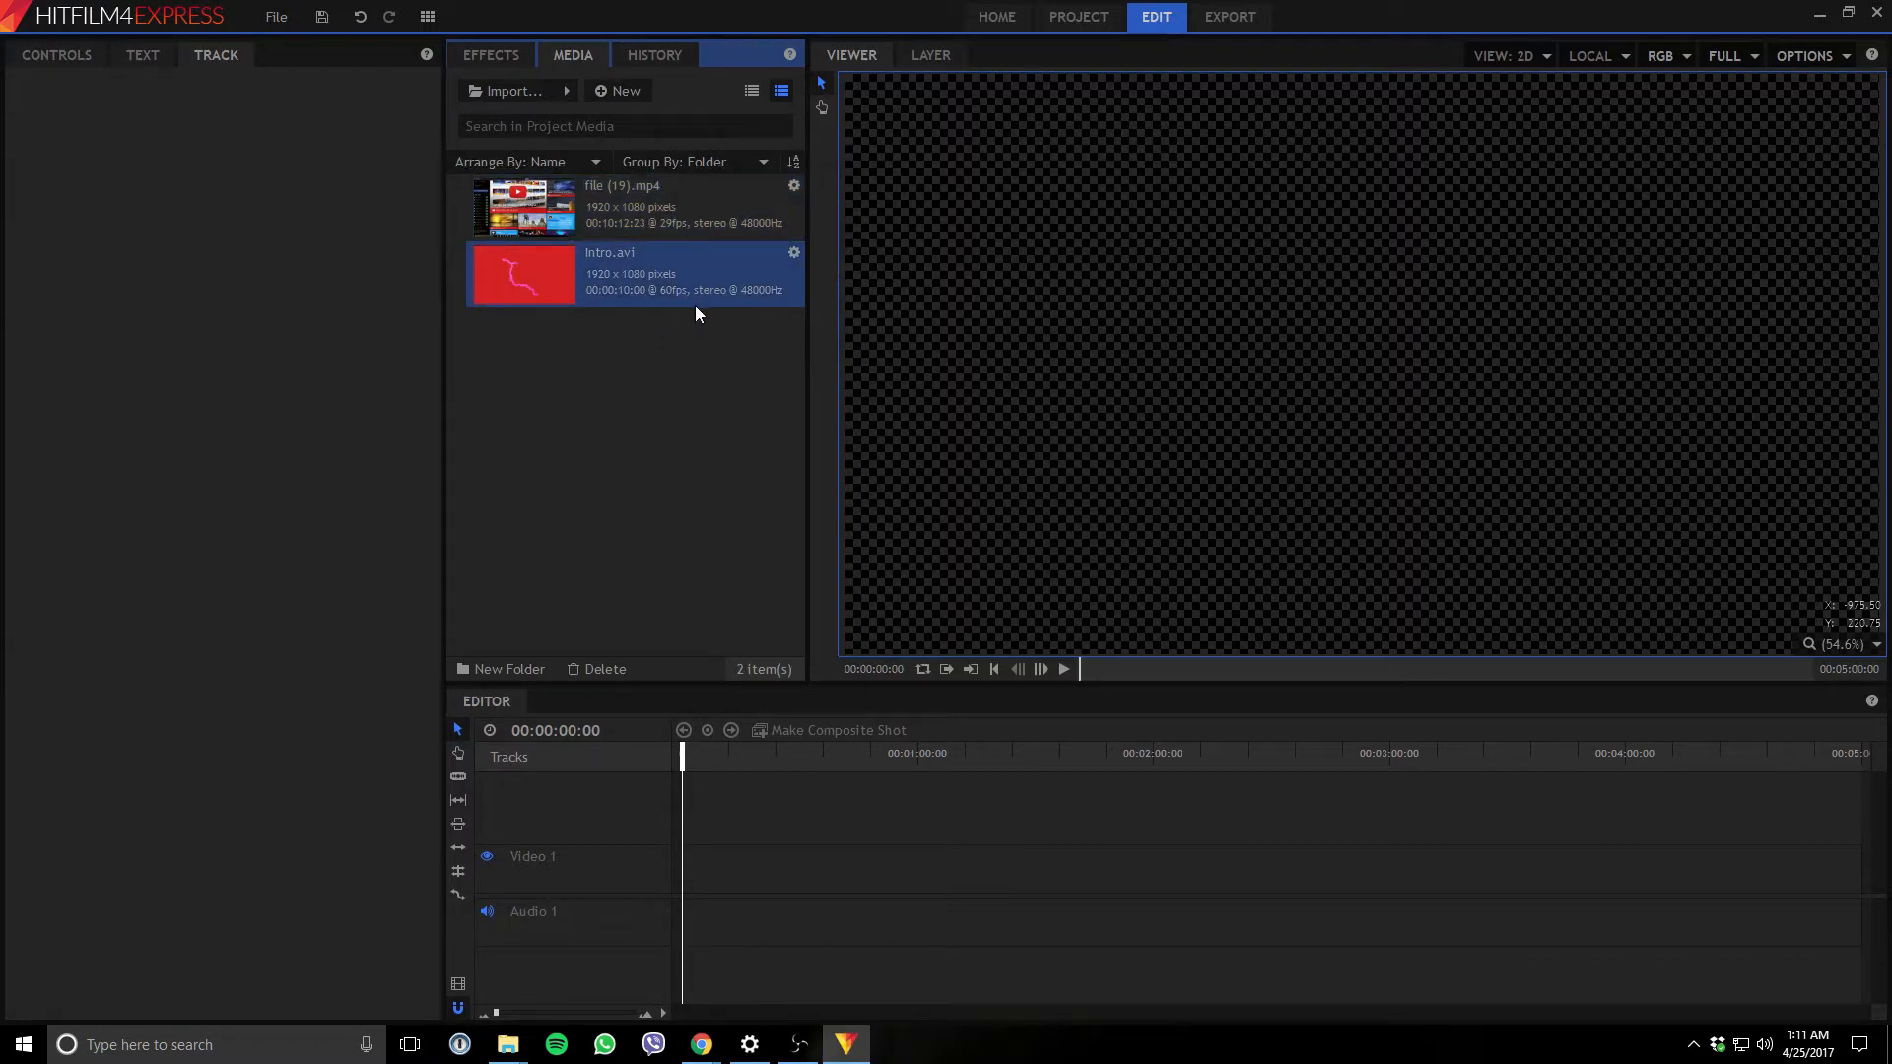
mouse_move(757, 314)
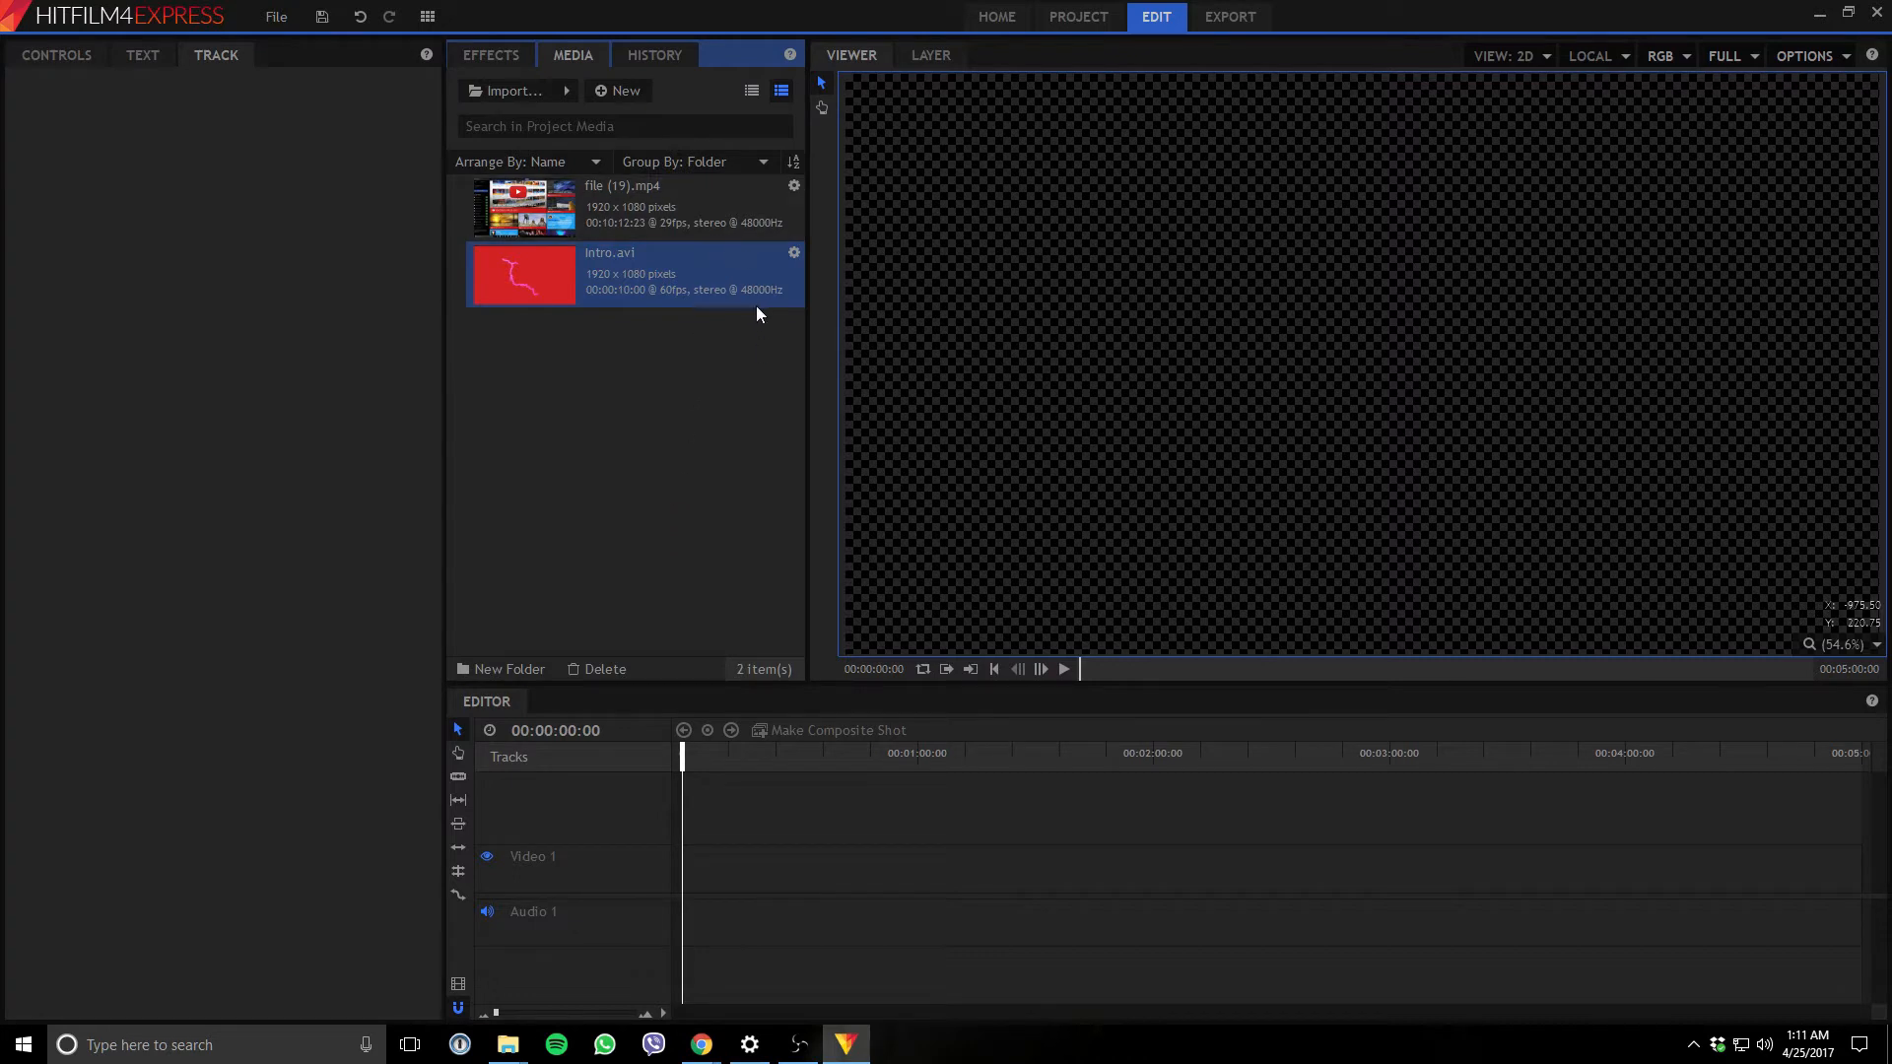
click(652, 205)
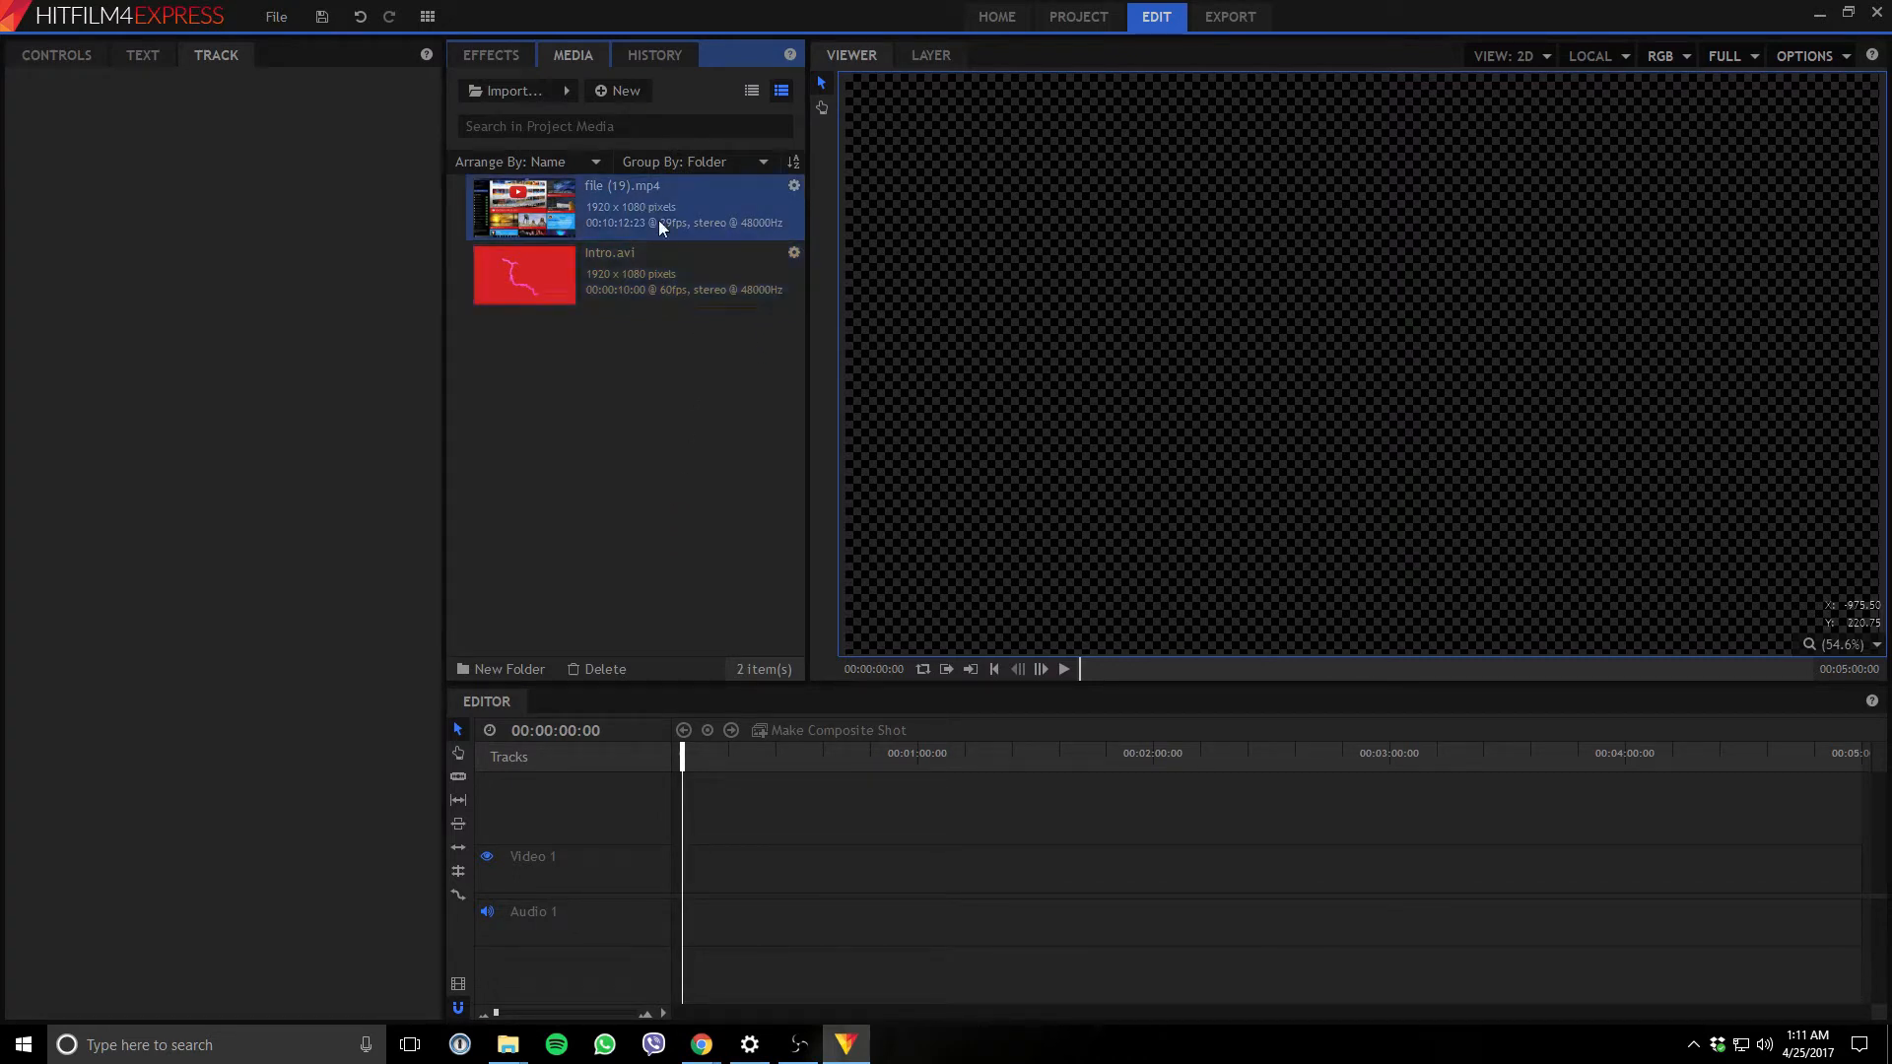
mouse_move(735, 301)
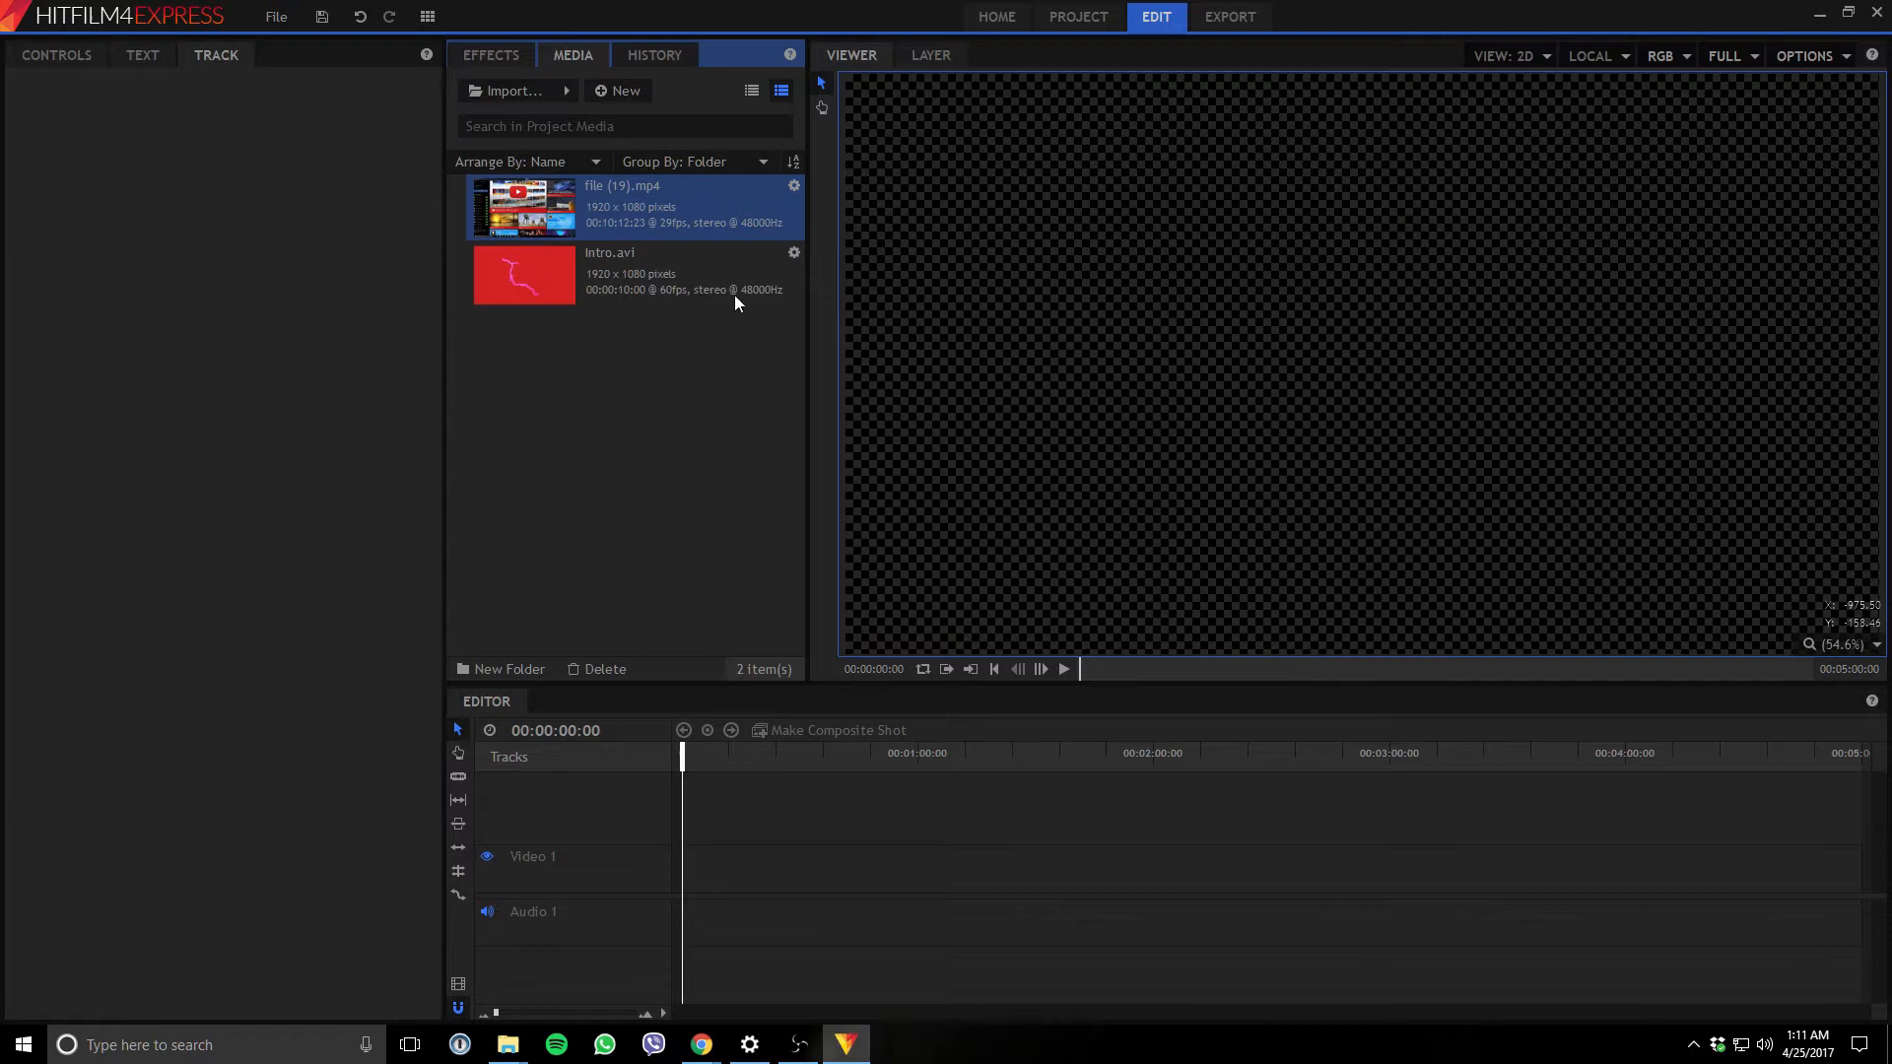
mouse_move(783, 374)
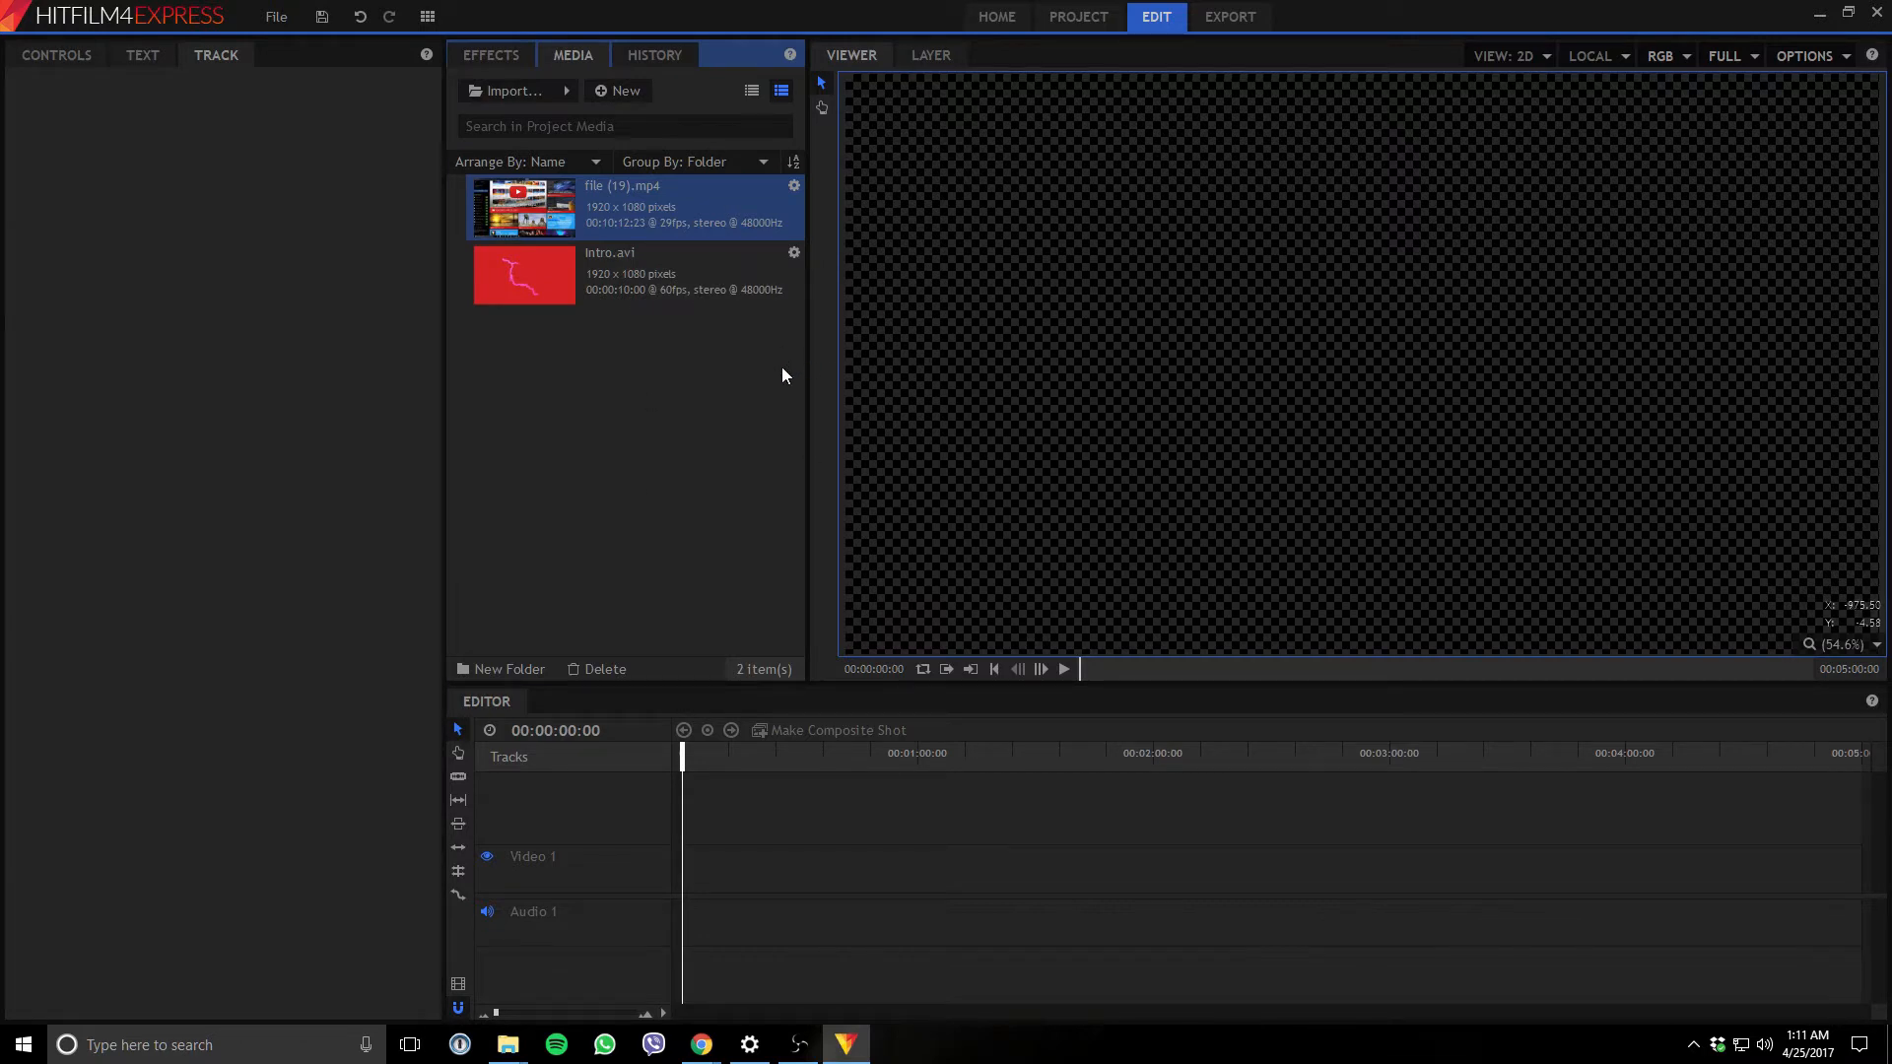
mouse_move(763, 418)
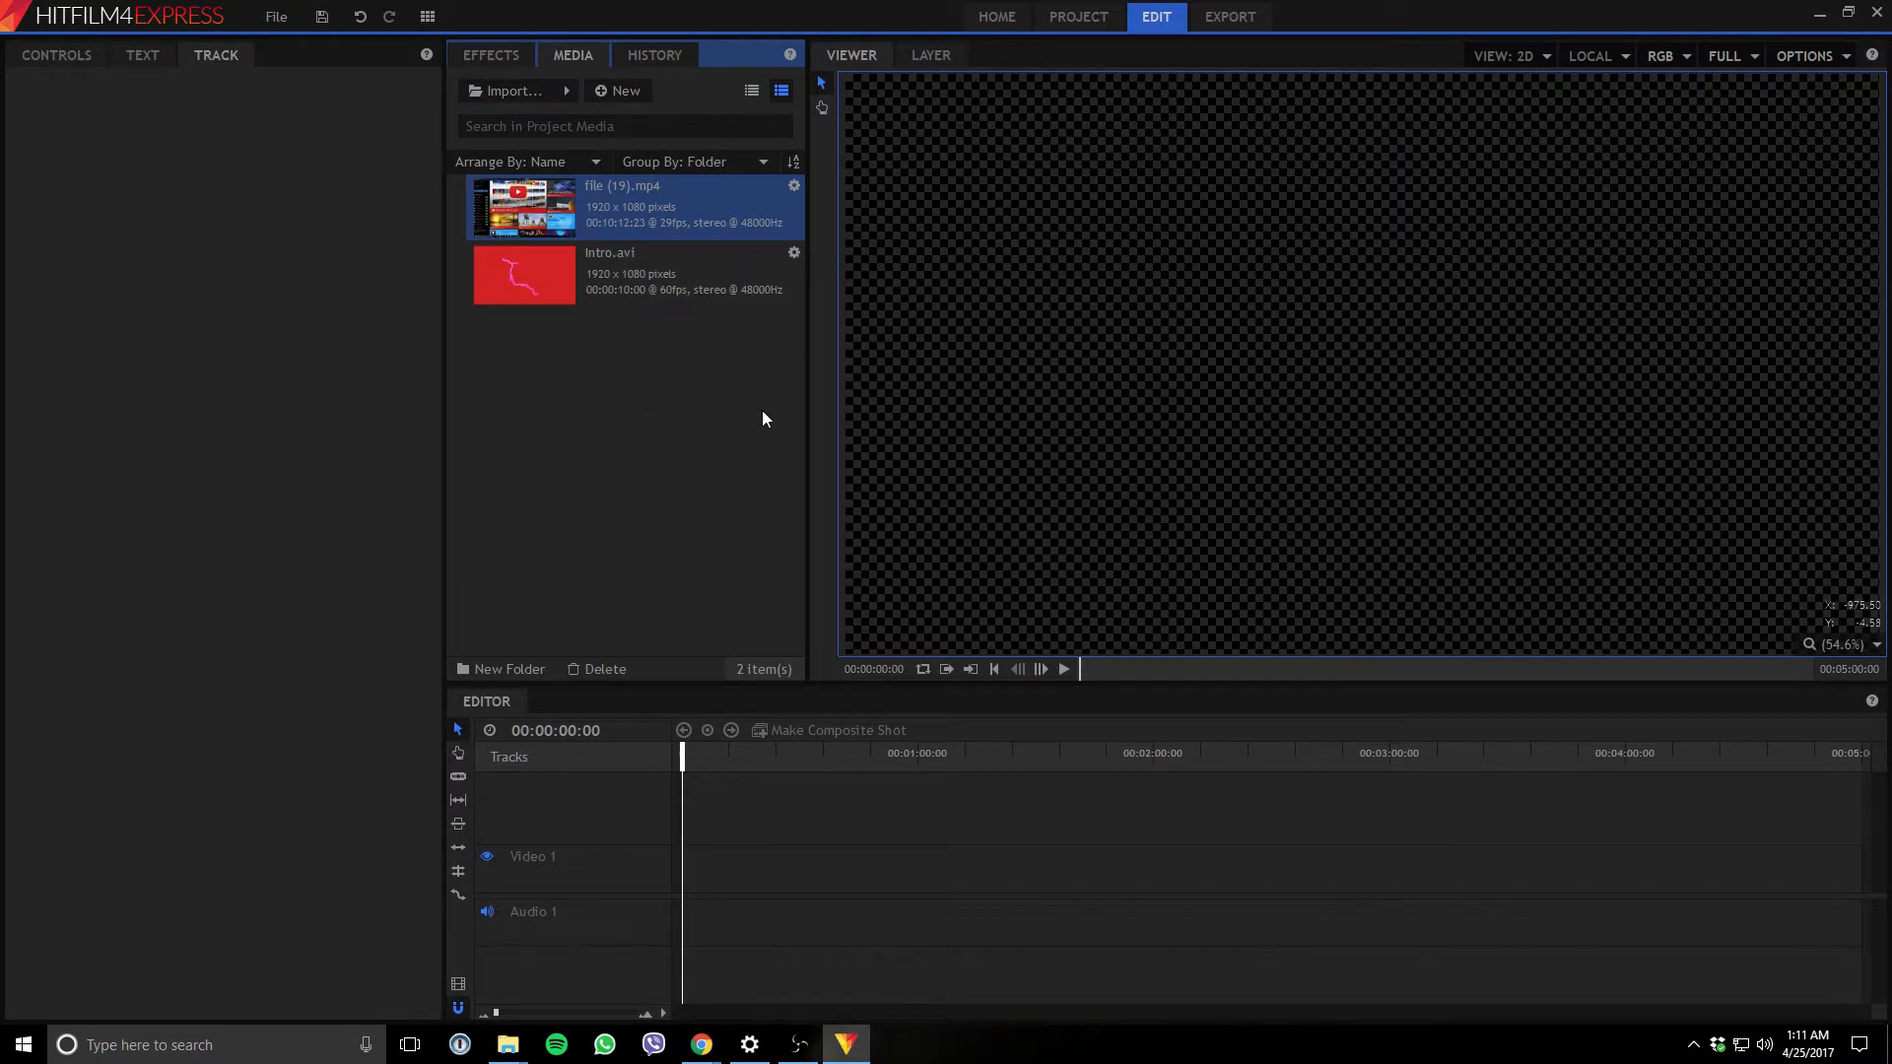
mouse_move(680, 235)
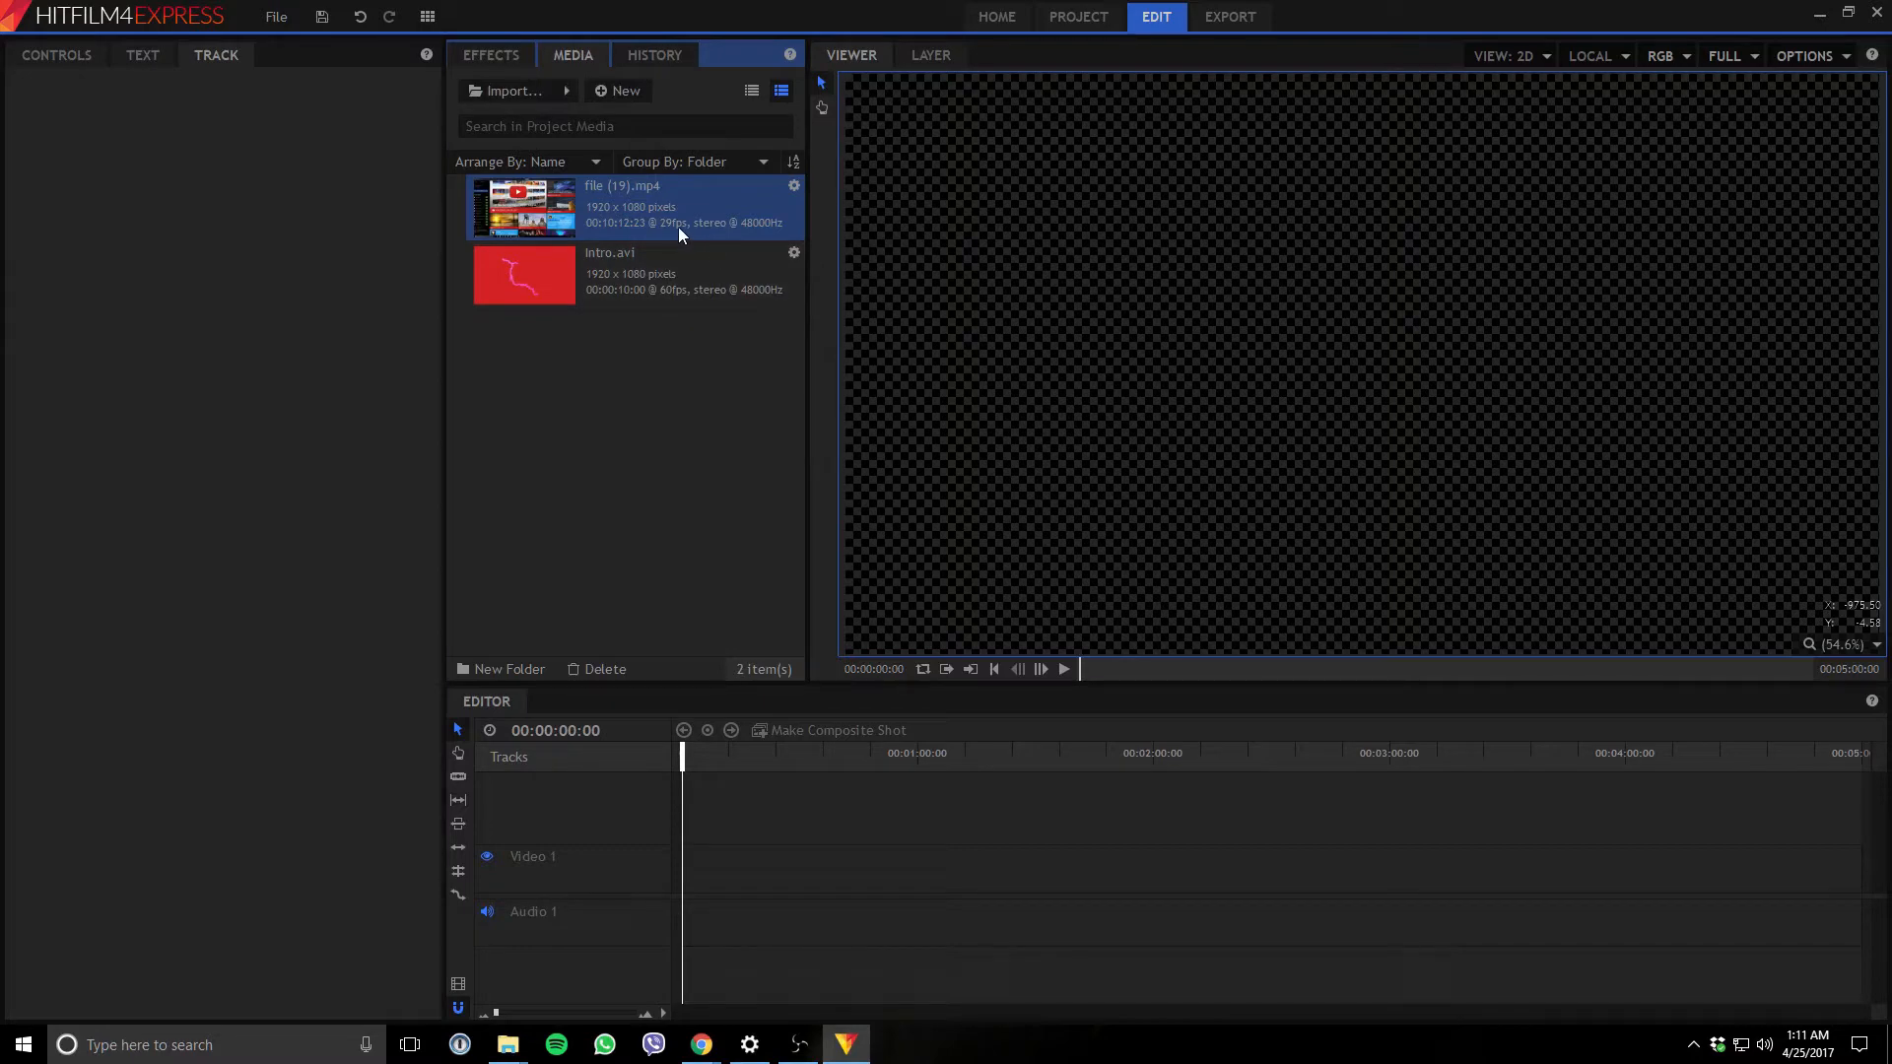
mouse_move(682, 234)
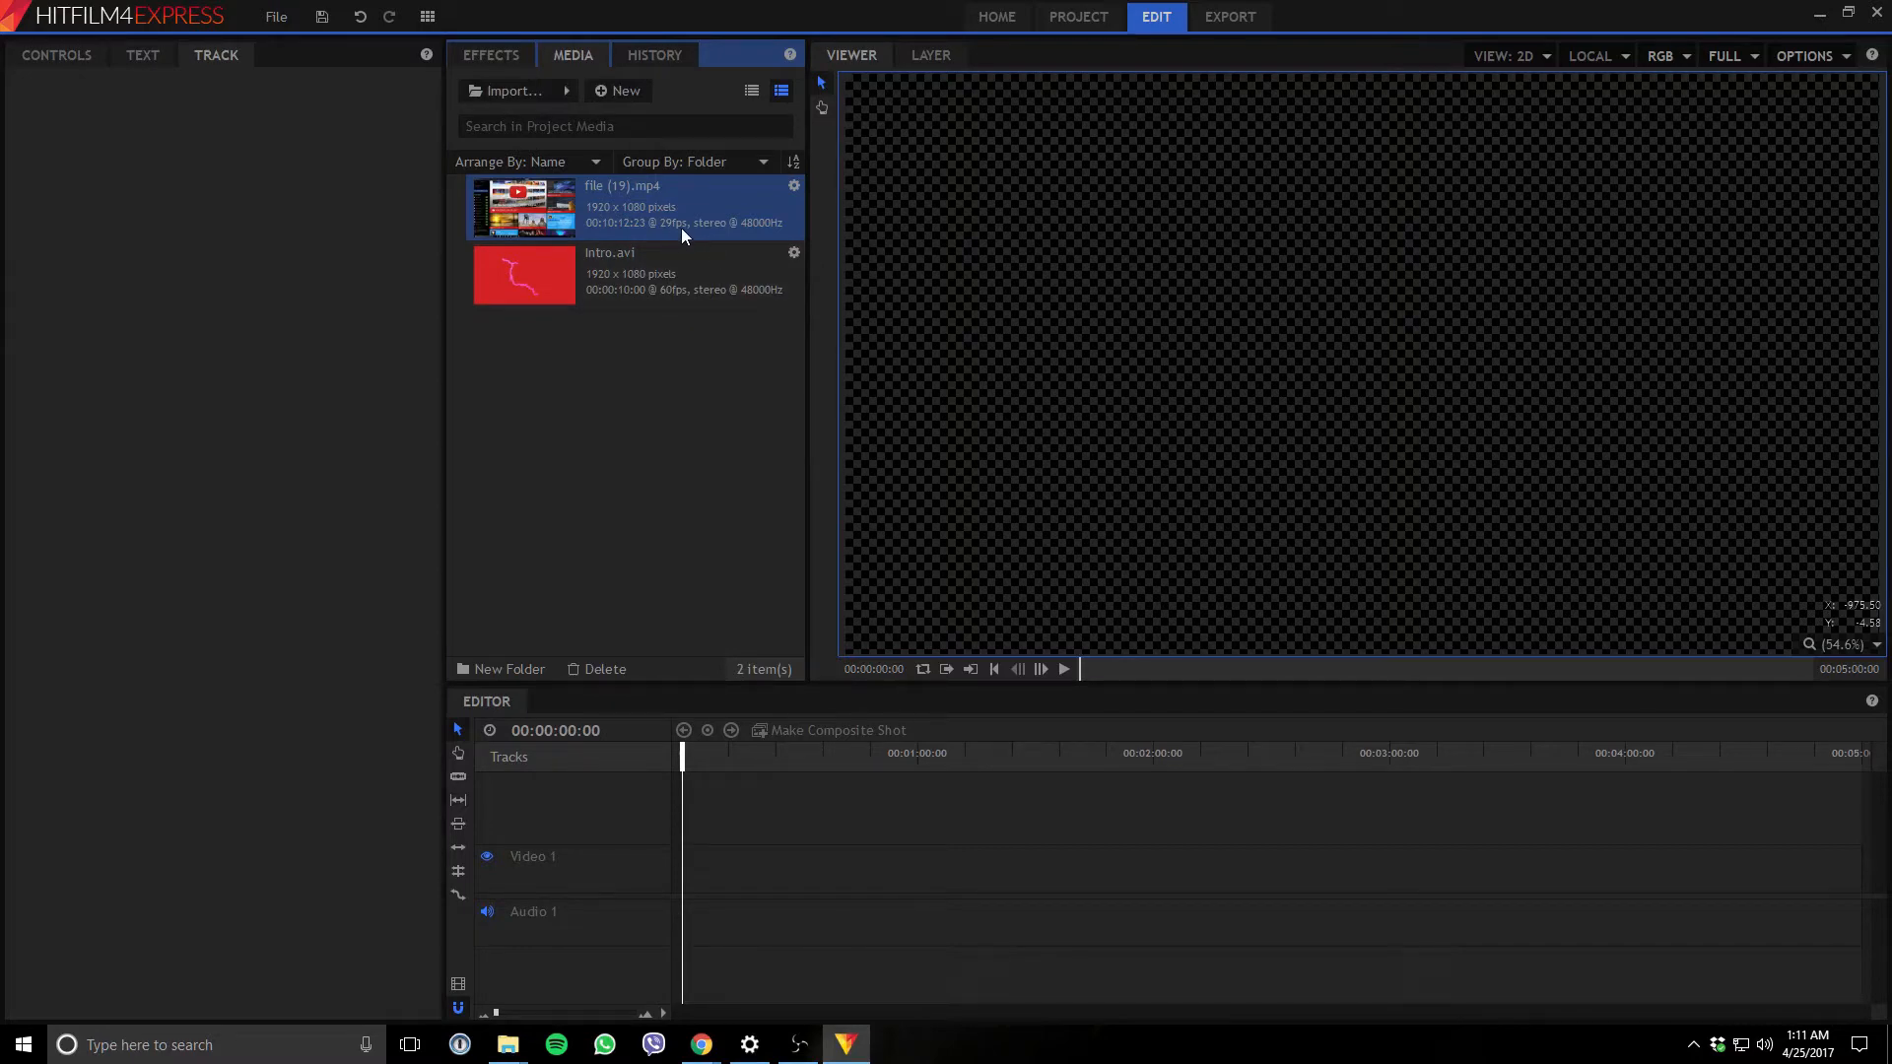
mouse_move(682, 240)
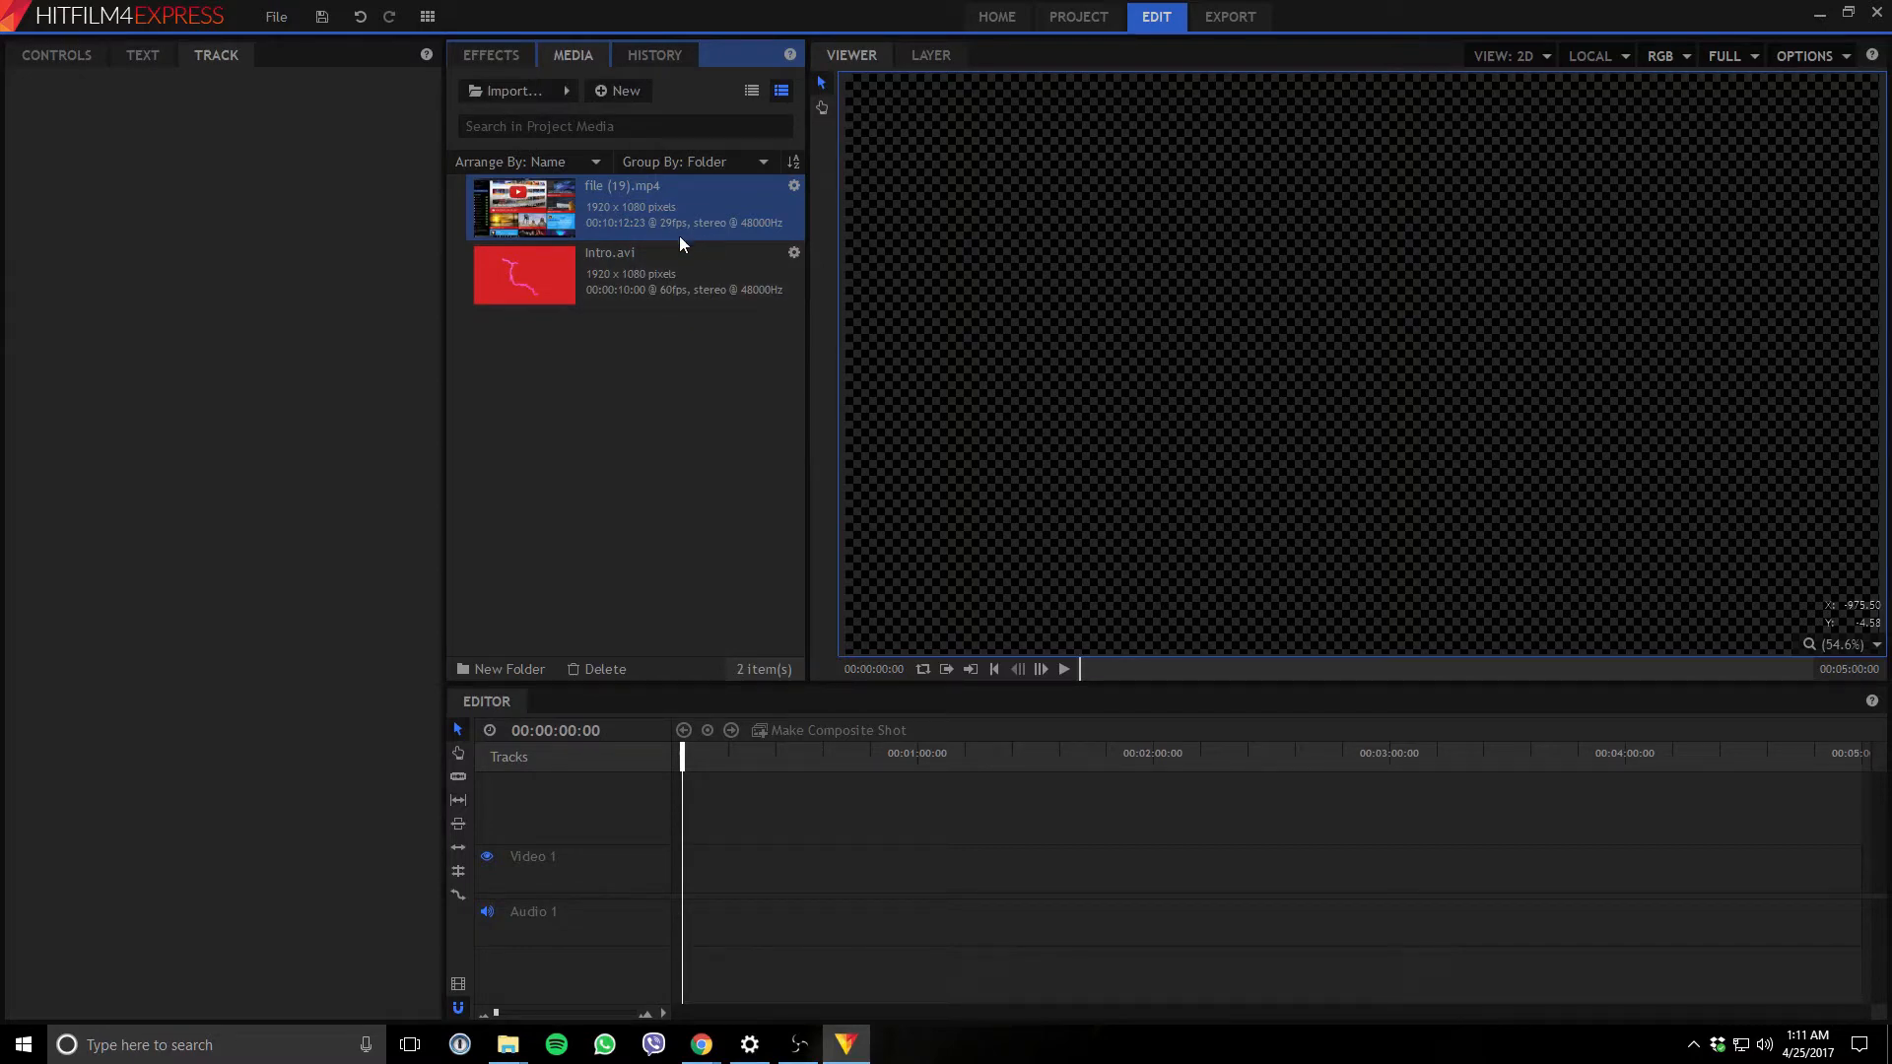
mouse_move(773, 436)
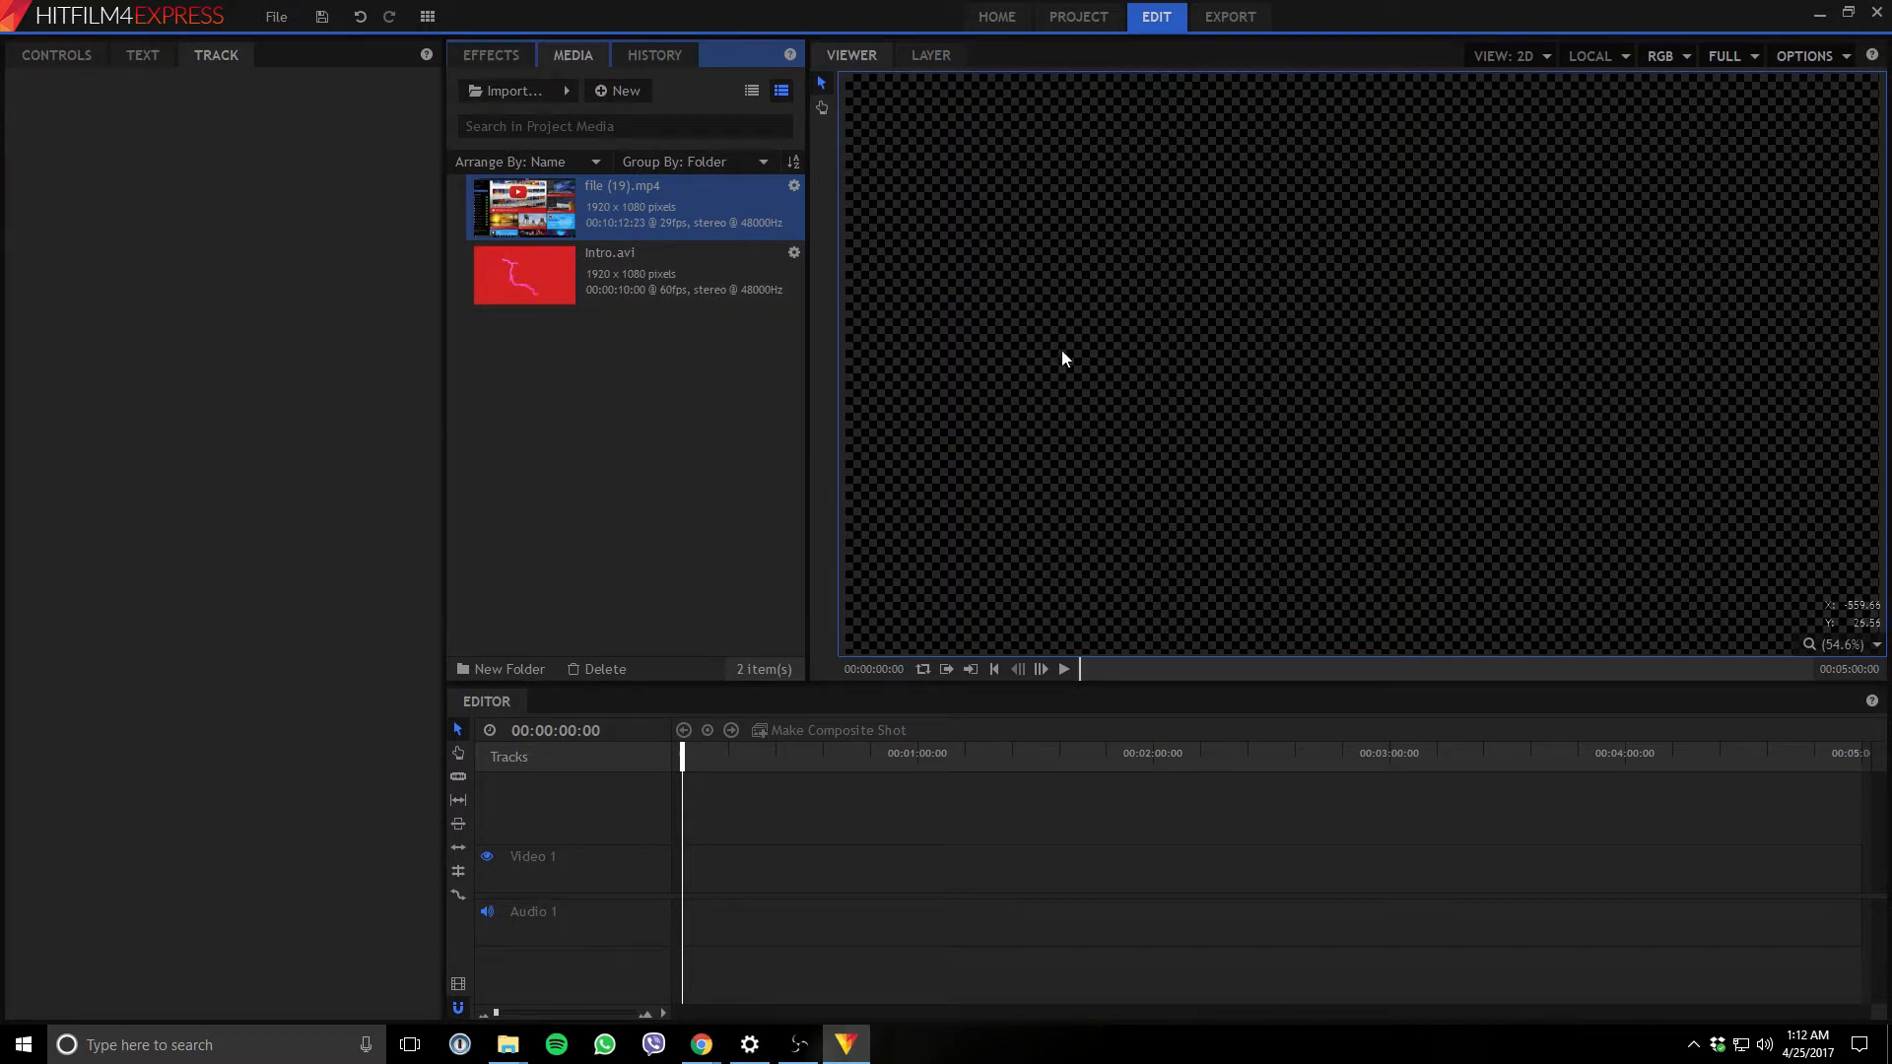
mouse_move(1088, 331)
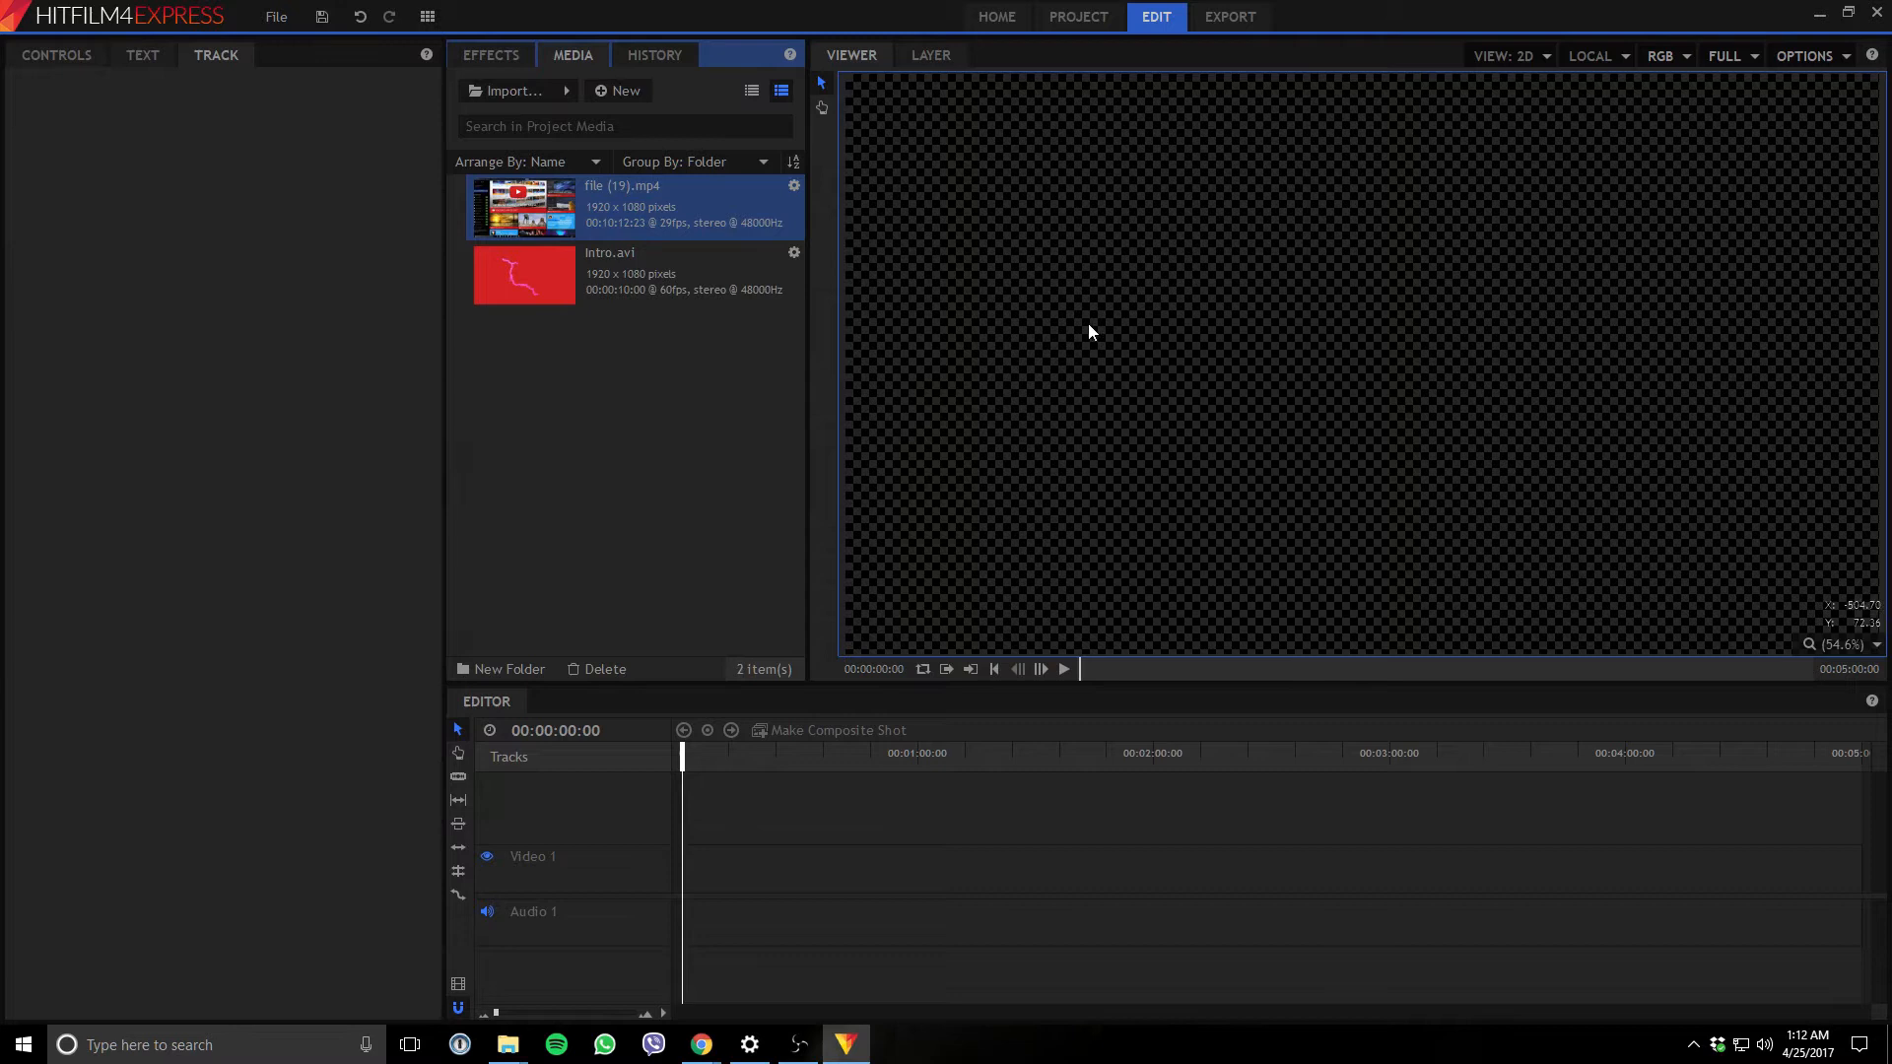
mouse_move(749, 282)
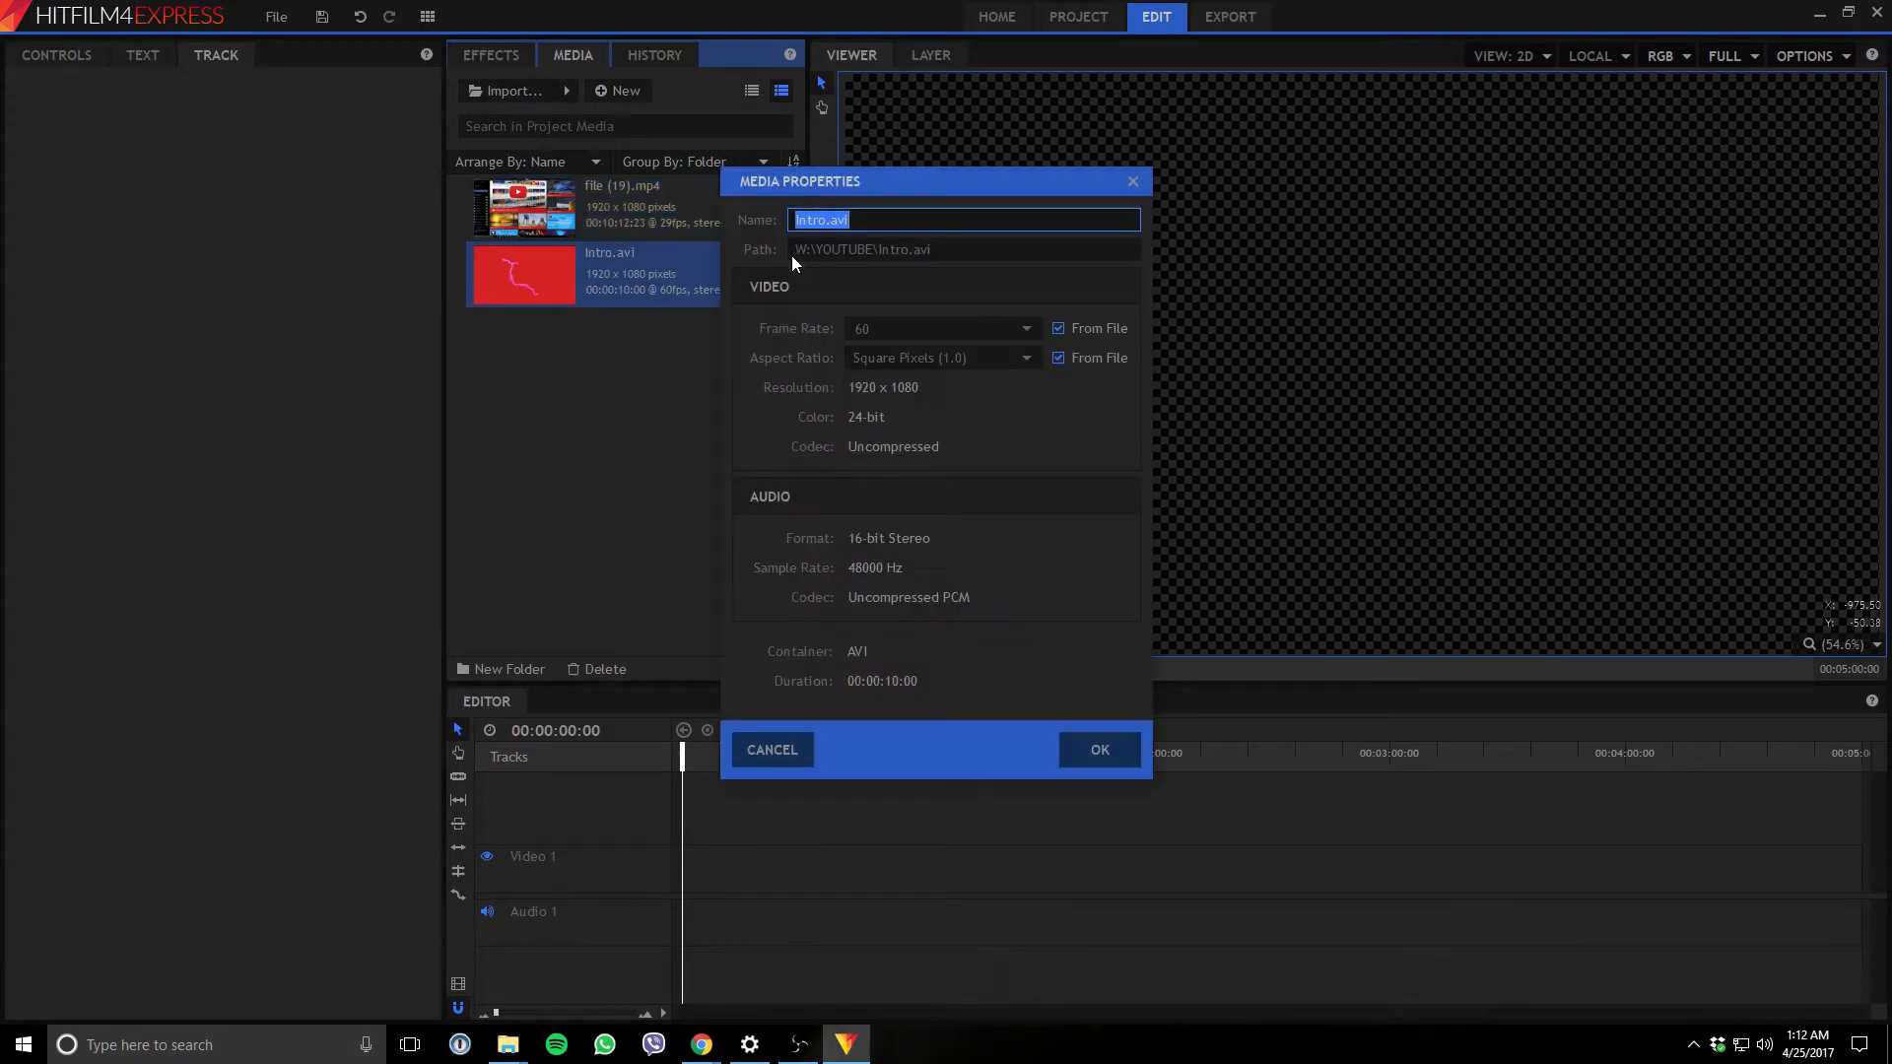
mouse_move(1009, 337)
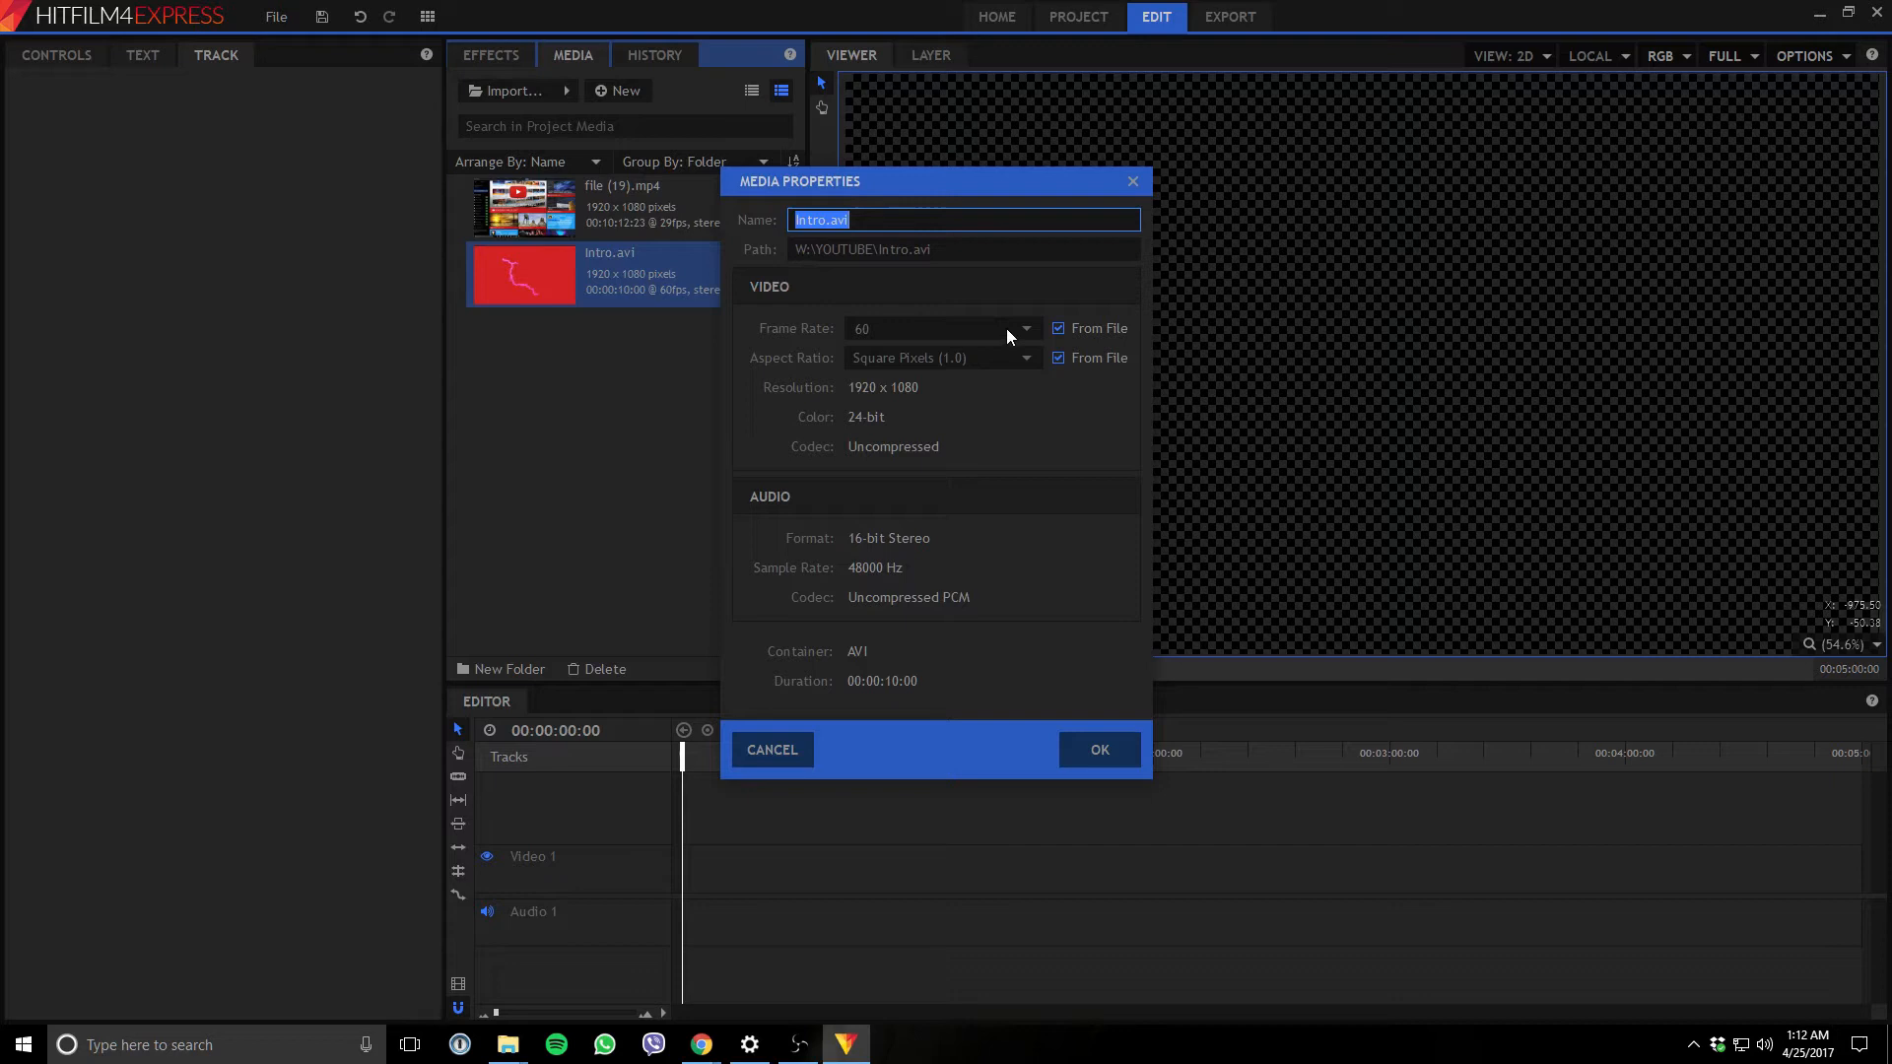
Toggle Intro.avi's 'From File' frame rate lock in Media Properties and place the clip on the timeline.
click(1098, 749)
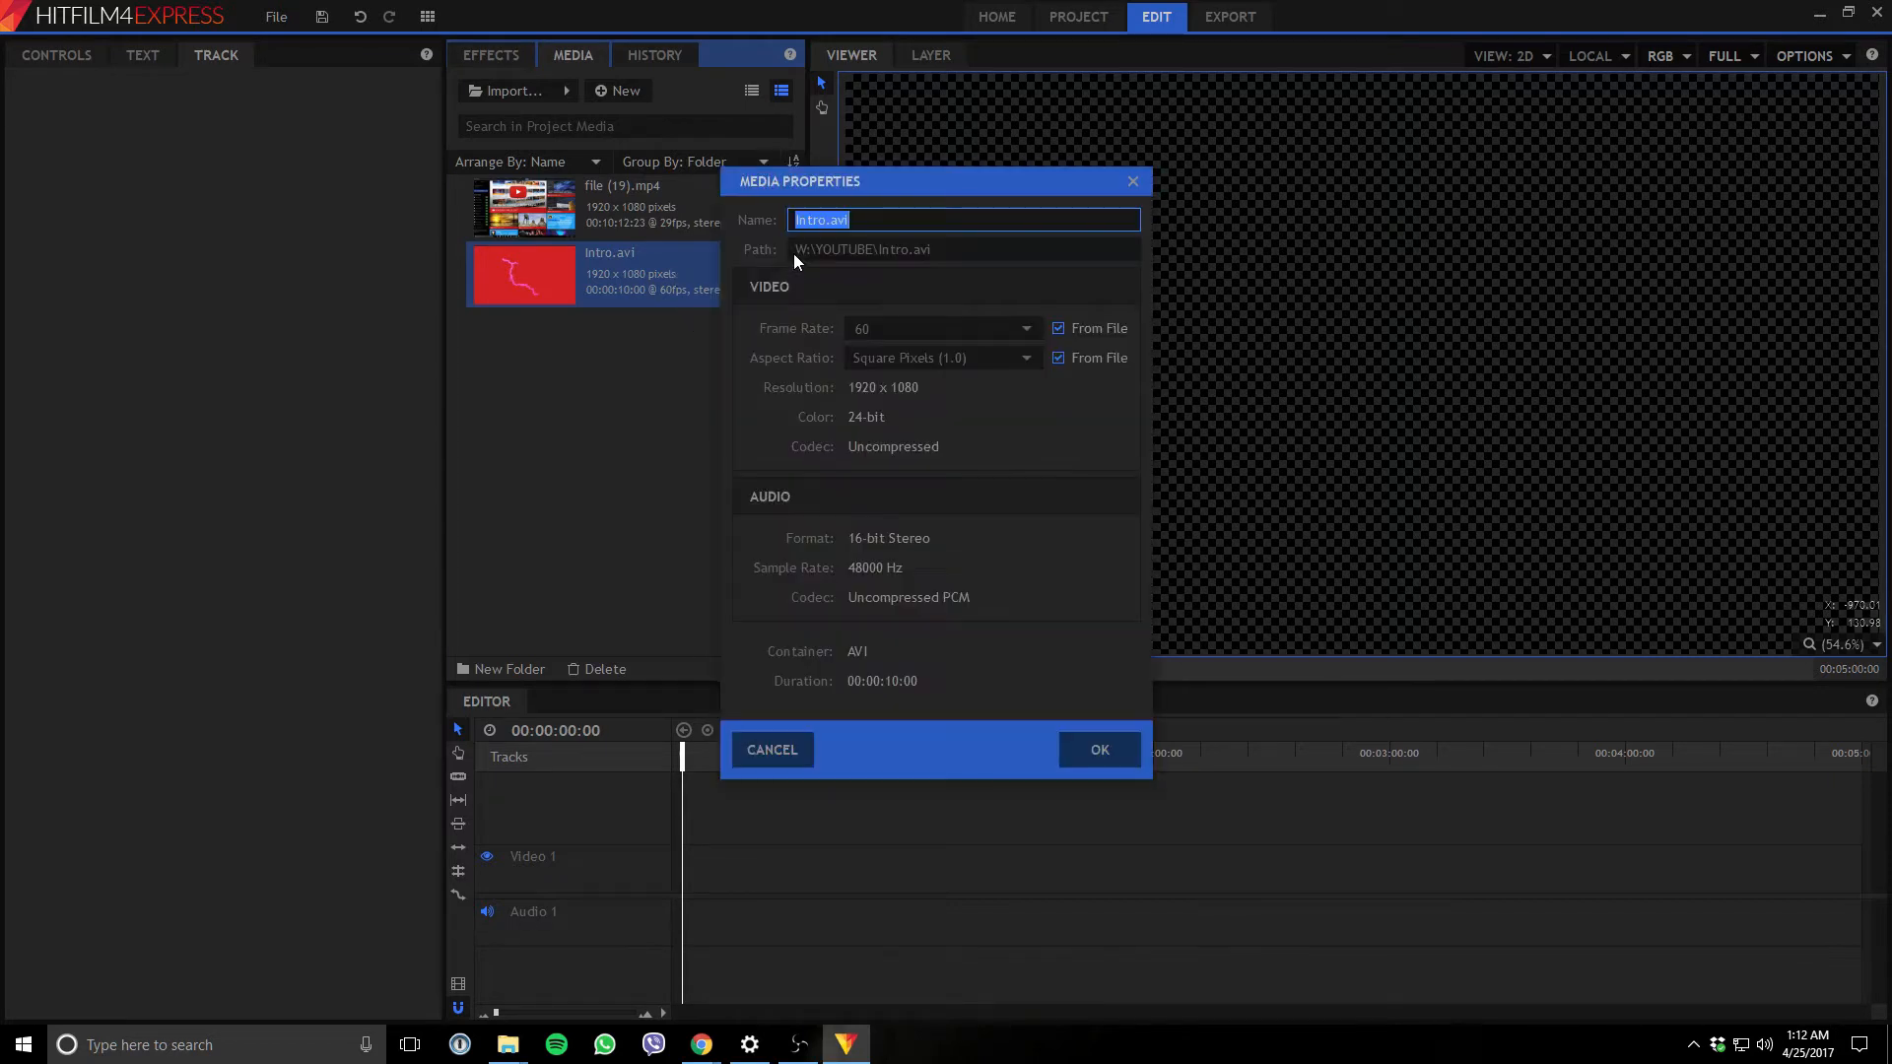
mouse_move(926, 263)
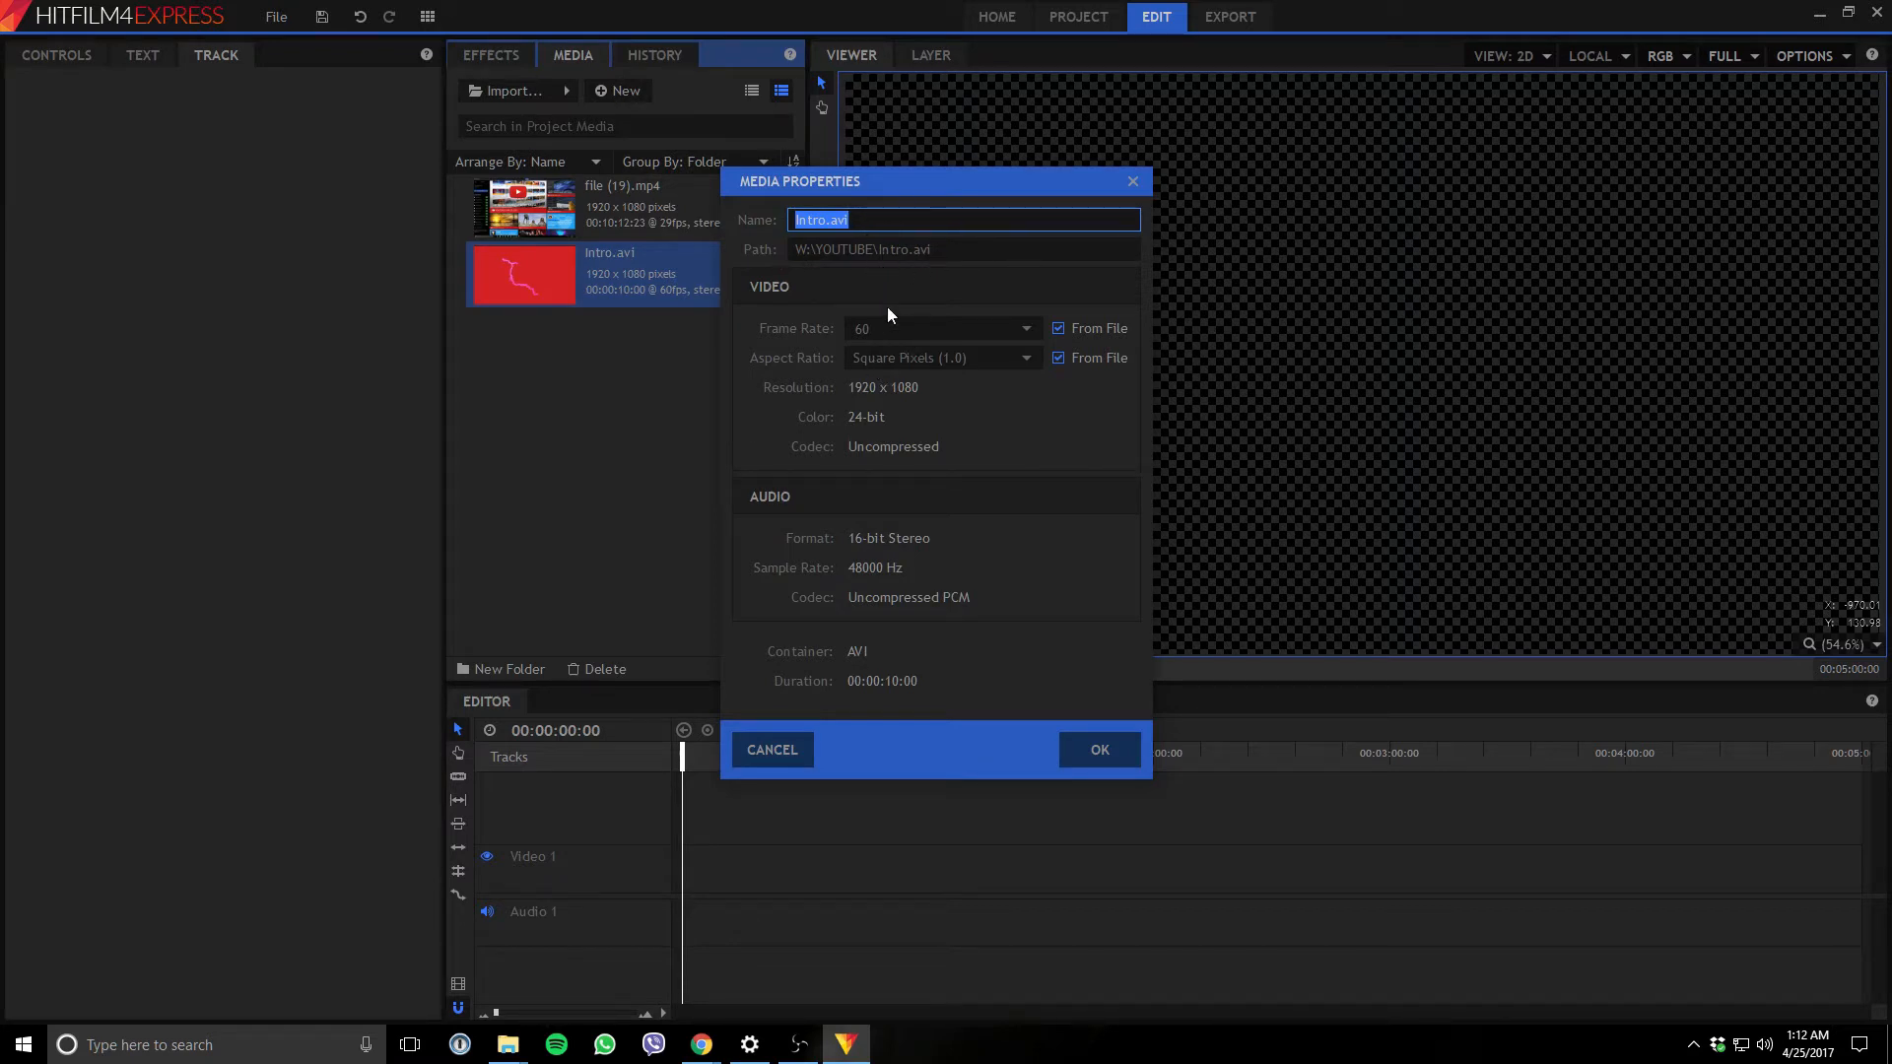
mouse_move(1029, 337)
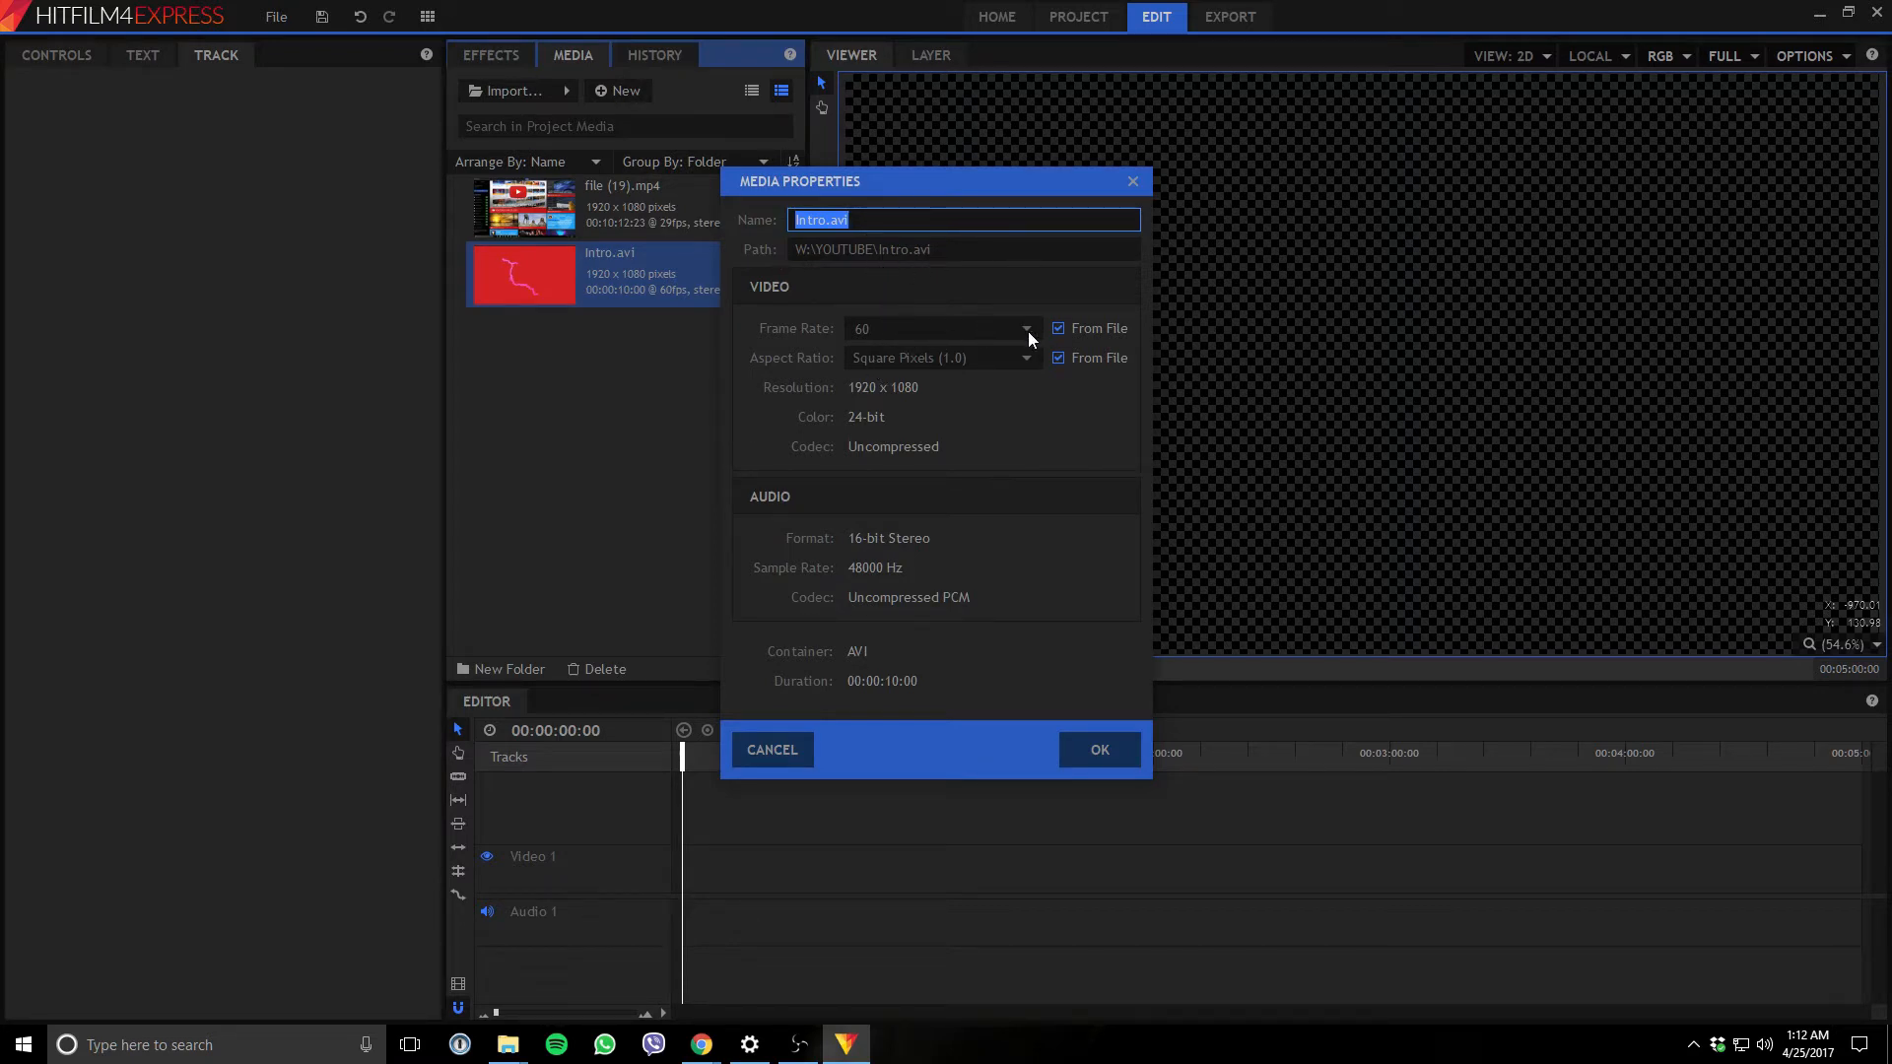
mouse_move(905, 337)
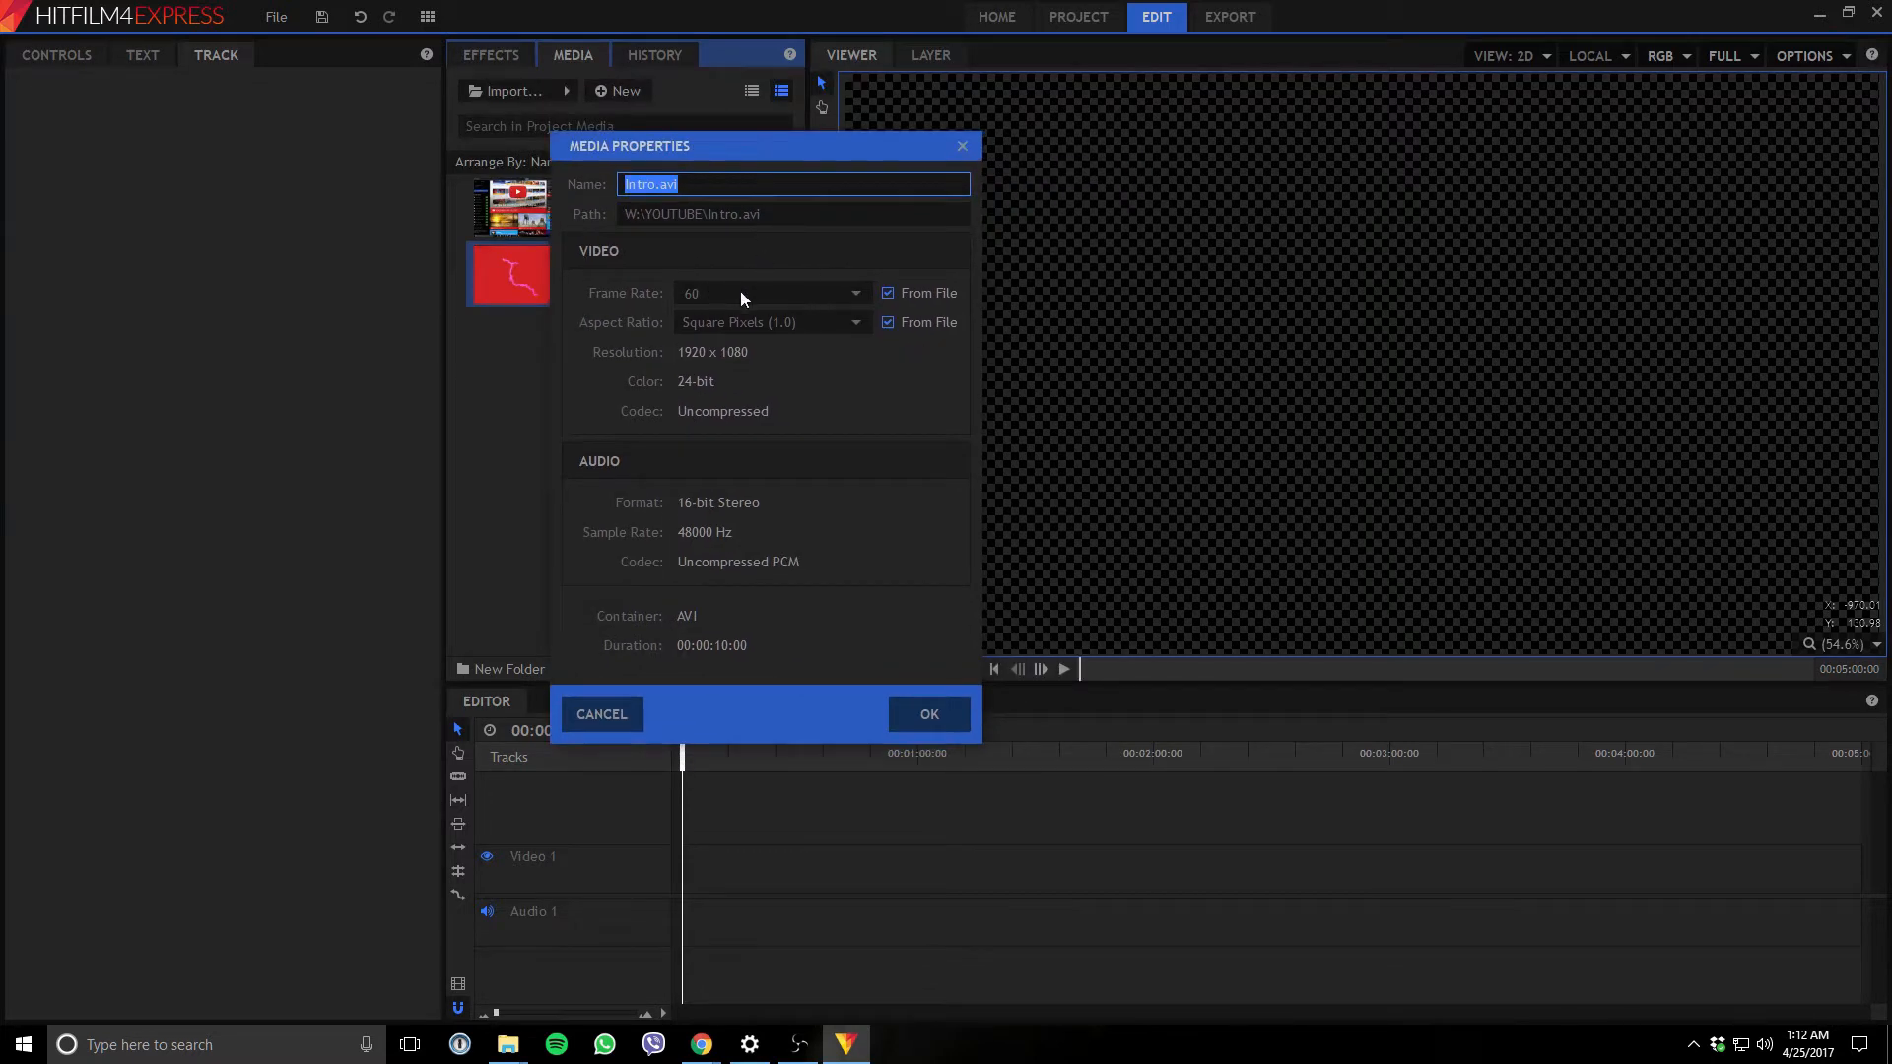
click(887, 292)
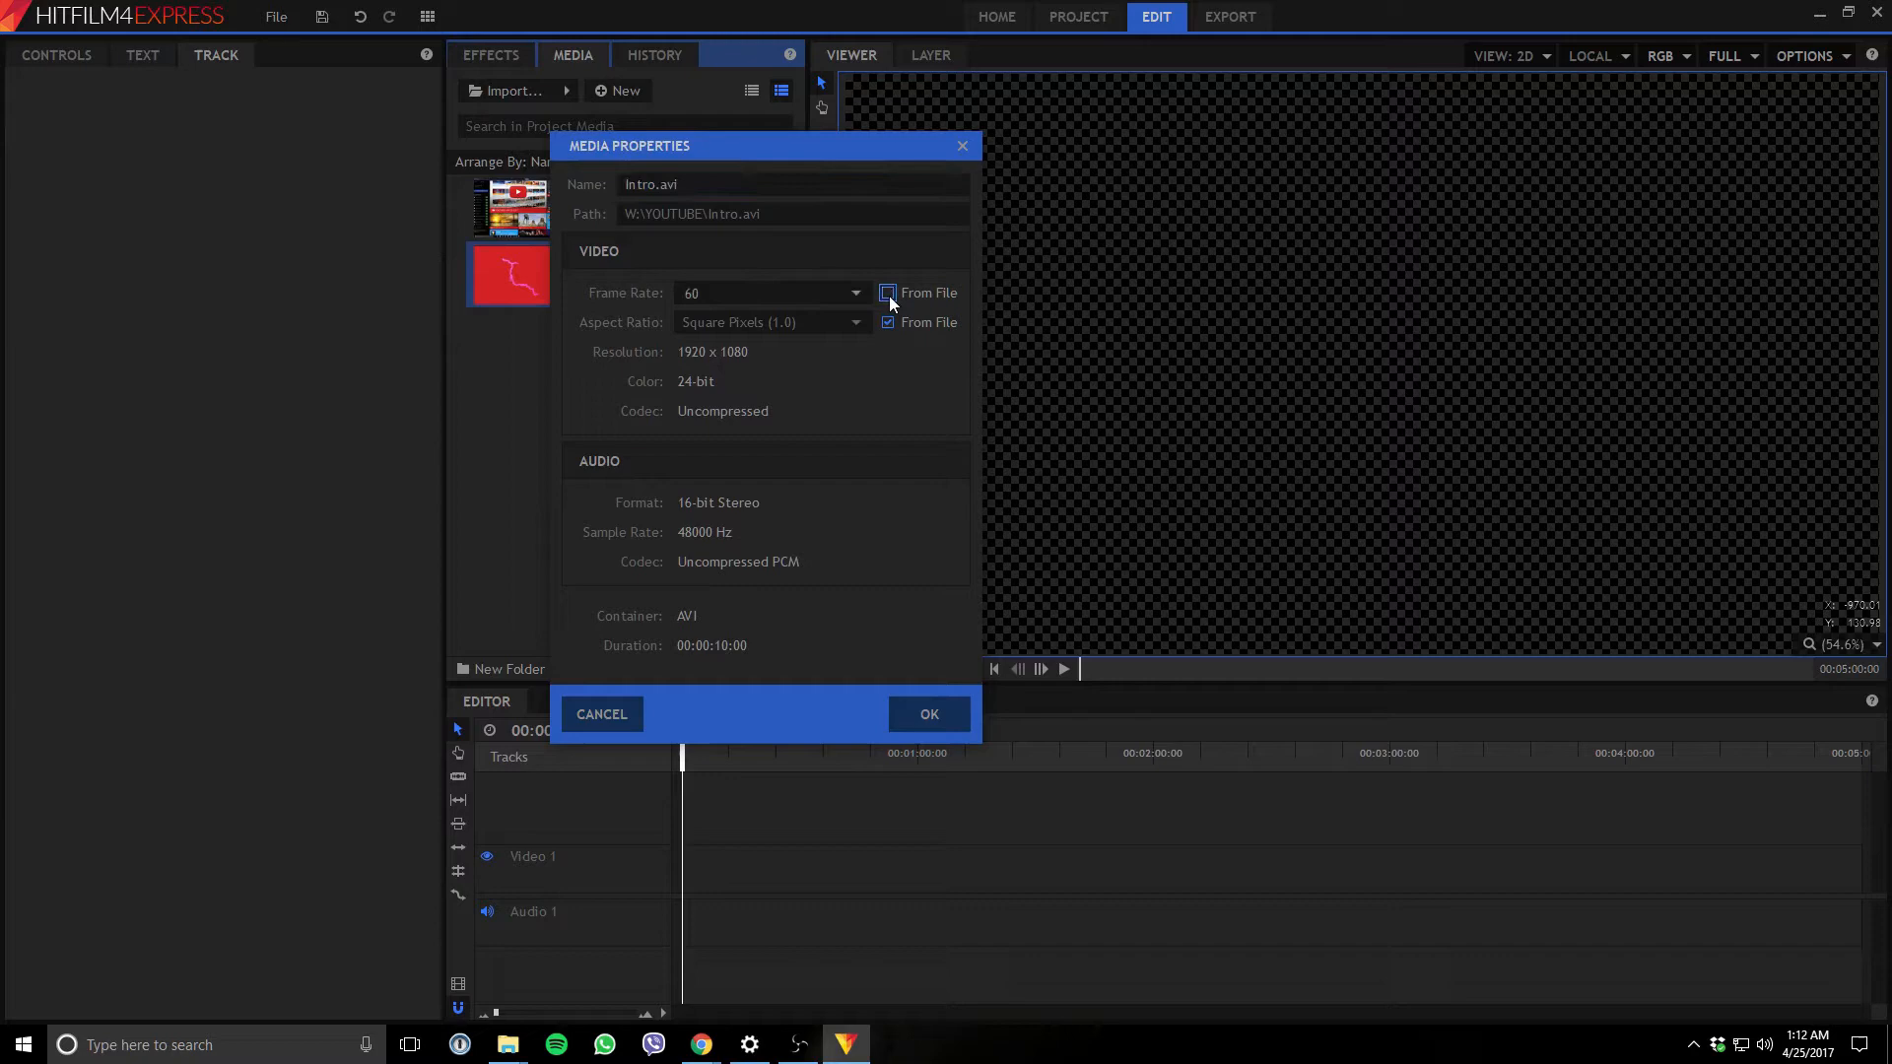
click(887, 291)
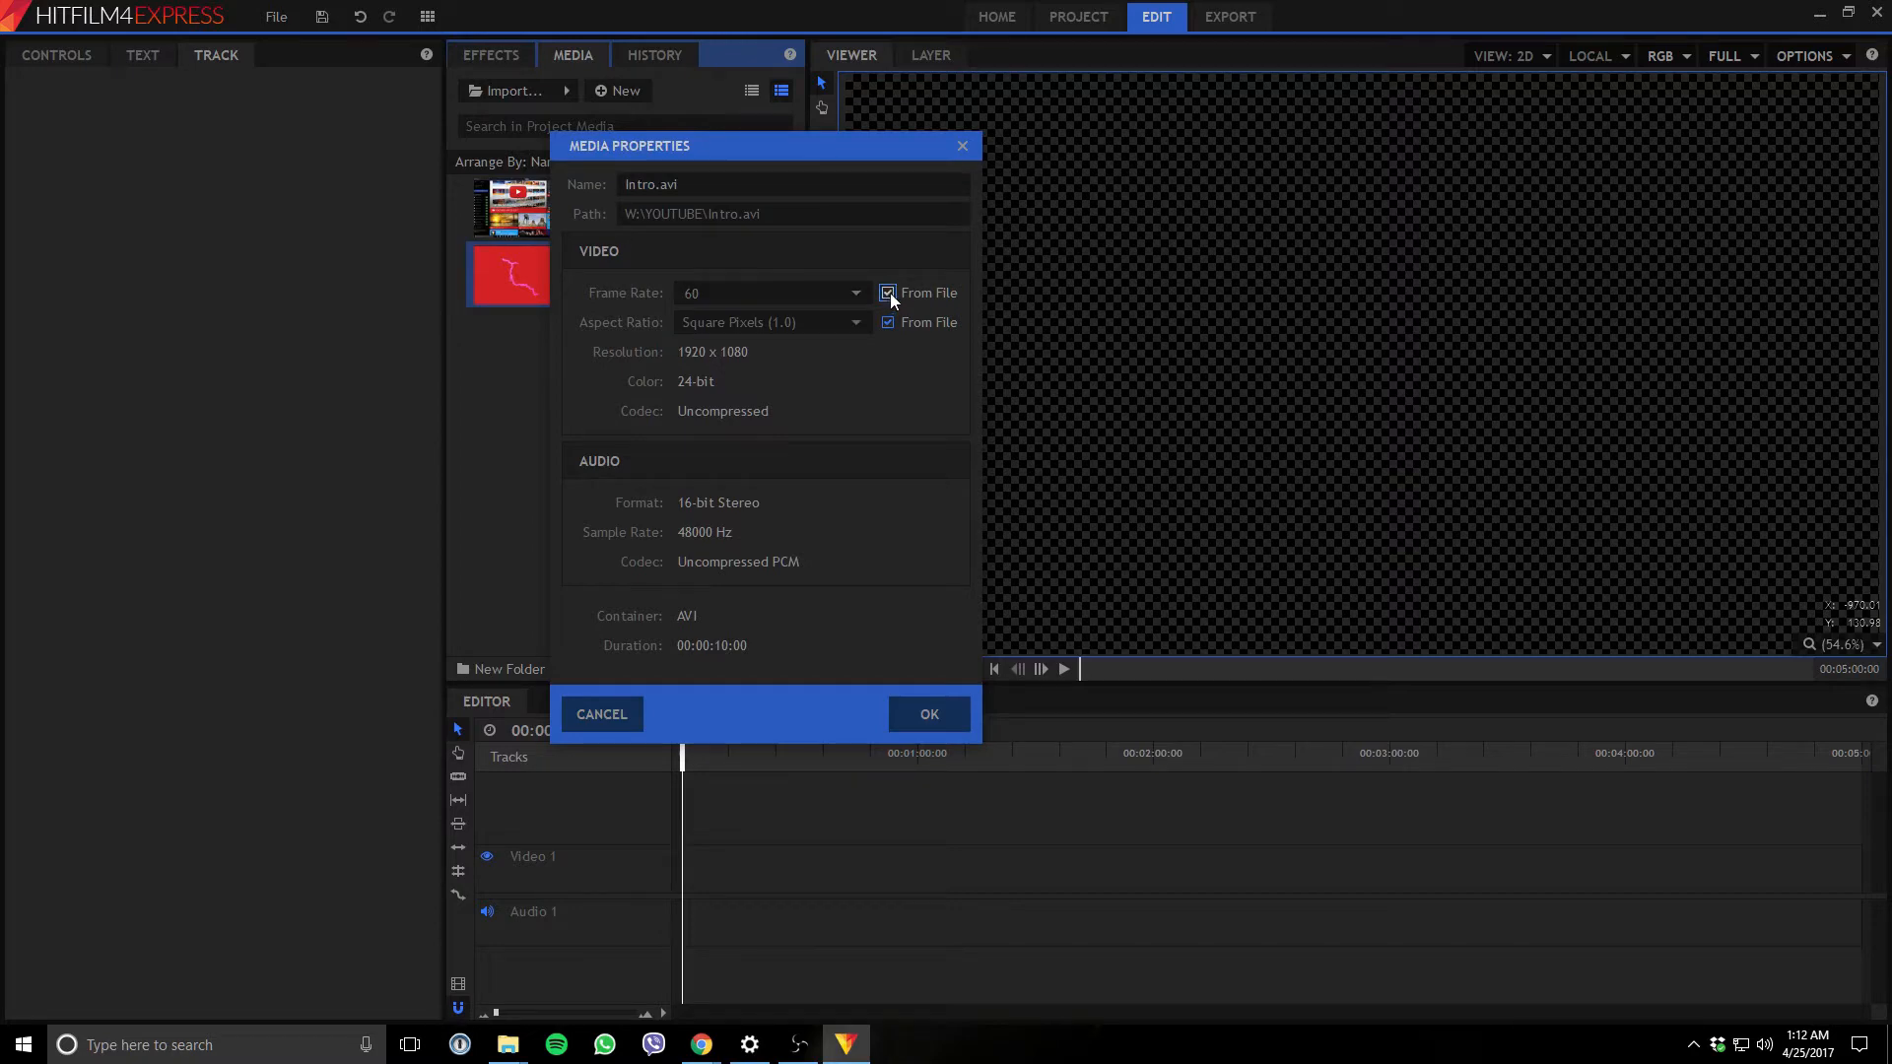
click(887, 293)
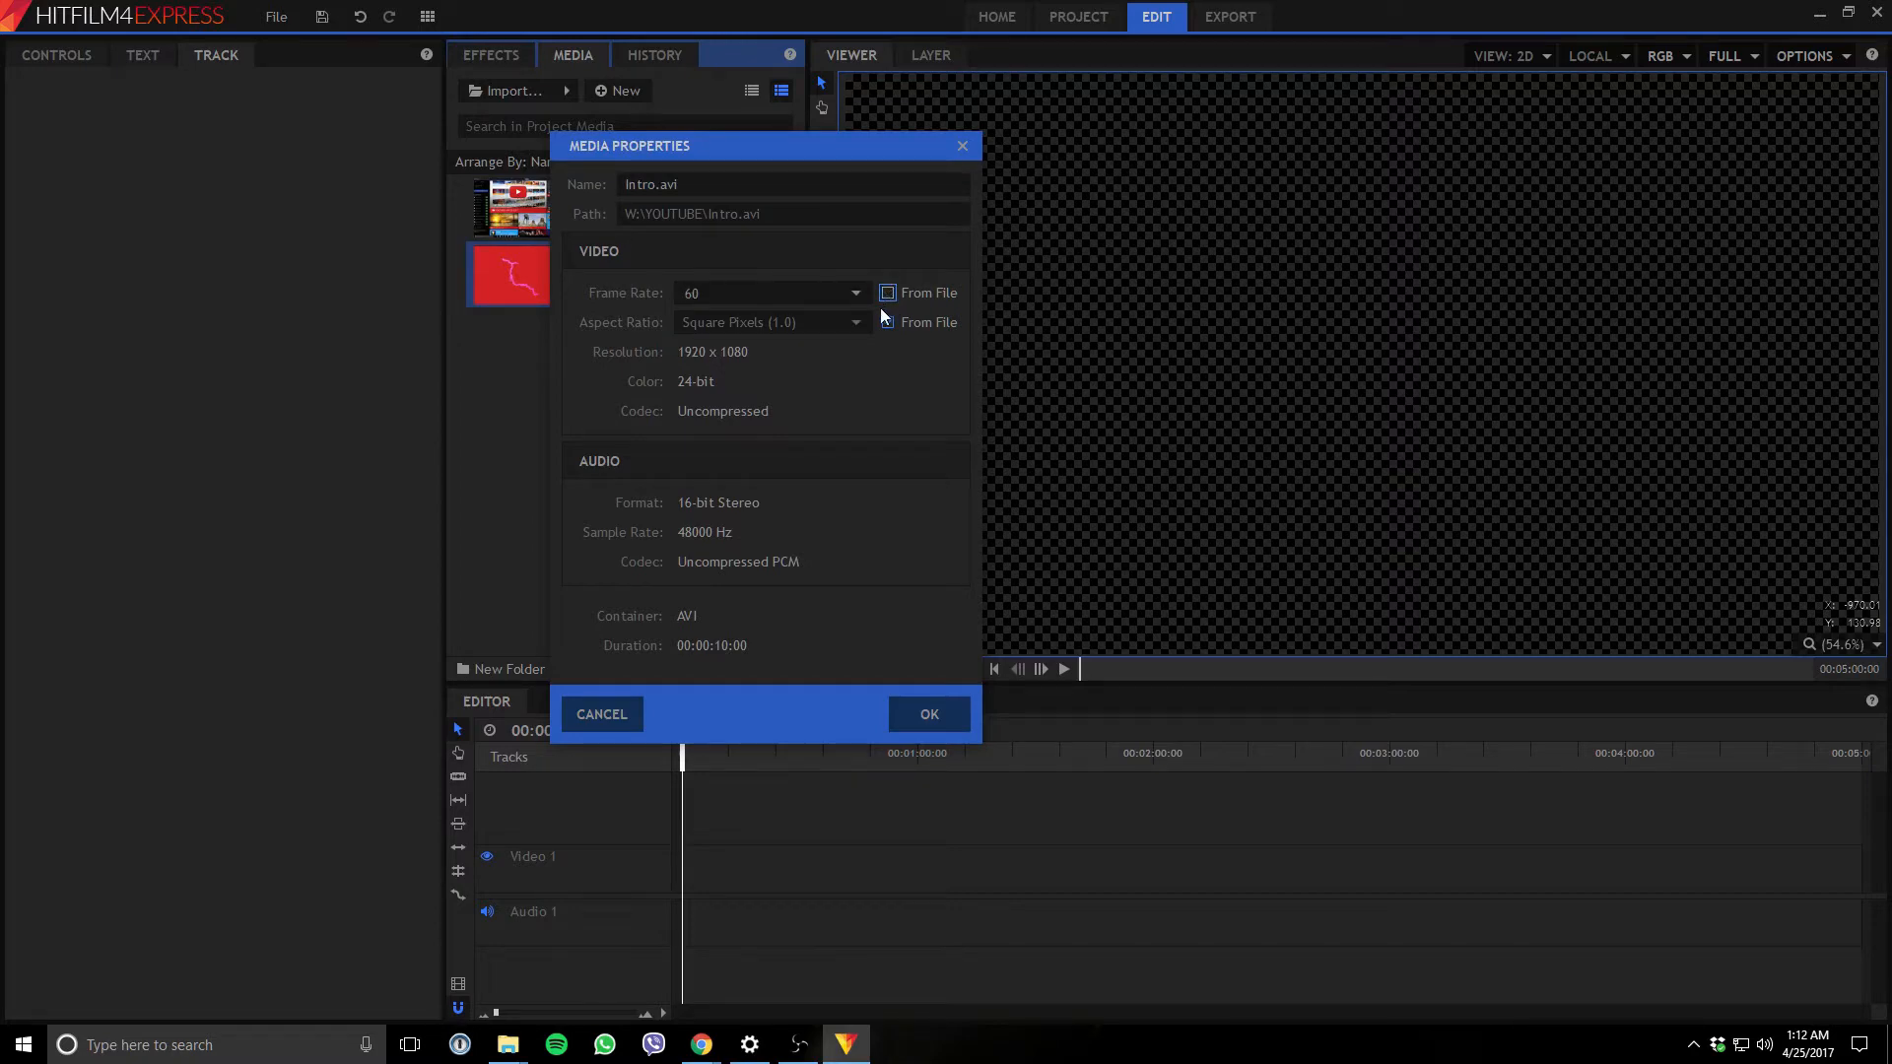
click(887, 321)
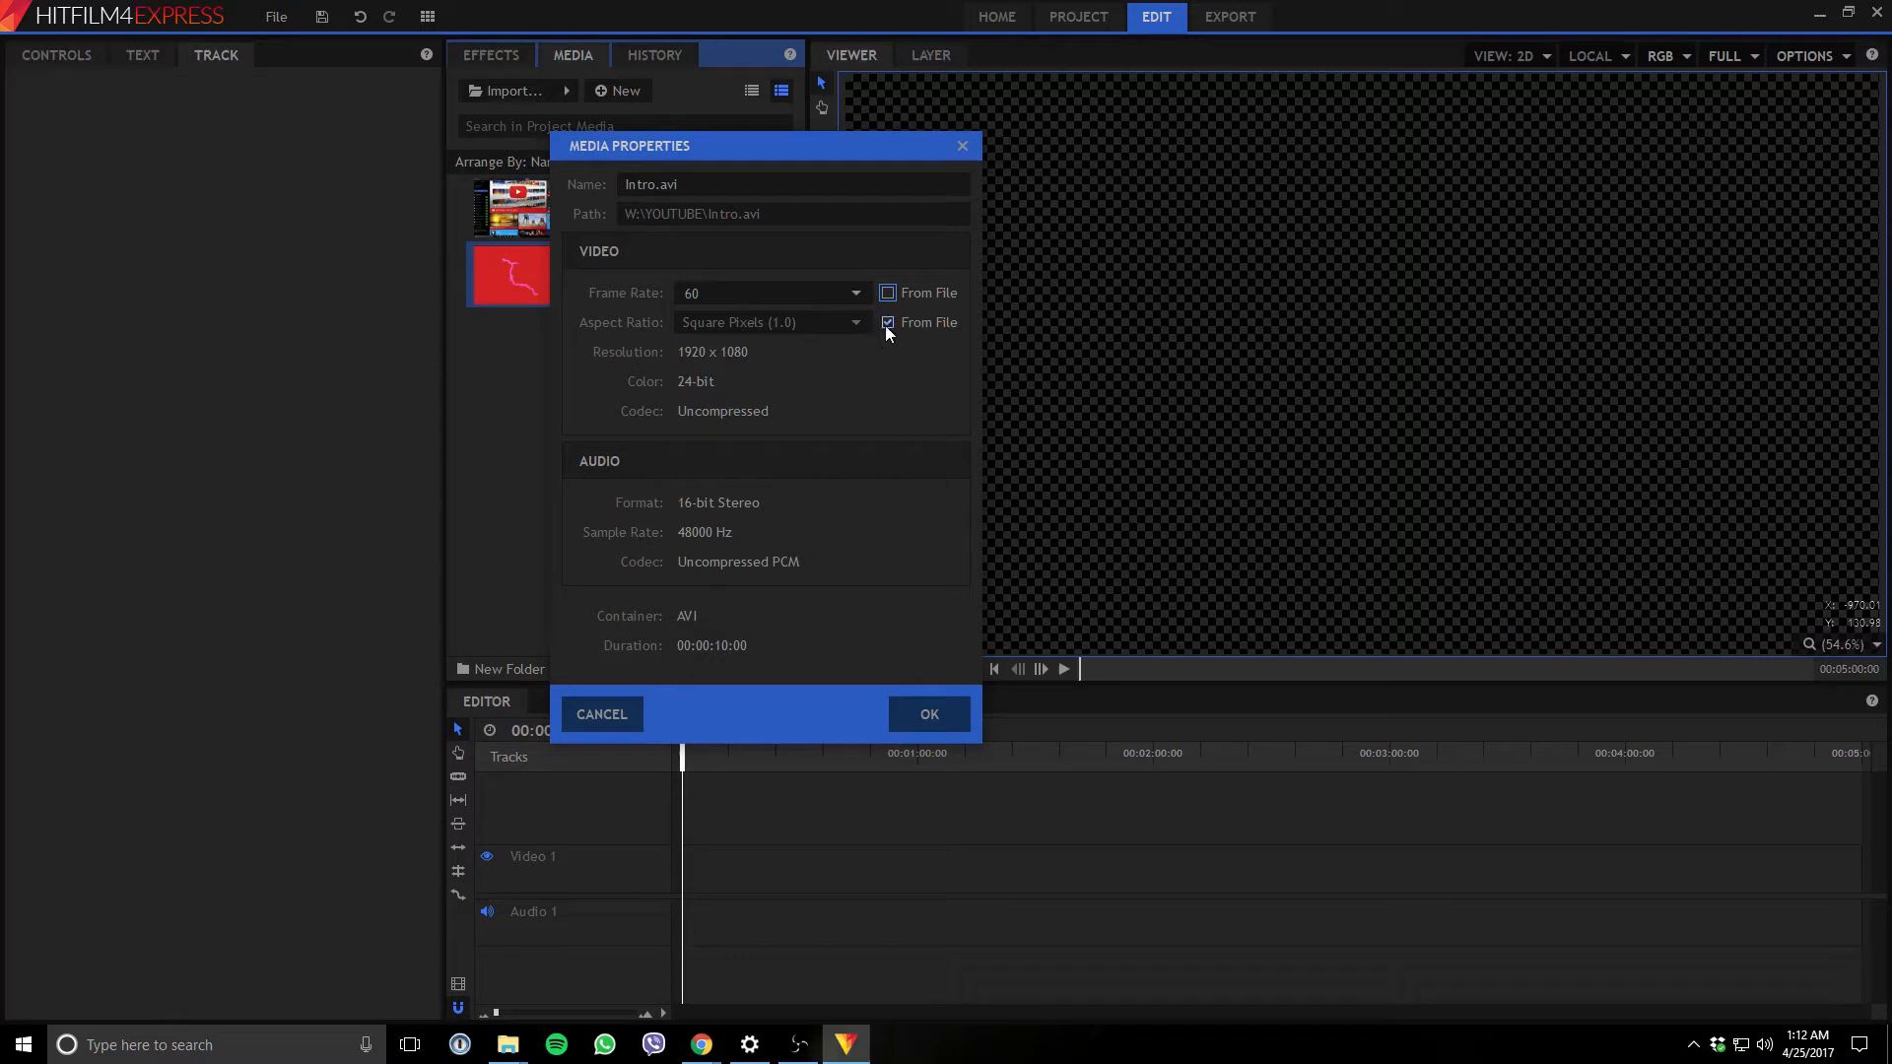
click(928, 714)
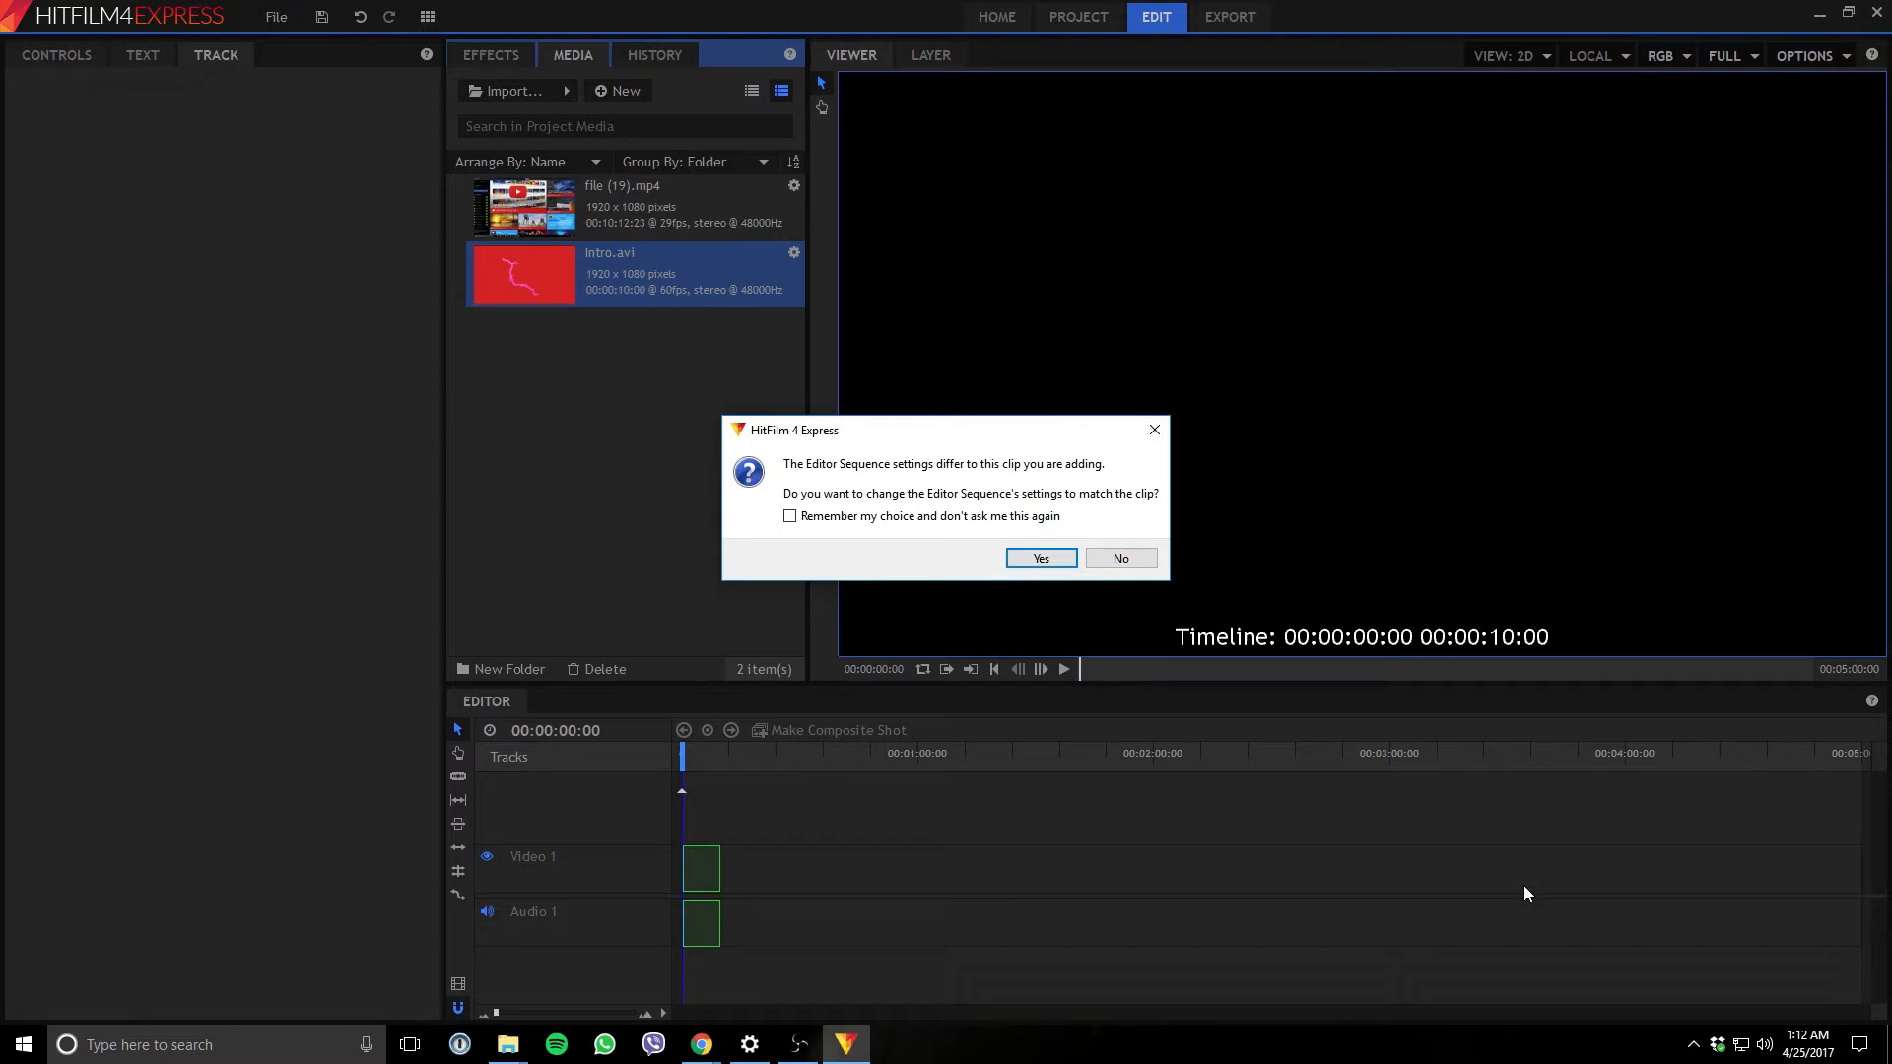
mouse_move(739, 278)
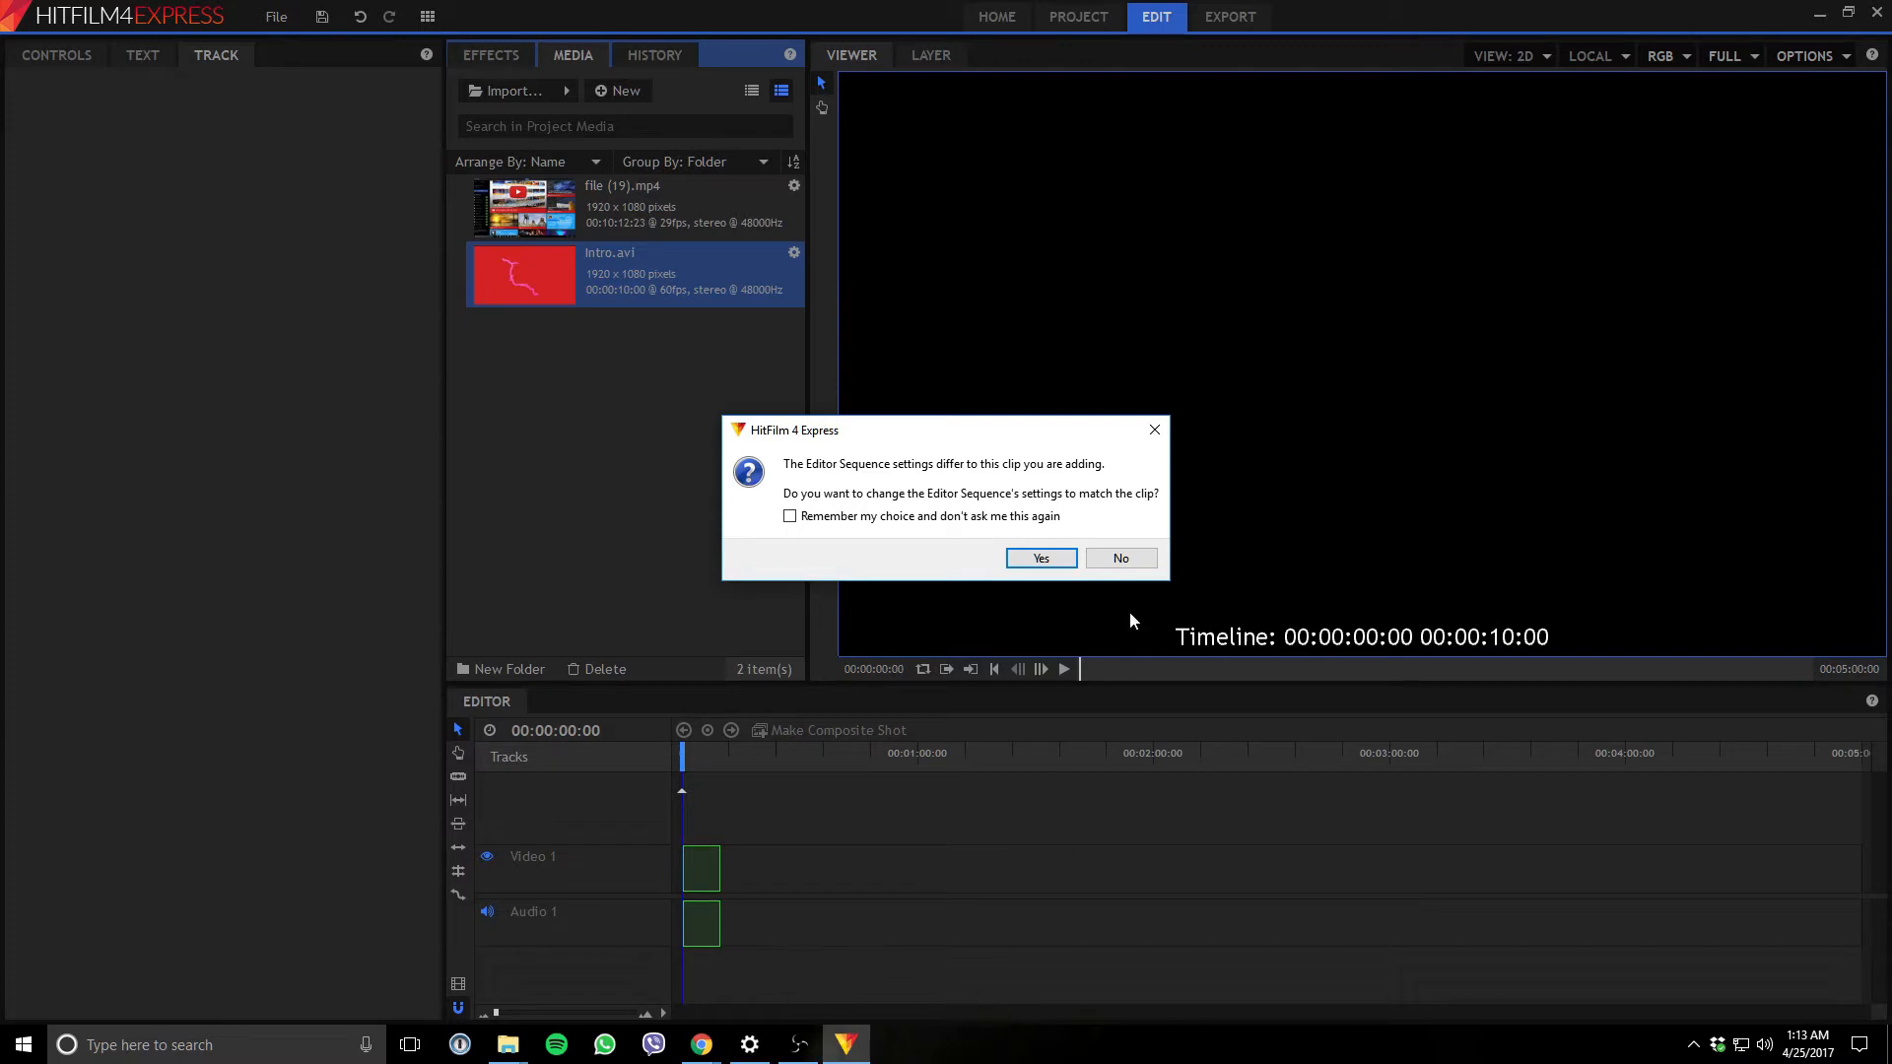
mouse_move(1153, 430)
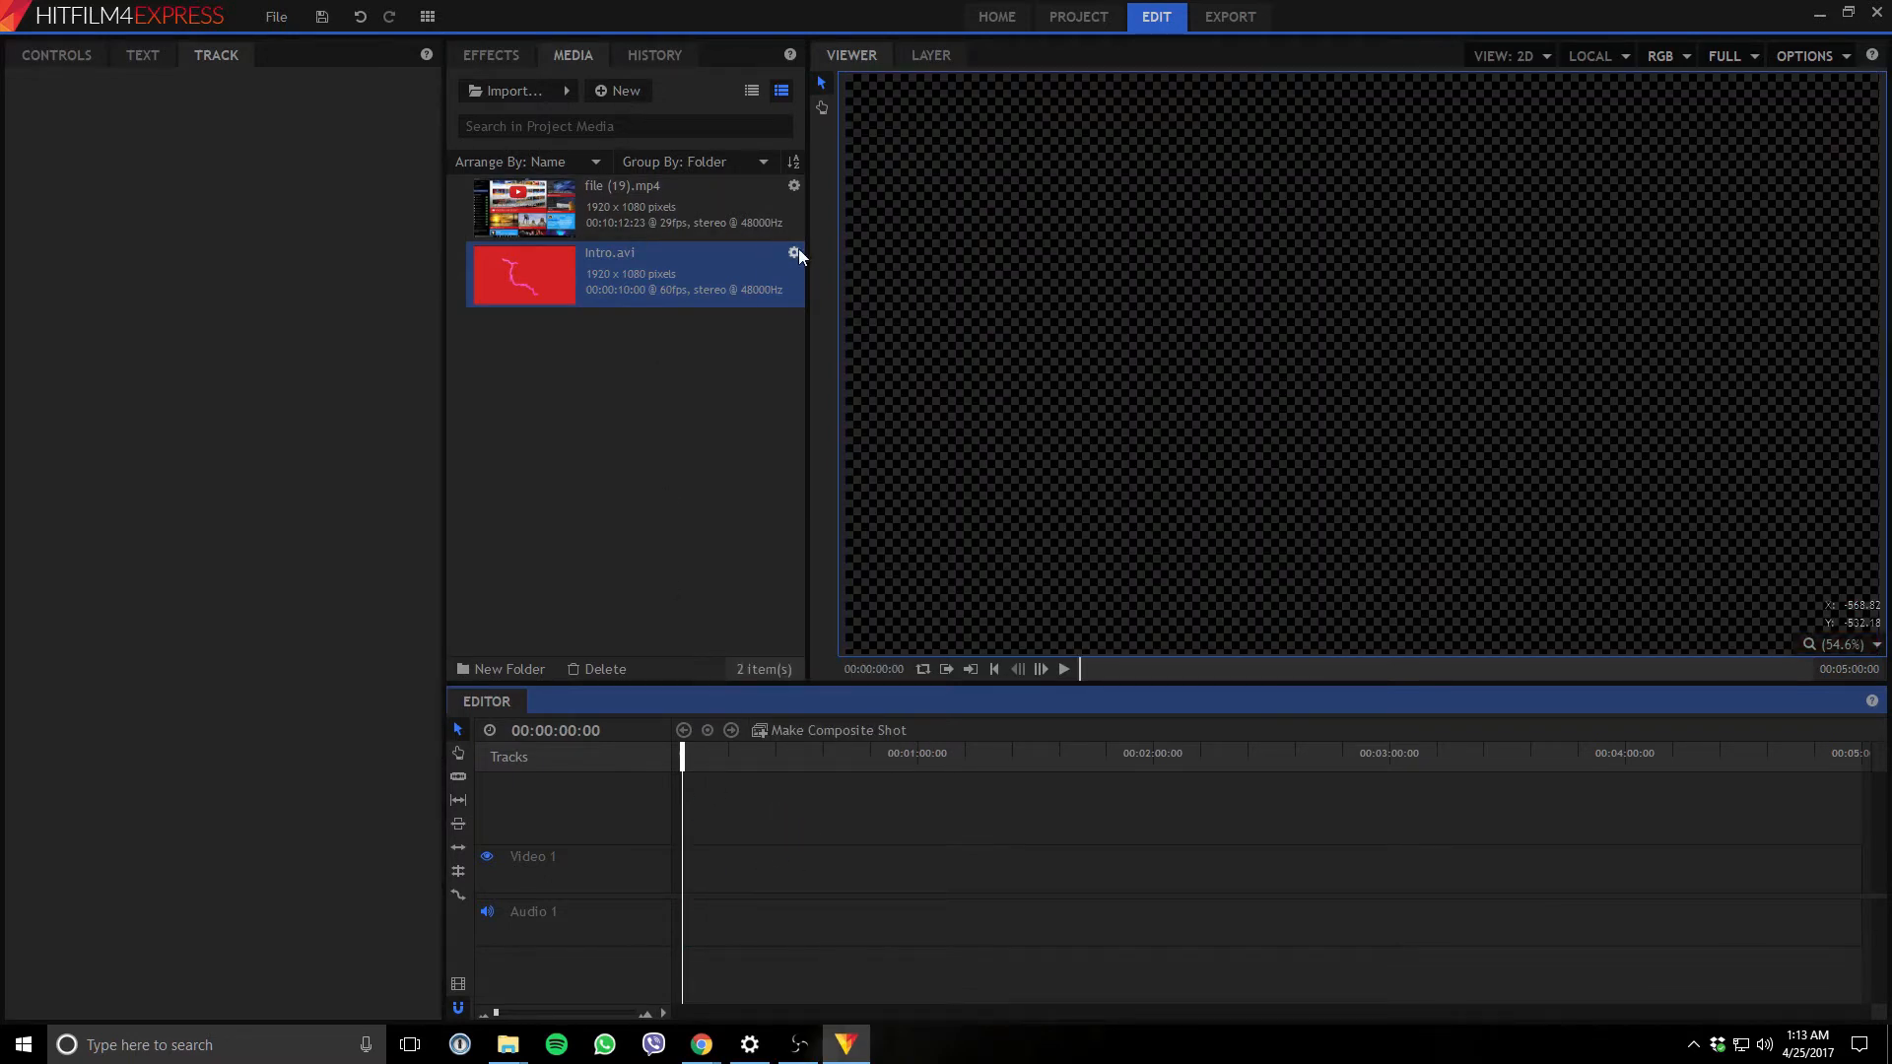
Set Intro.avi's frame rate to 30 fps, making it 20 seconds long.
click(792, 254)
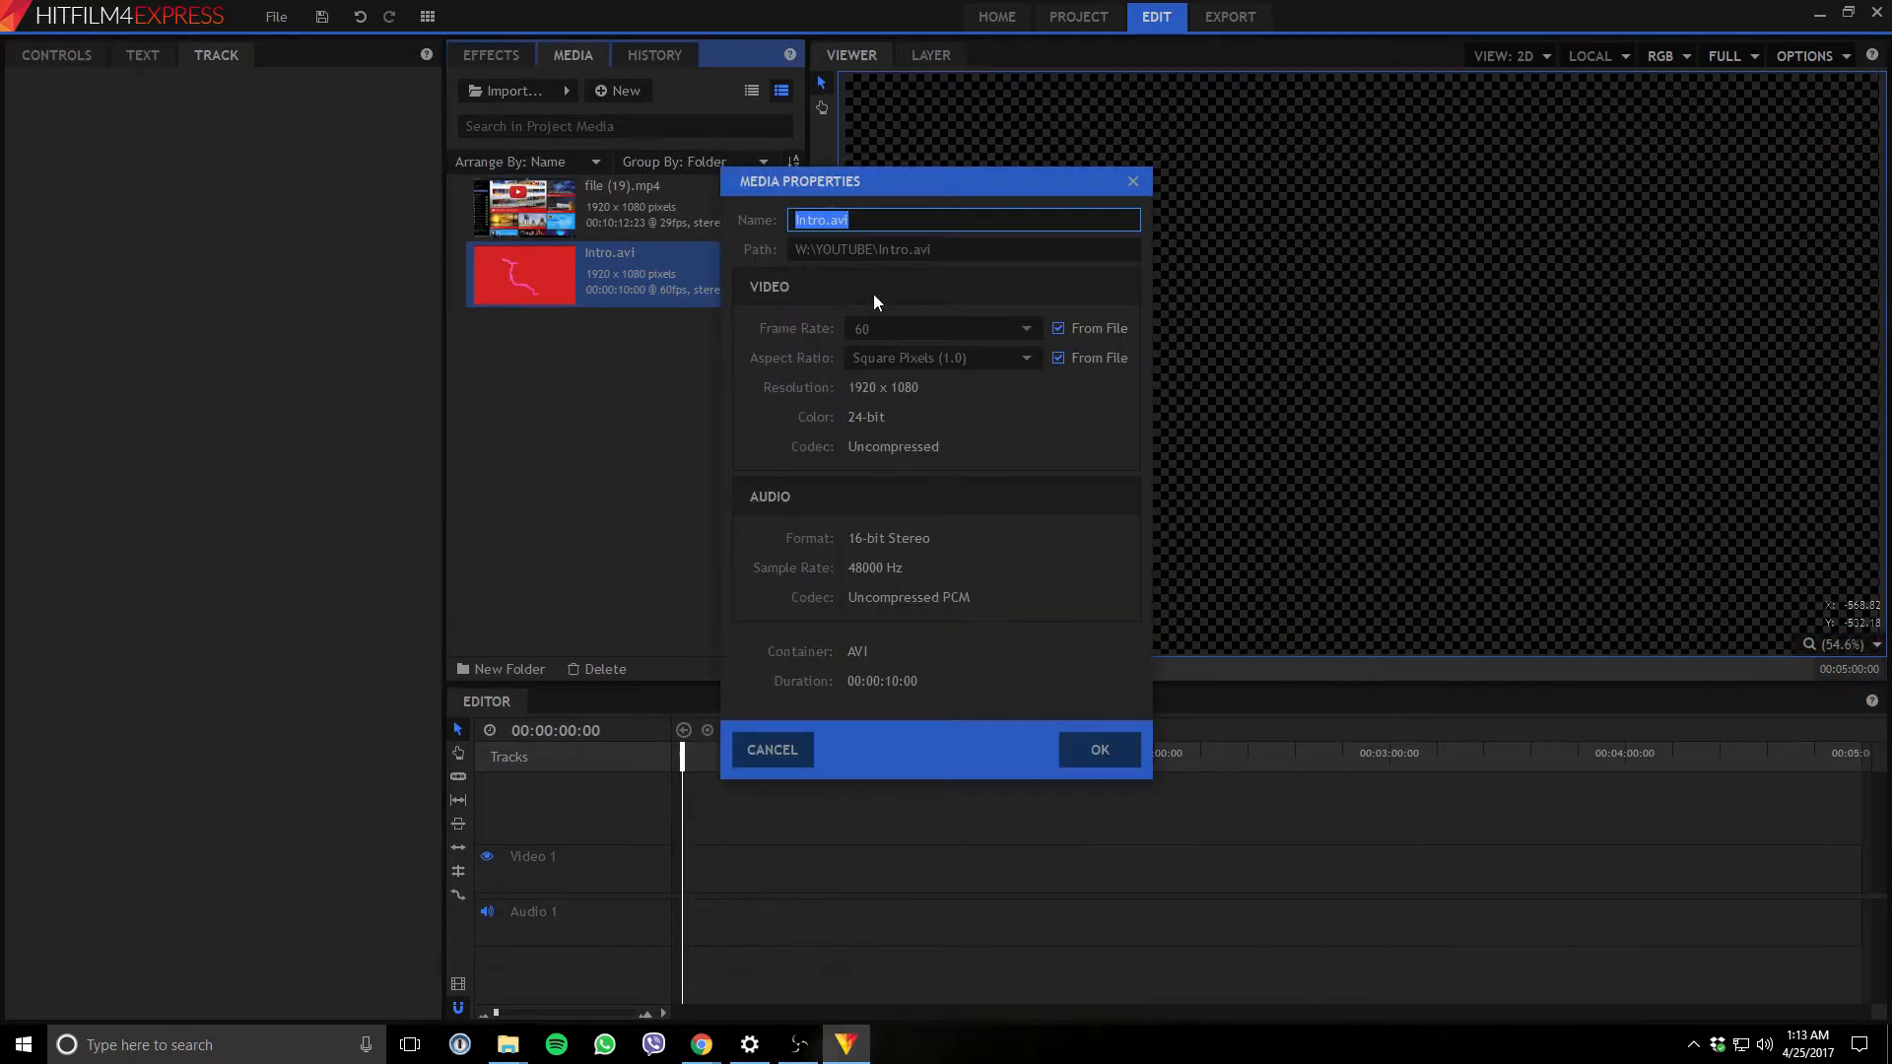
click(1057, 329)
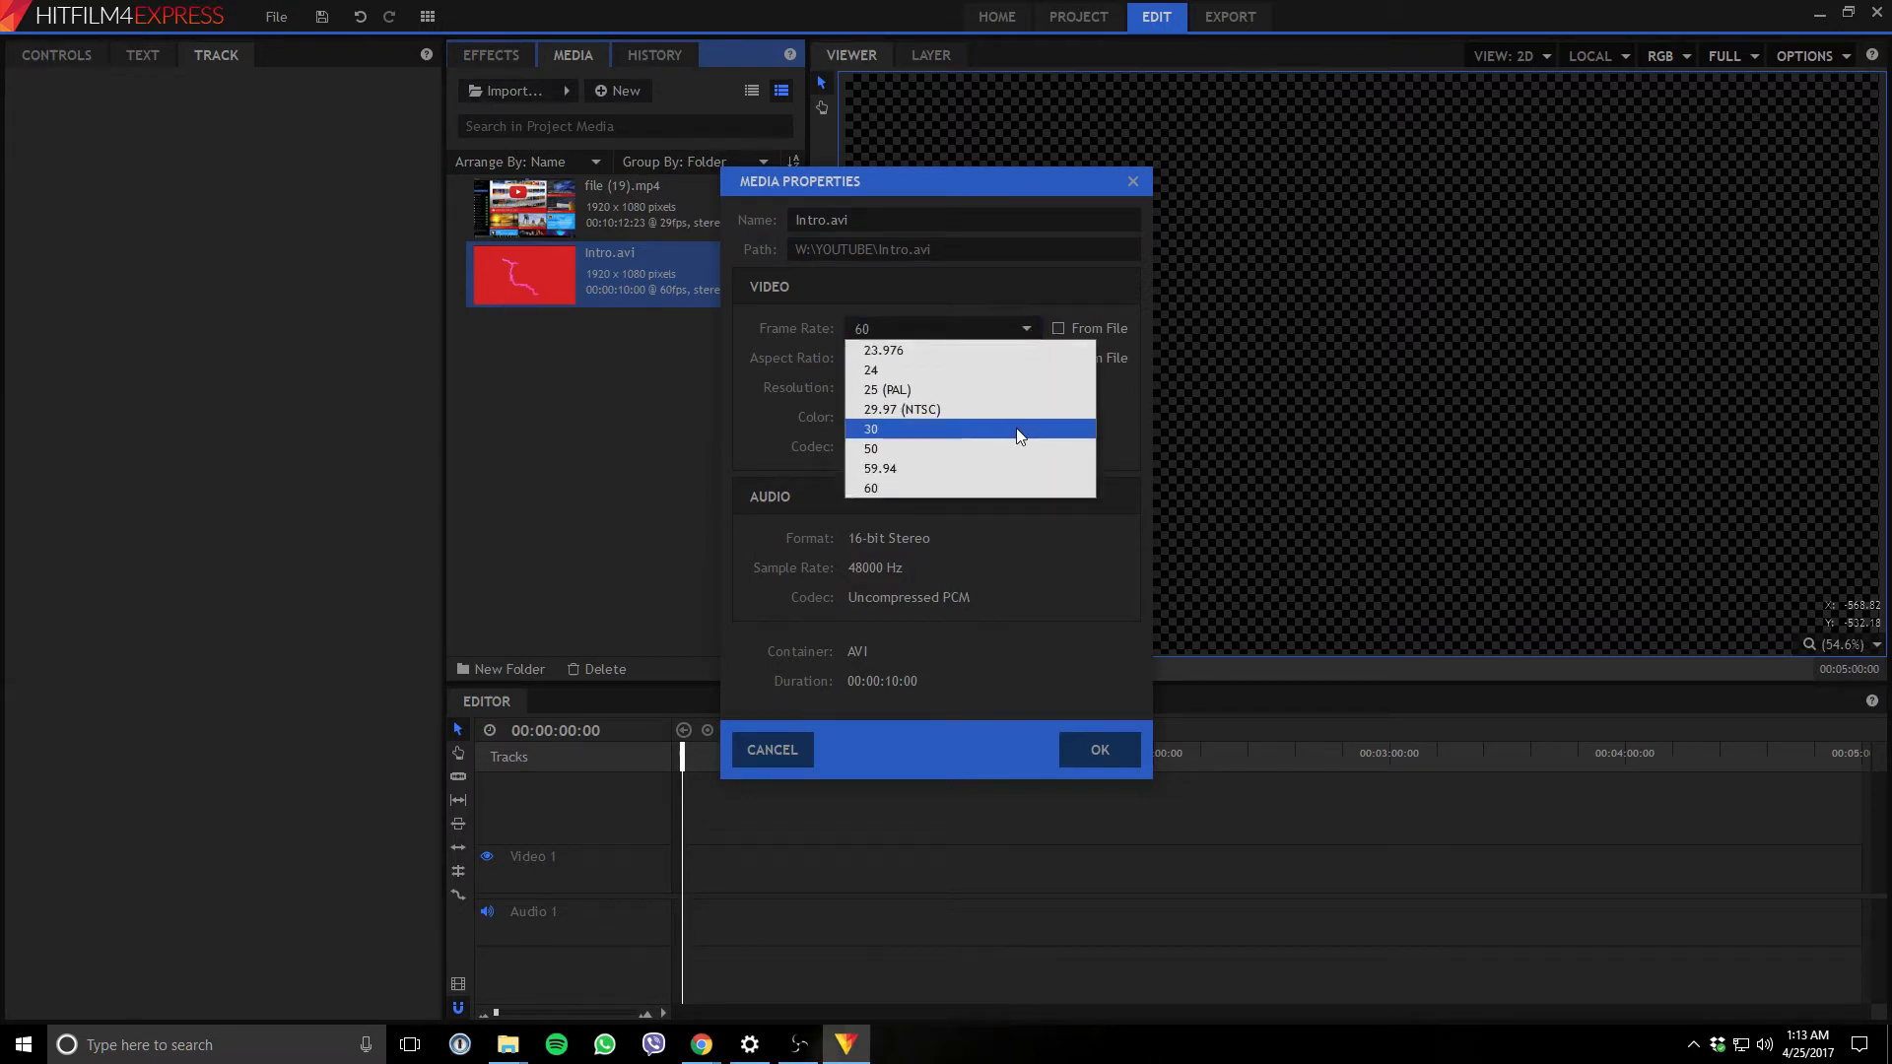
click(869, 428)
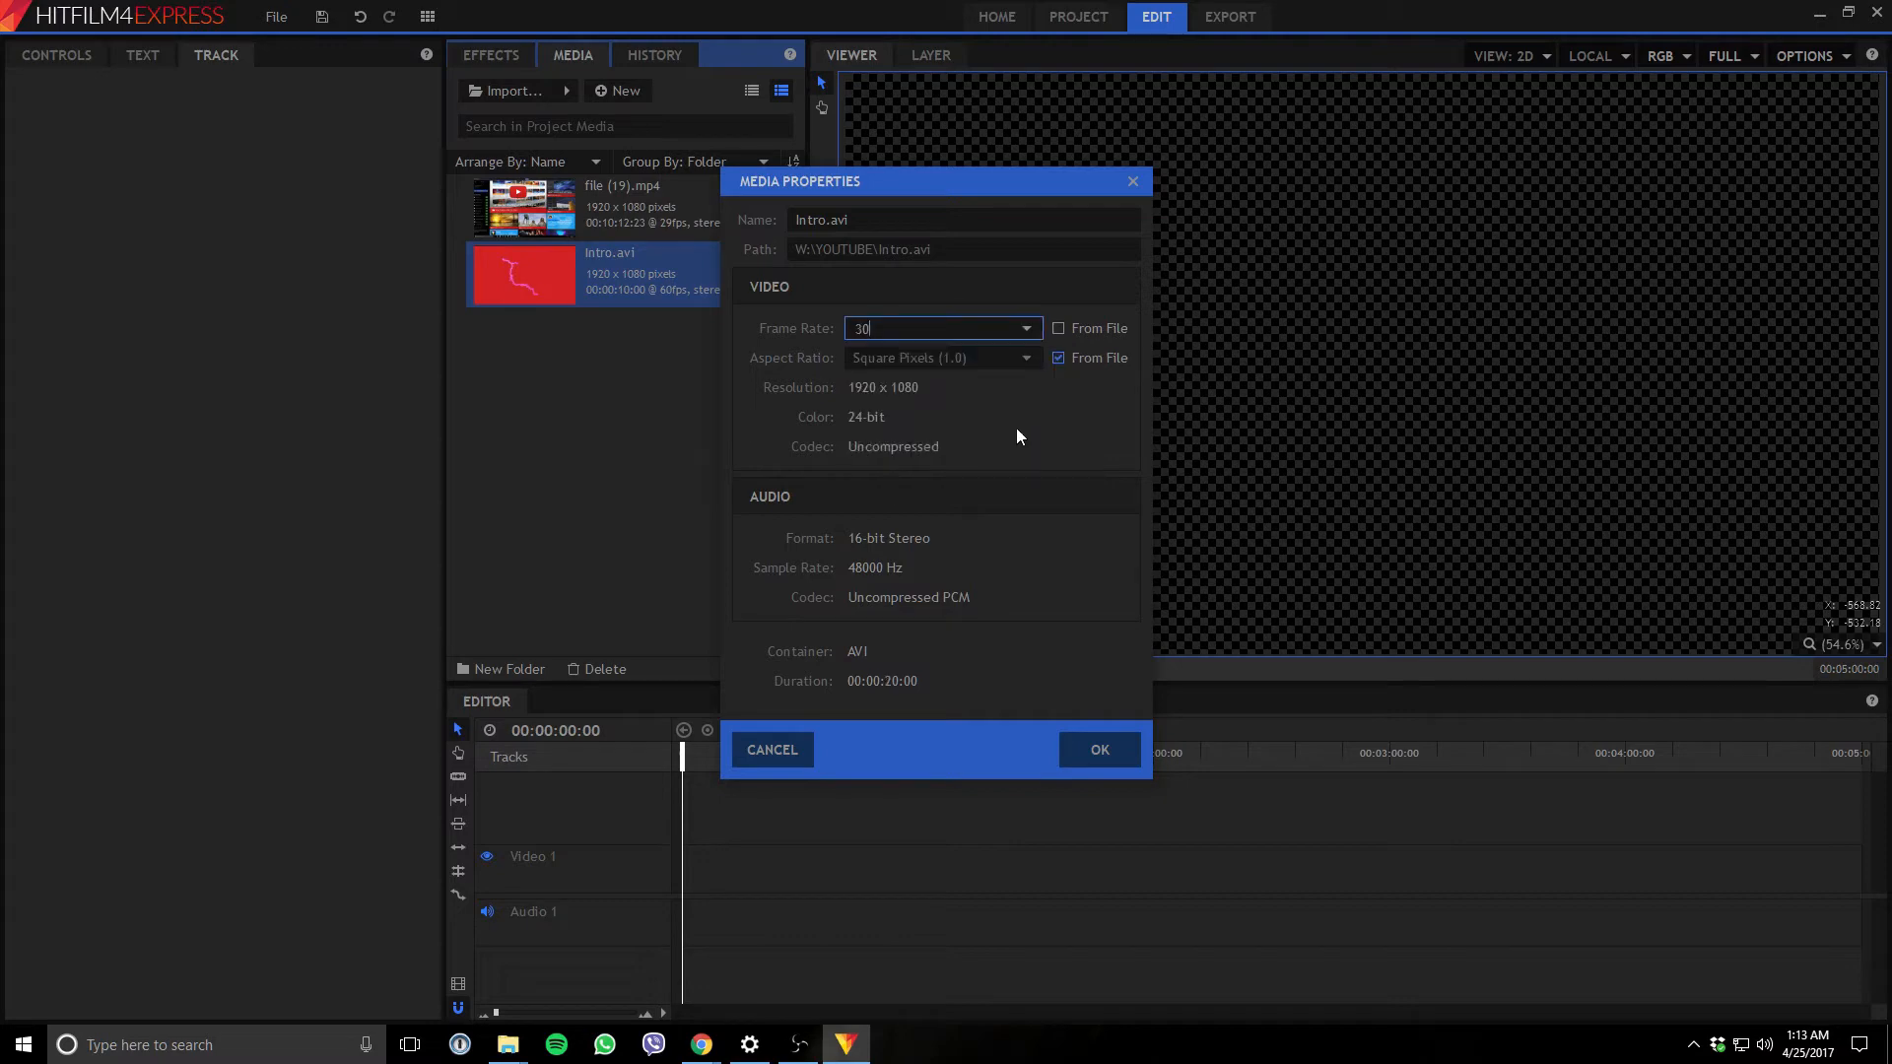
mouse_move(913, 373)
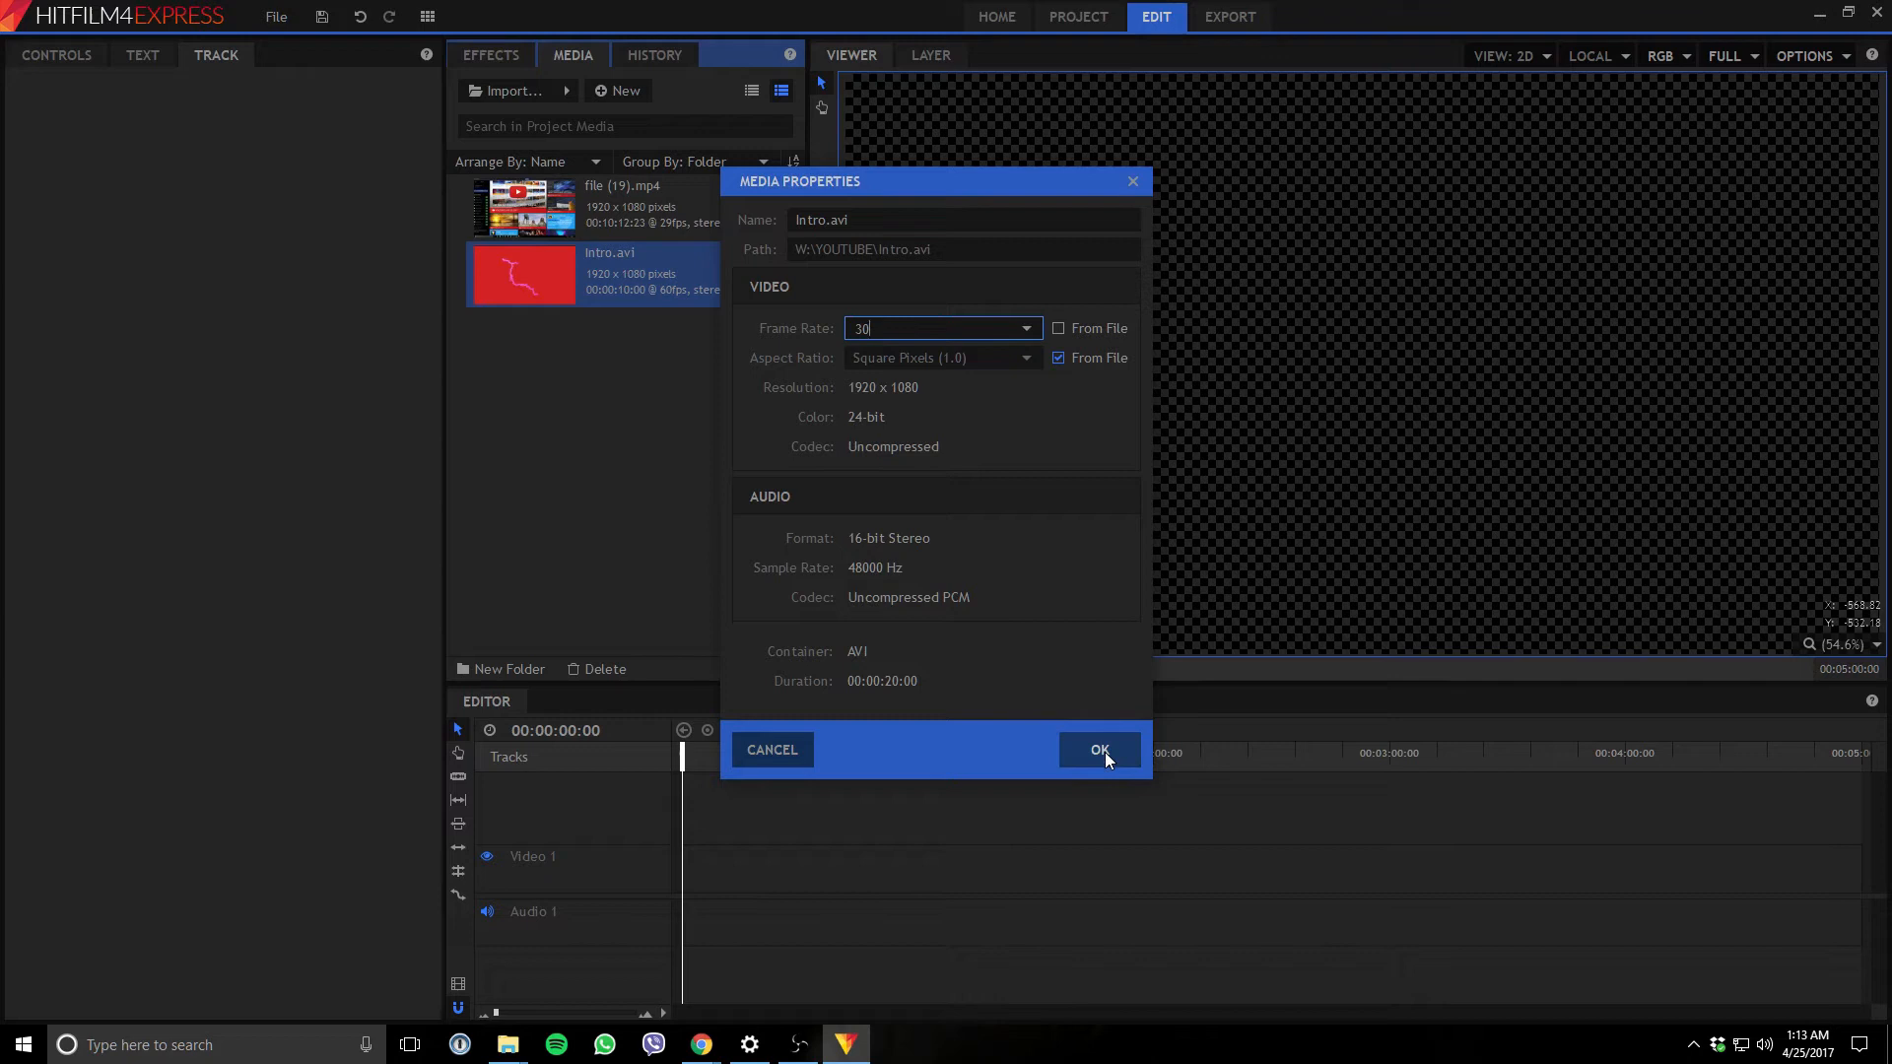
click(1098, 749)
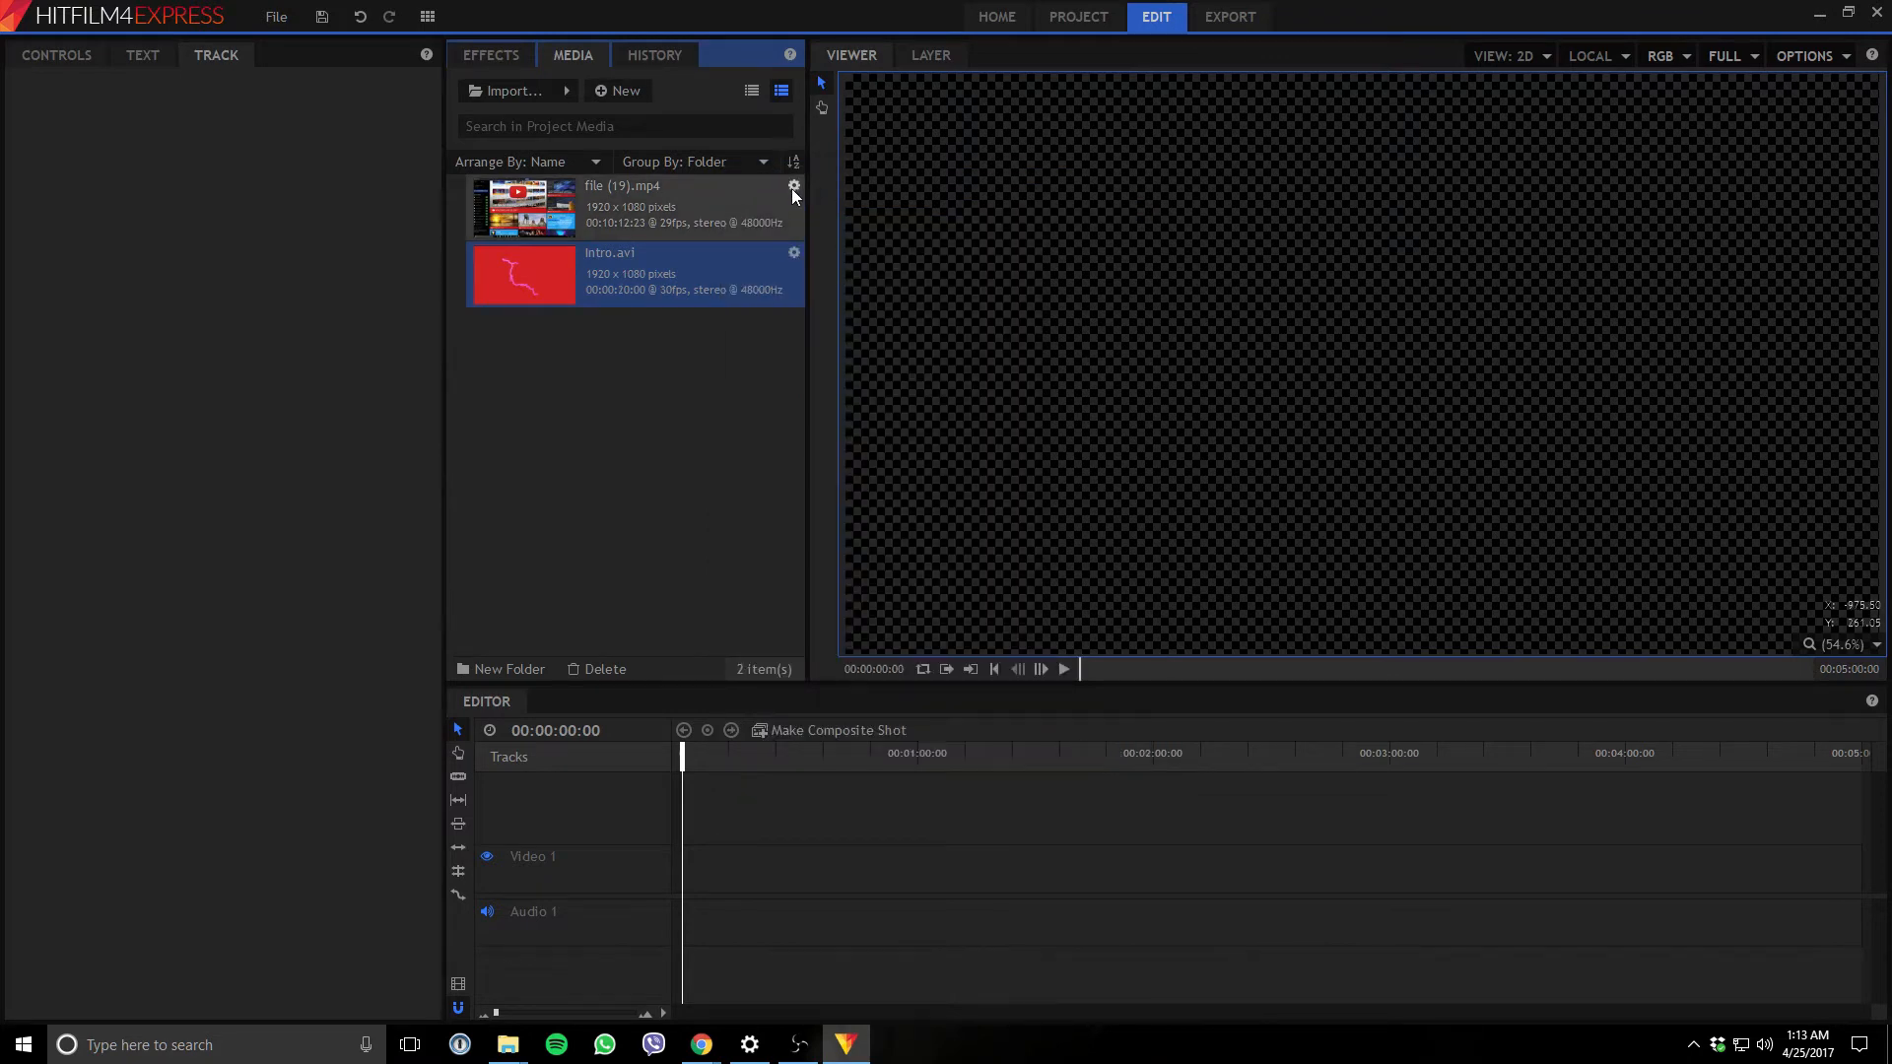
Set file (19).mp4's frame rate to 30 fps instead of 29.
click(794, 185)
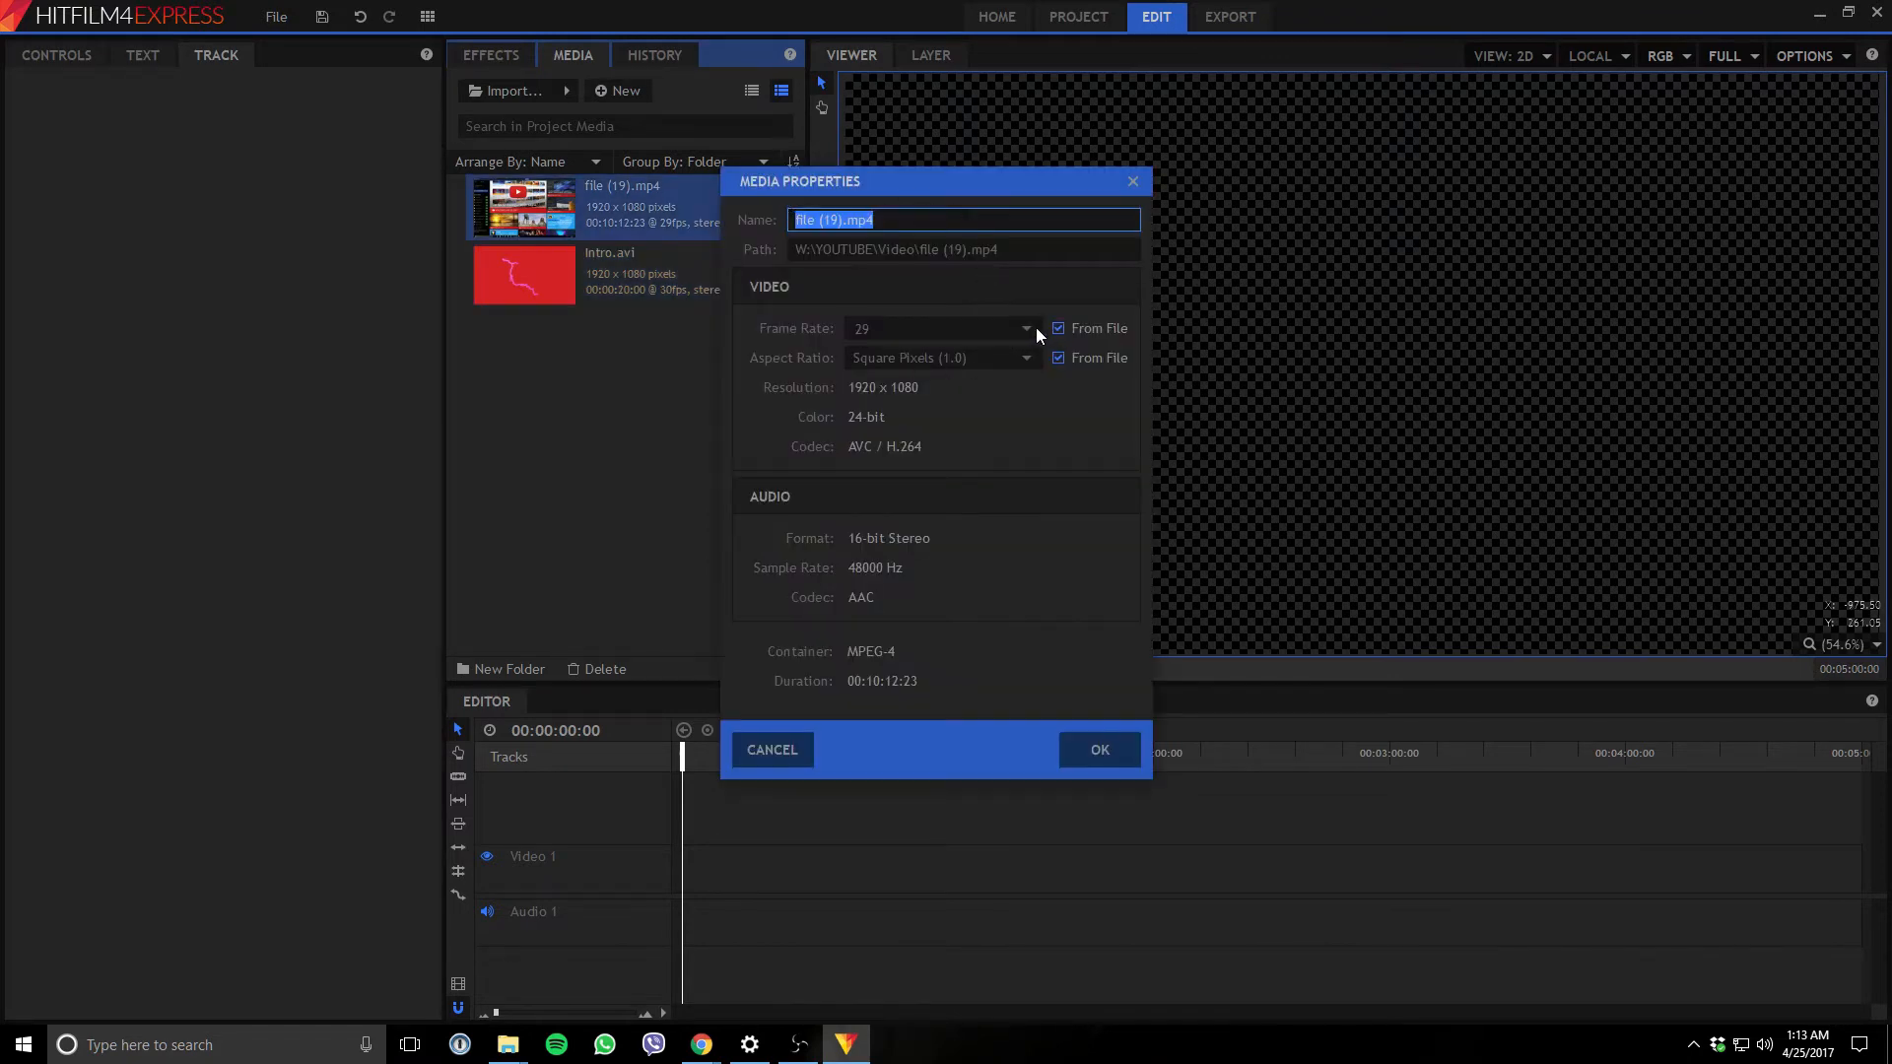
click(1057, 329)
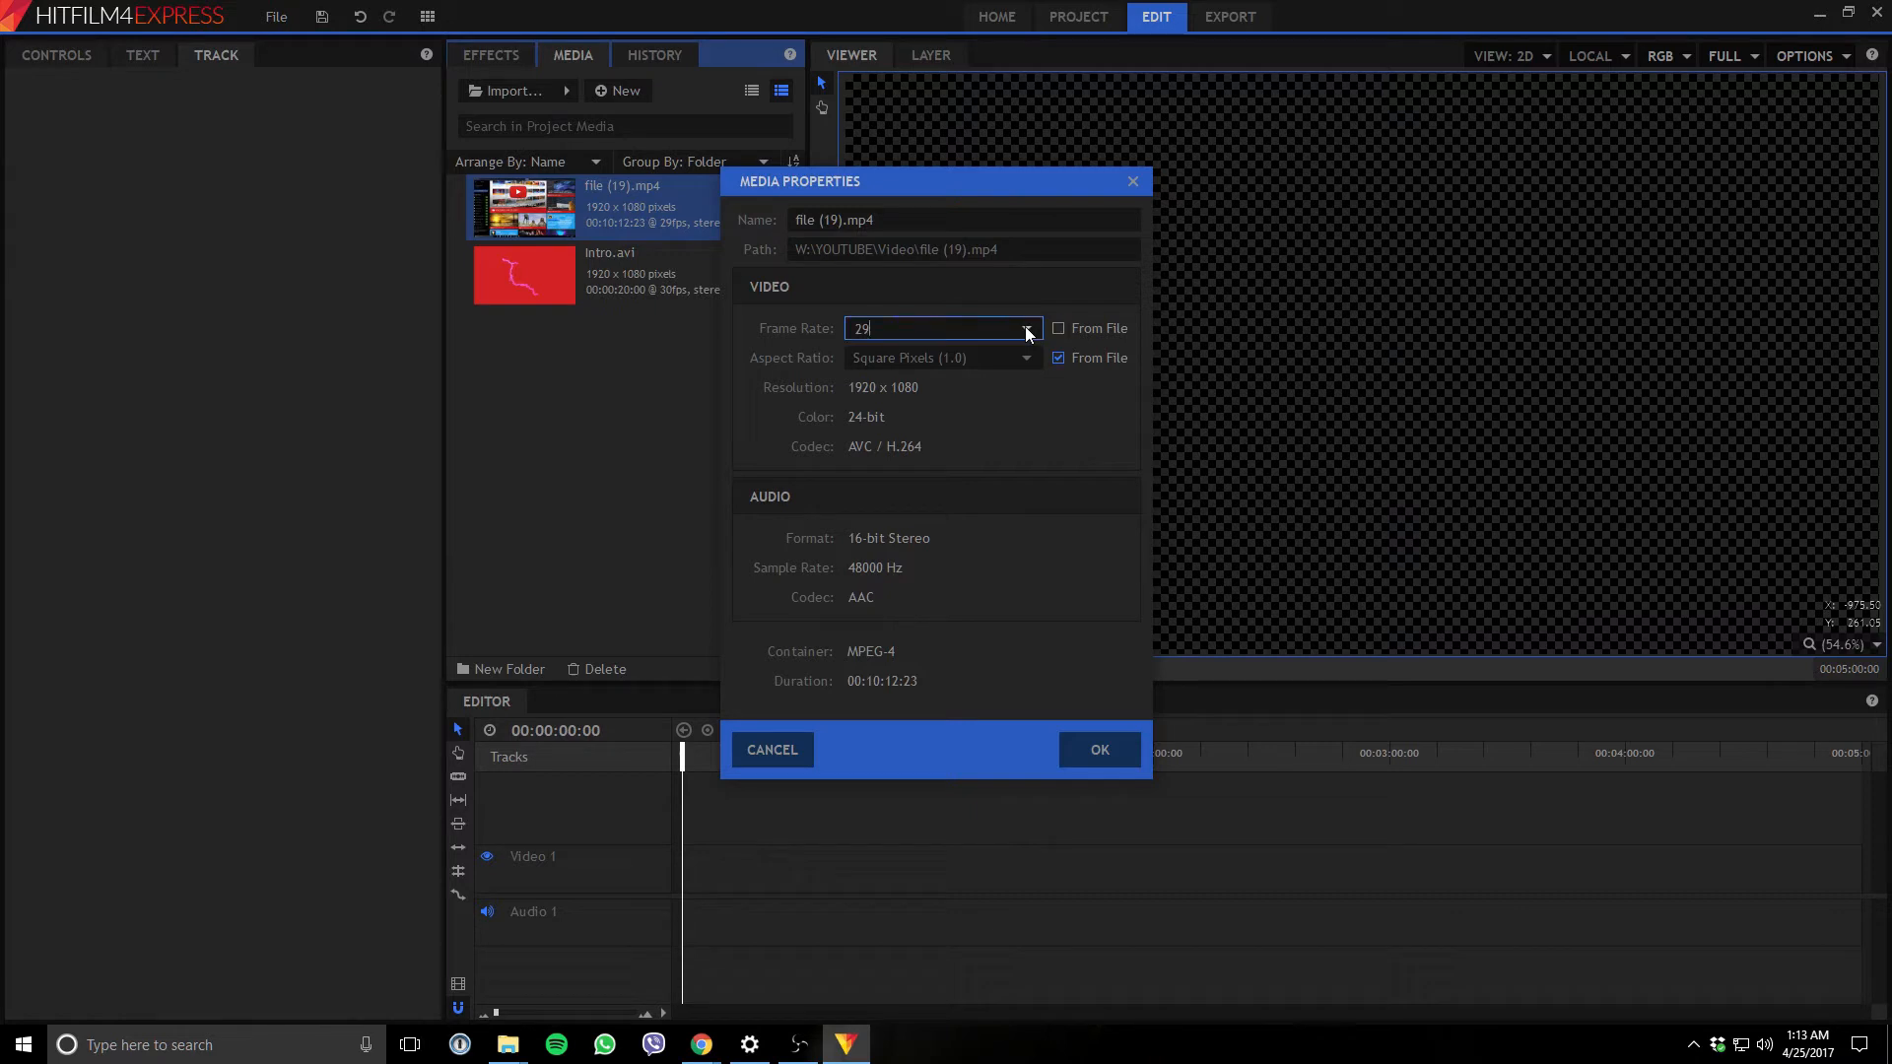
click(1025, 329)
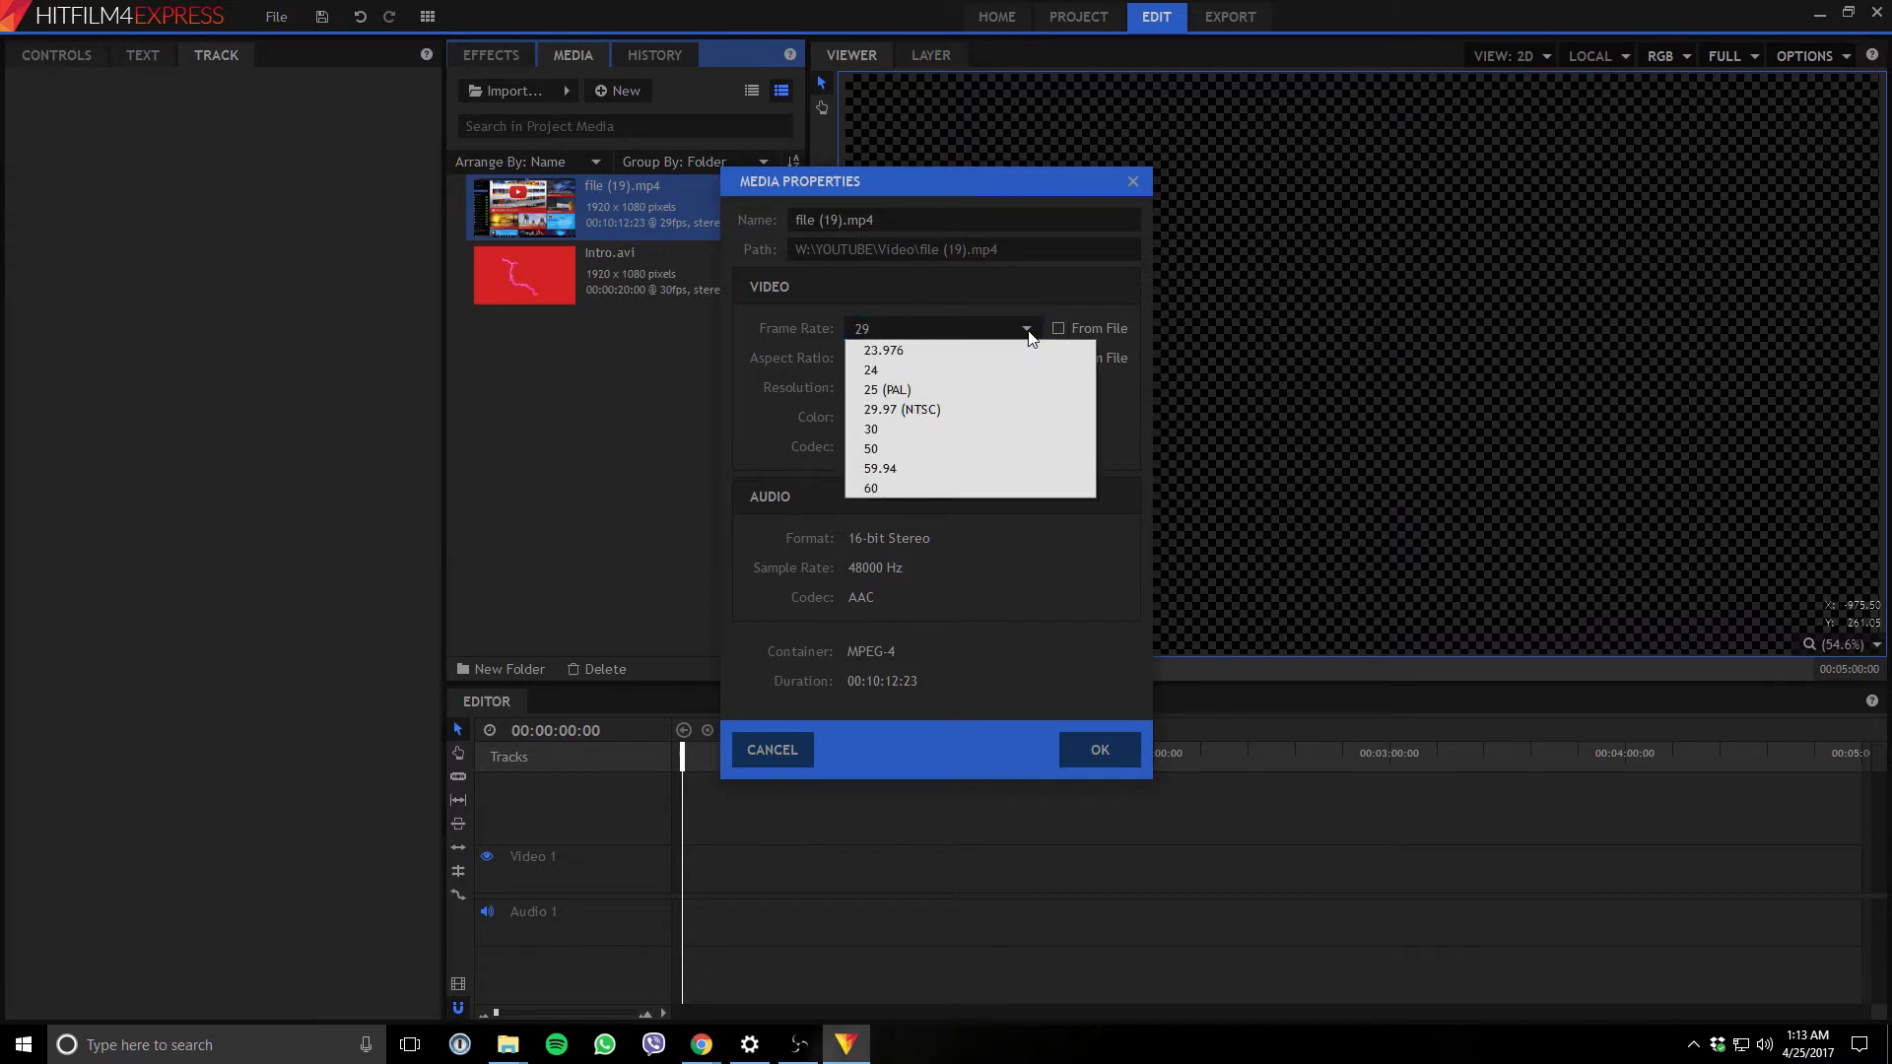
click(870, 430)
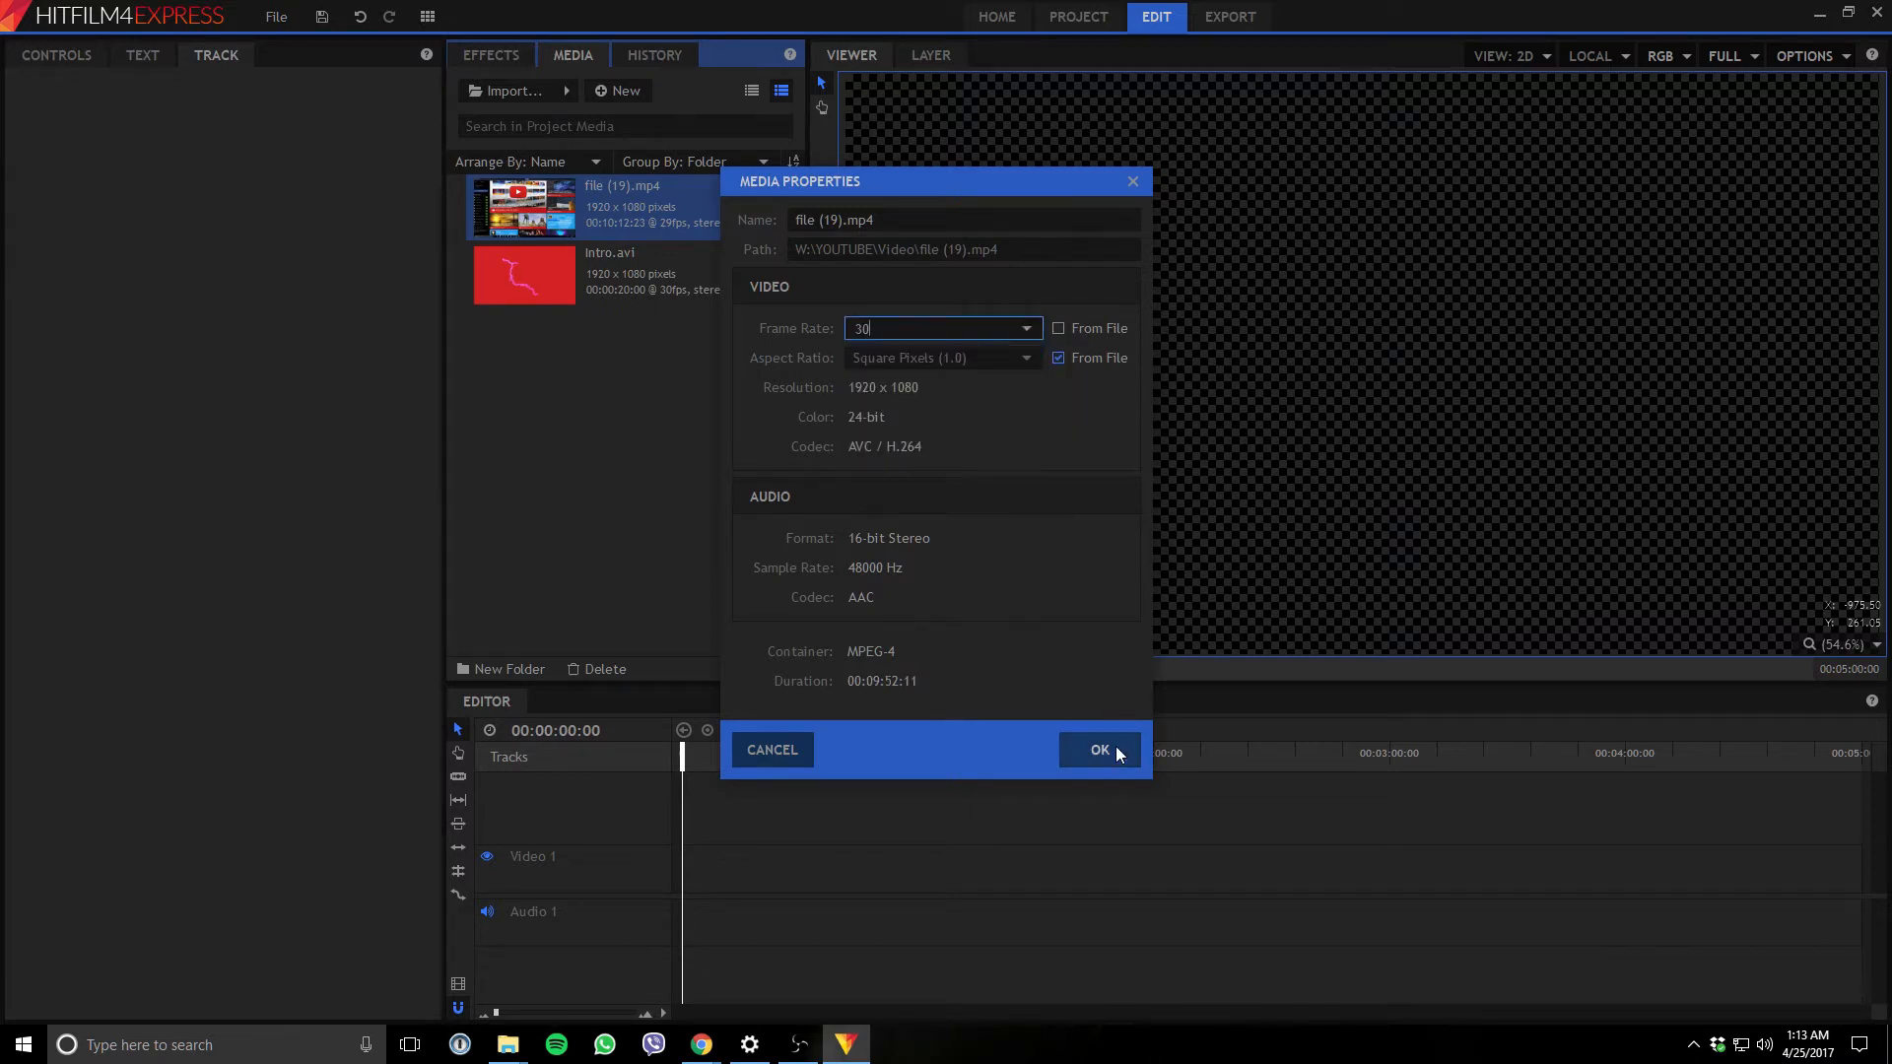
click(1100, 749)
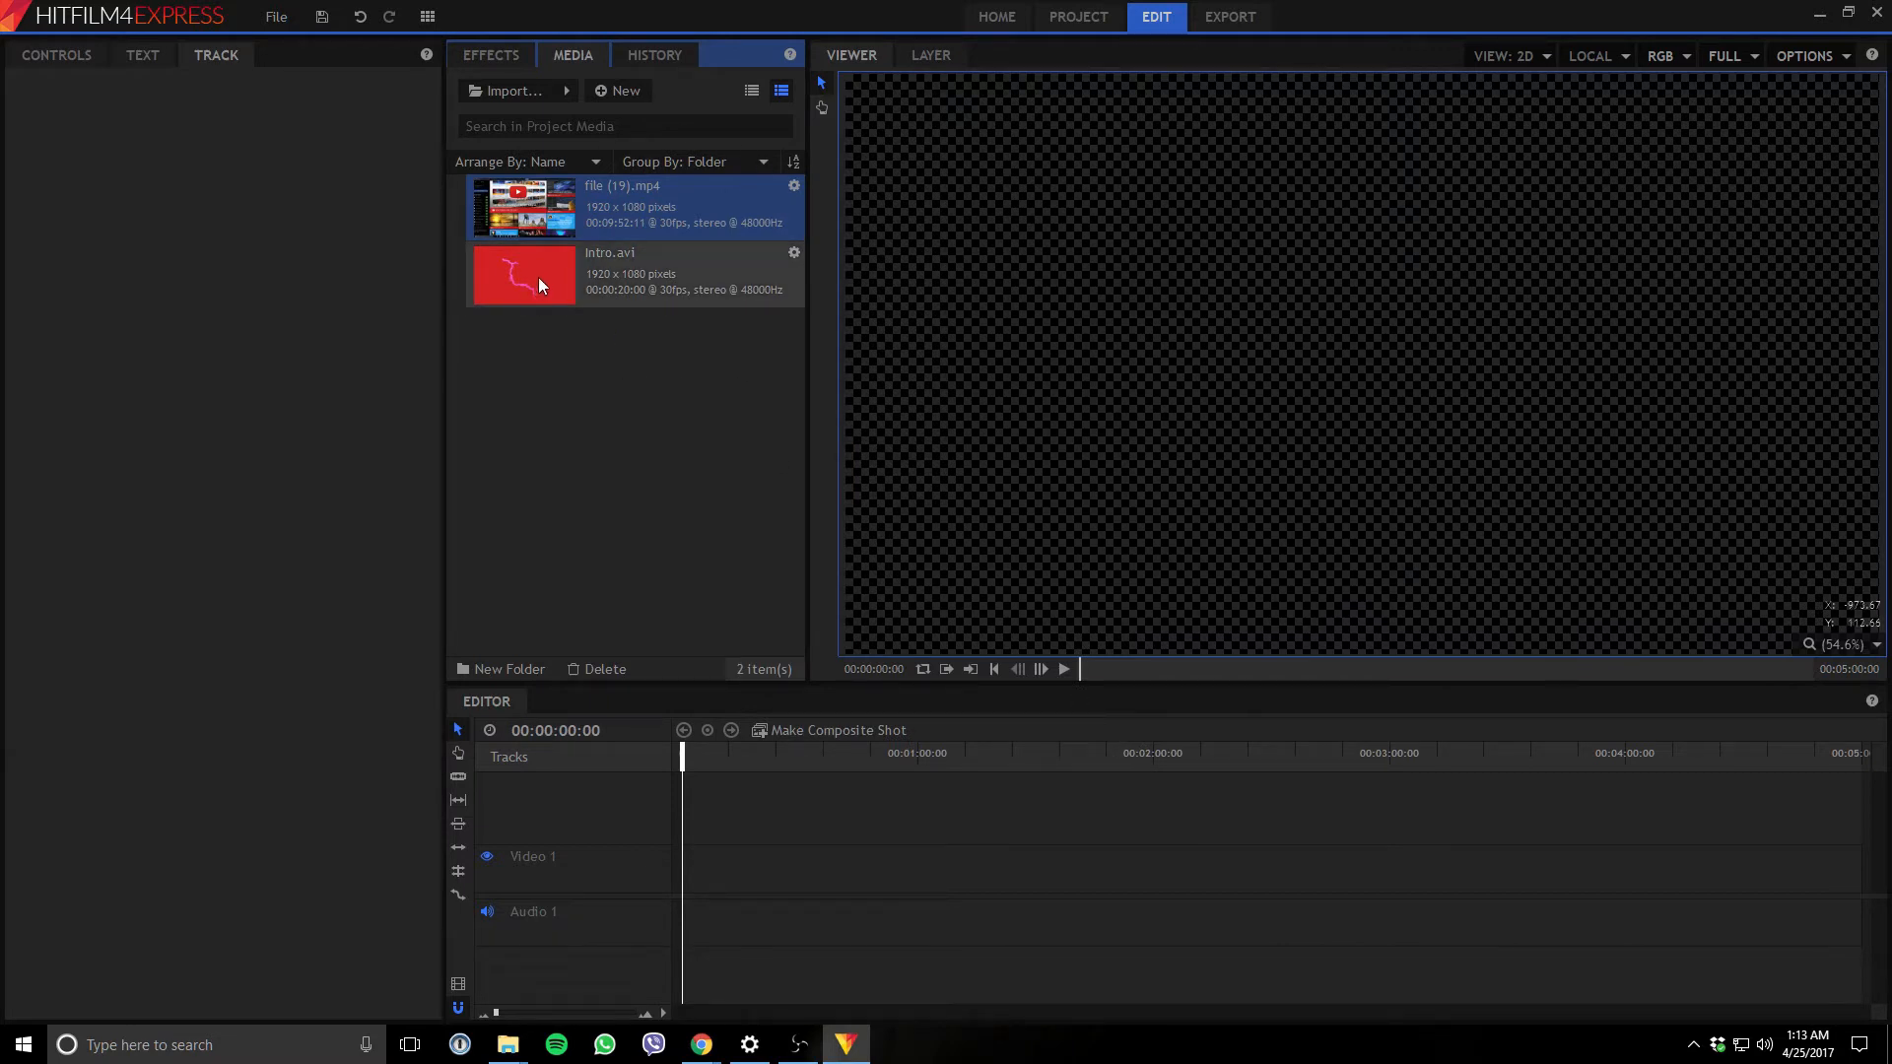
Drag Intro.avi to the start of Video 1/Audio 1 on the timeline.
drag(522, 274, 721, 857)
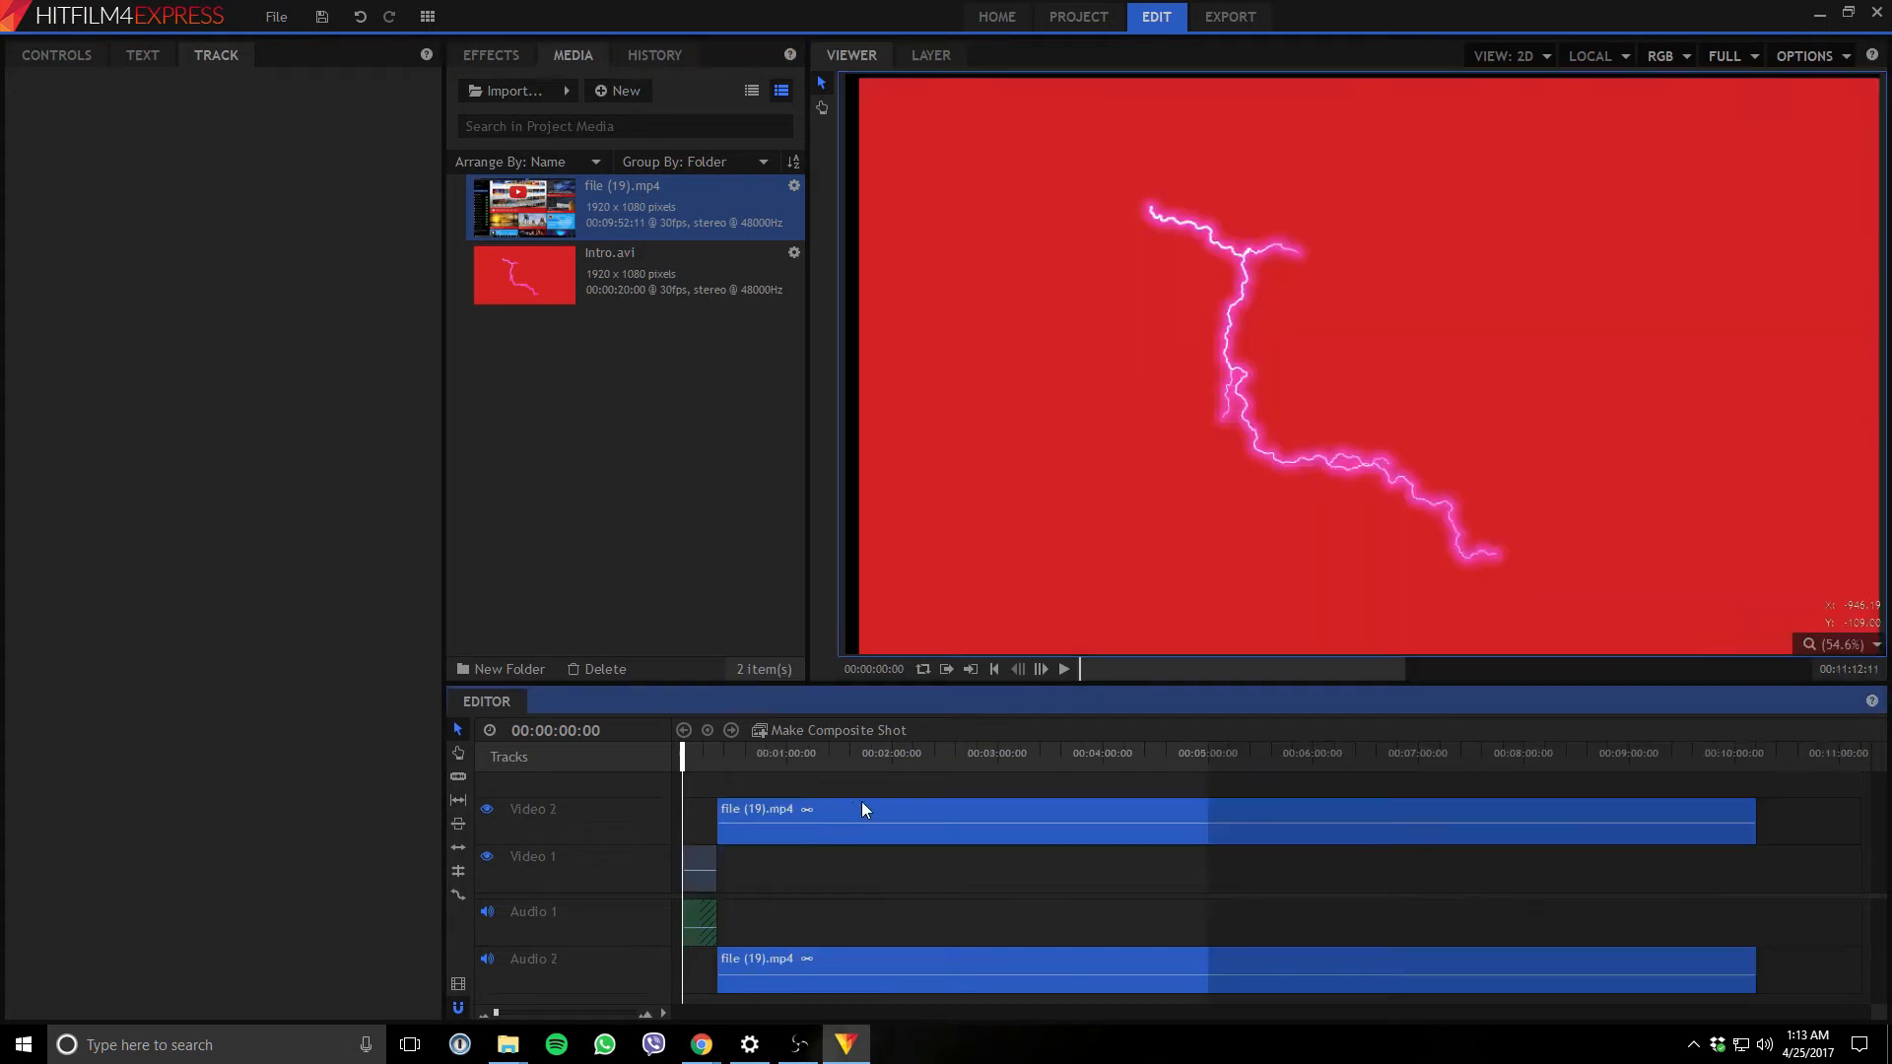
mouse_move(1287, 897)
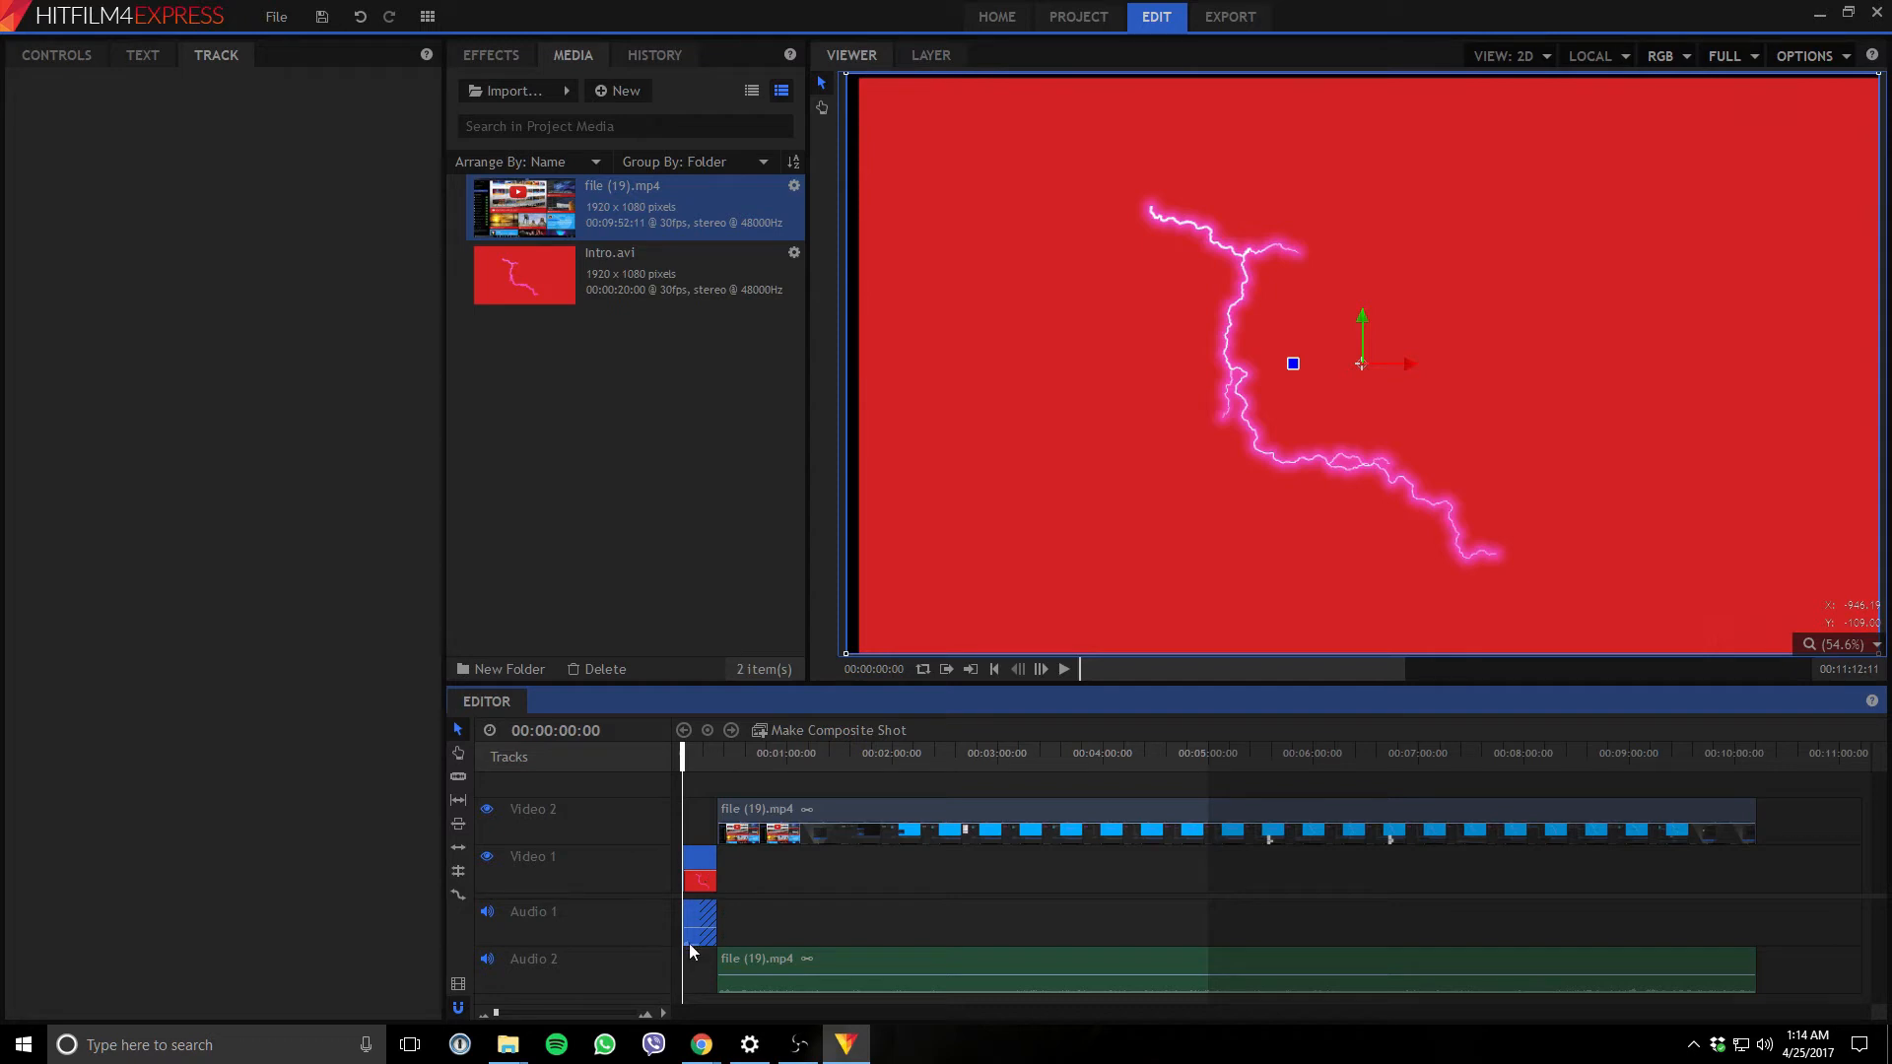
mouse_move(749, 668)
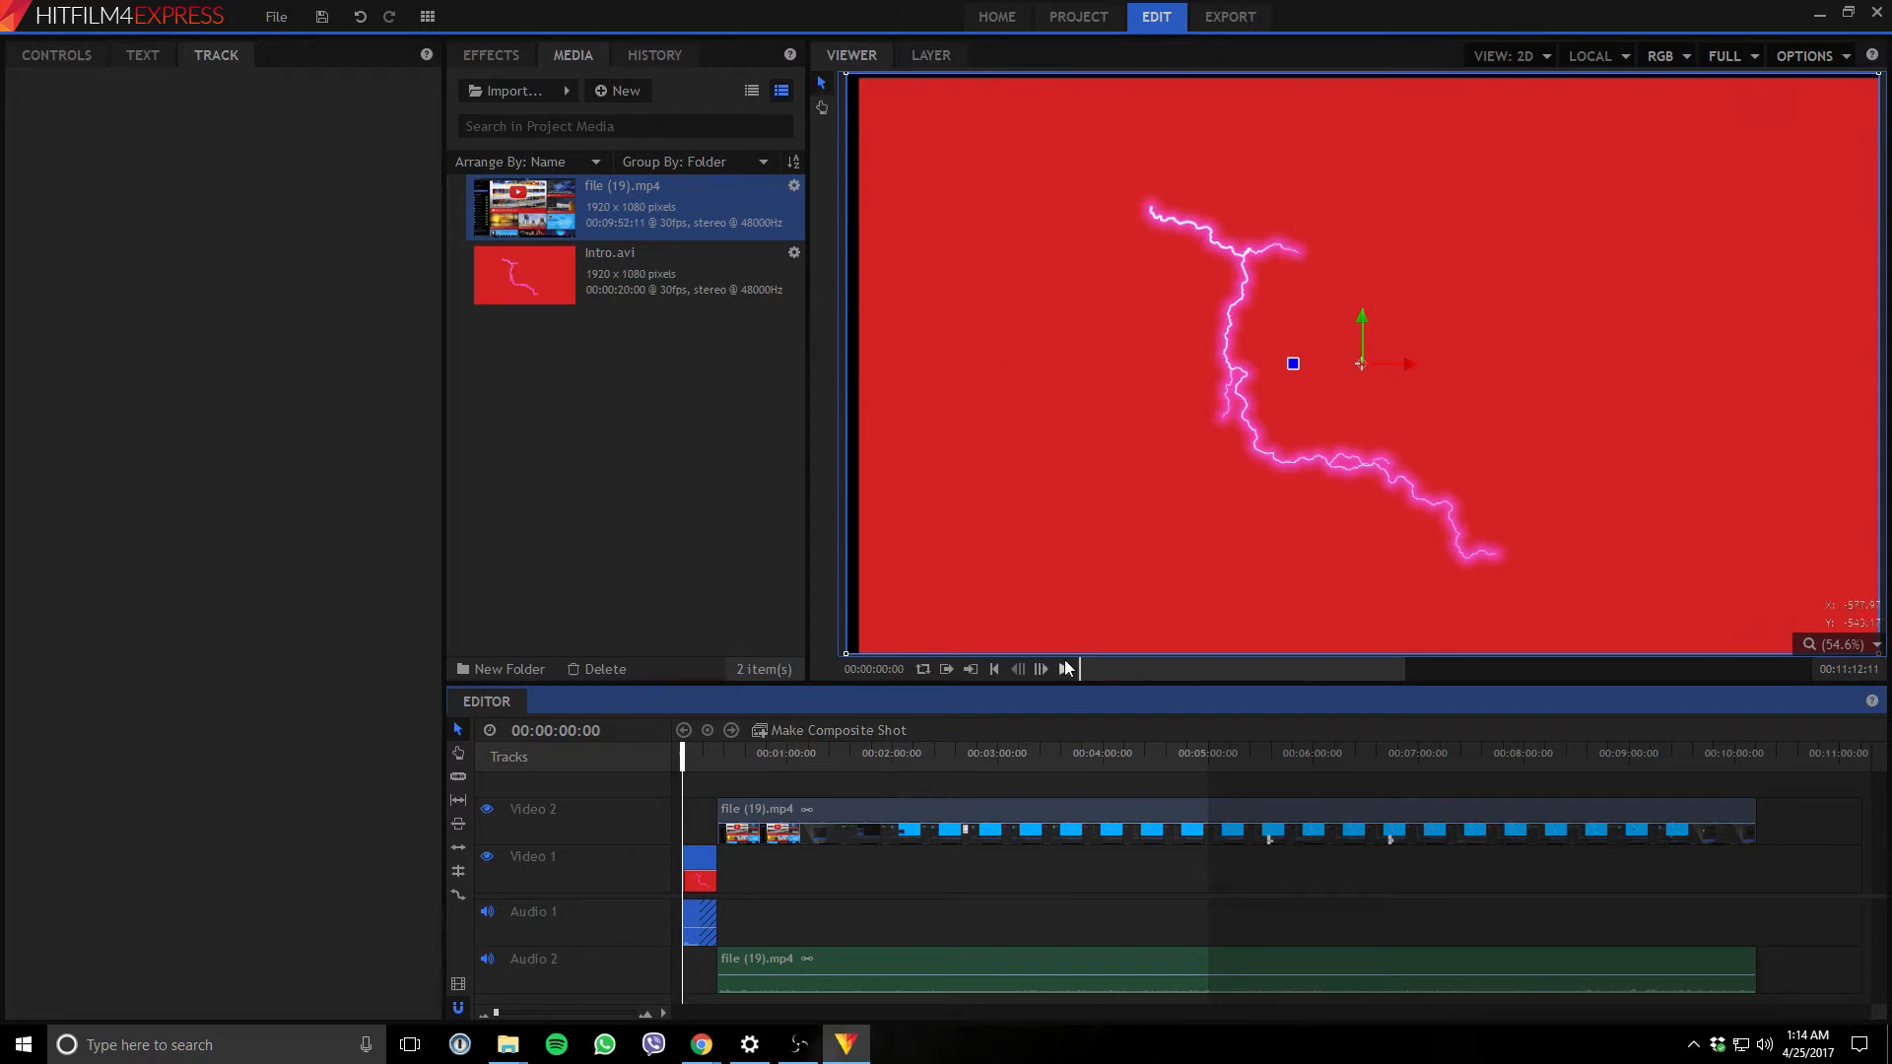
click(1064, 668)
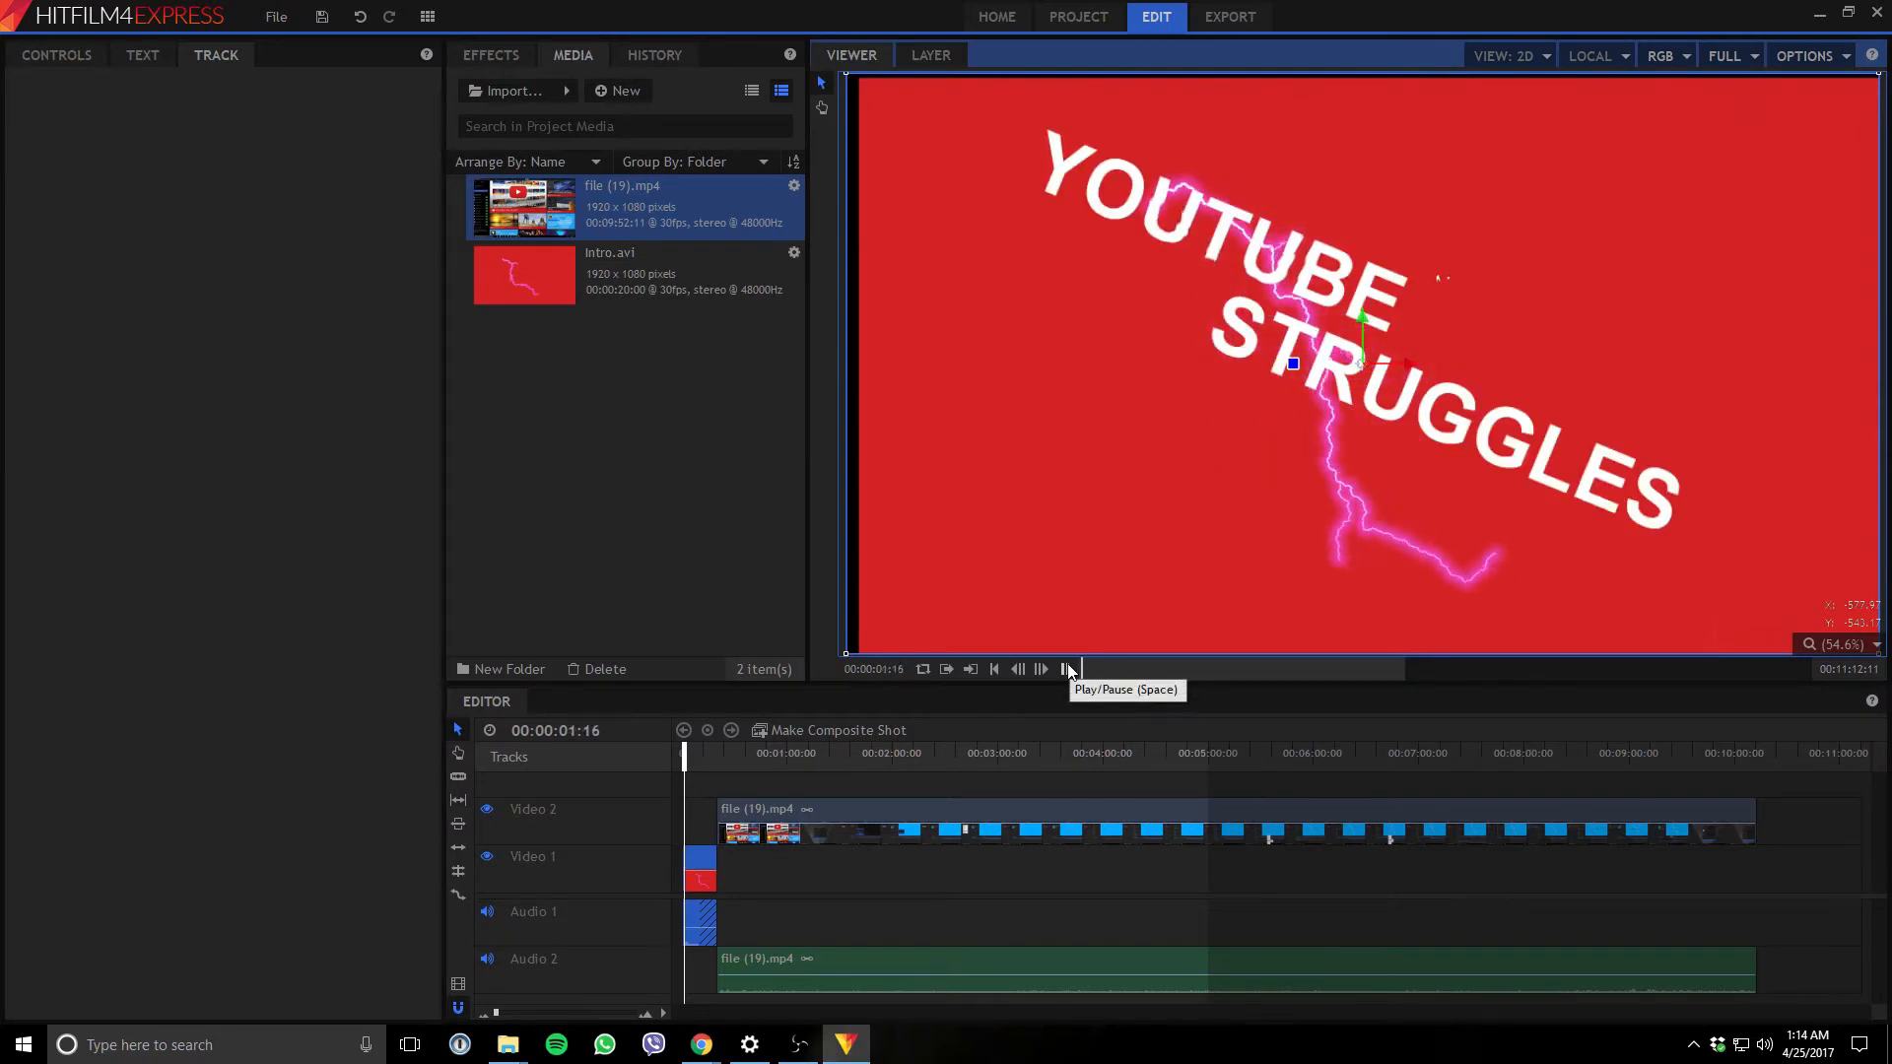
click(1067, 668)
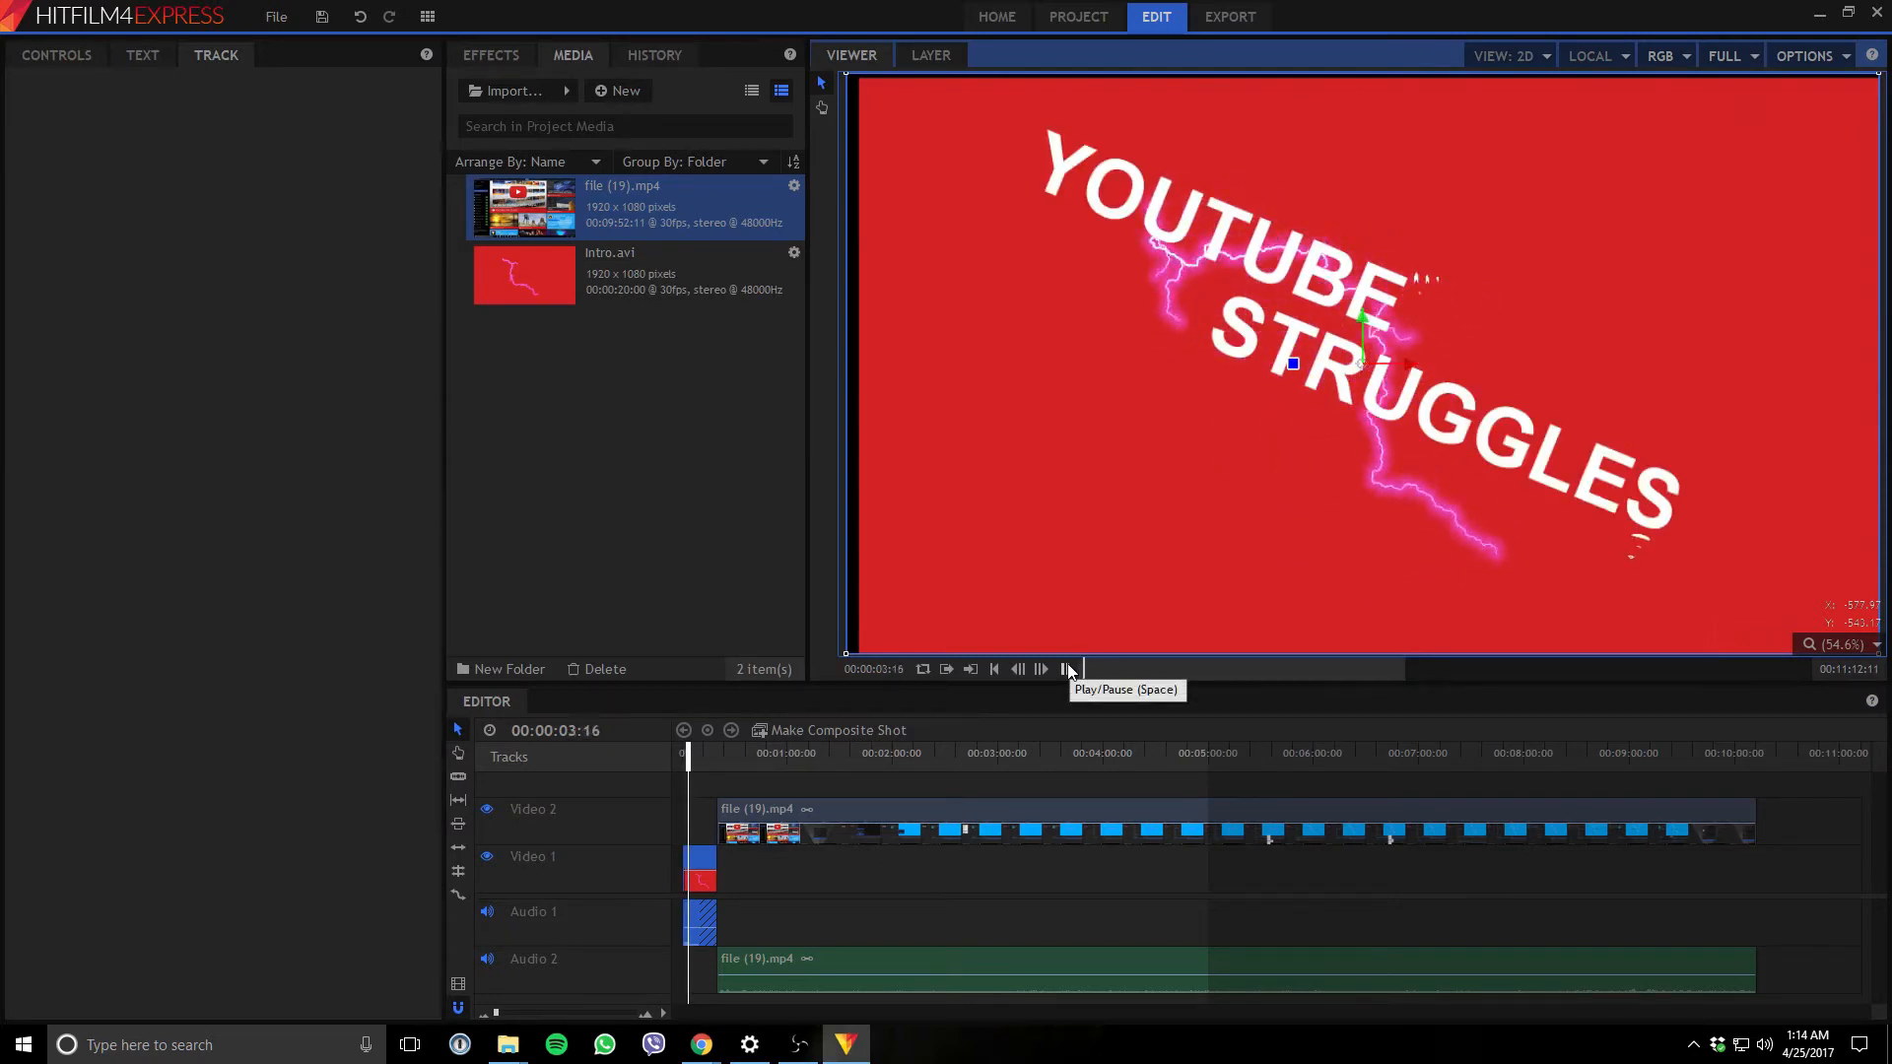
click(1040, 669)
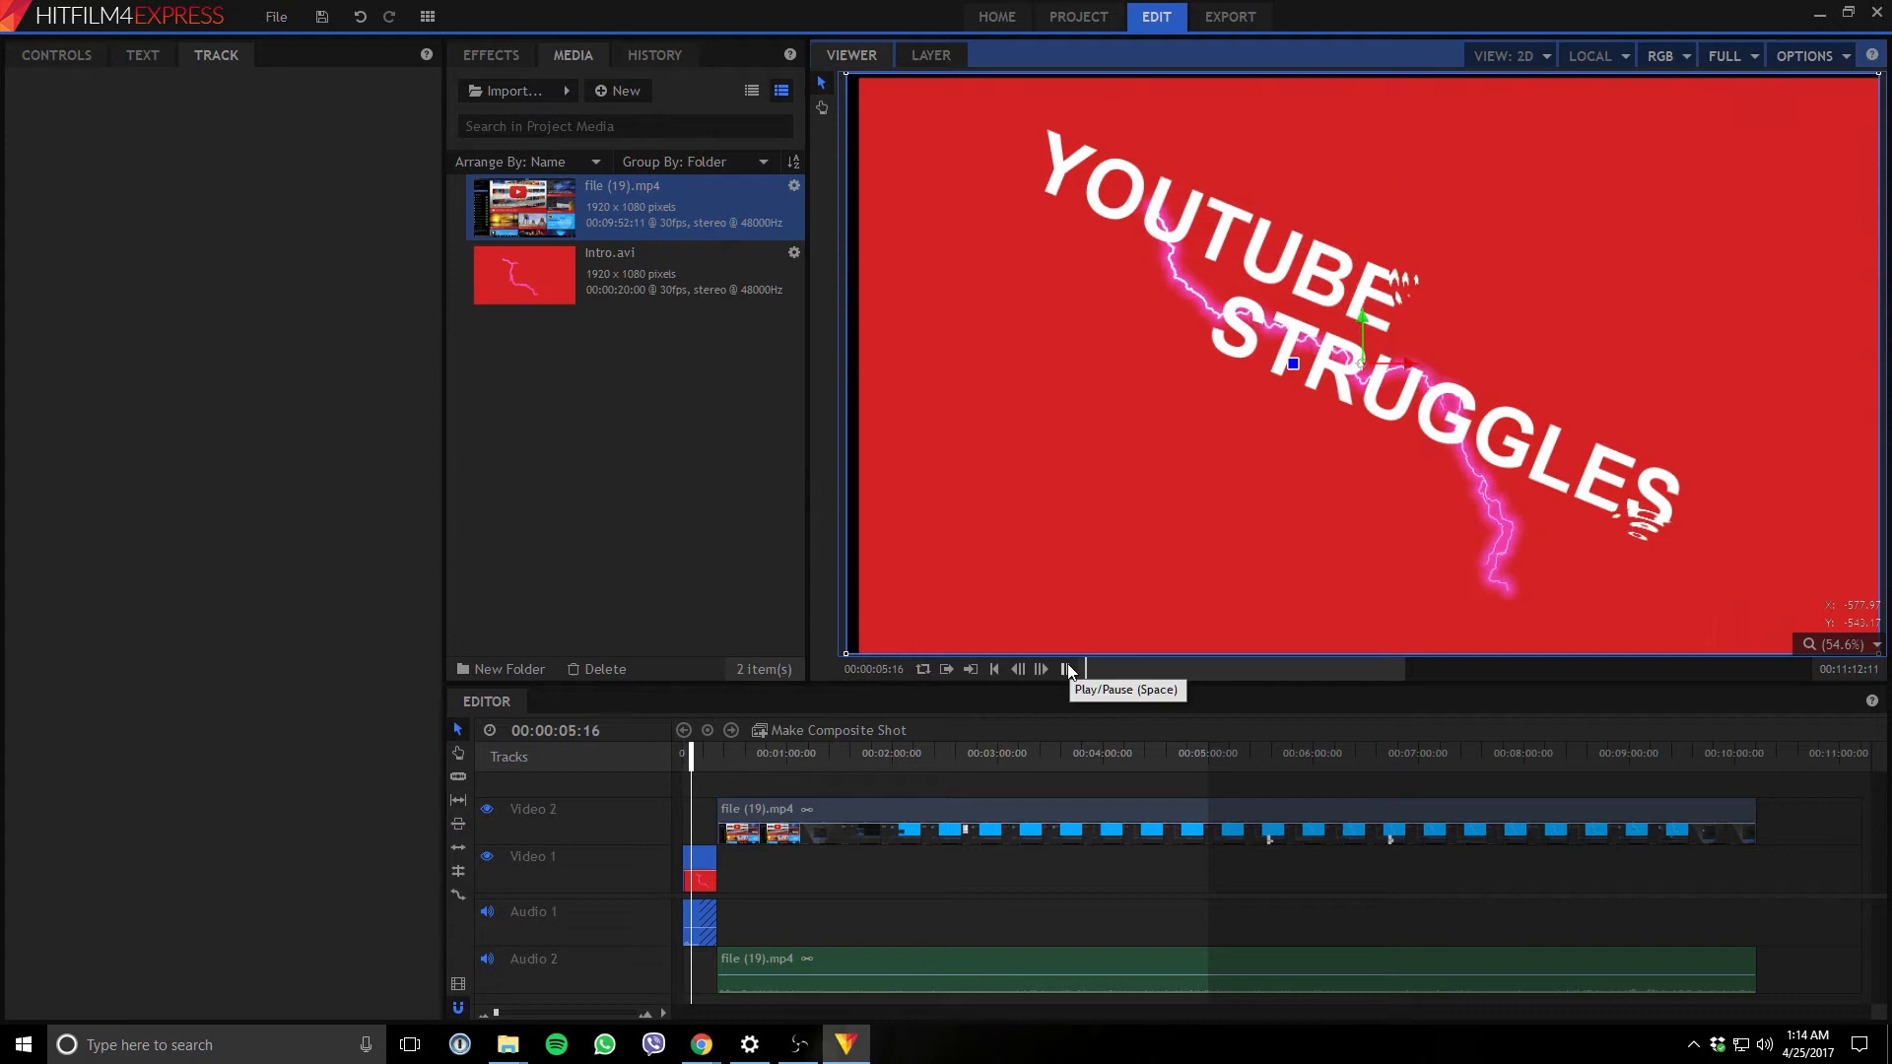
click(1041, 668)
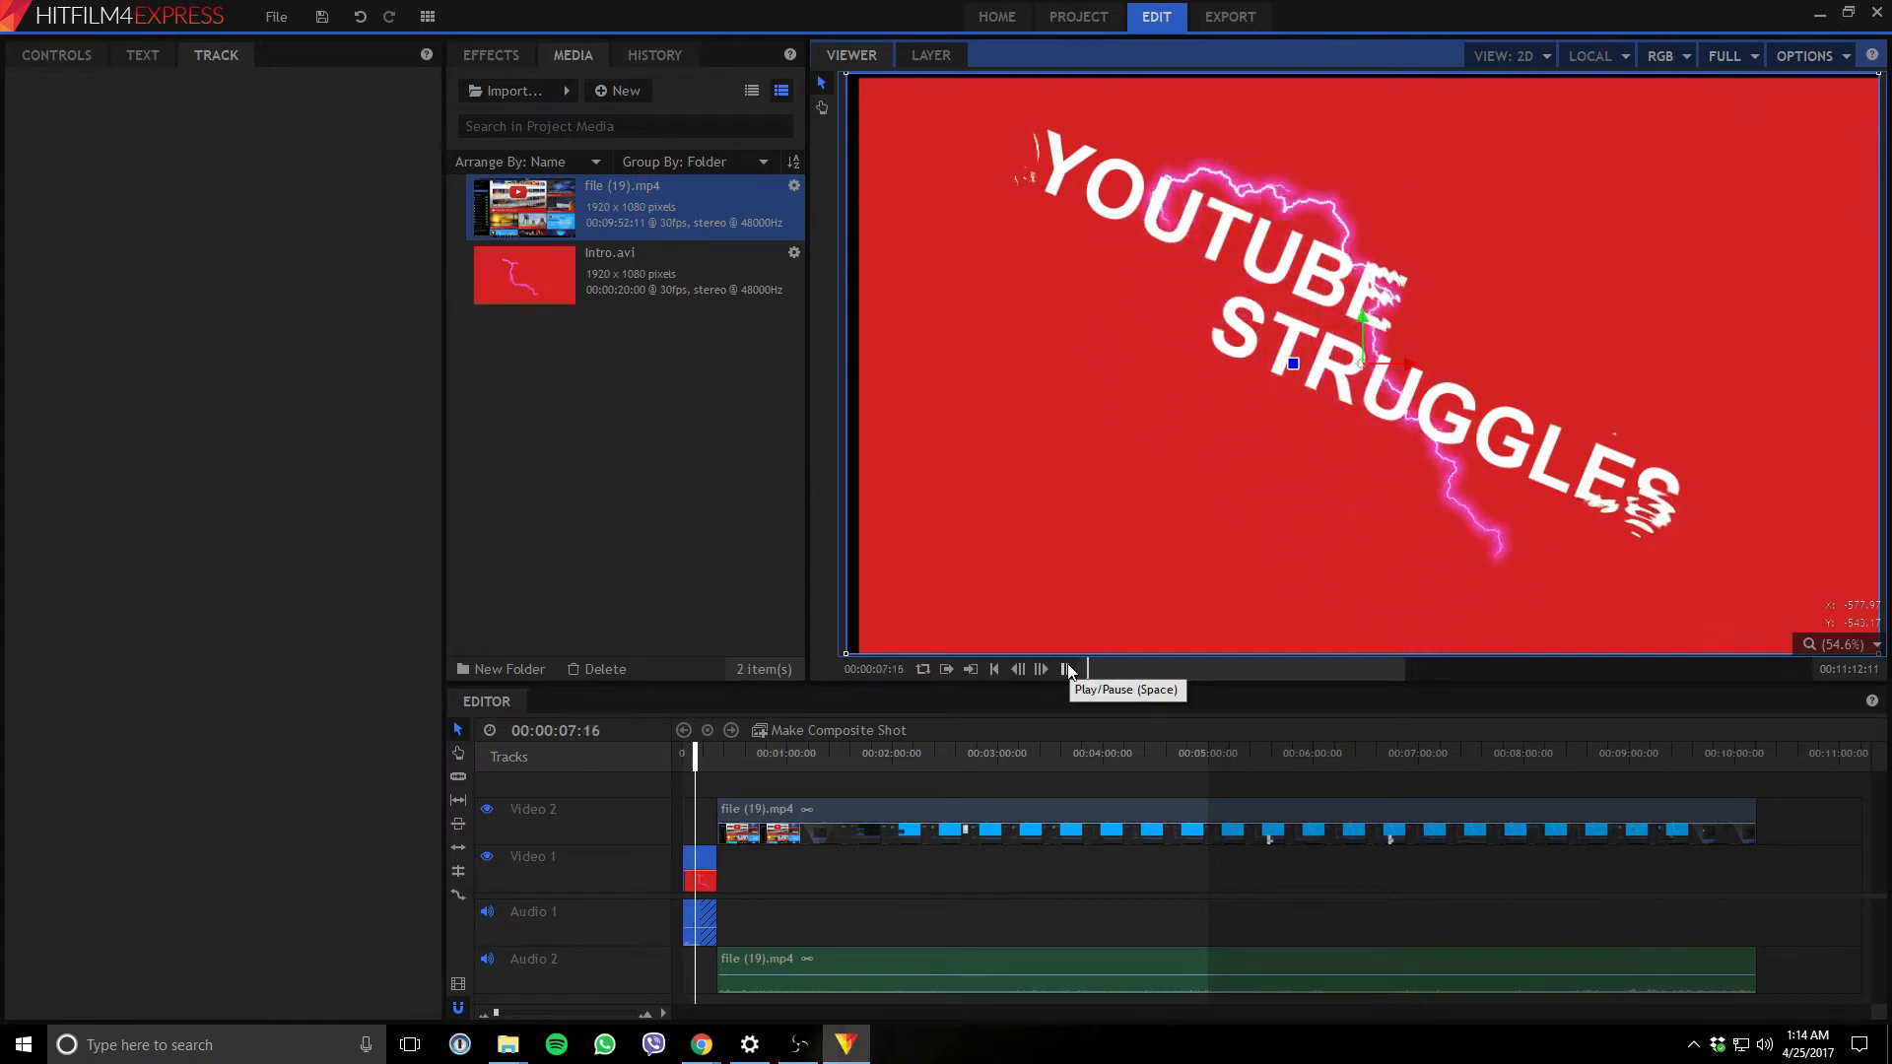
click(1039, 668)
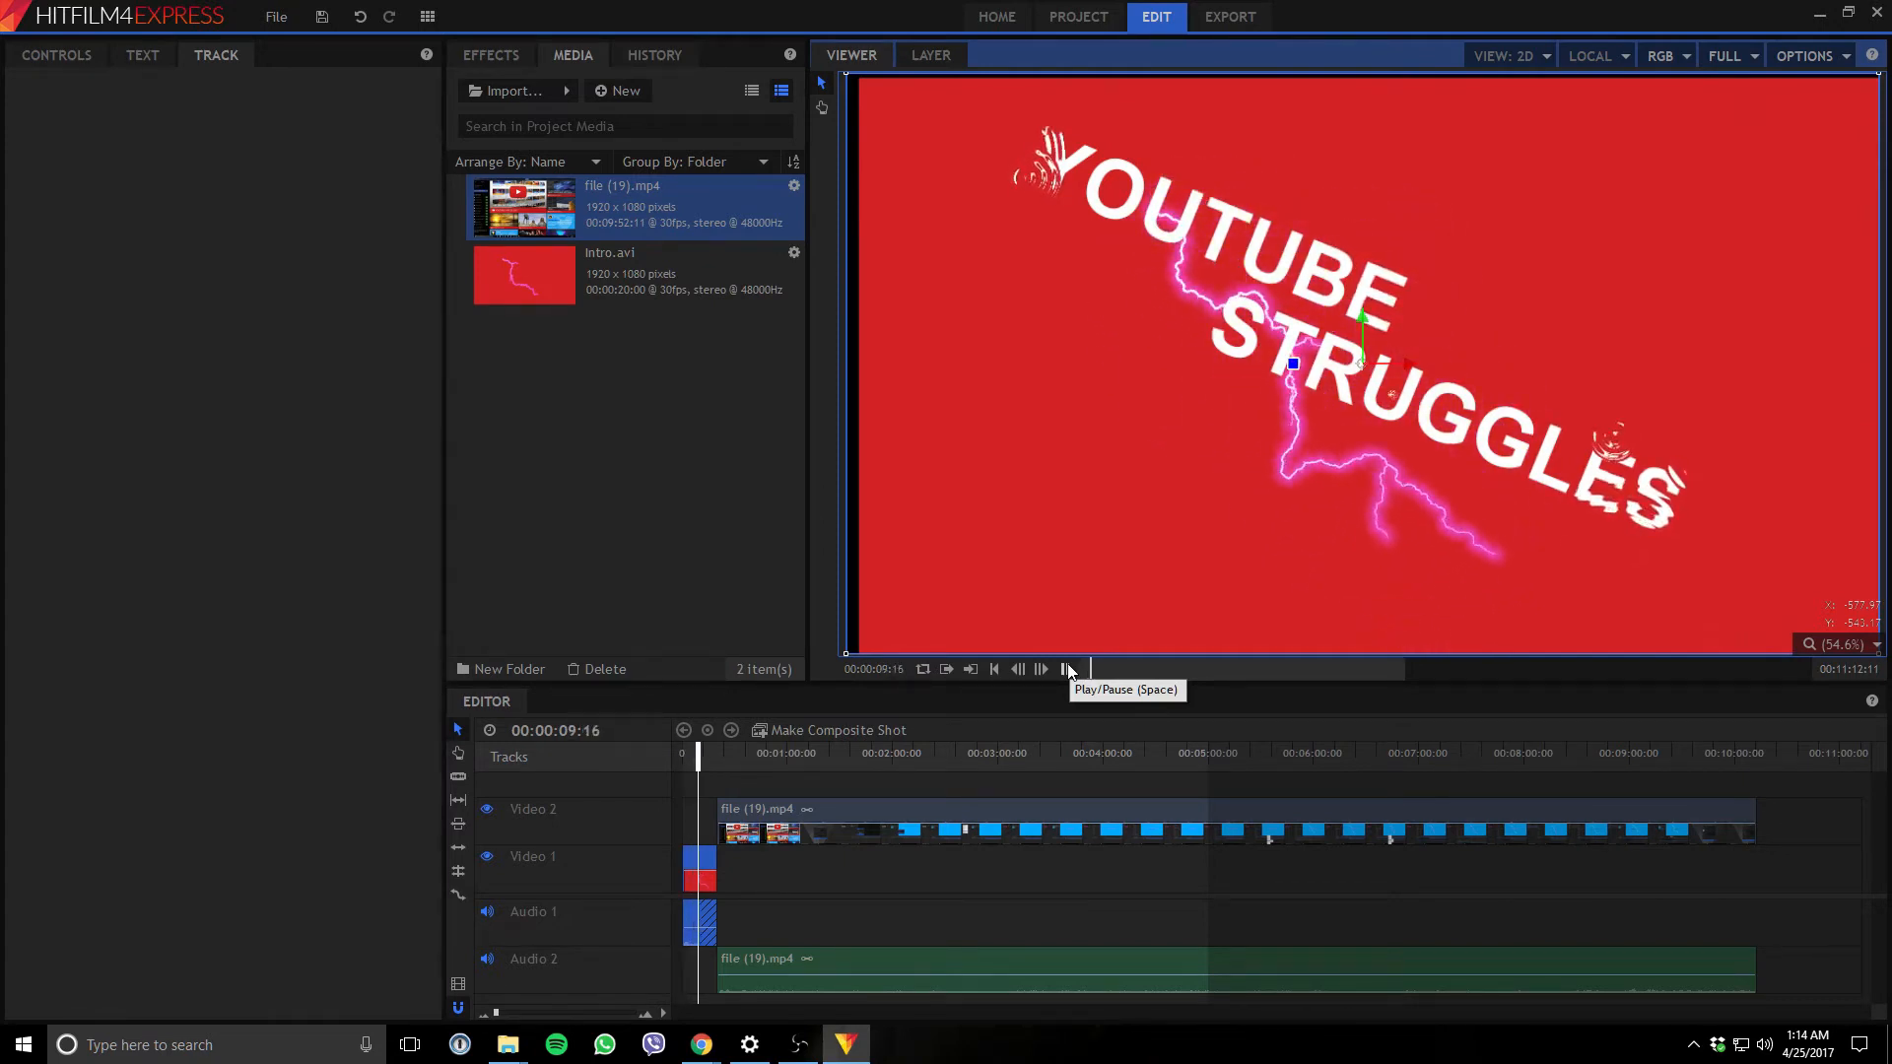
click(1067, 669)
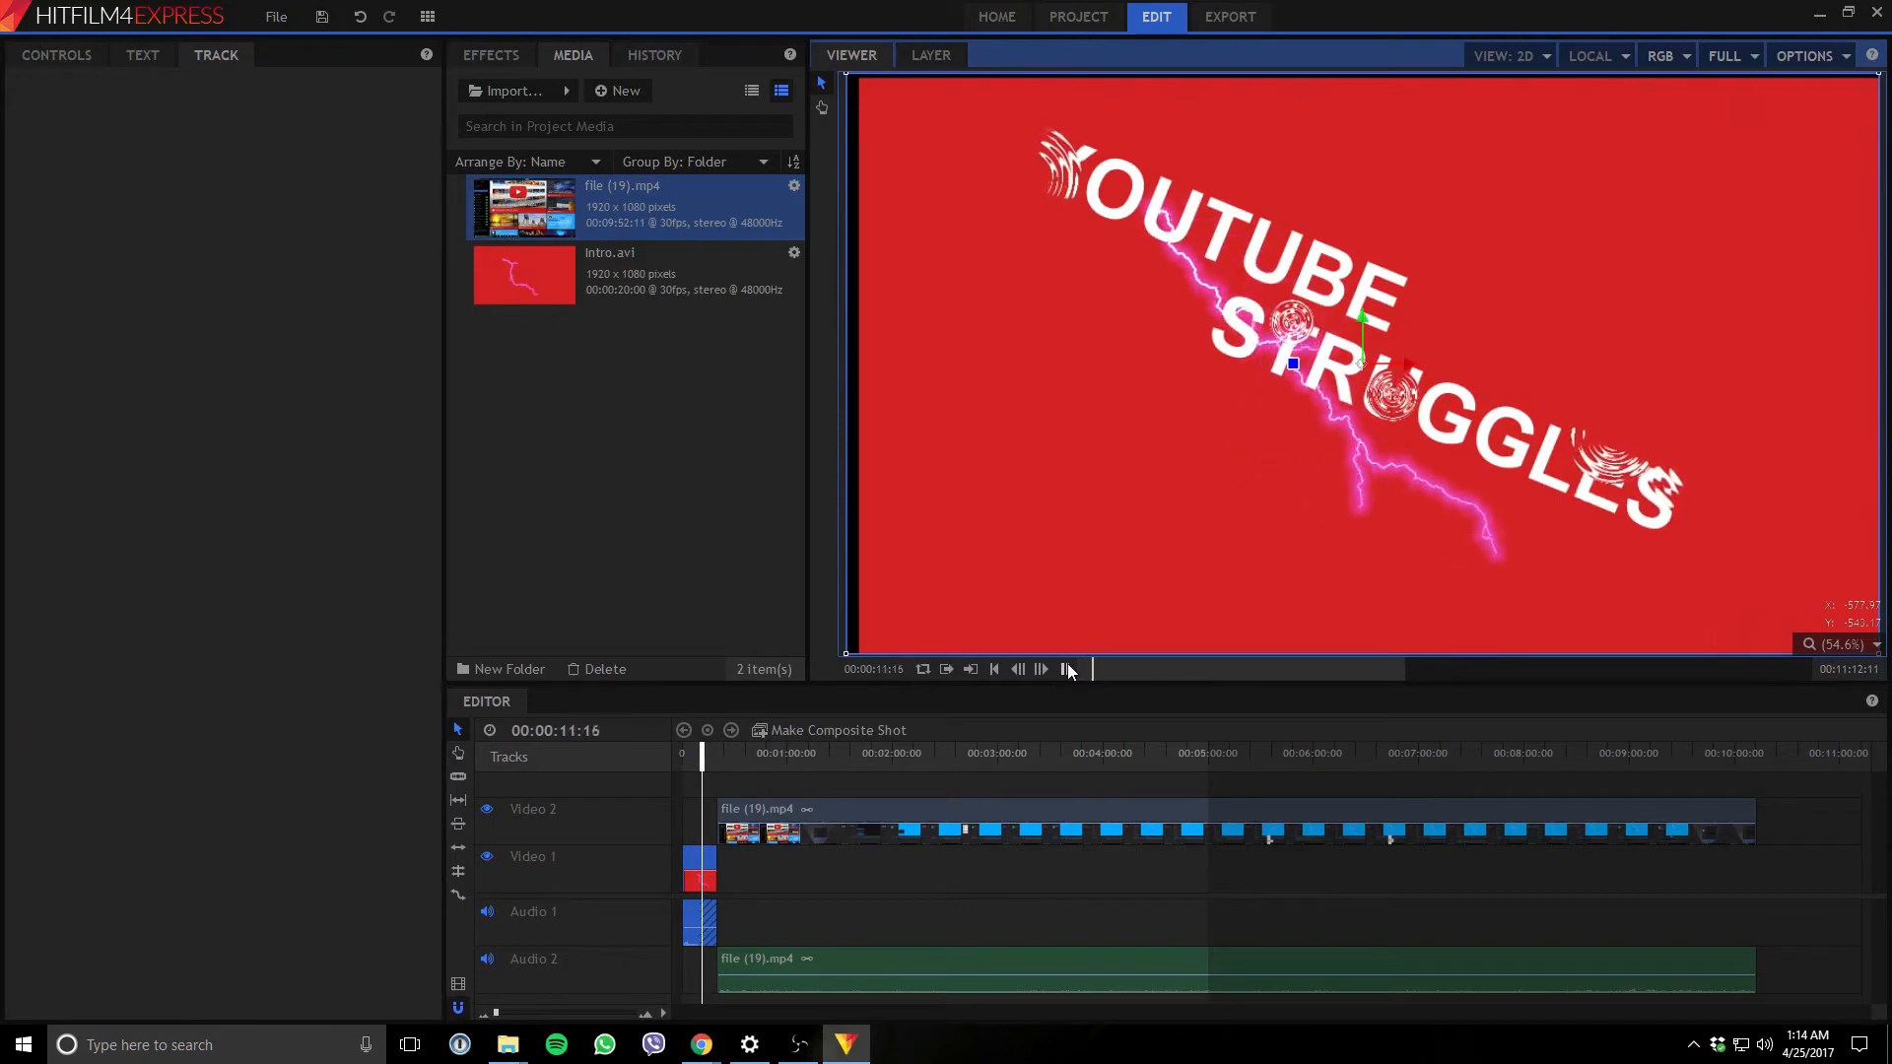
click(1065, 670)
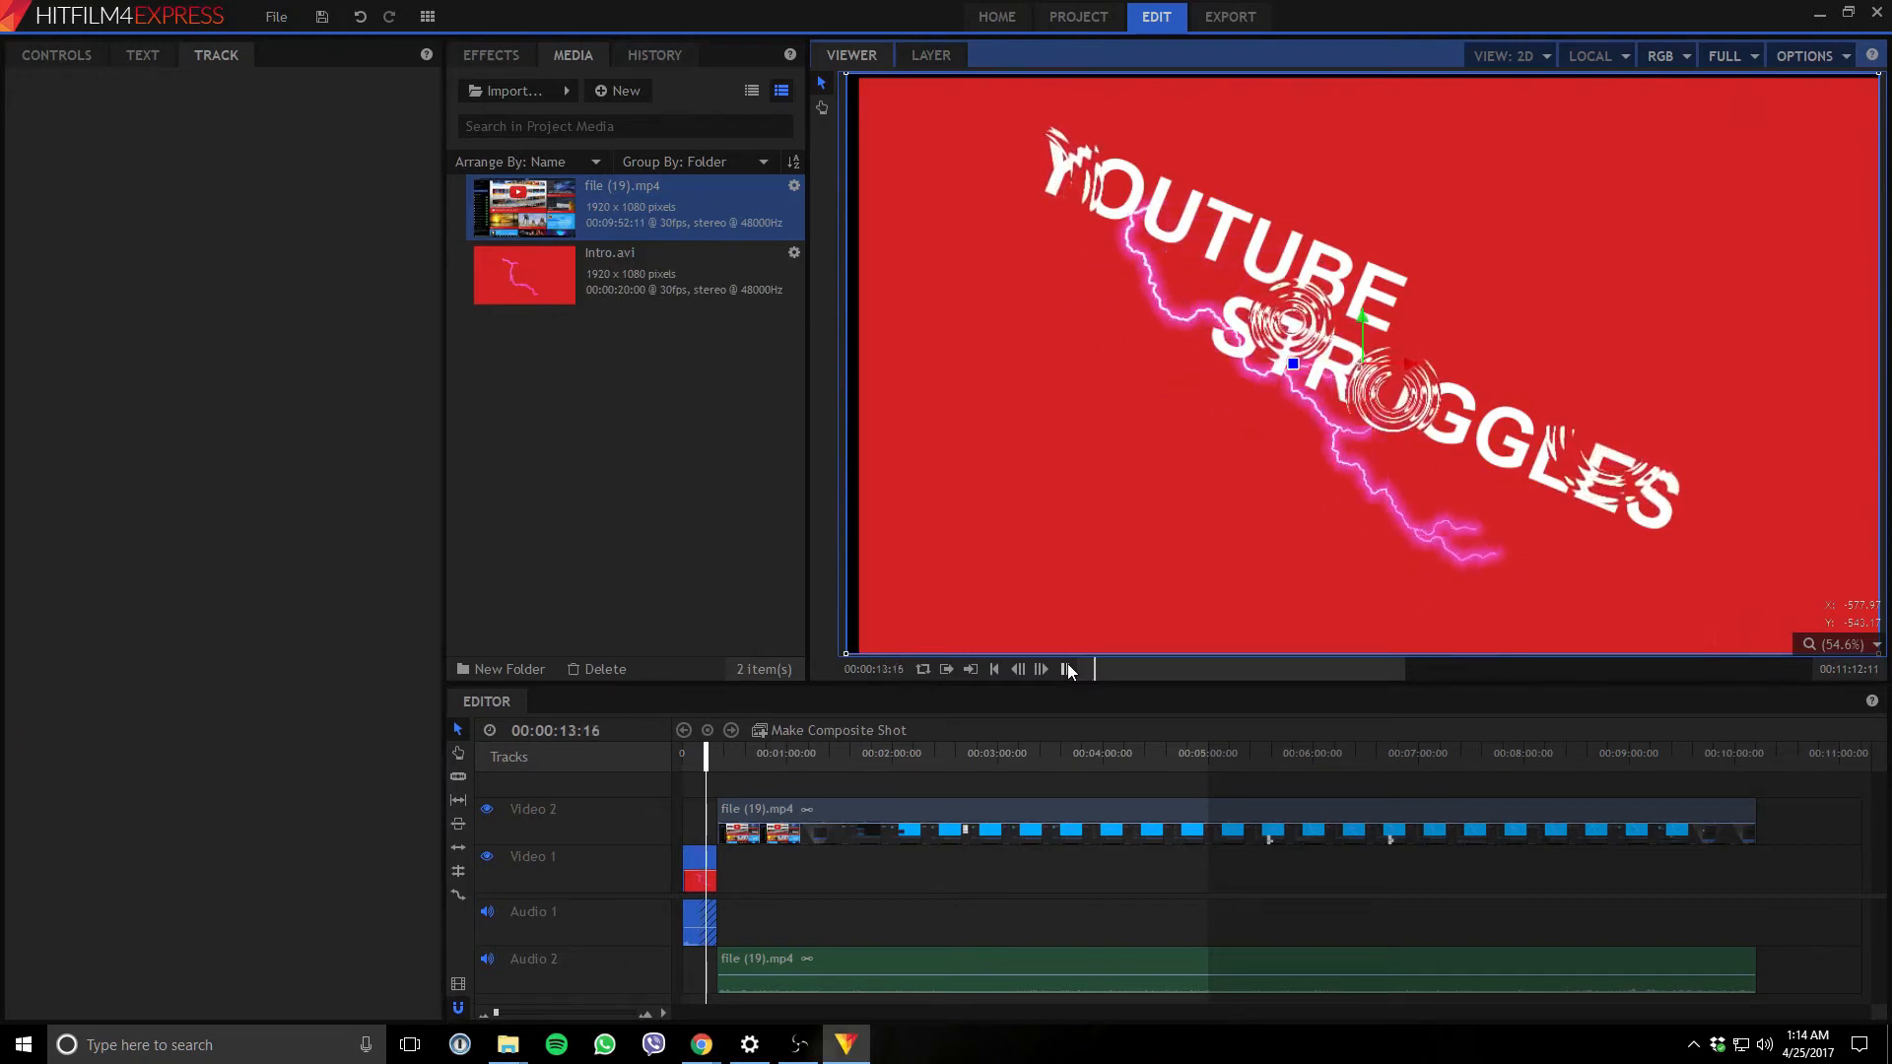
click(1041, 668)
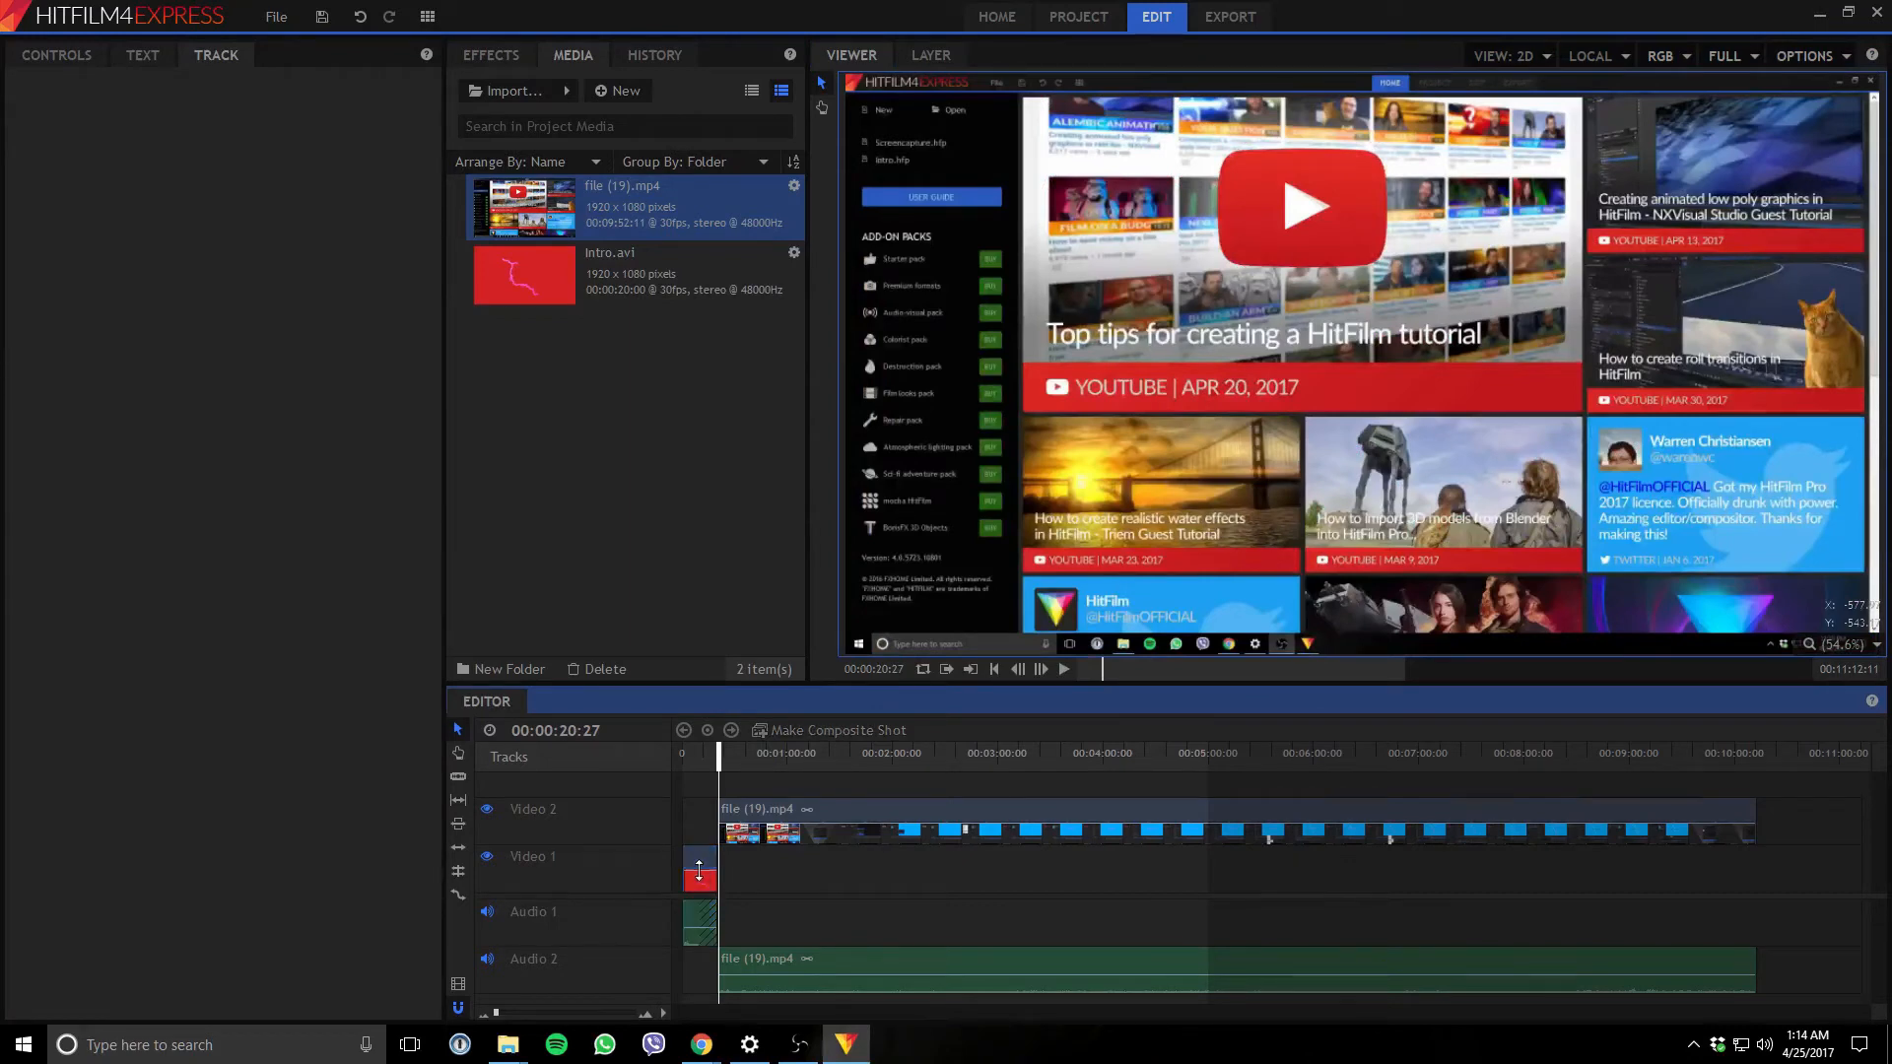
Stop playback and trim the intro clip's end by about nine seconds.
click(698, 870)
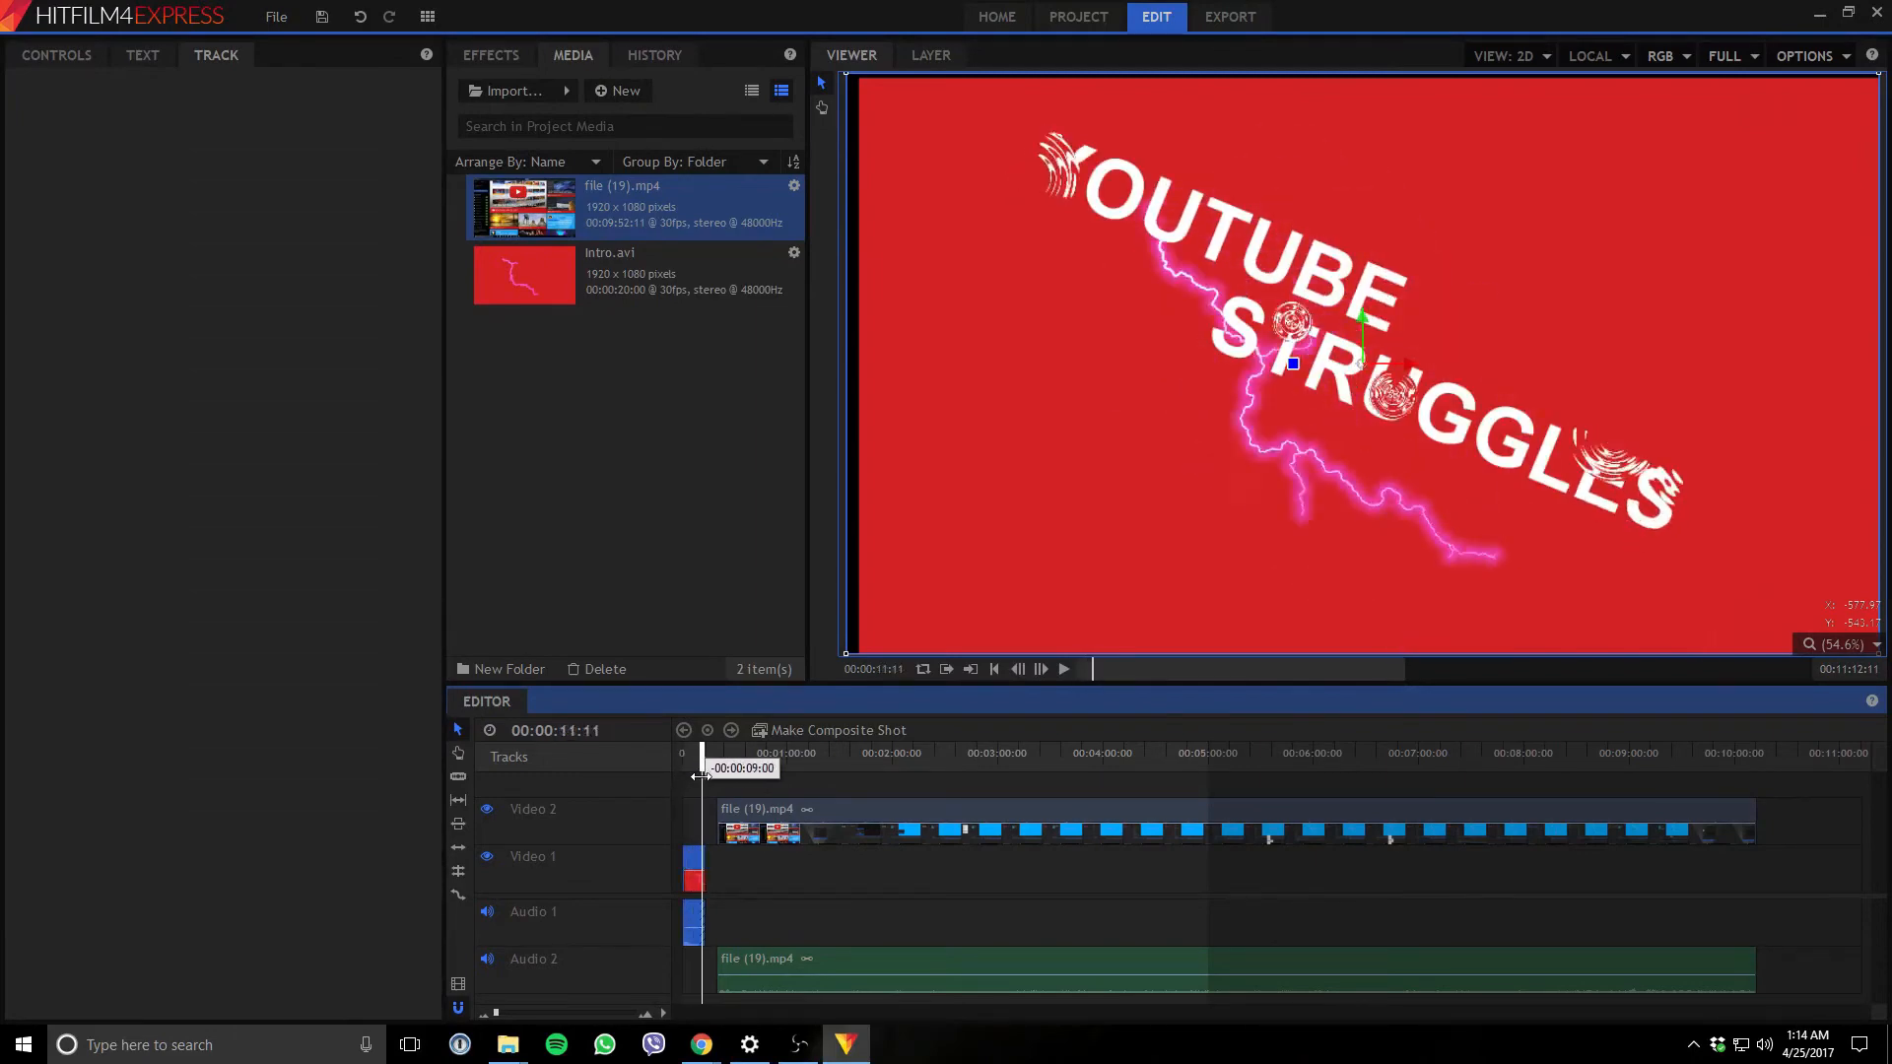
drag(702, 766, 694, 767)
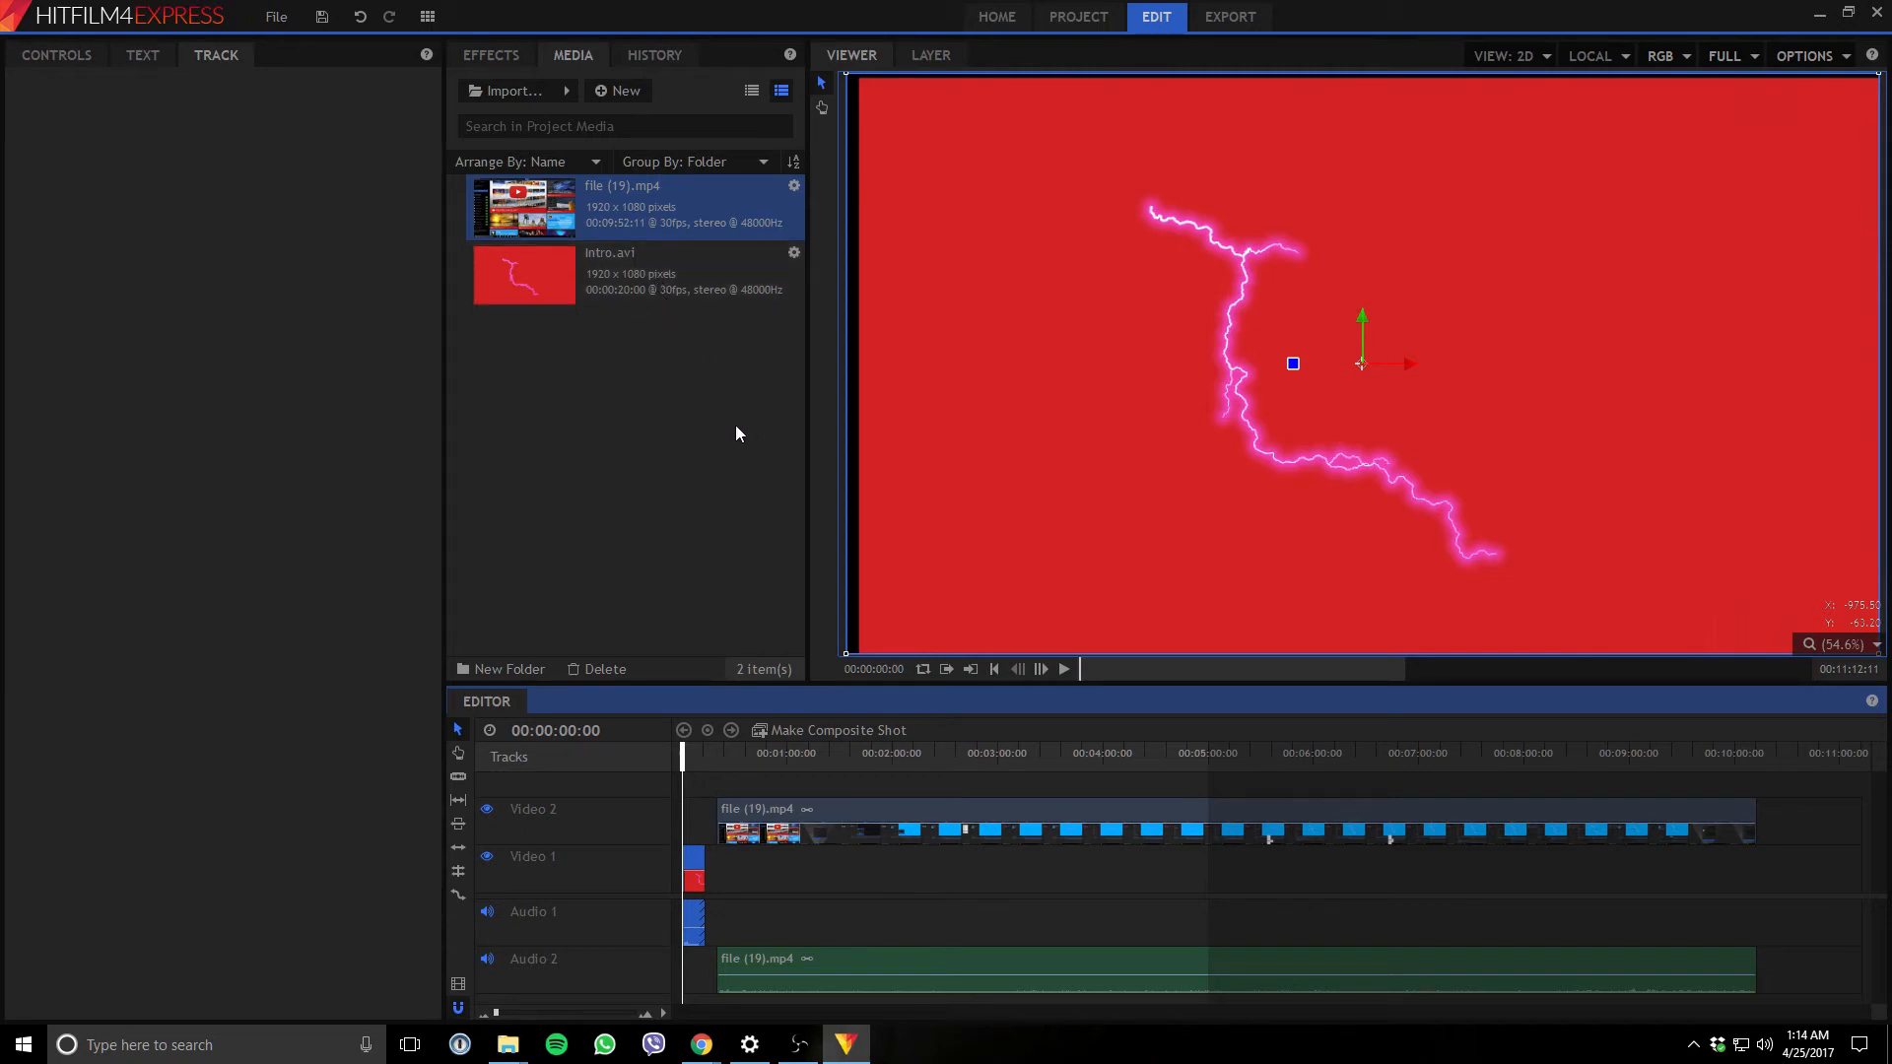
mouse_move(723, 607)
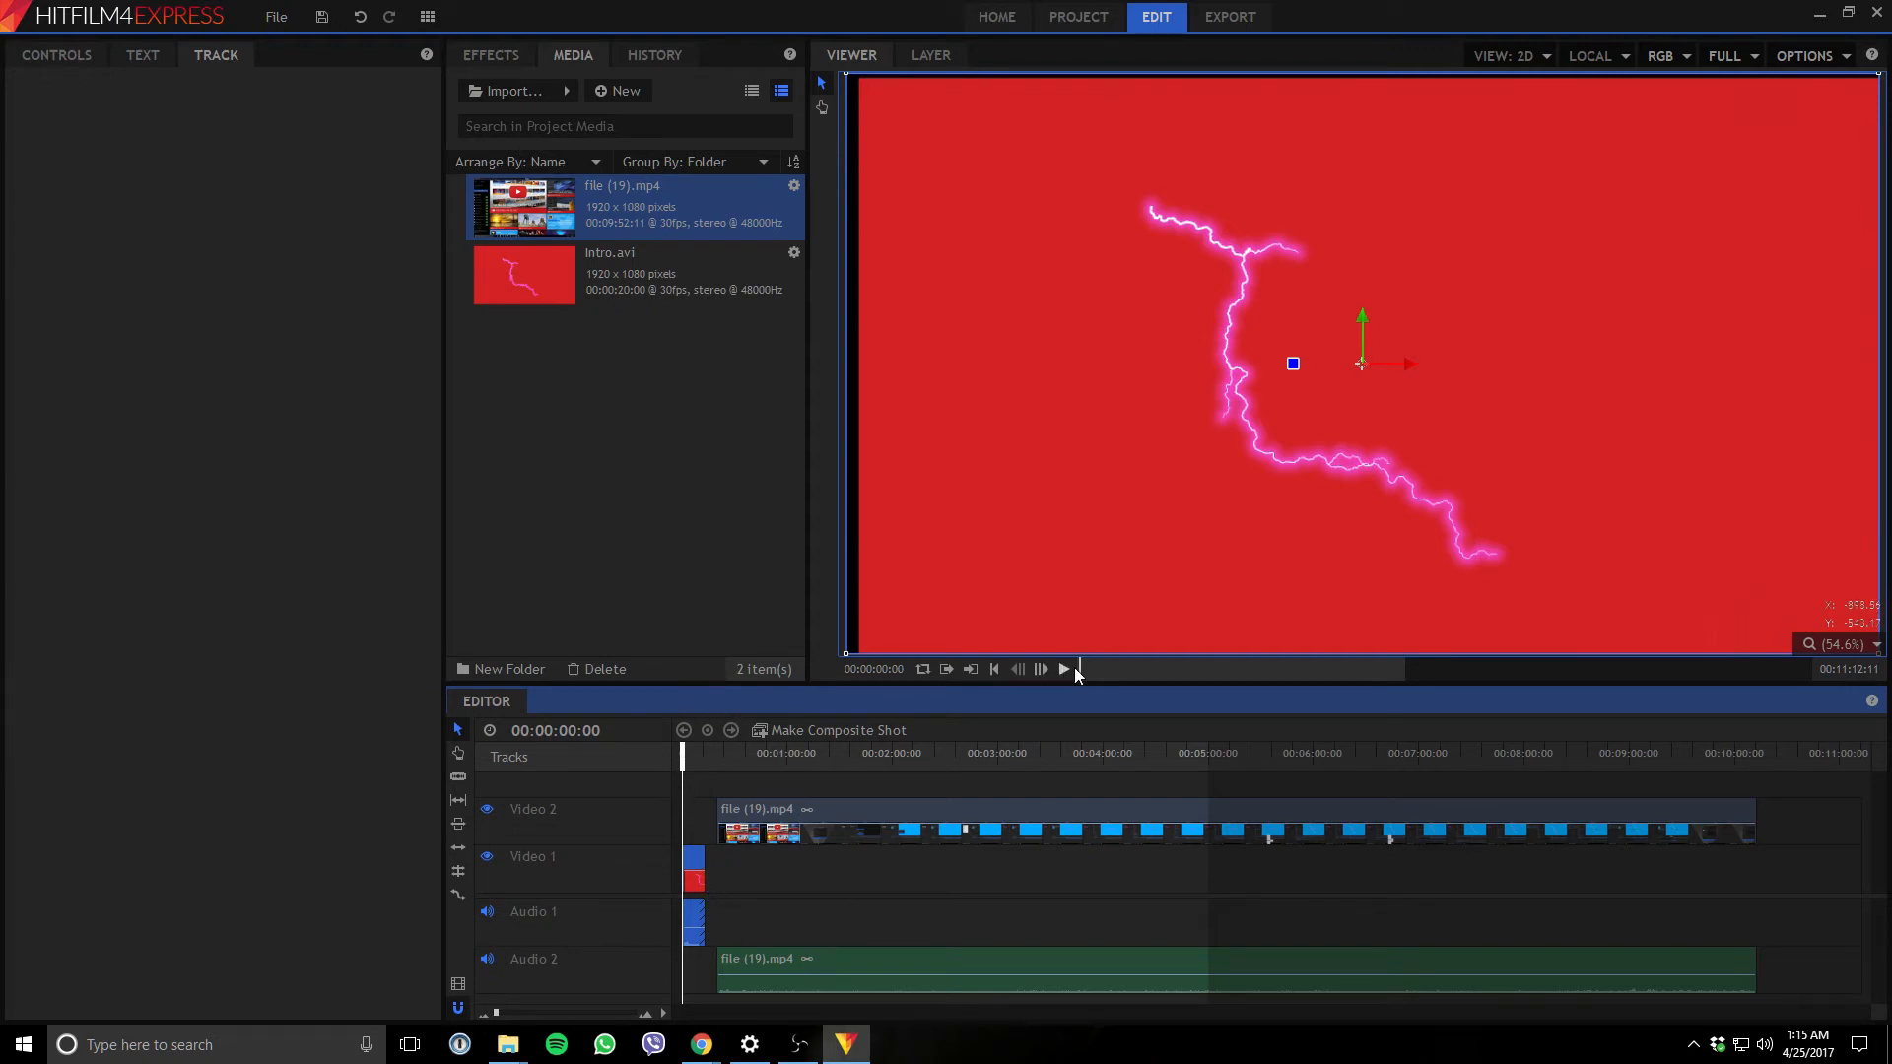
click(1062, 669)
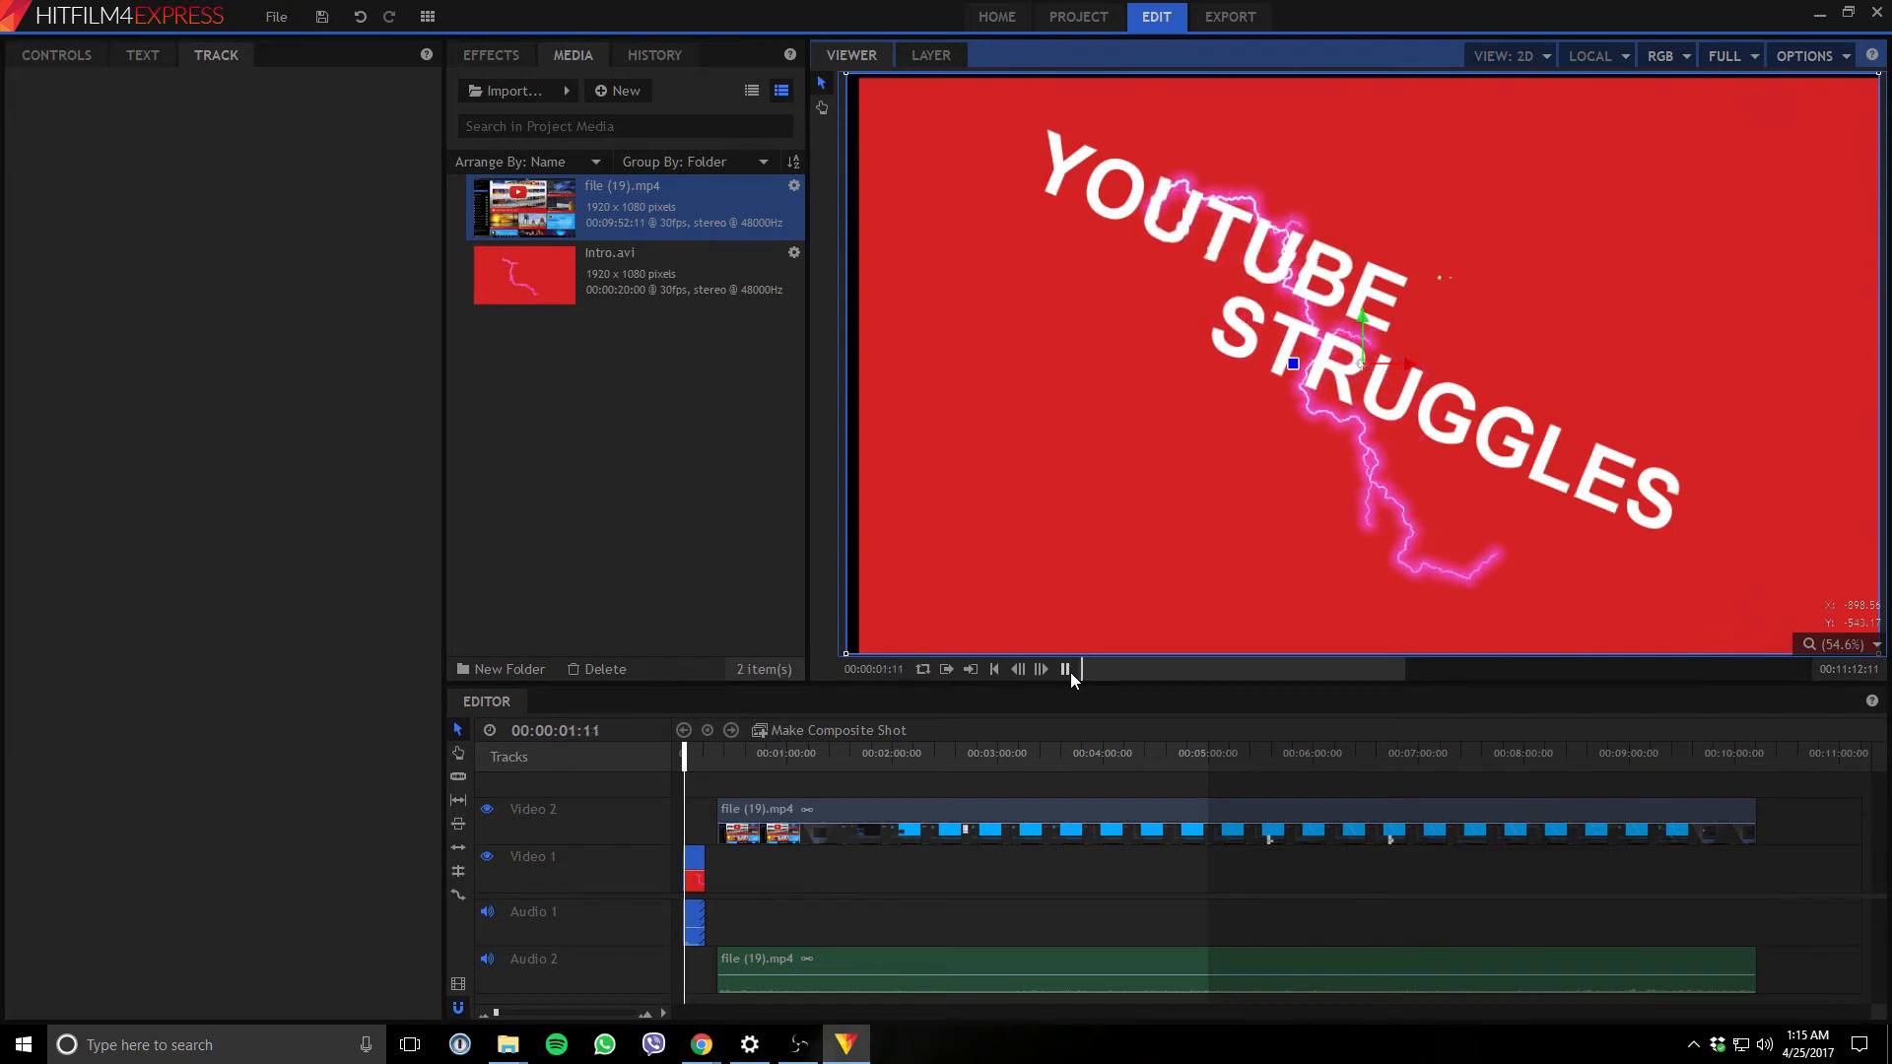
click(1062, 671)
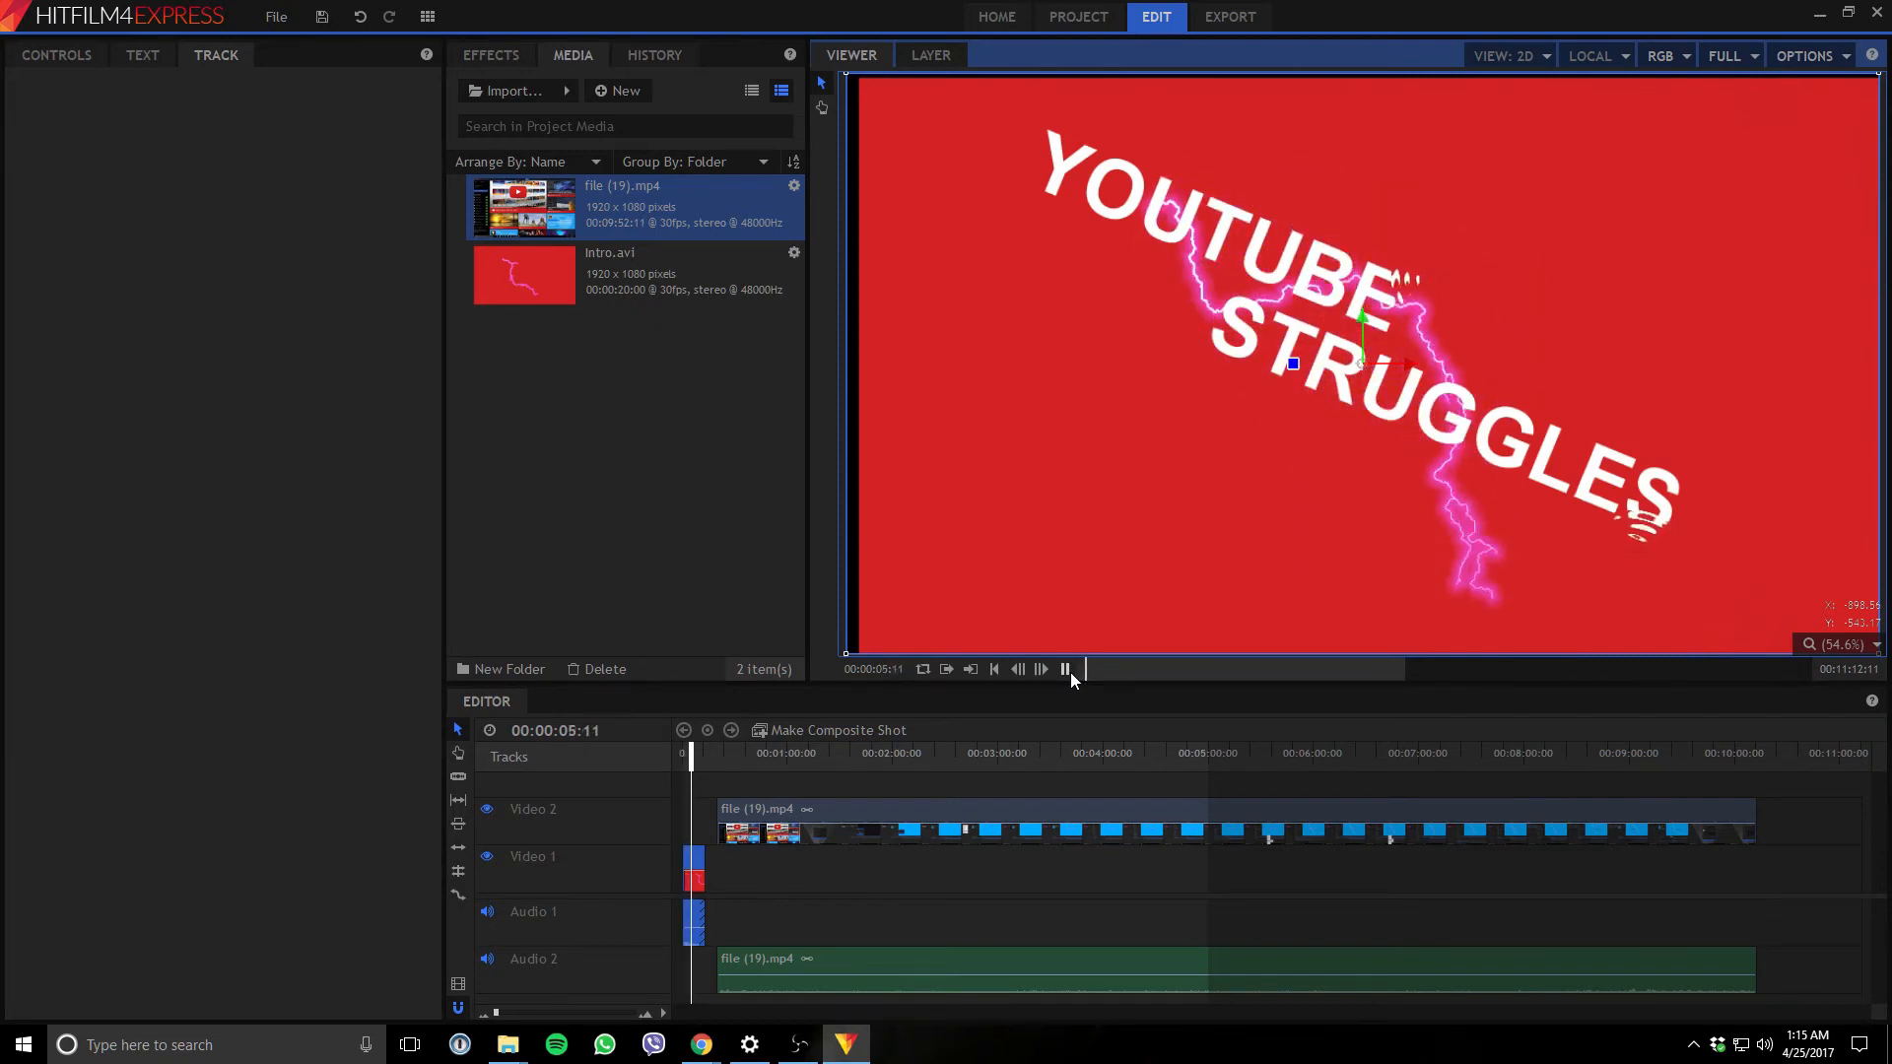
click(1063, 668)
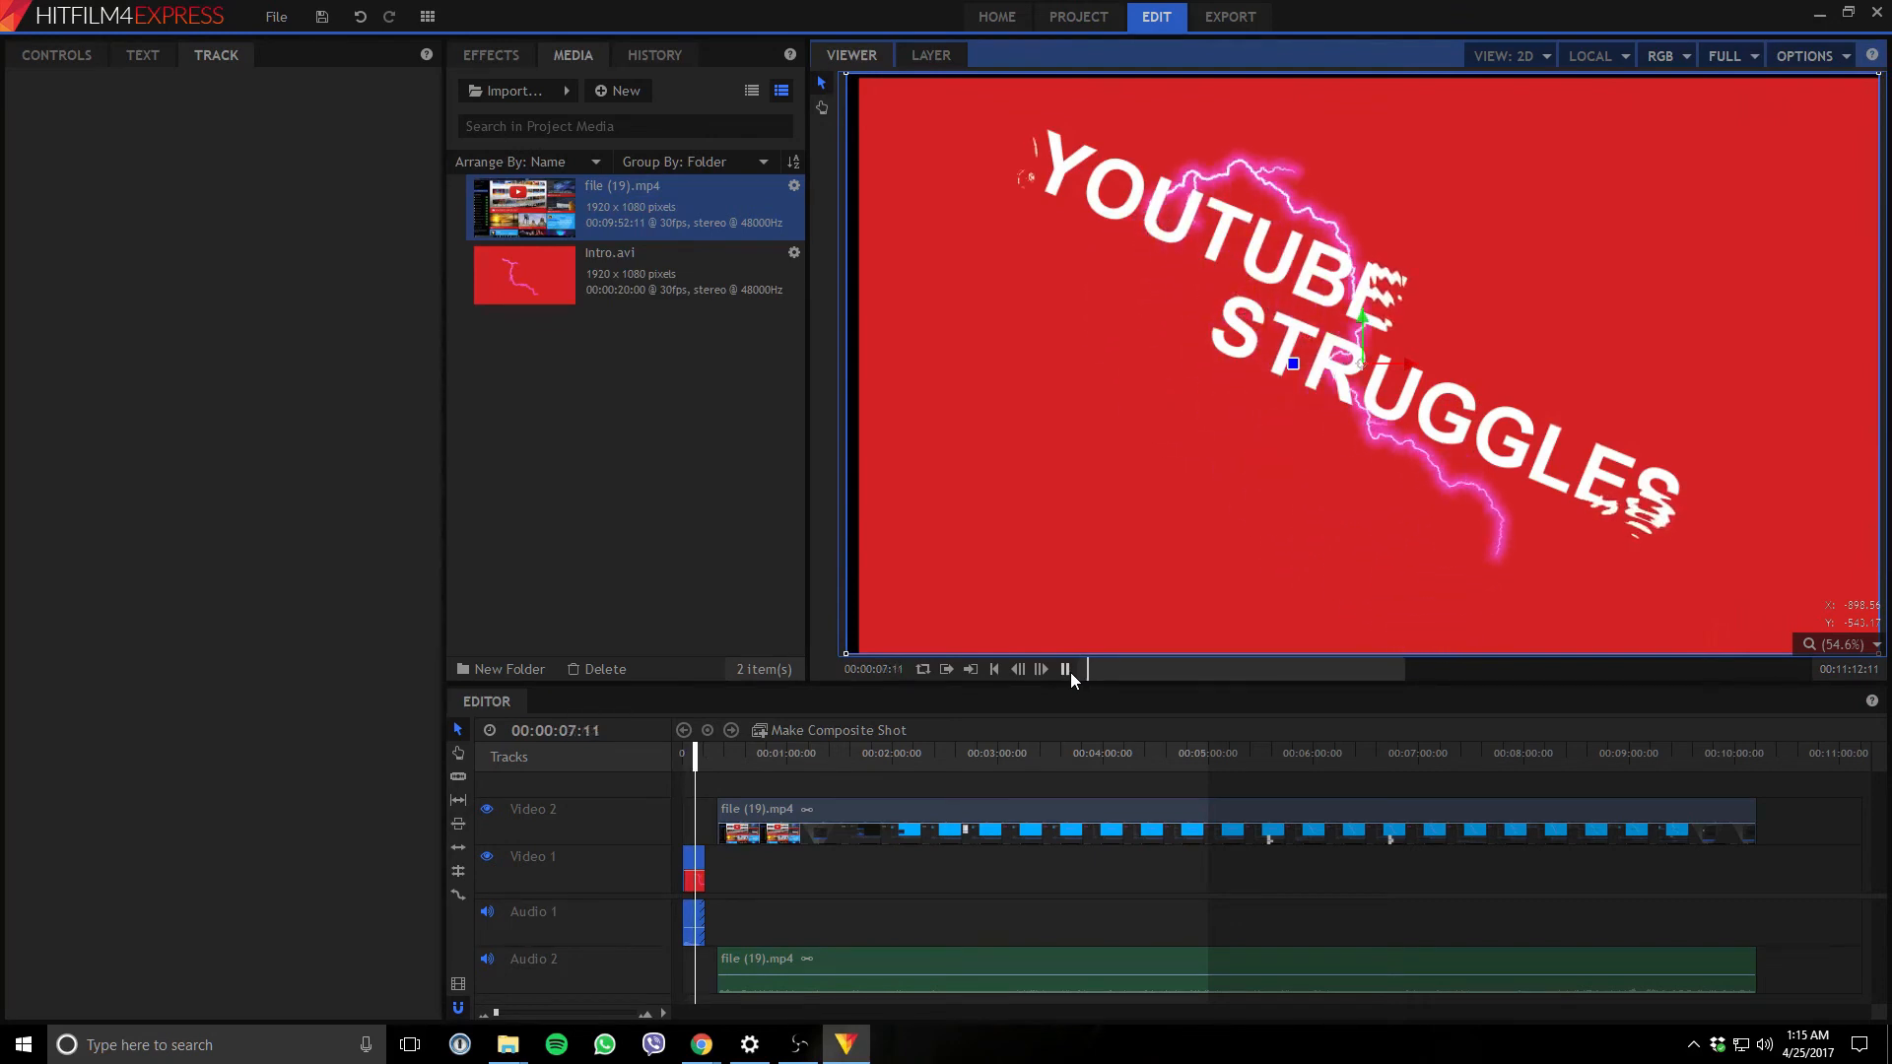
click(1063, 669)
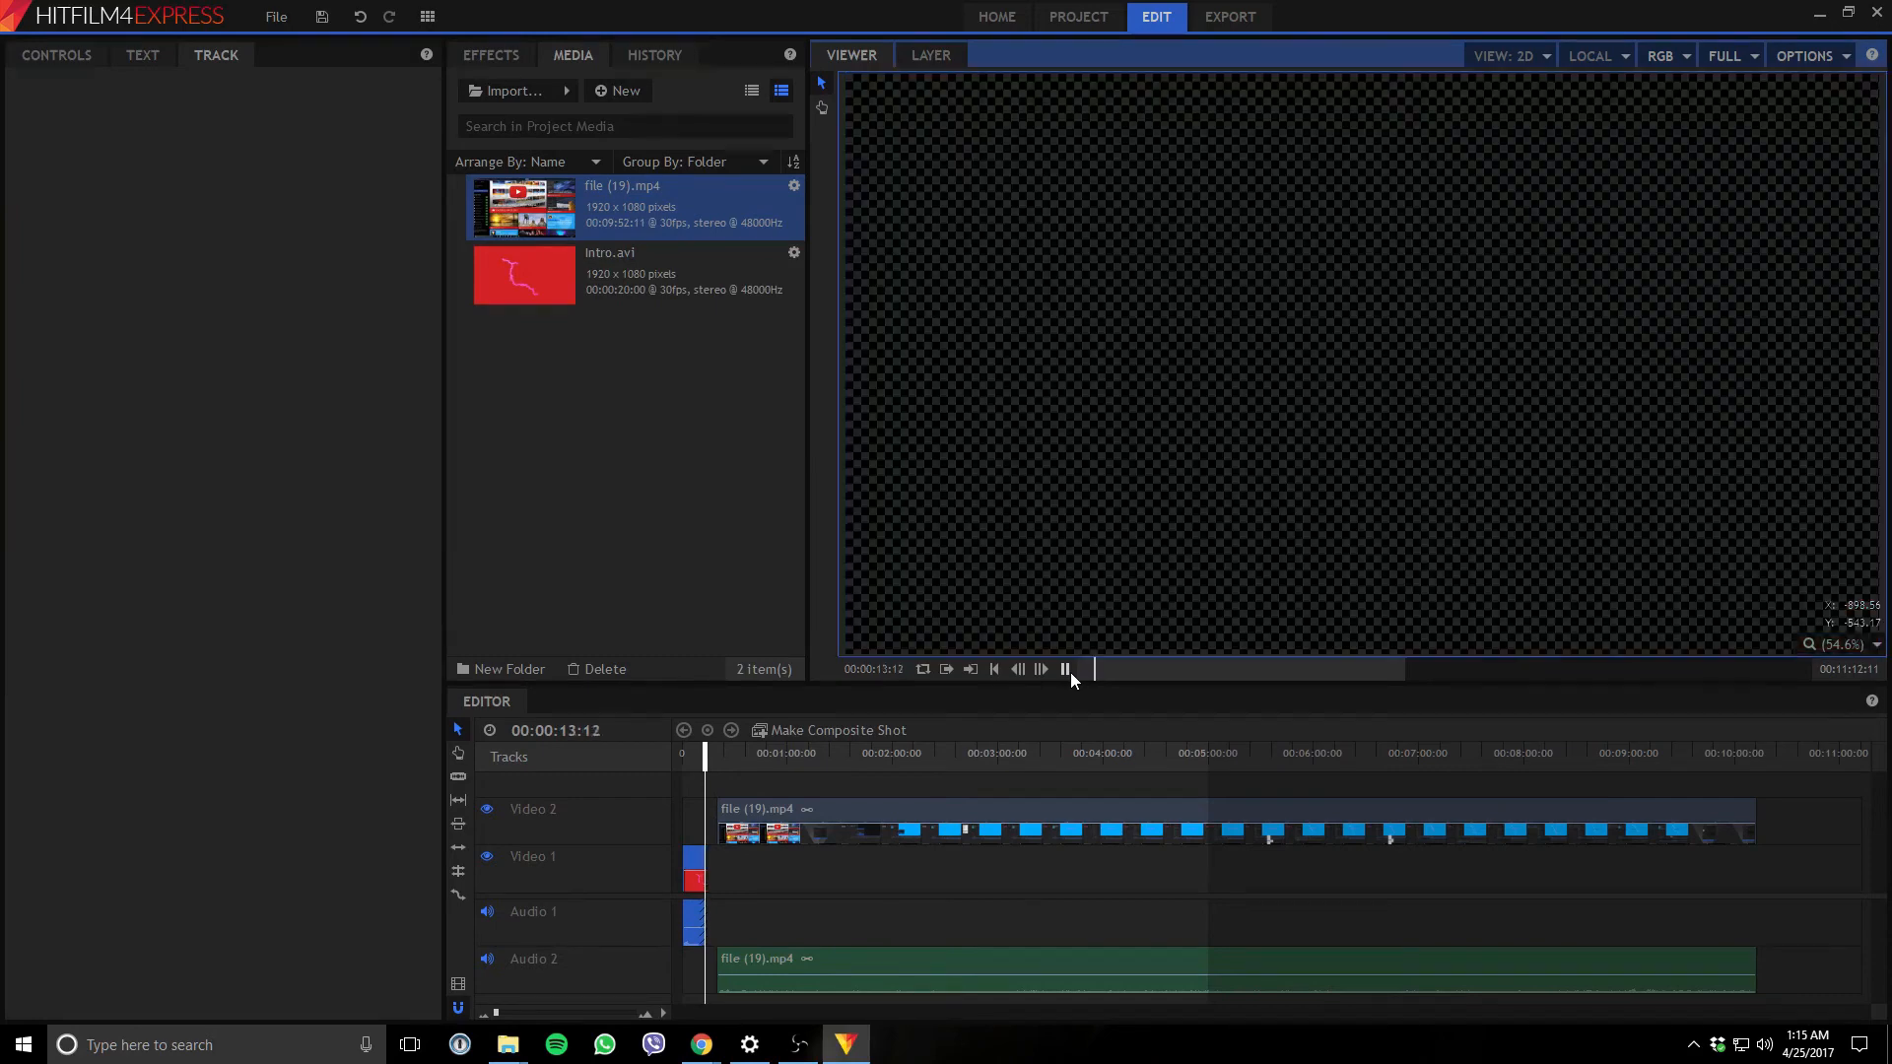
click(1062, 669)
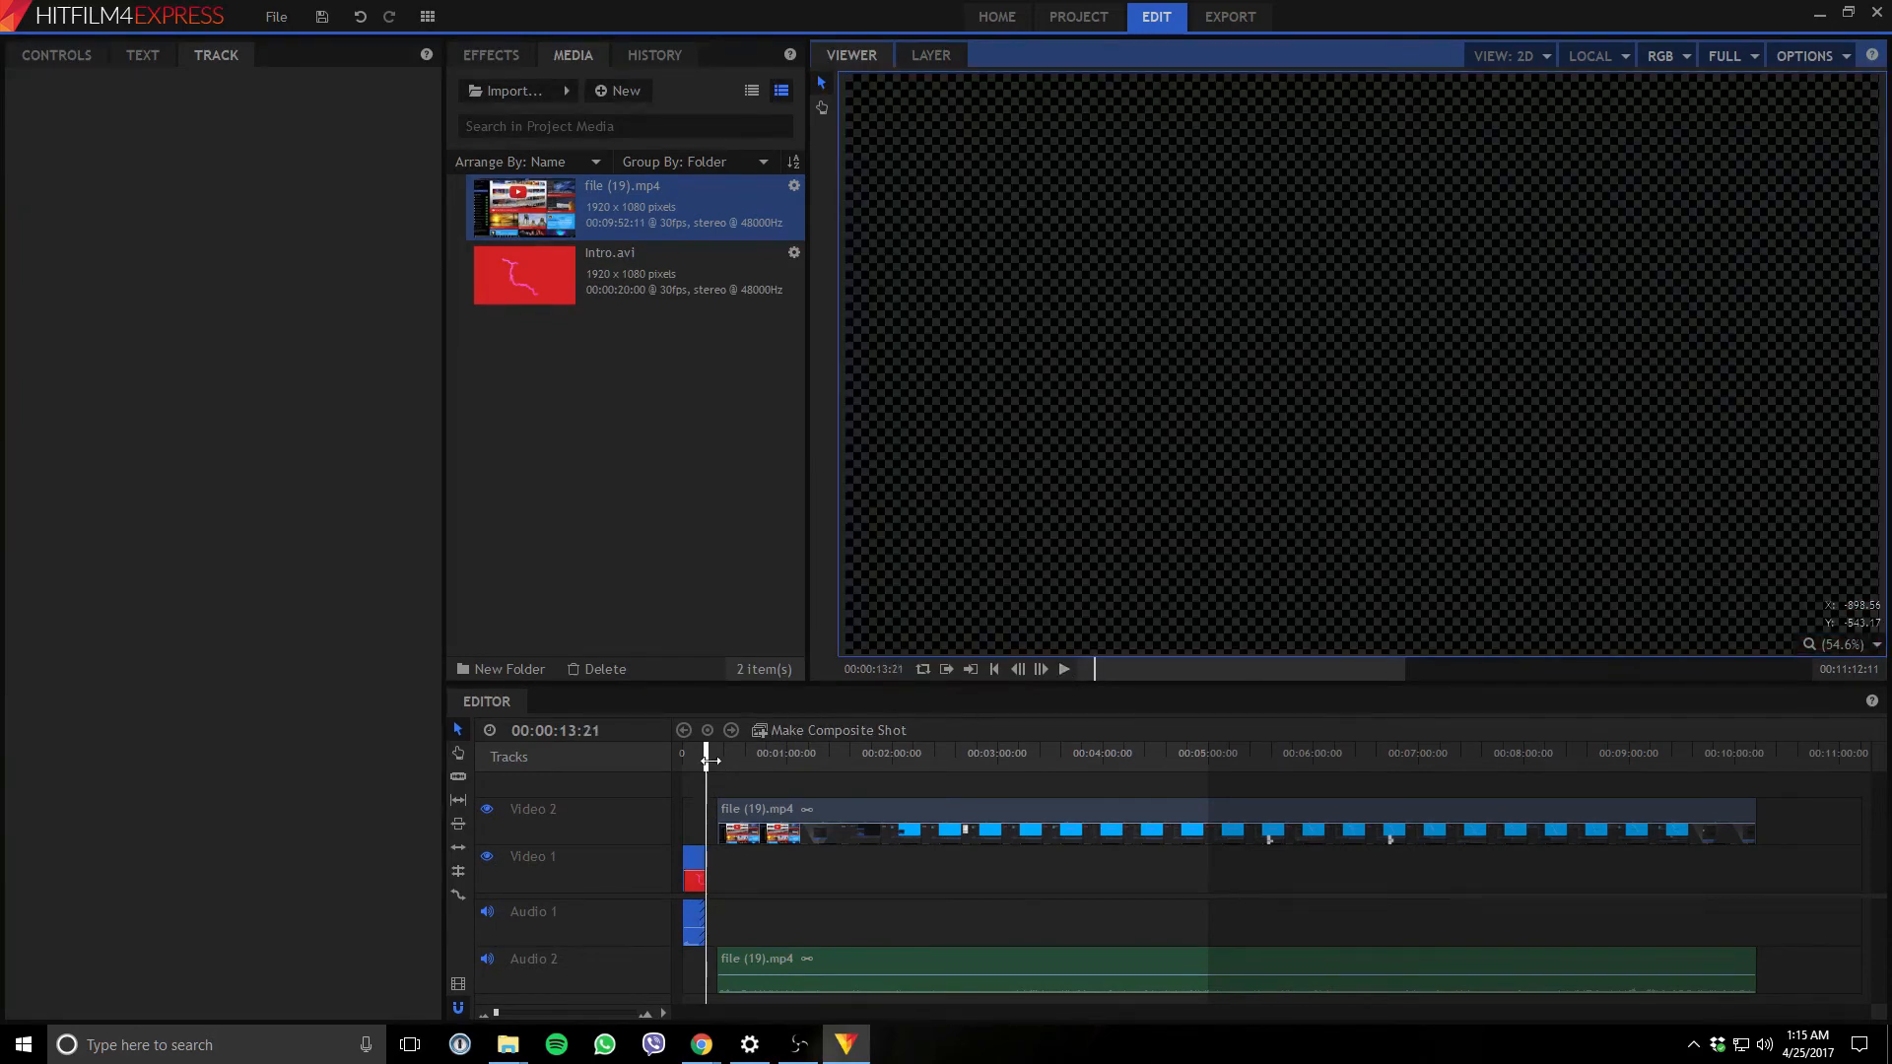
Move the playhead back to the start of the timeline.
drag(705, 767, 694, 767)
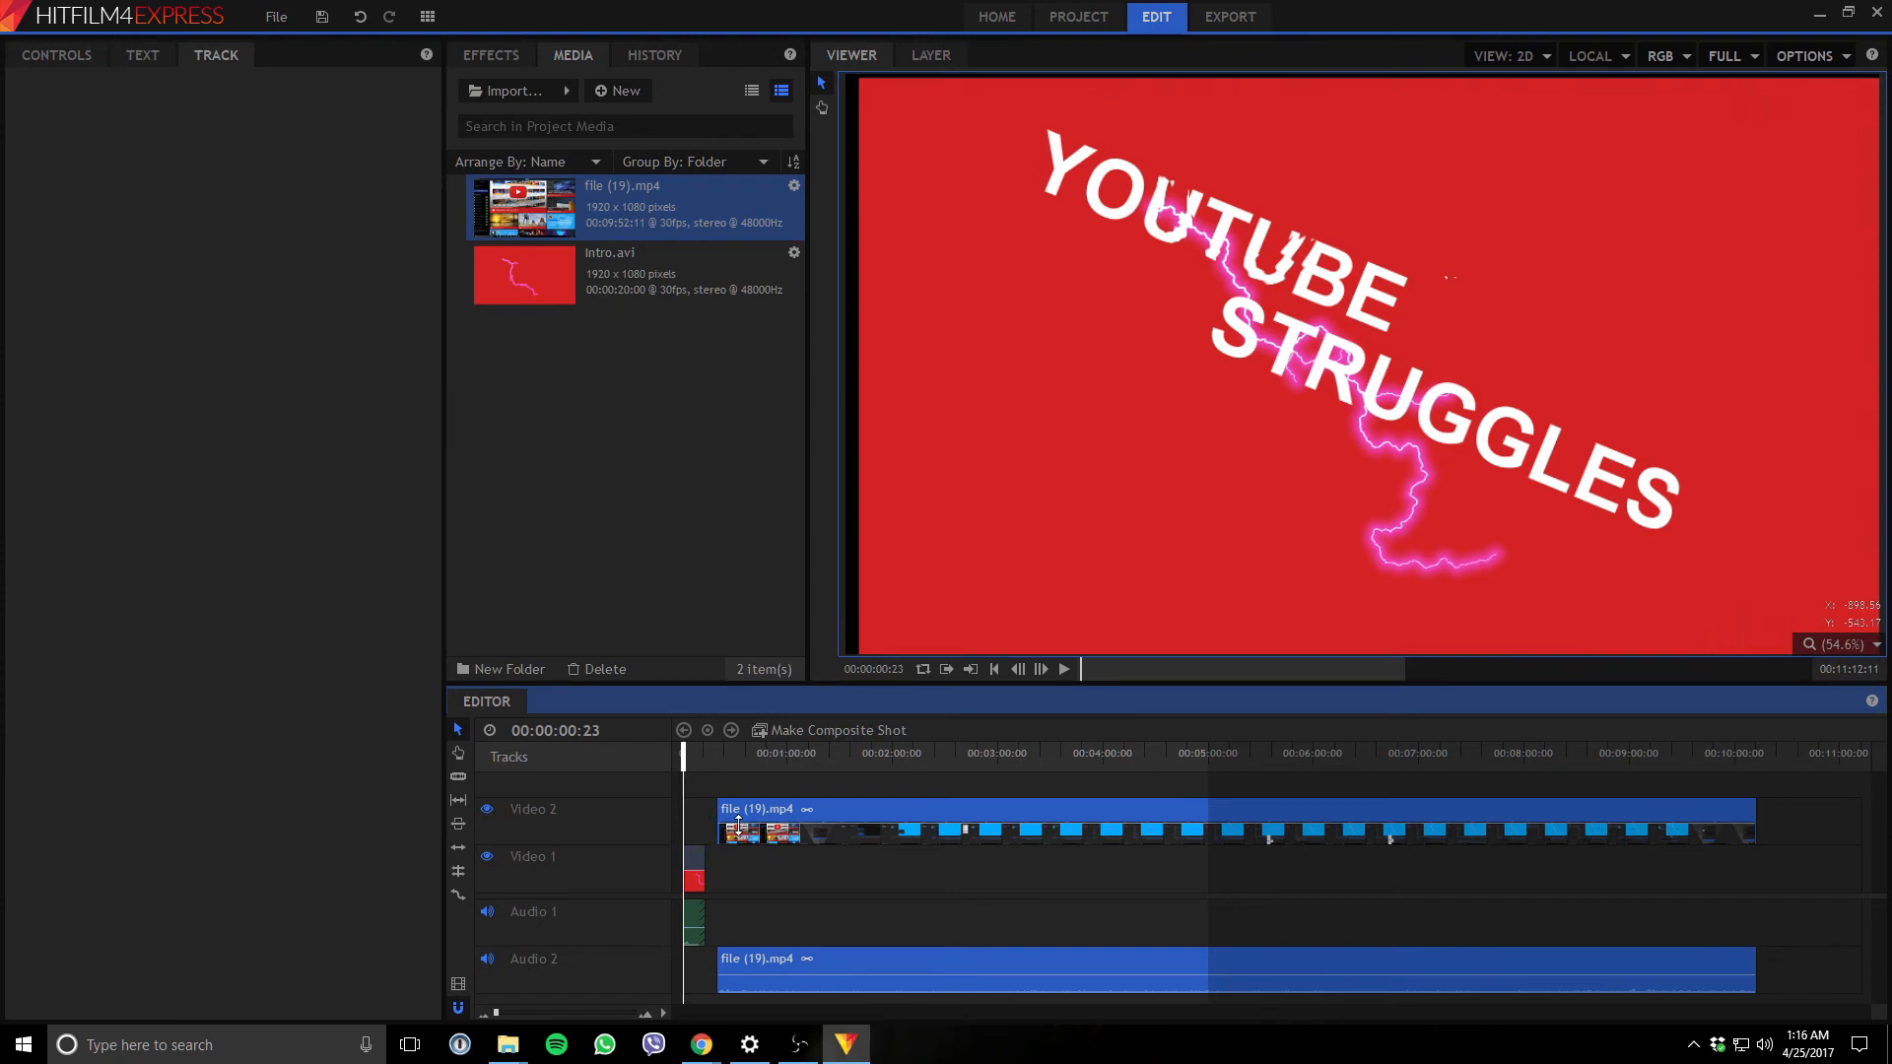
mouse_move(765, 826)
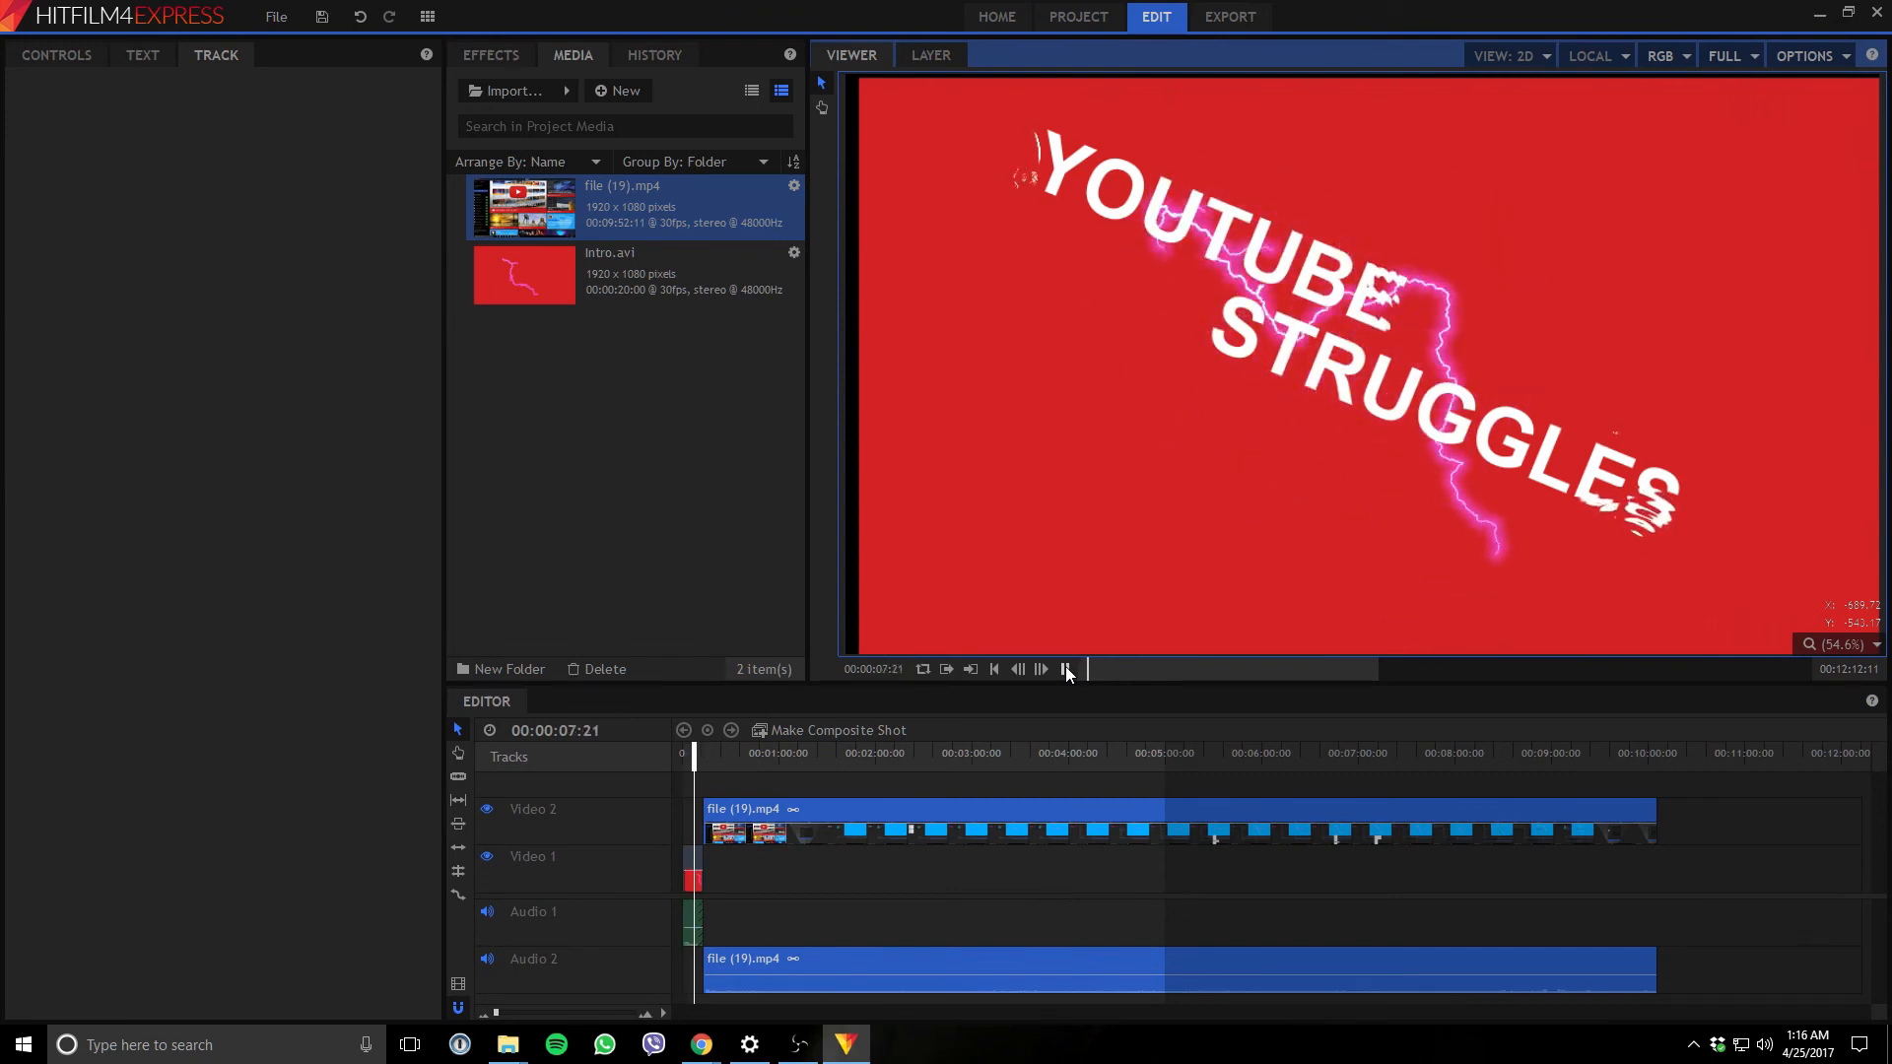
click(1041, 671)
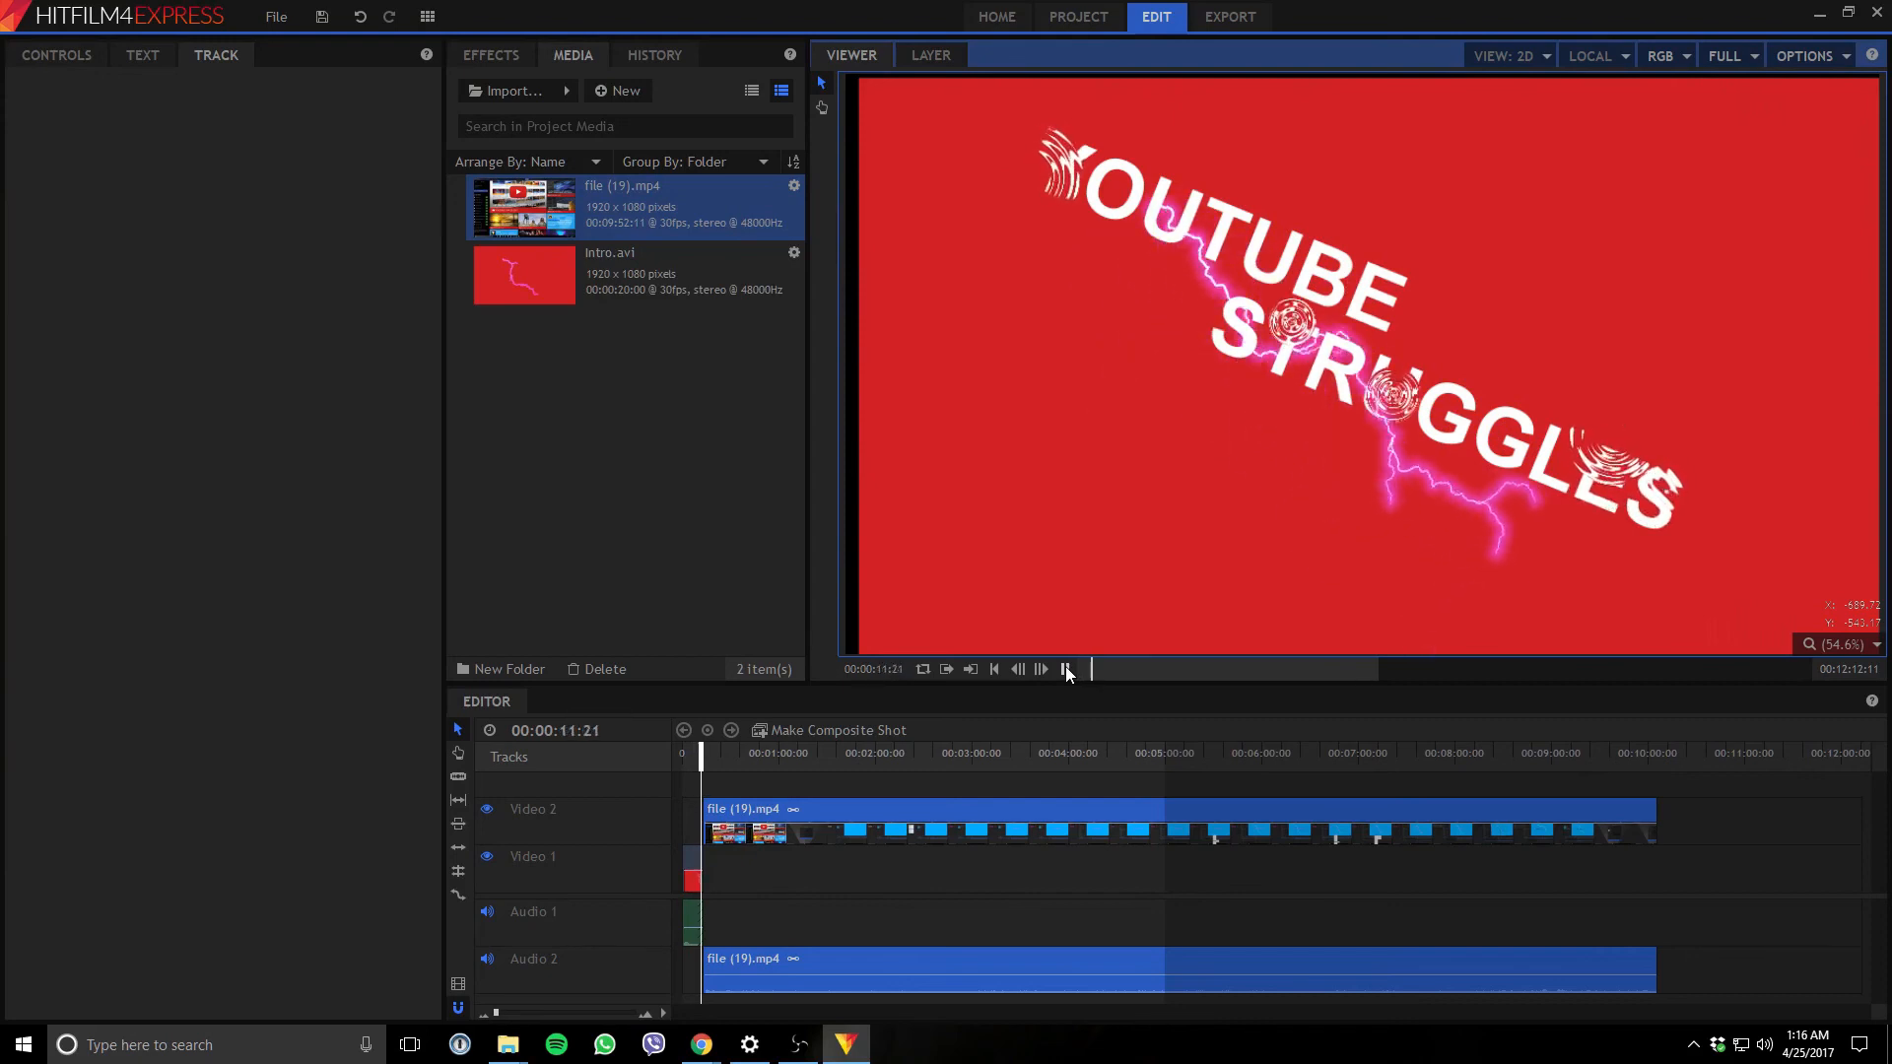
click(1040, 670)
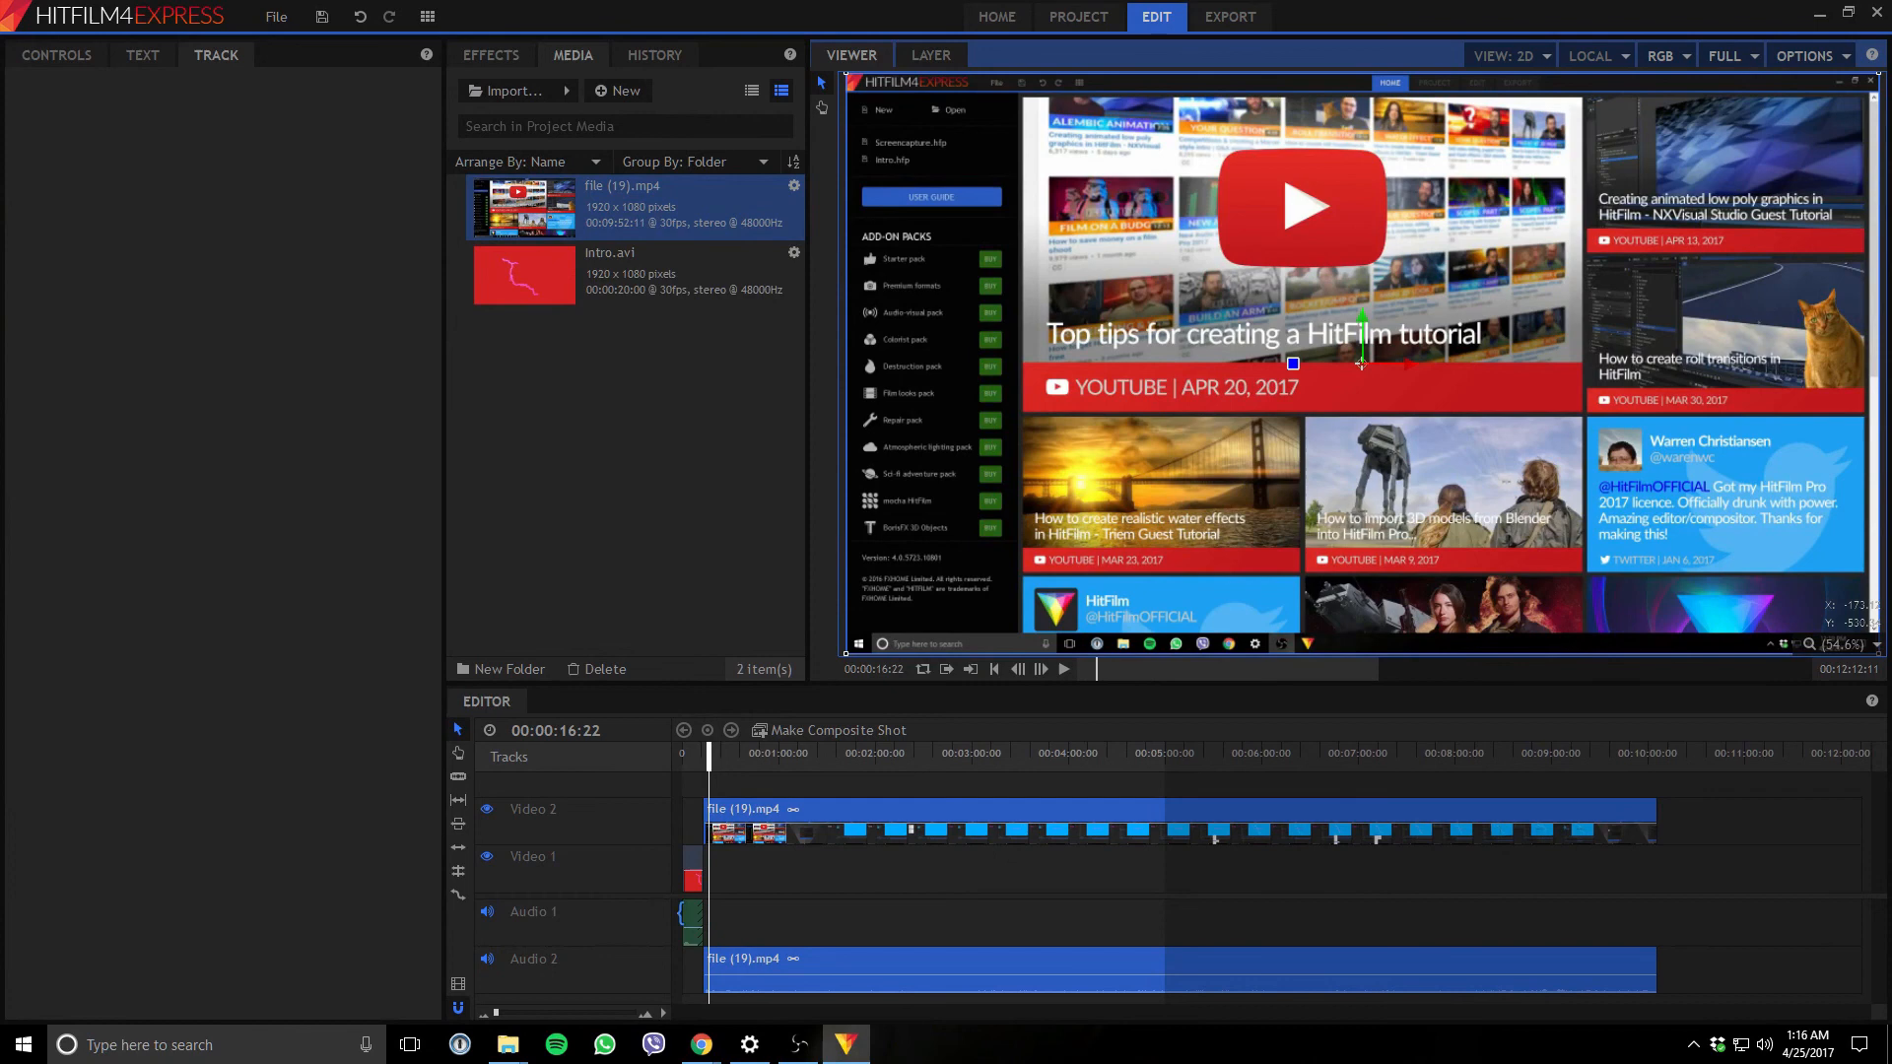
mouse_move(1411, 944)
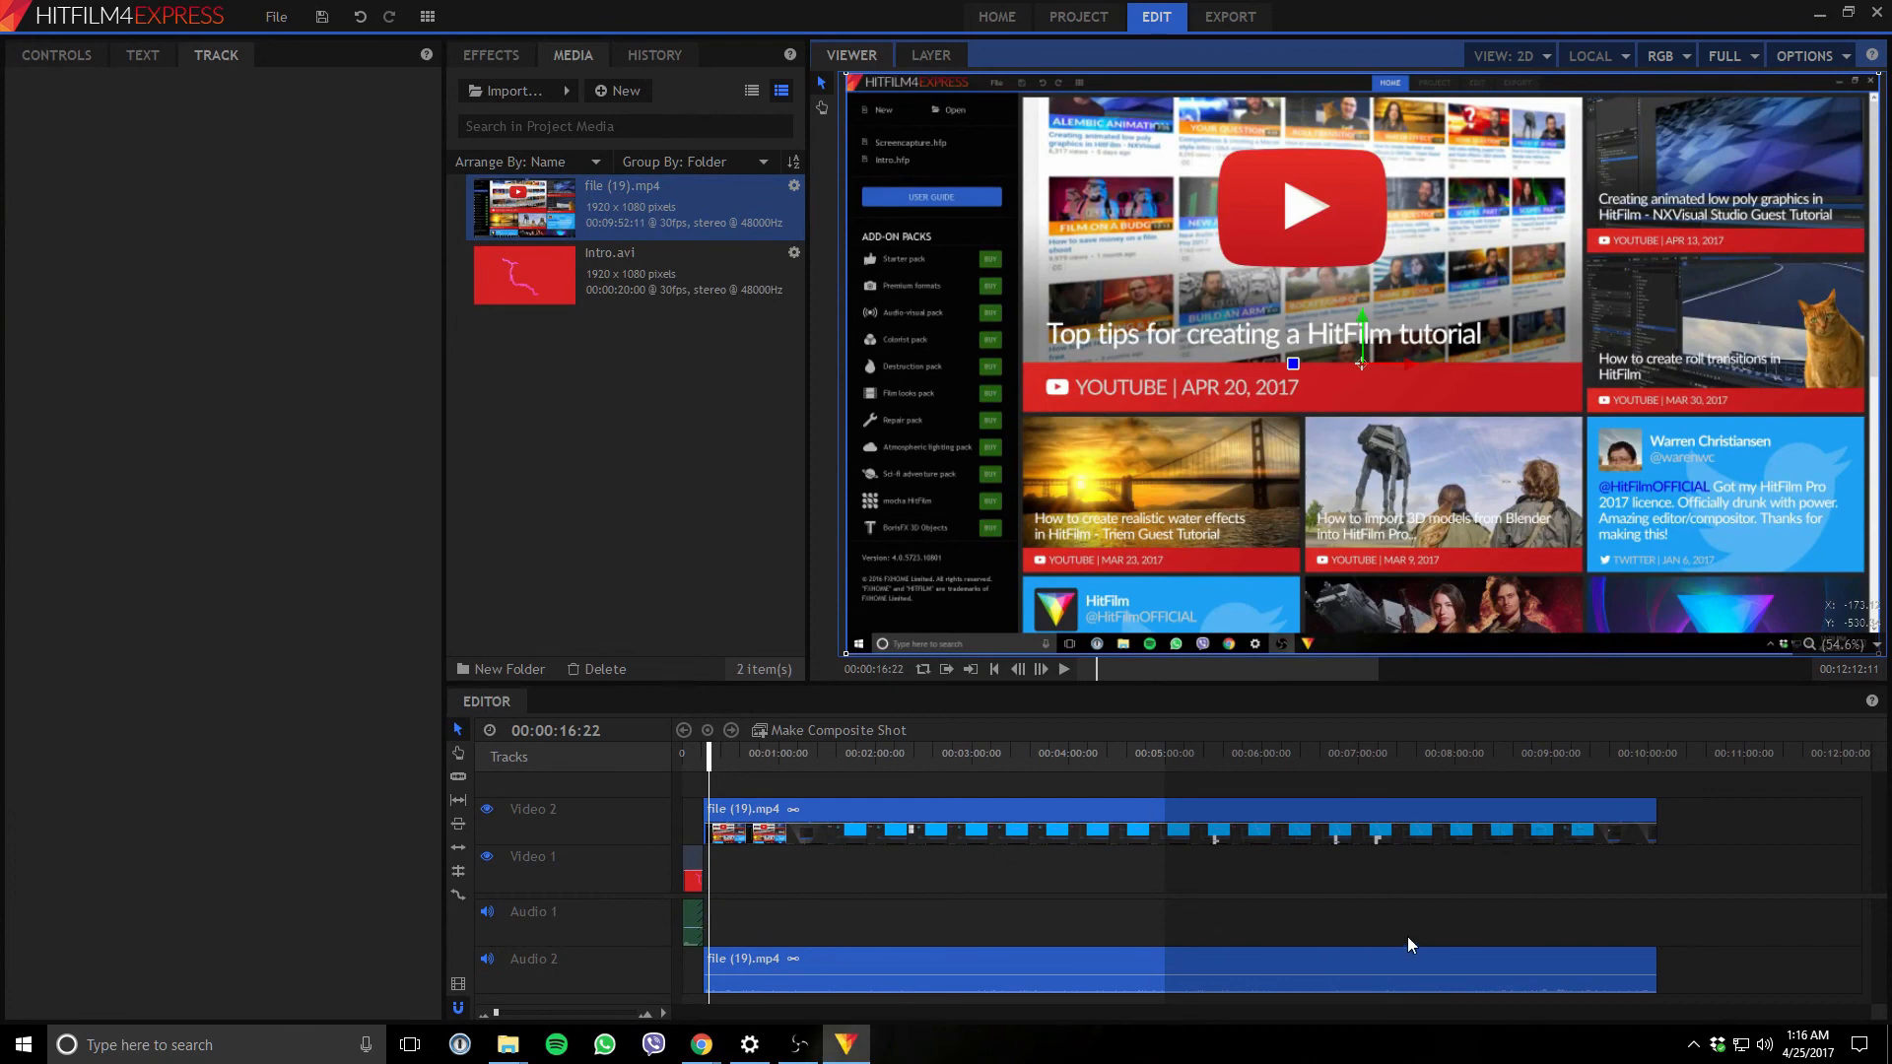
mouse_move(1691, 808)
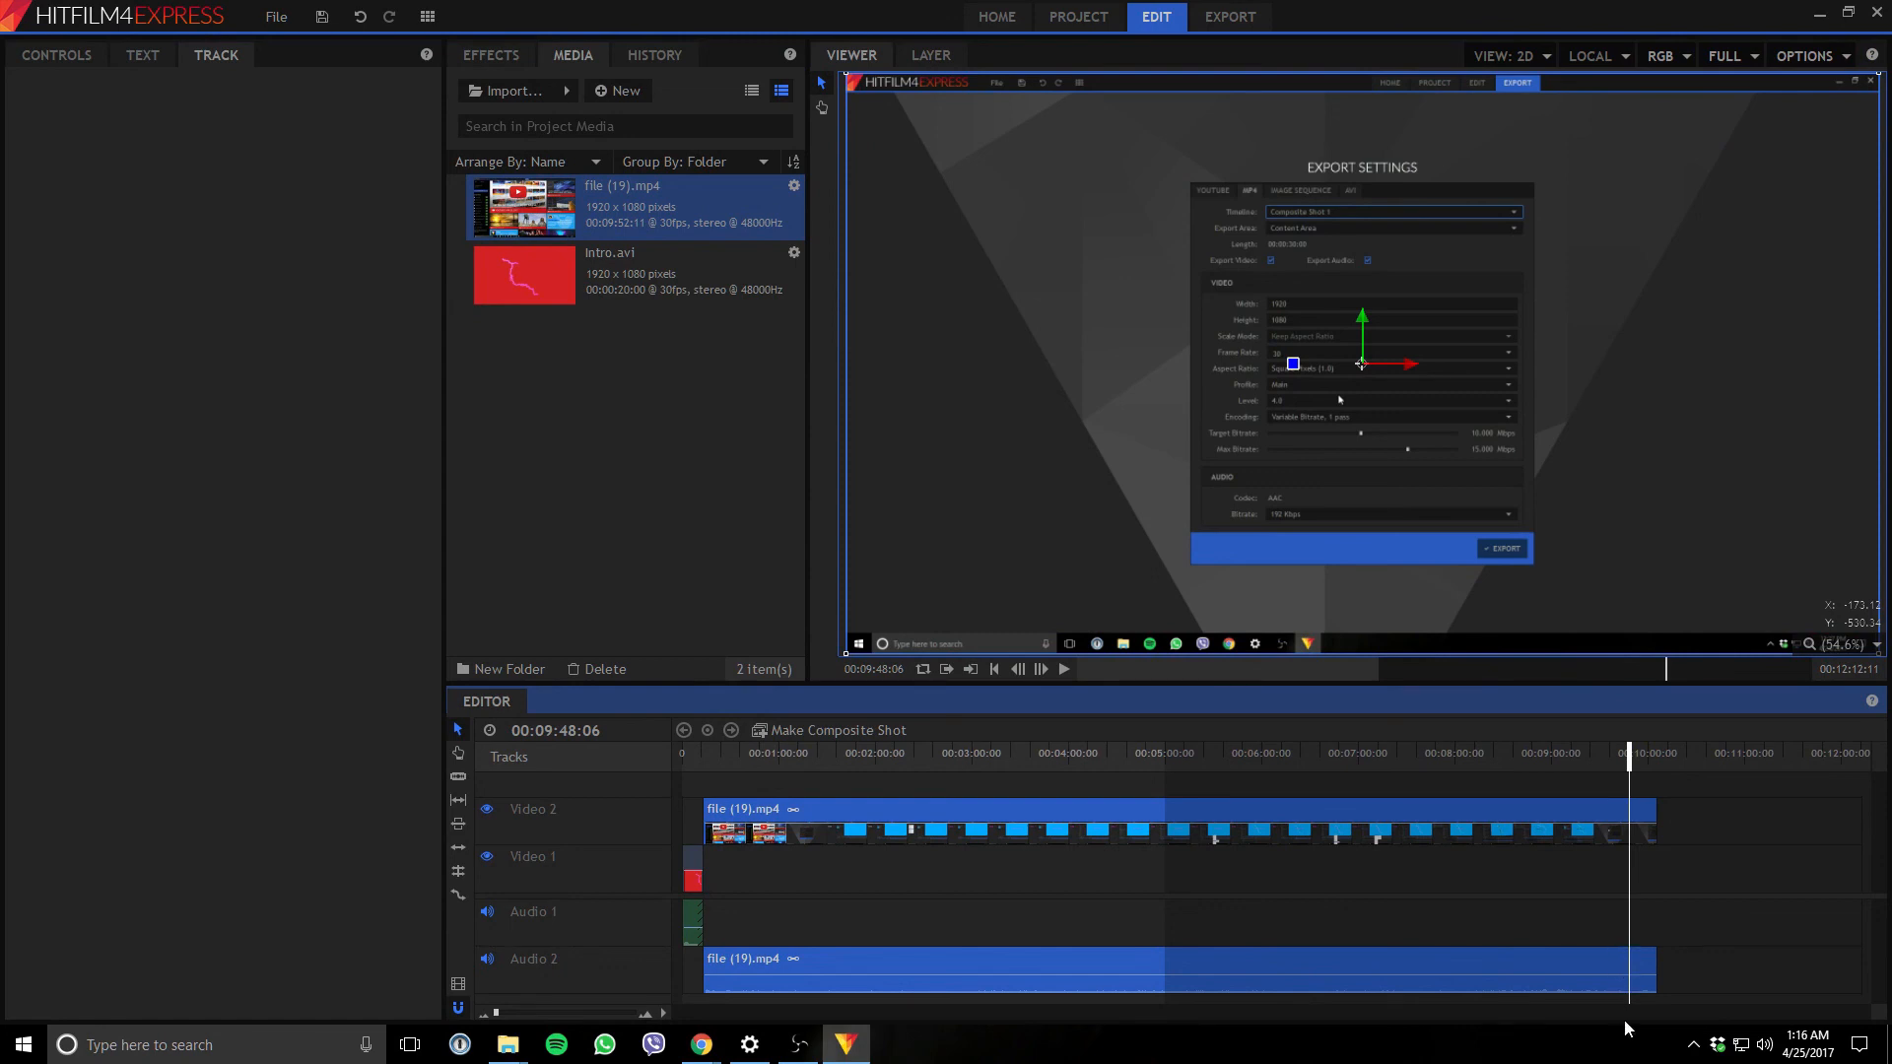
mouse_move(1705, 751)
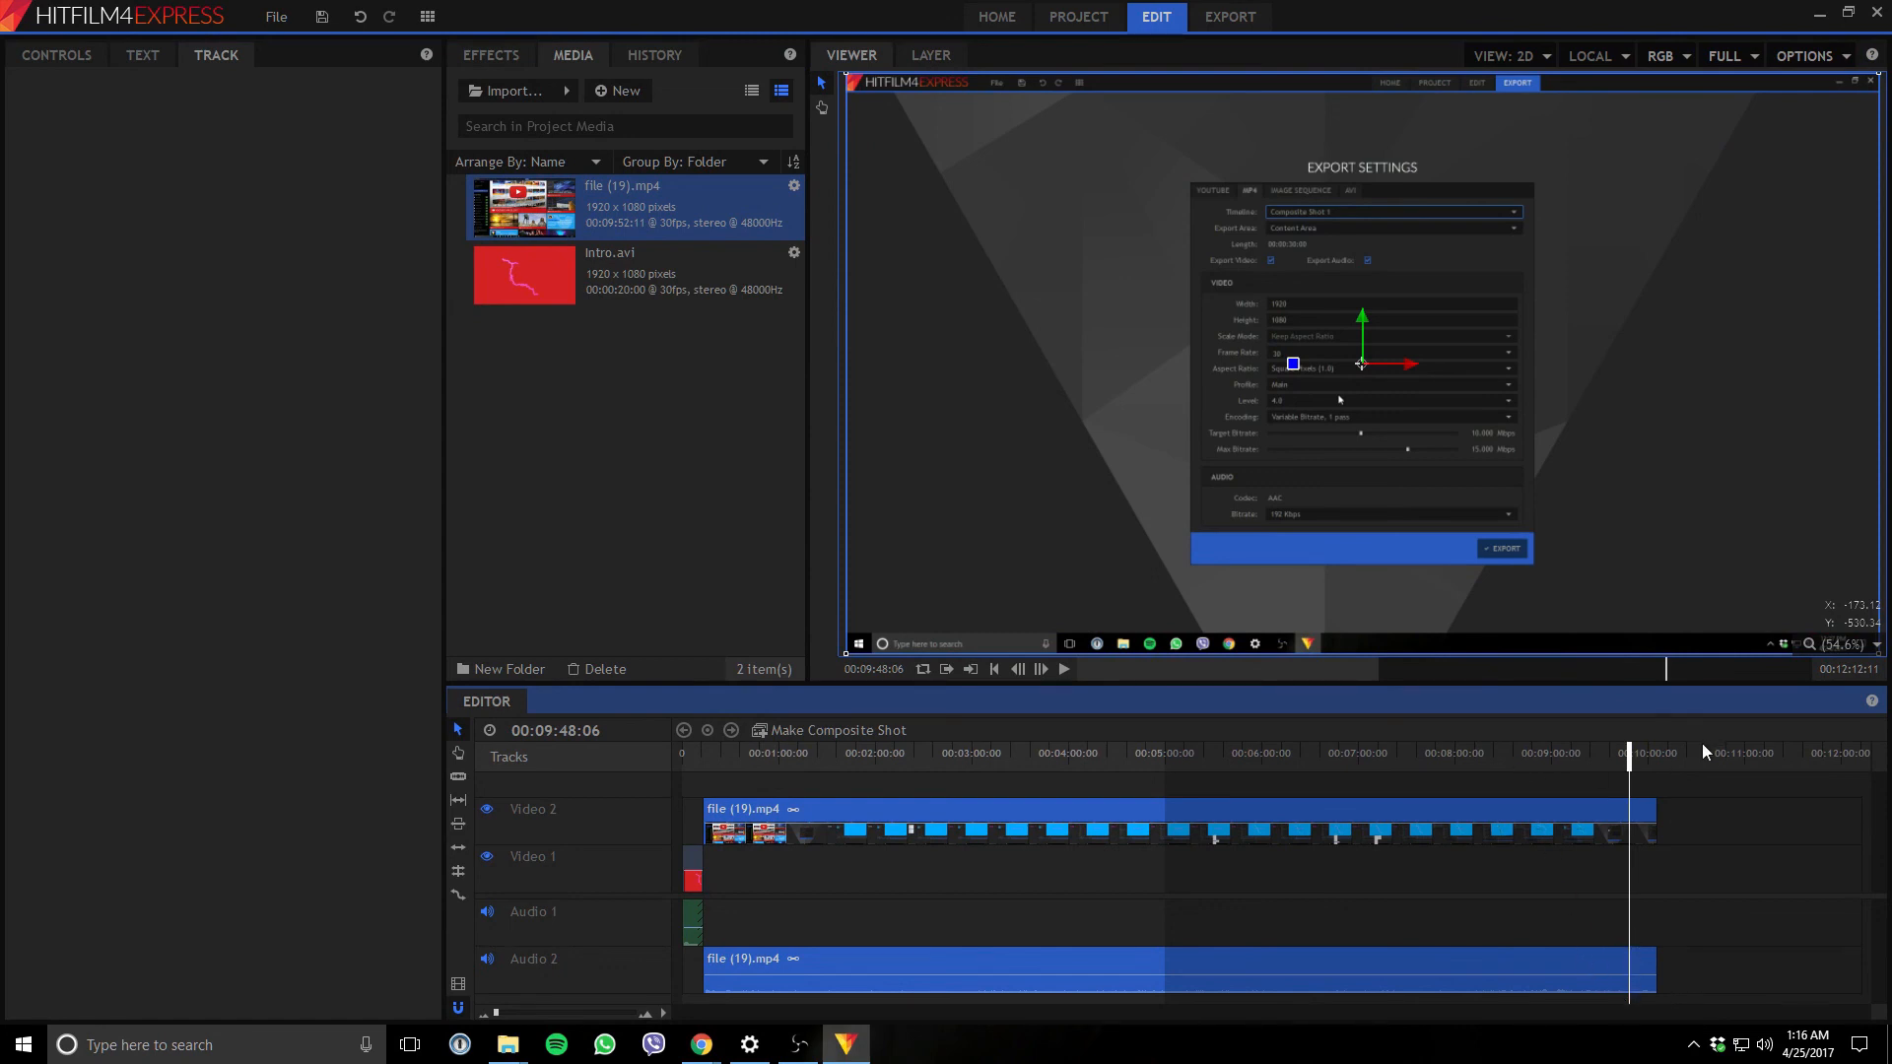
mouse_move(642, 599)
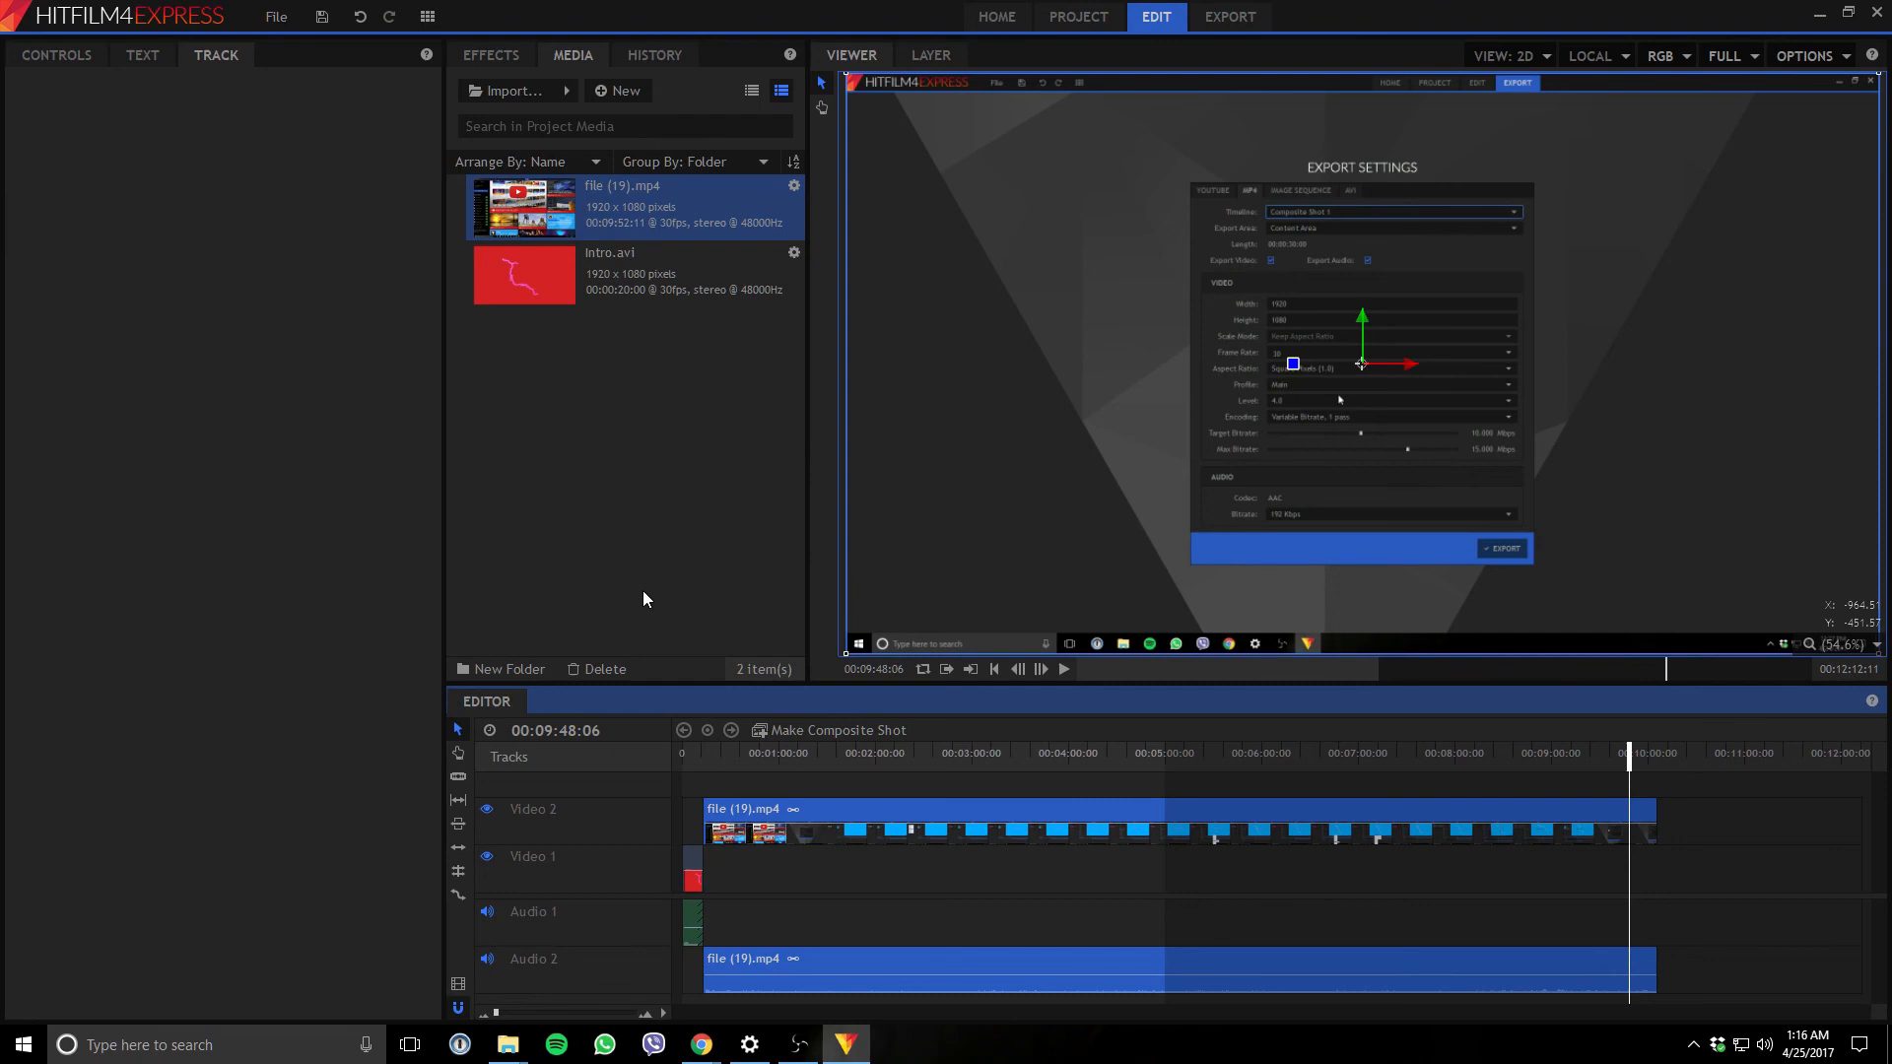
mouse_move(889, 629)
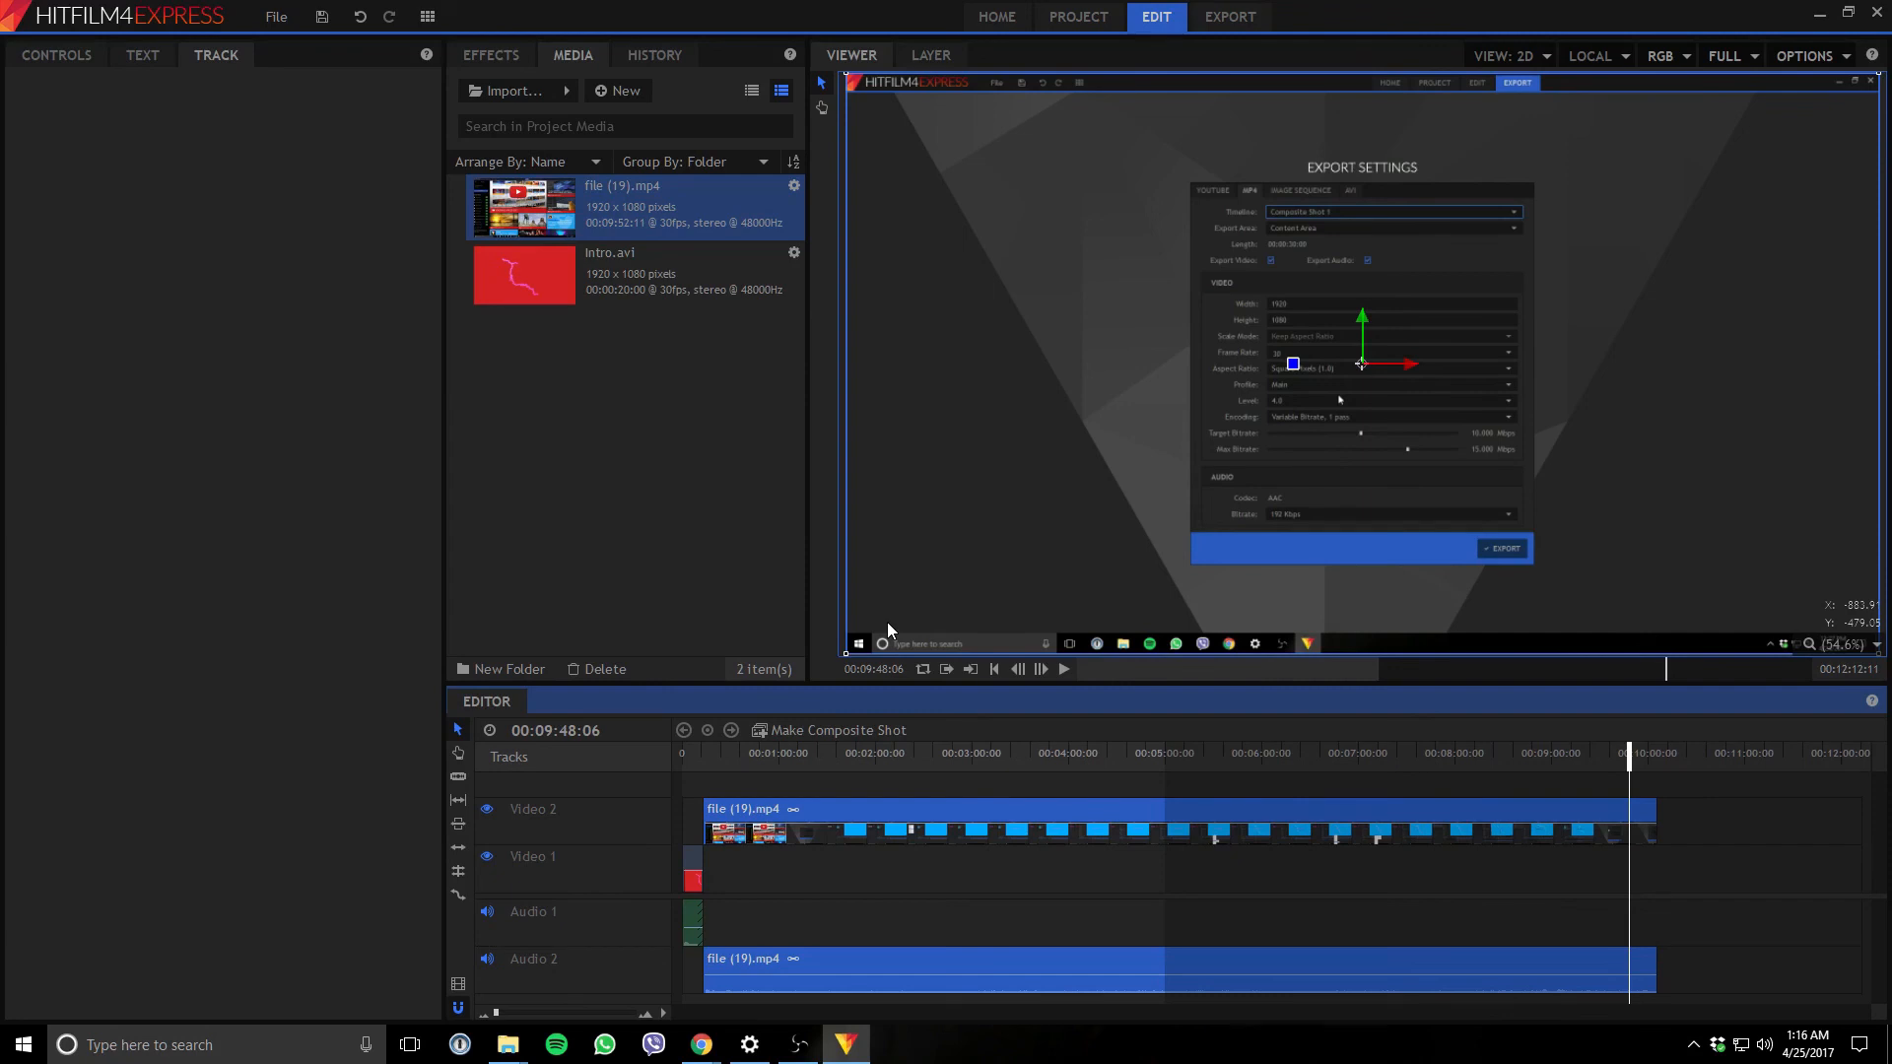
mouse_move(1614, 824)
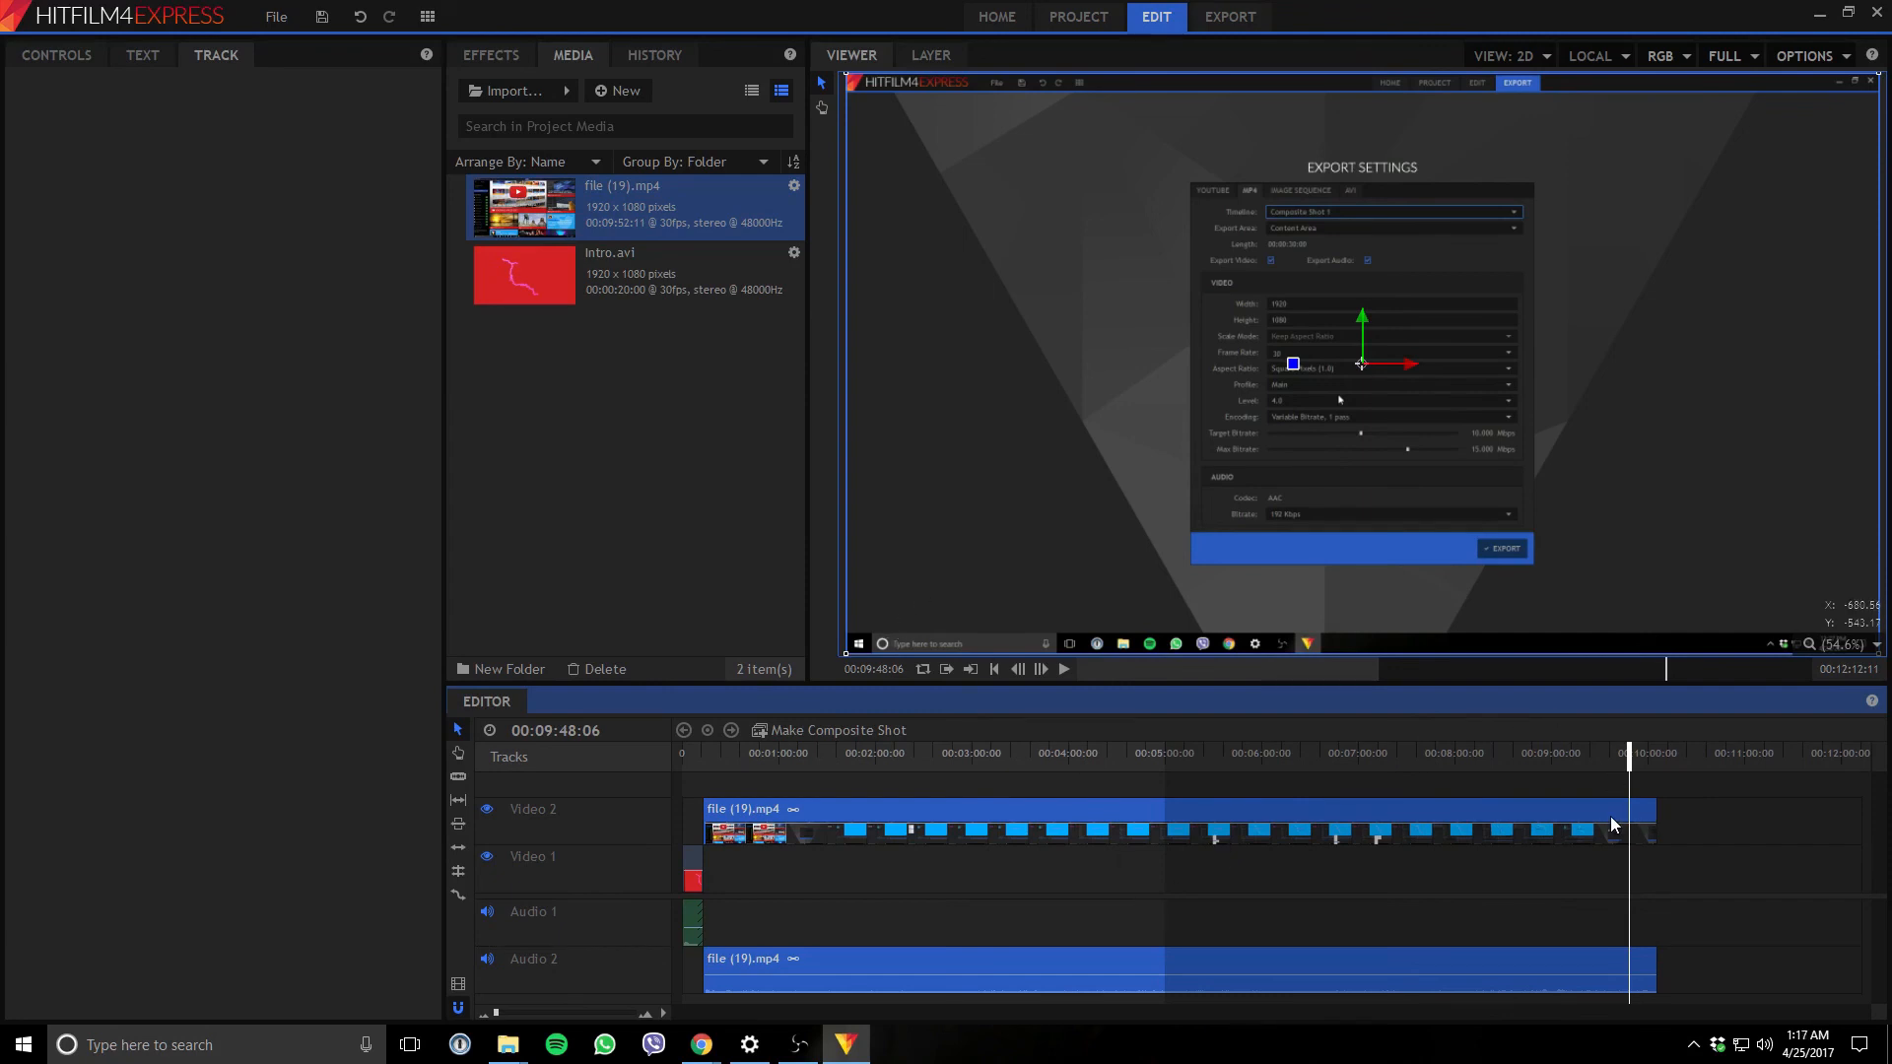
mouse_move(1524, 826)
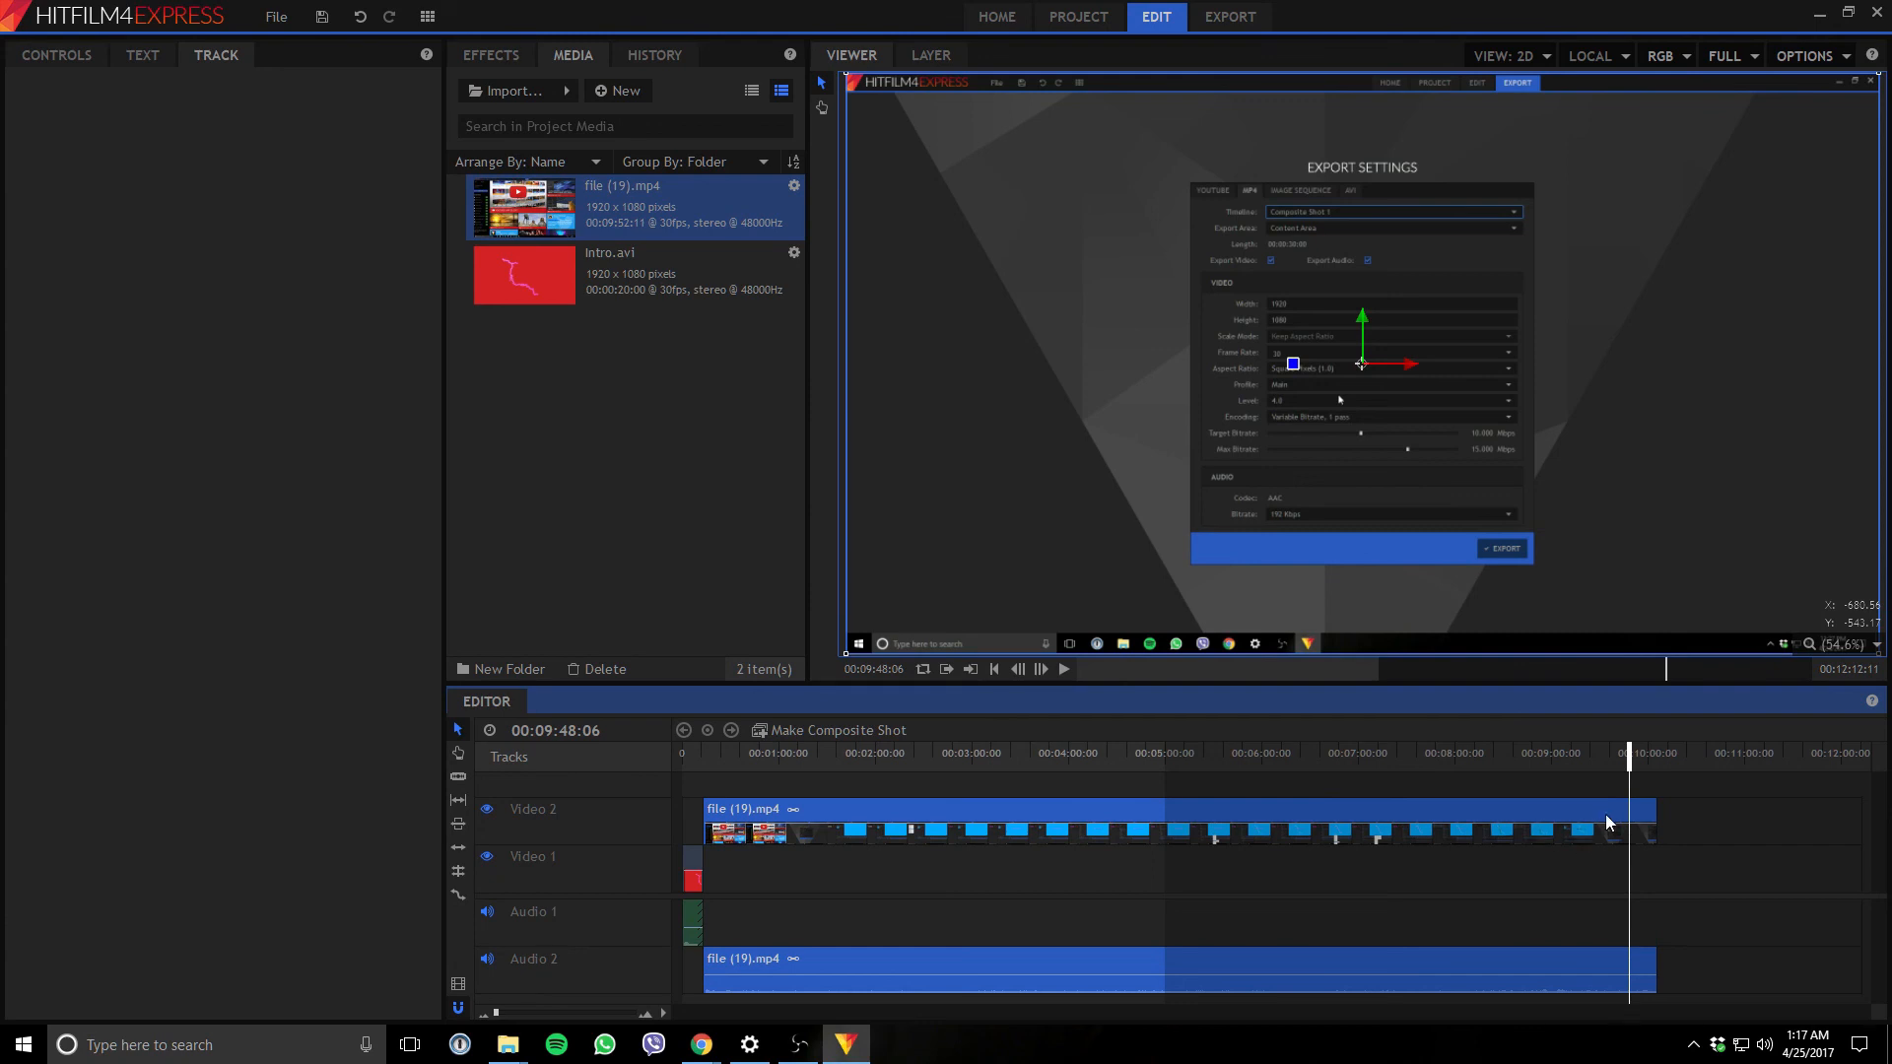
mouse_move(432, 761)
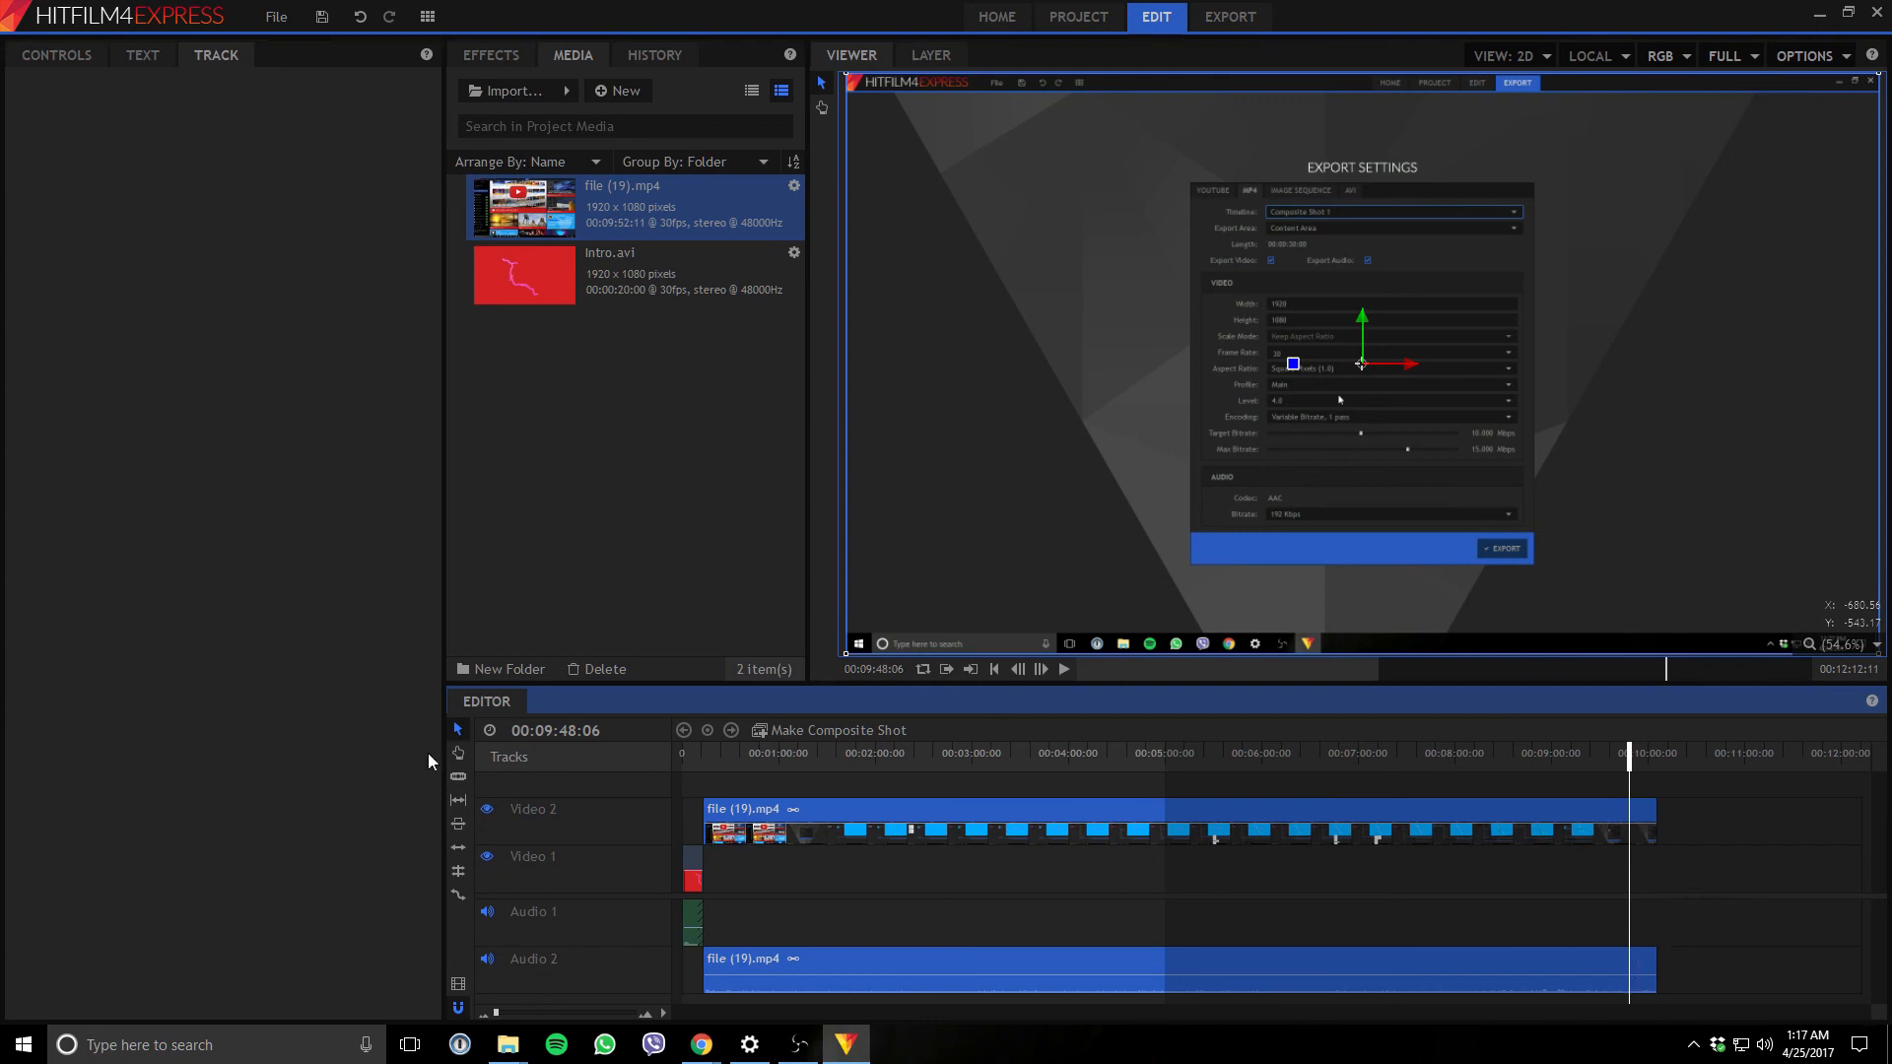
mouse_move(795, 254)
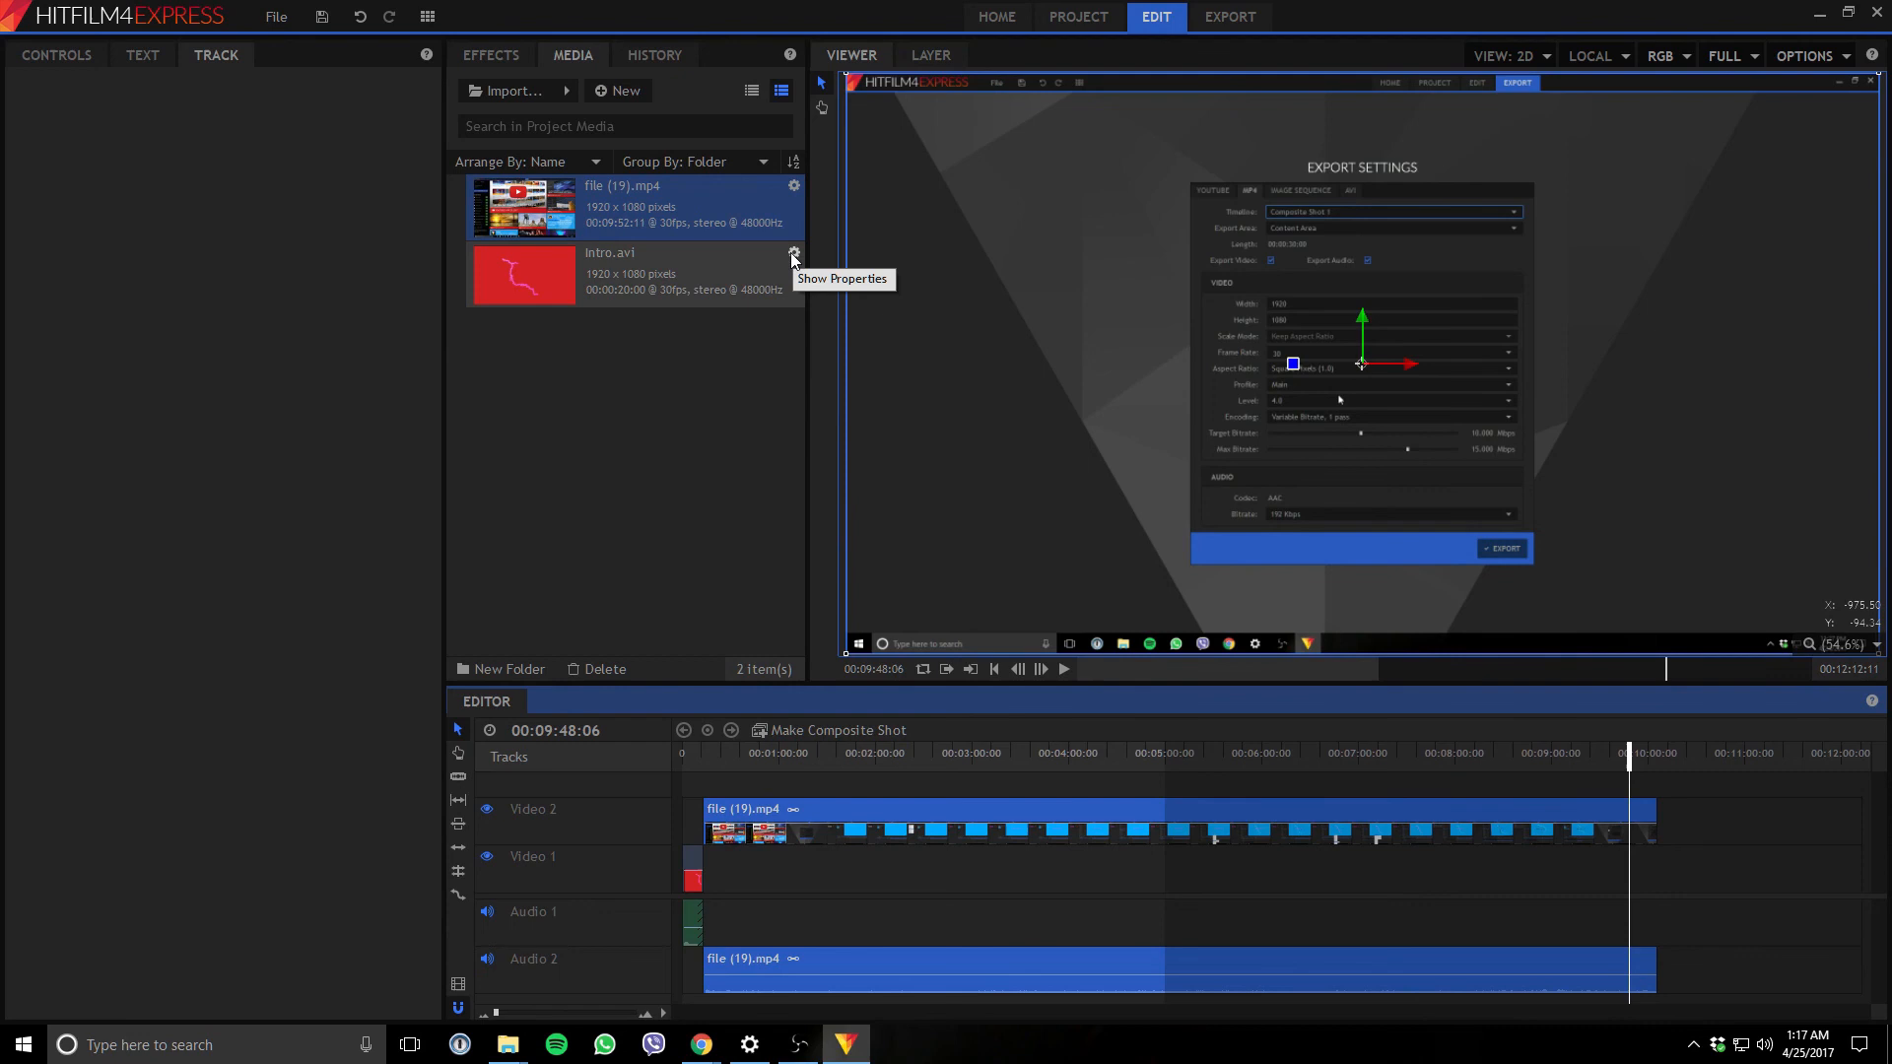